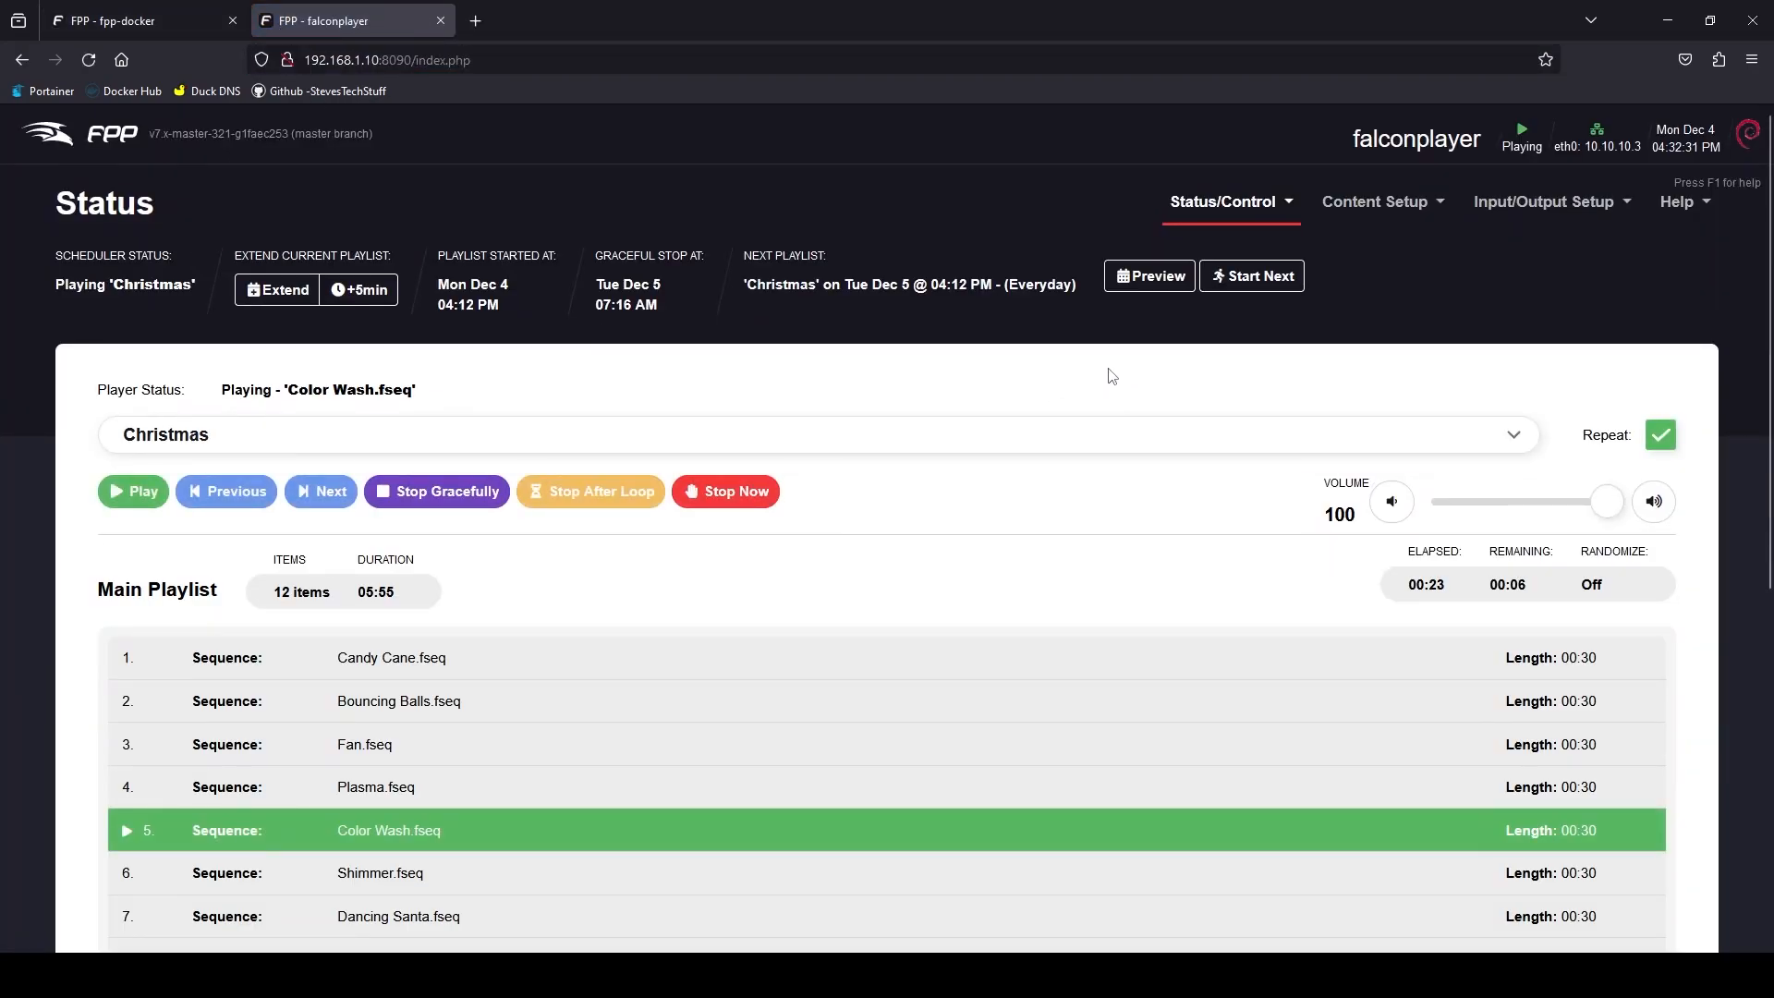
mouse_move(817, 358)
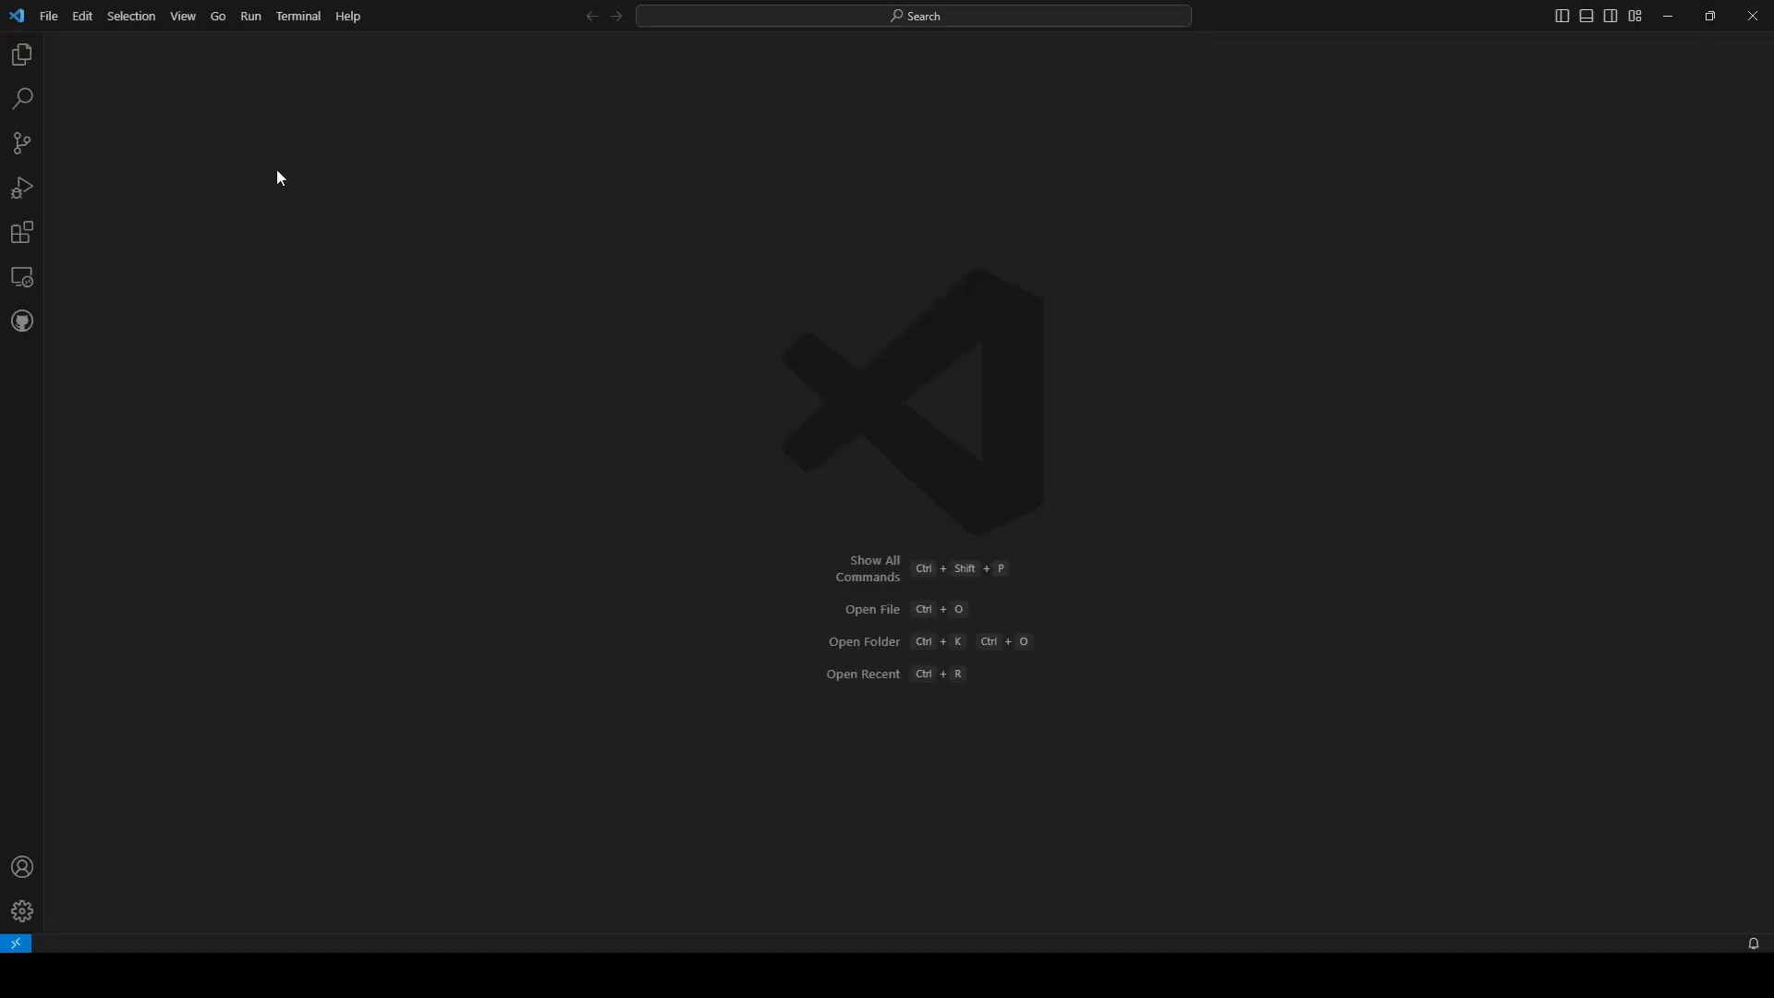
- On the test server, run apt-get update and upgrade, then create /docker/fpp-docker
left_click(21, 277)
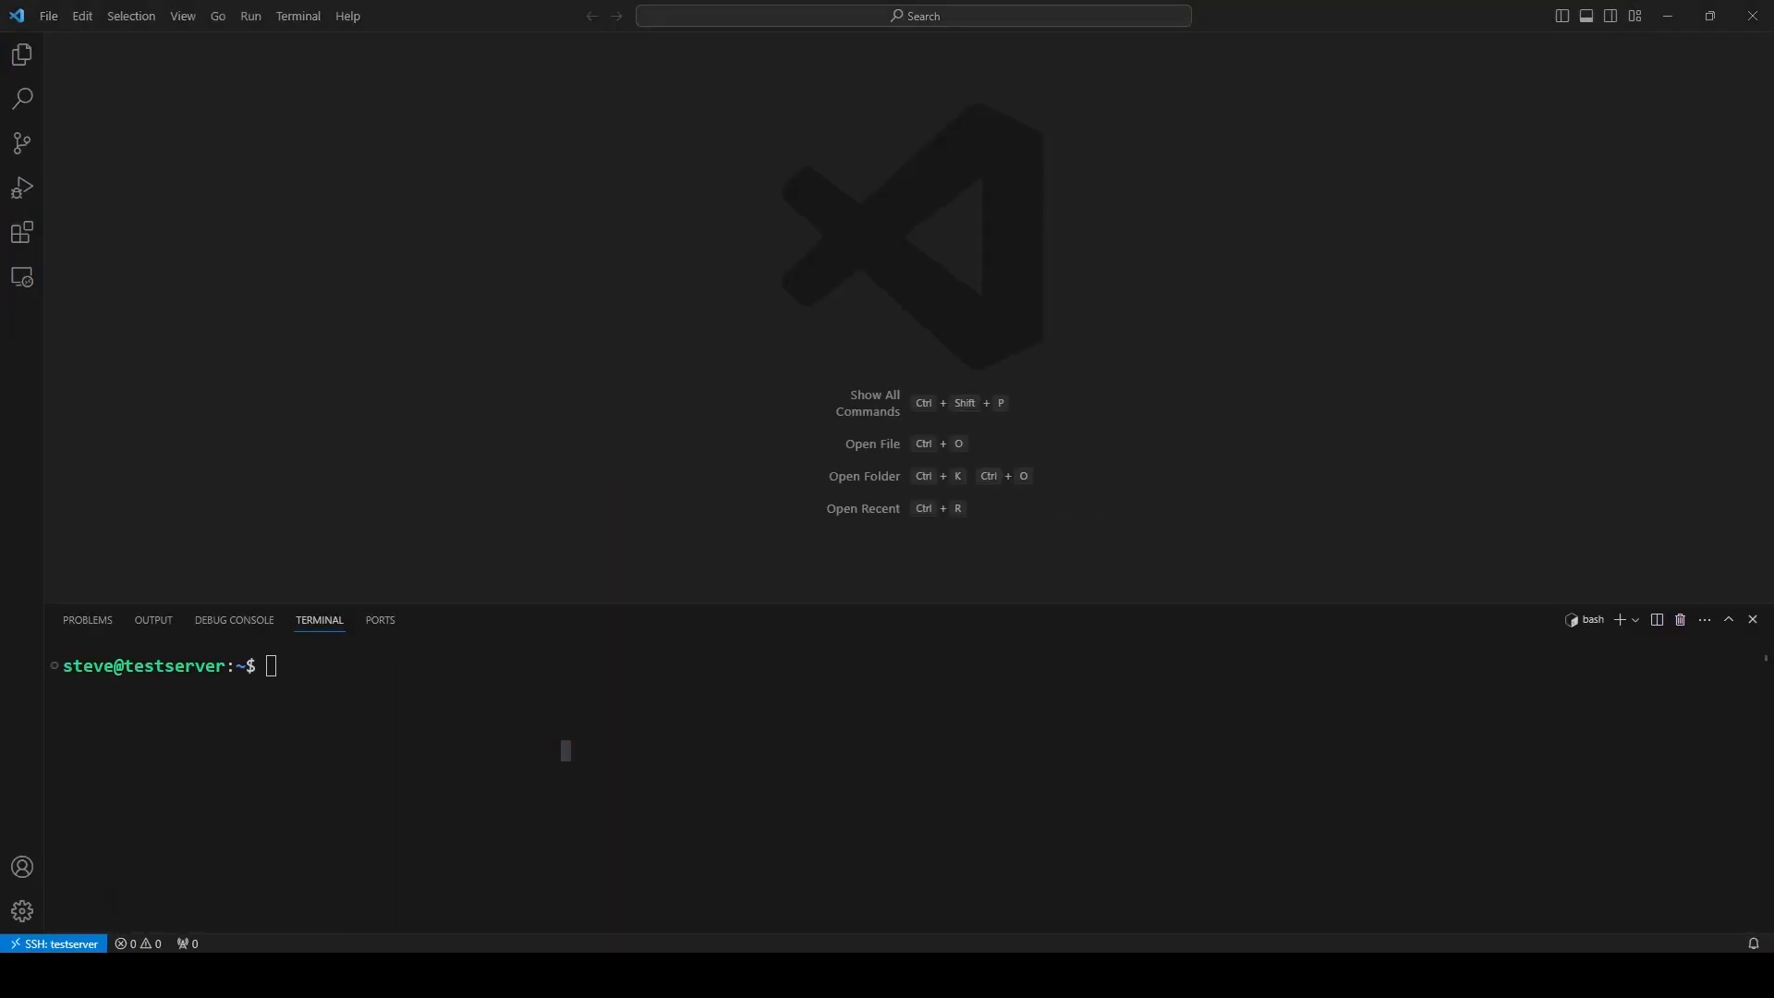
type("sudo apt-get update && sudo apt-get upgrade -y")
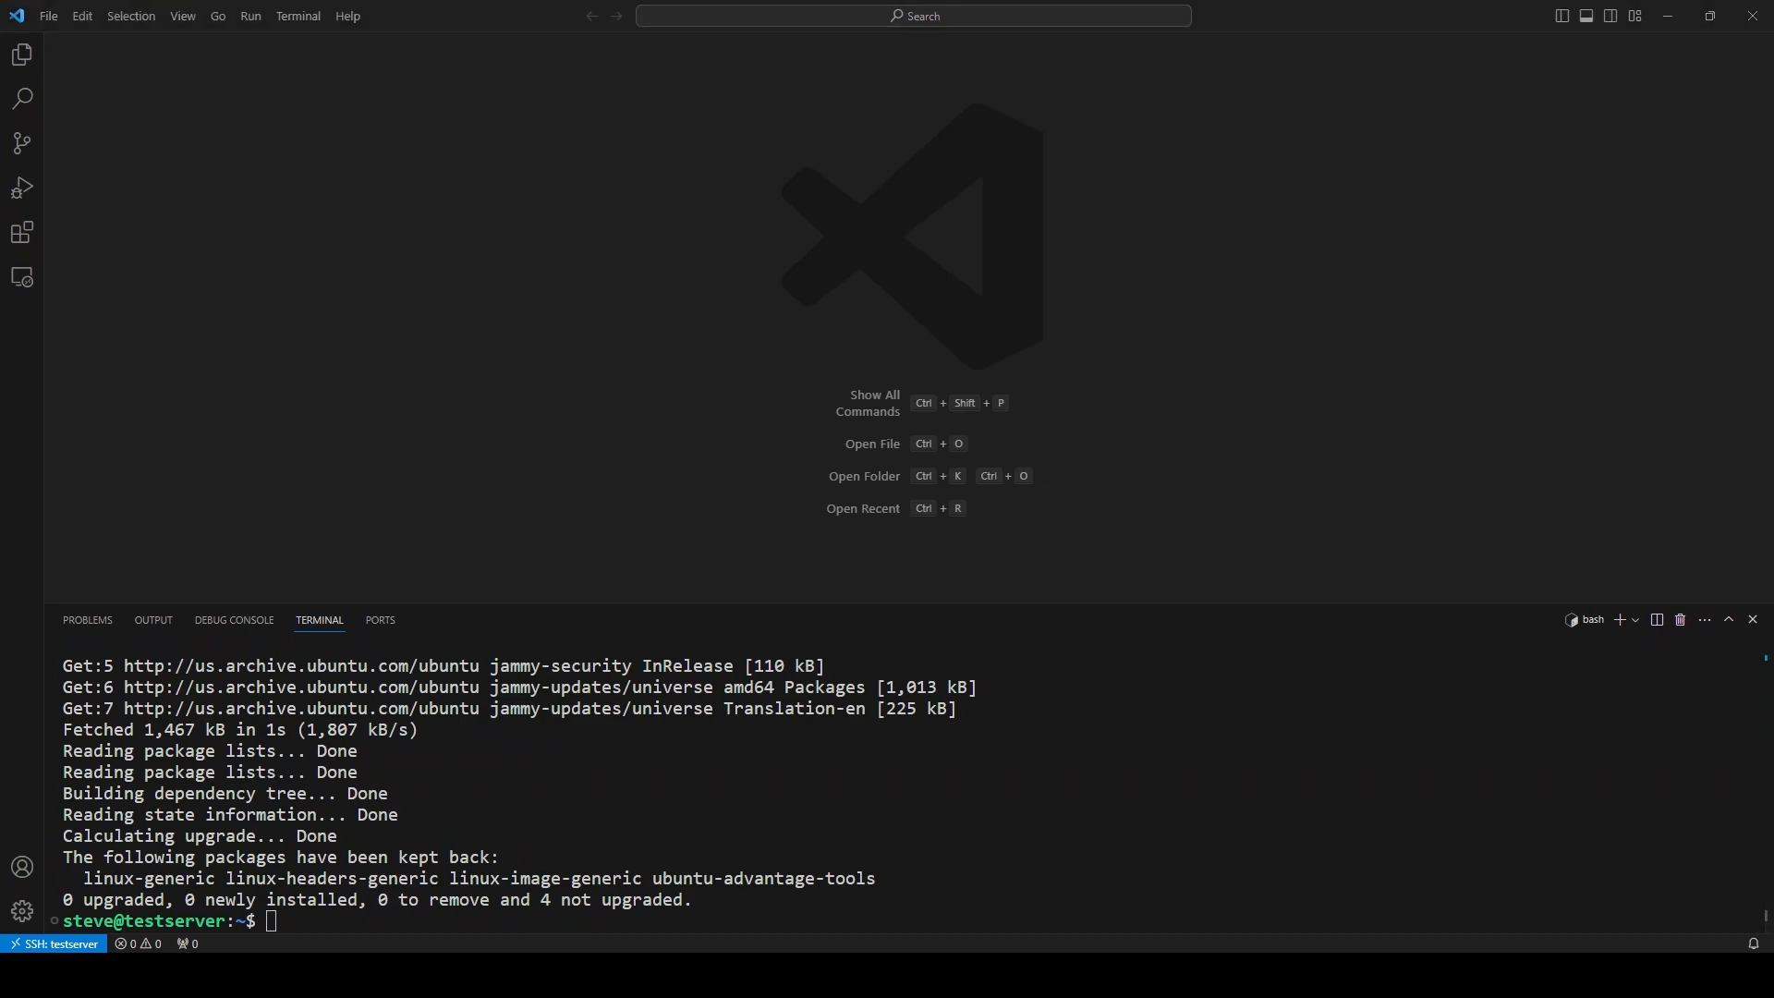
type("mkdir /docker/fpp-docker")
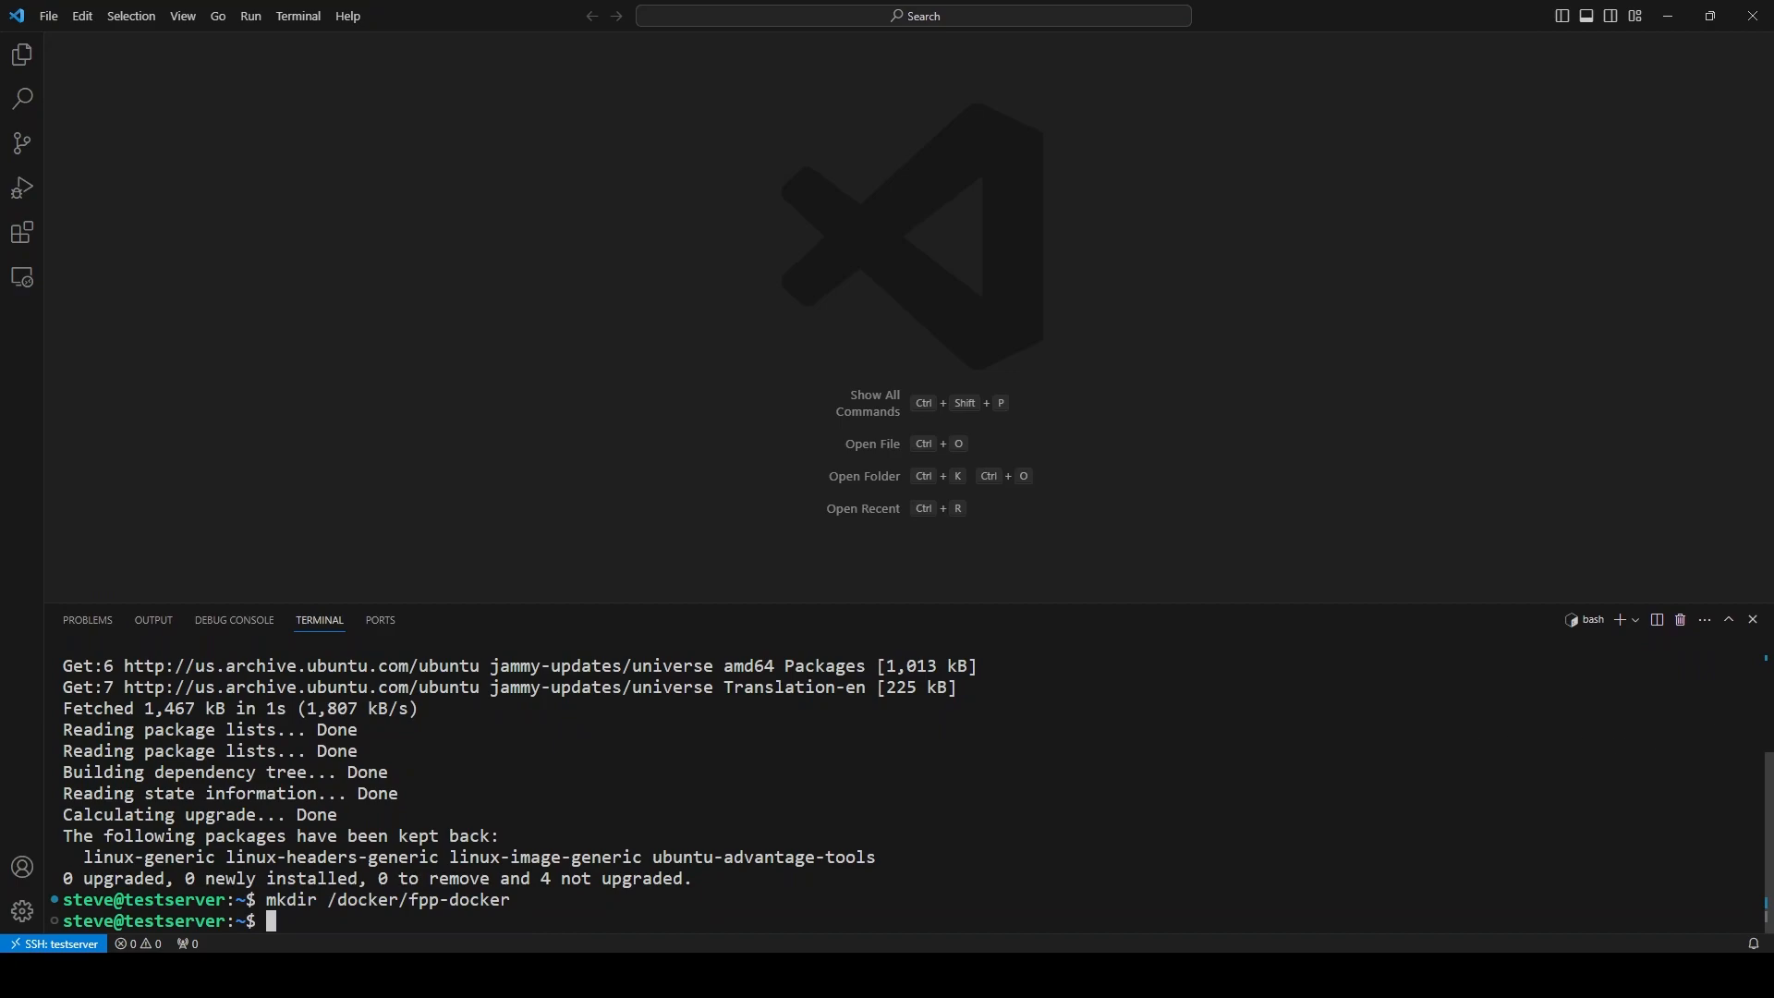
- Download docker-compose.yml from the FPP GitHub repo into /docker/fpp-docker and list it
type("cd /docker/fpp-docker")
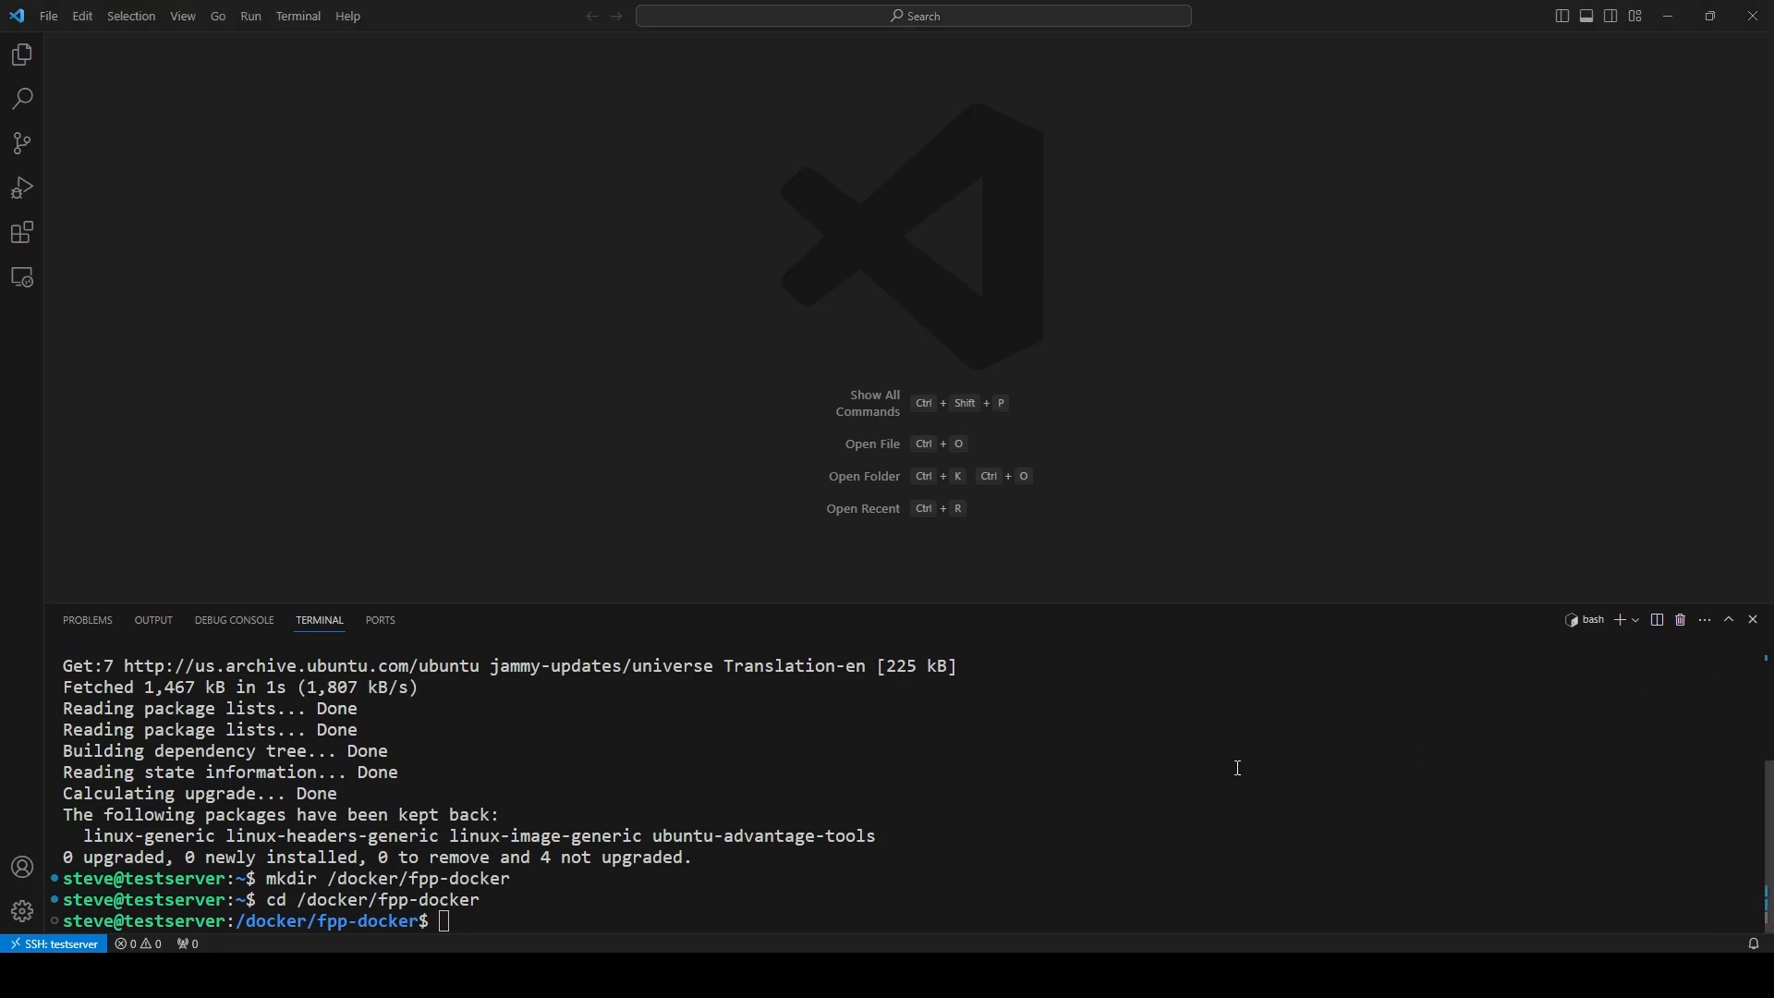
type("wget -O ./docker-compose.yml https://raw.githubusercontent.com/FalconChristmas/fpp/master/Docker/docker-compose.yml")
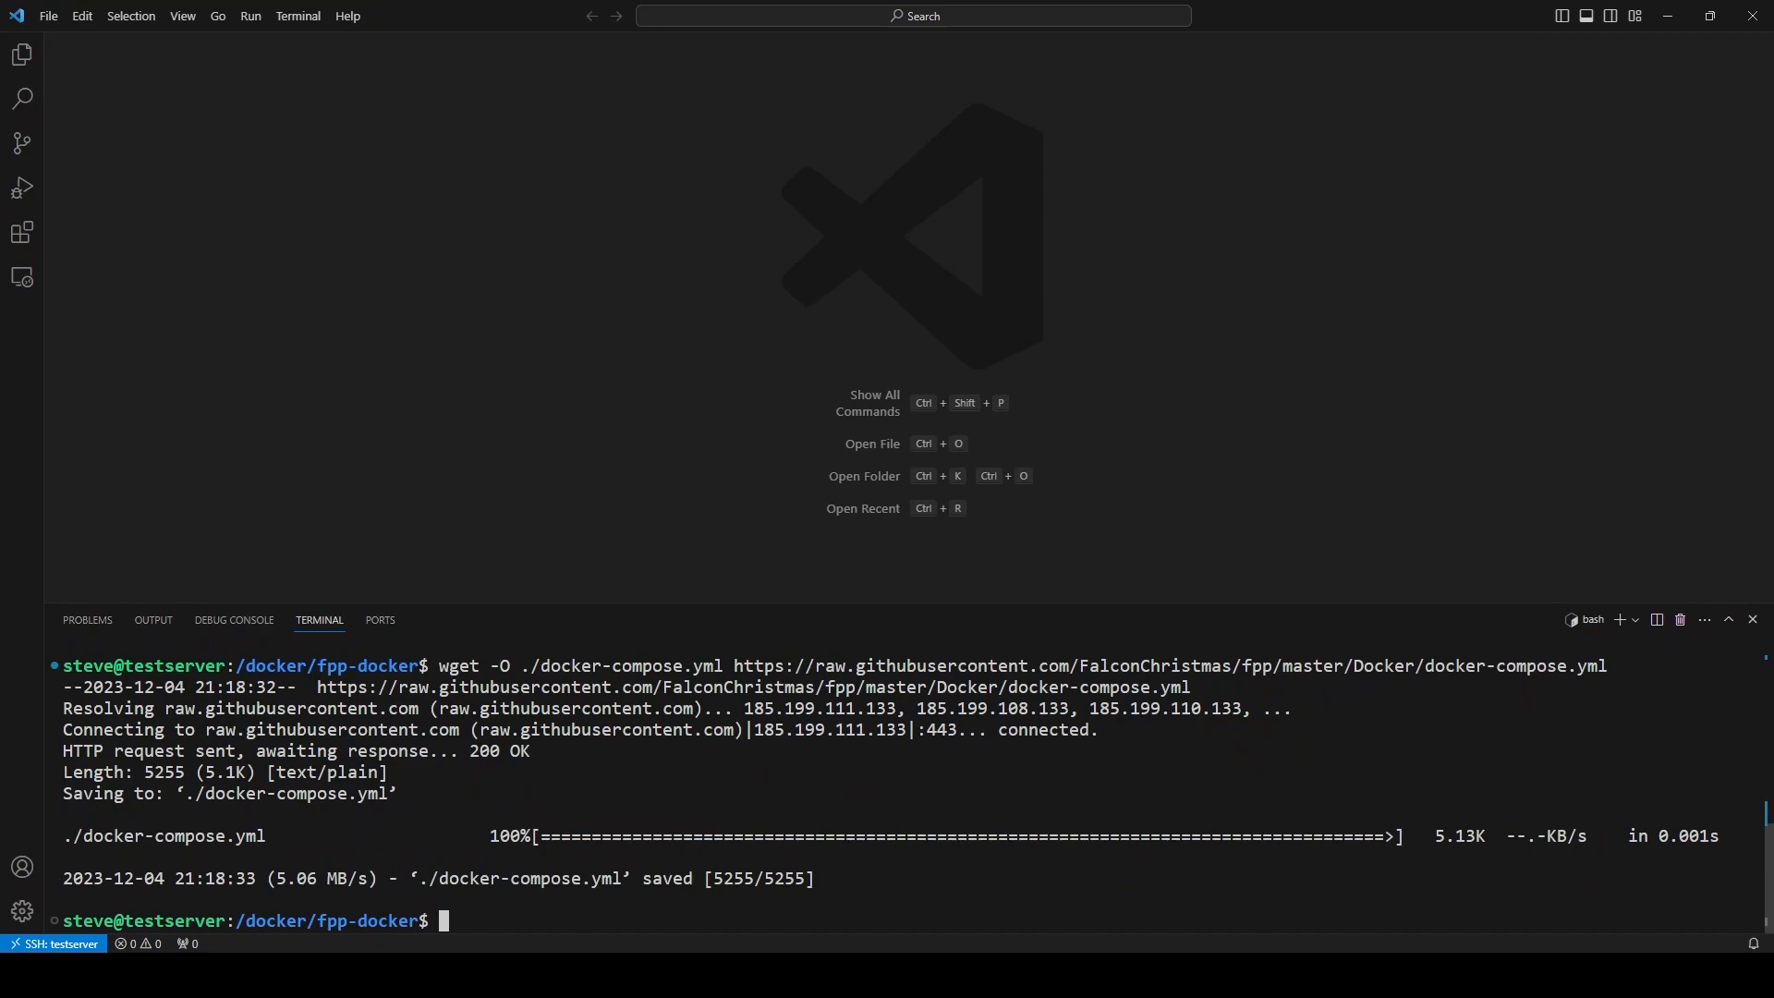
type("ls")
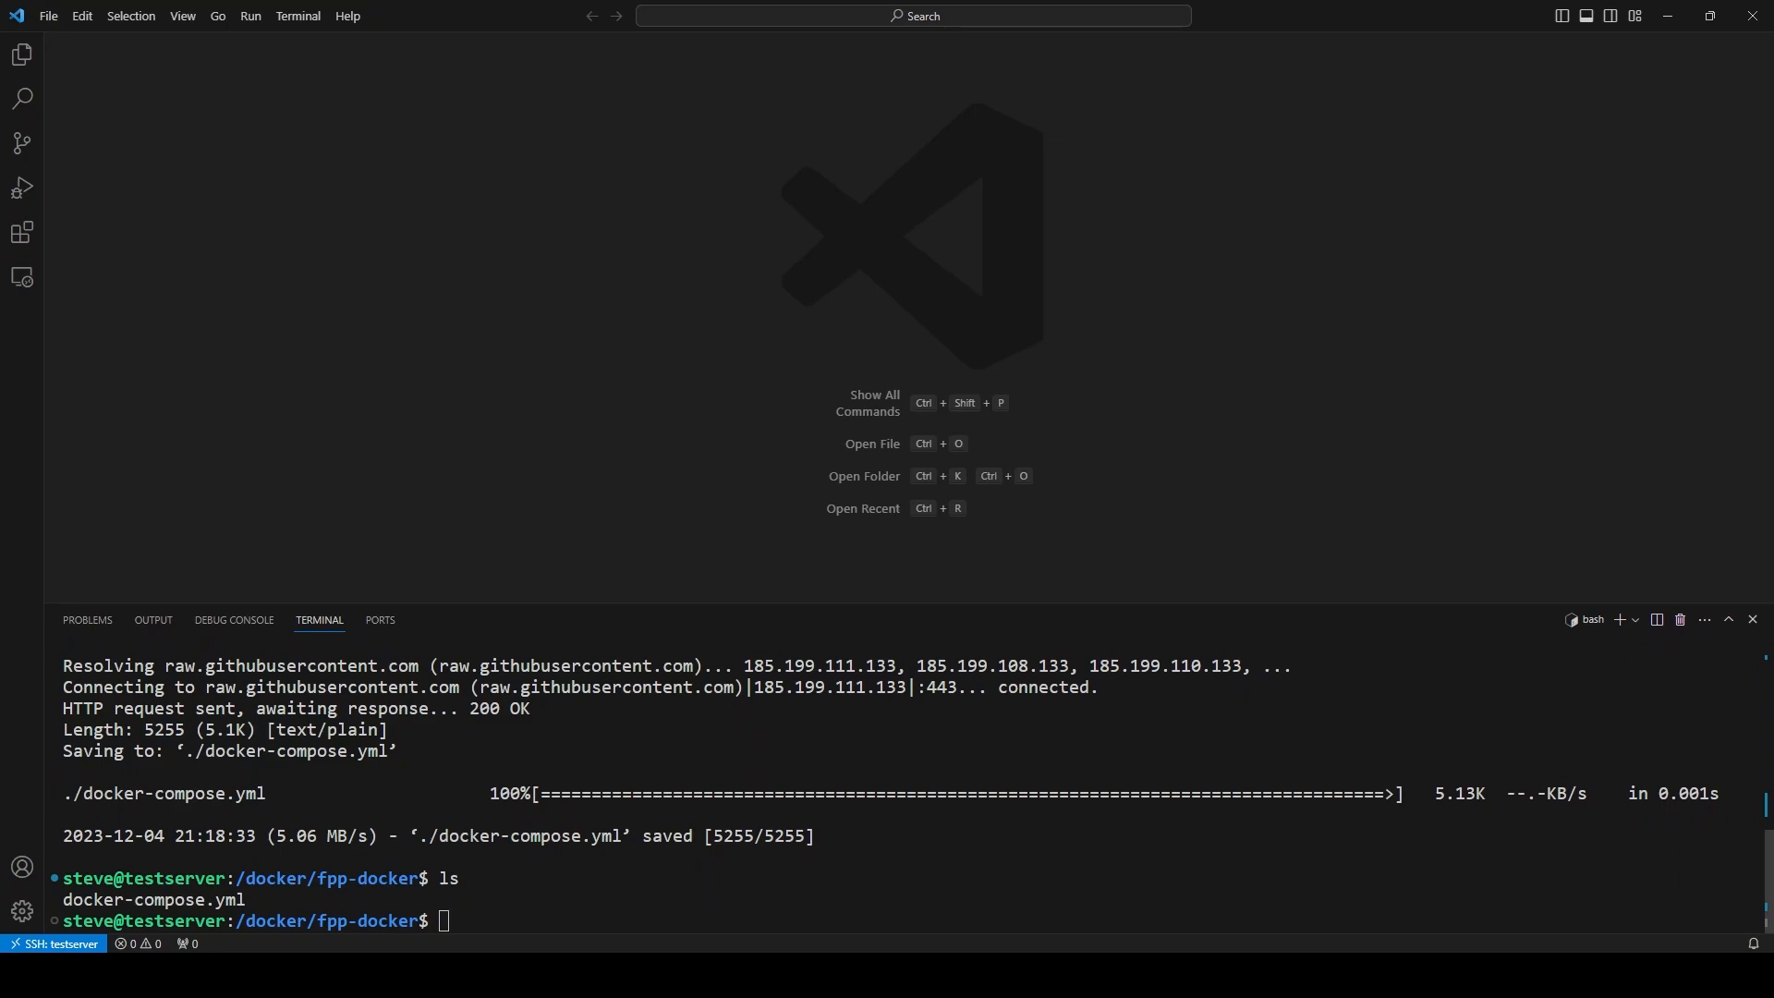
- Create a media folder with 770 permissions and open the compose file
type("mkdir media")
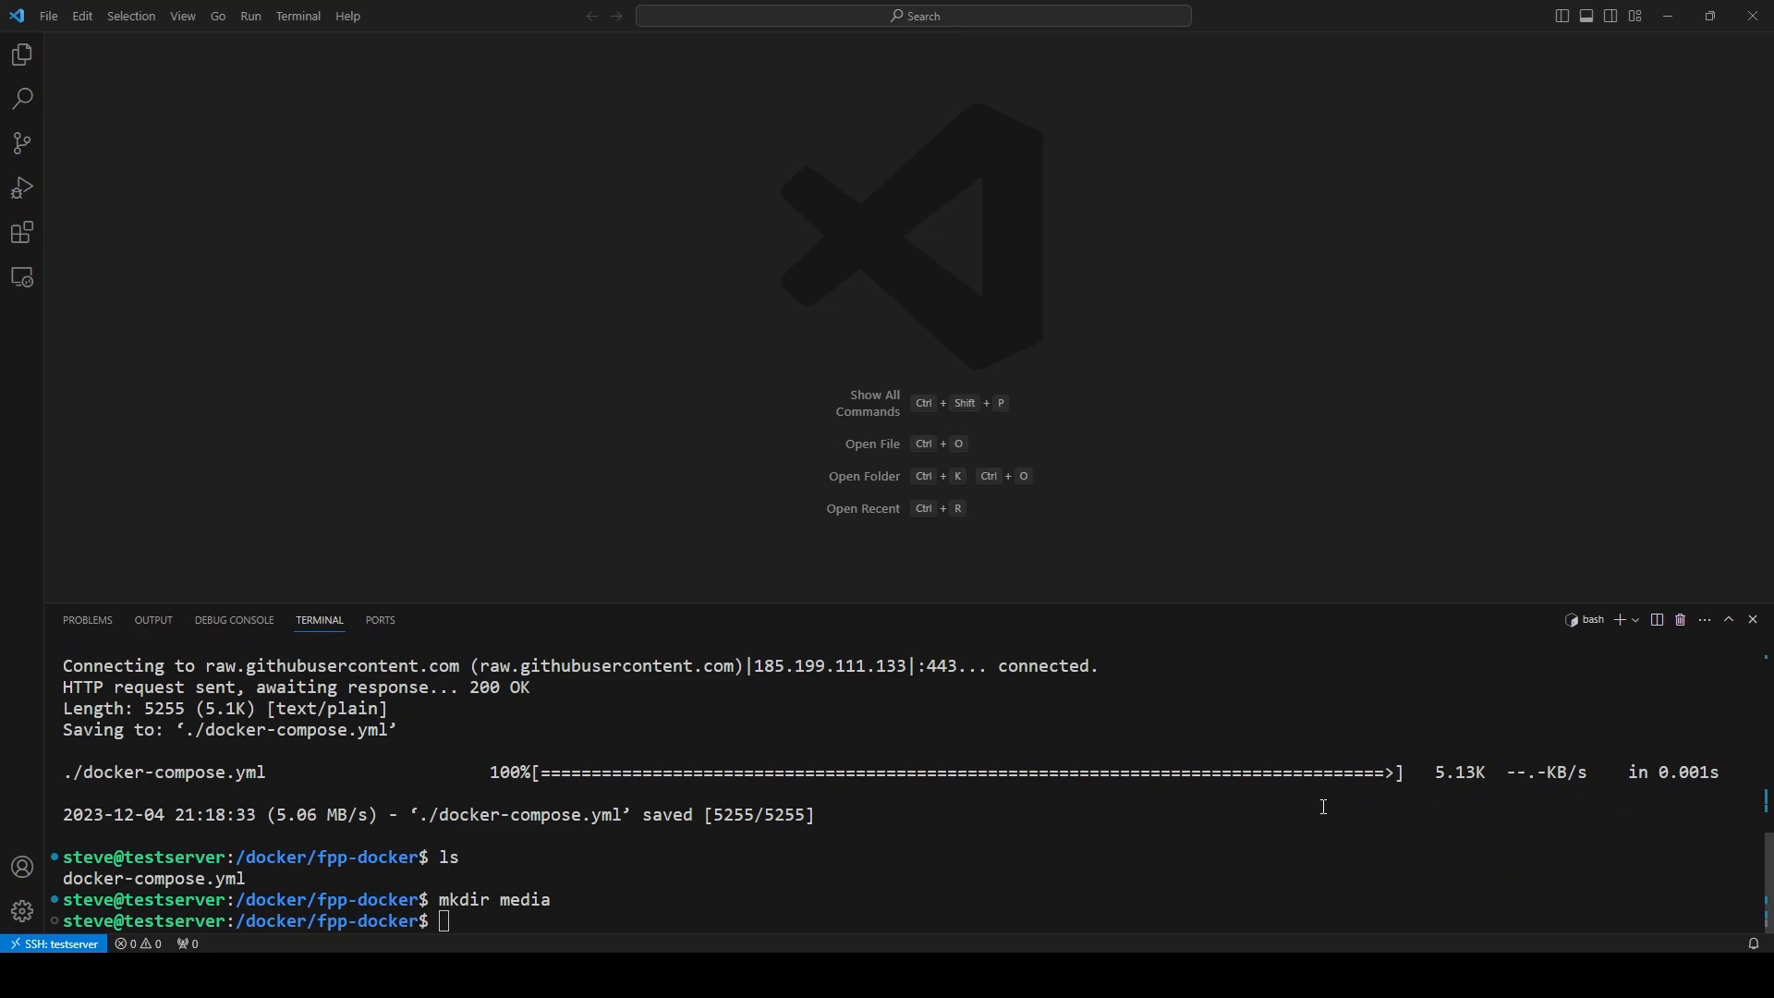
type("chmod 770 media")
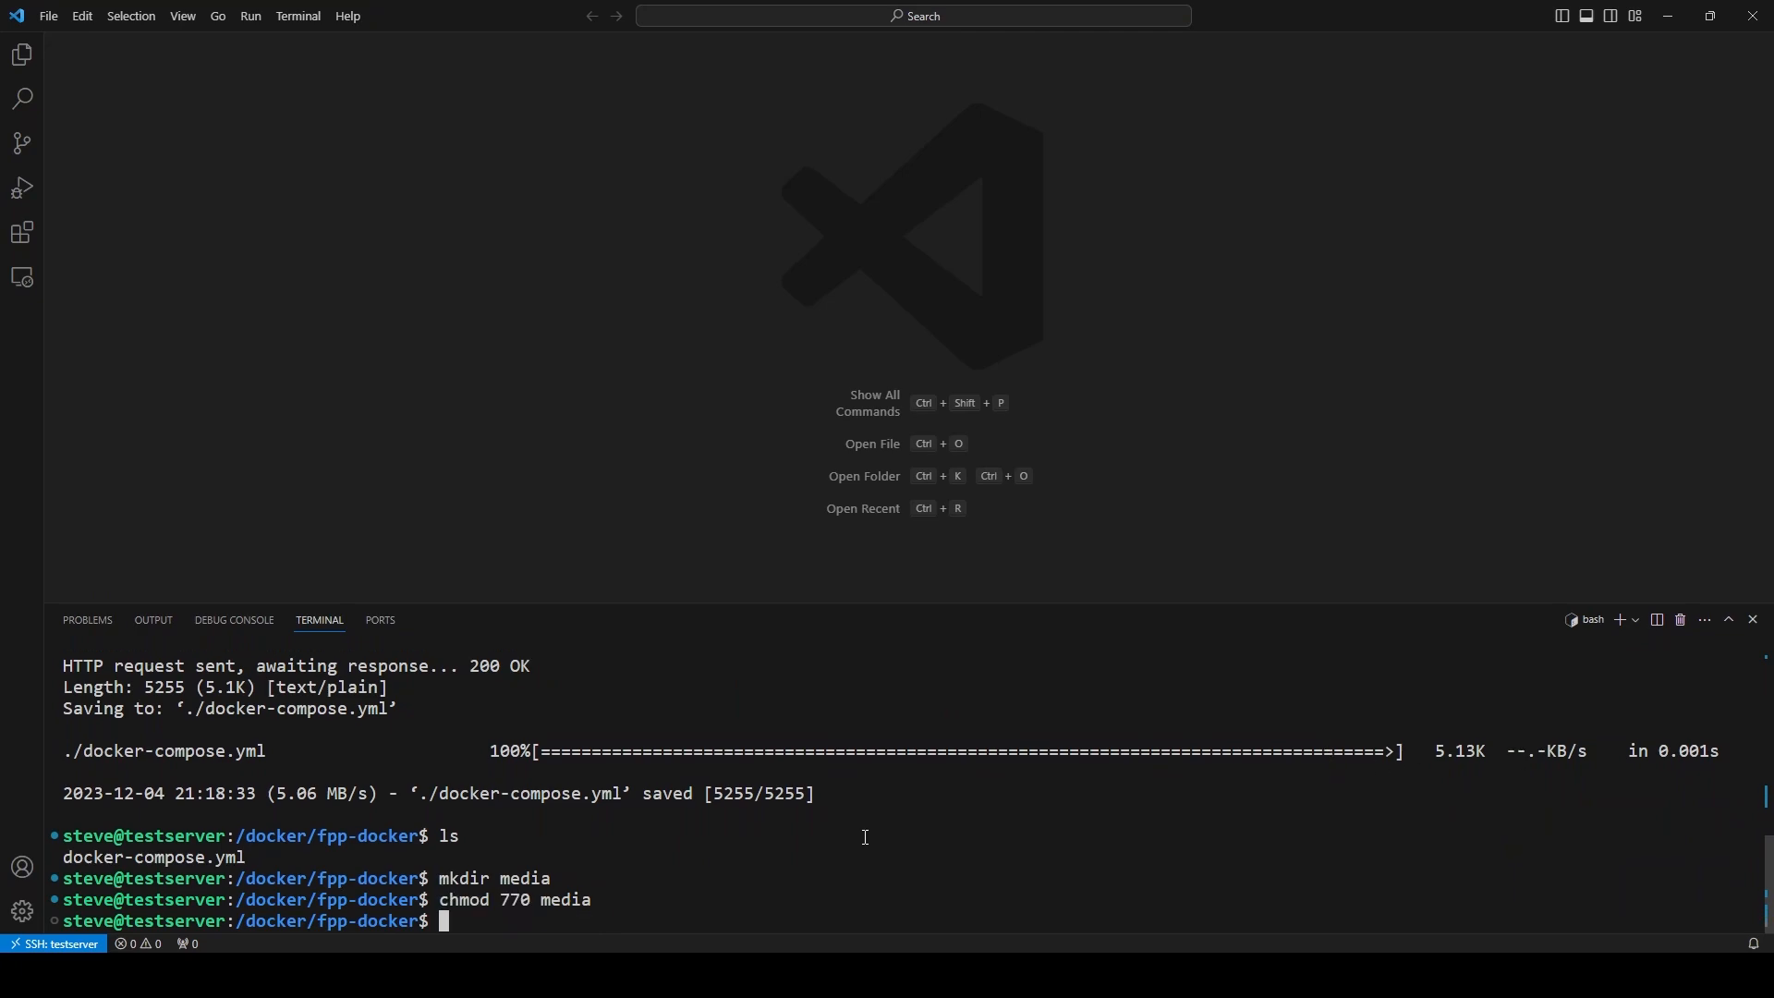
type("code docker-compose.yml")
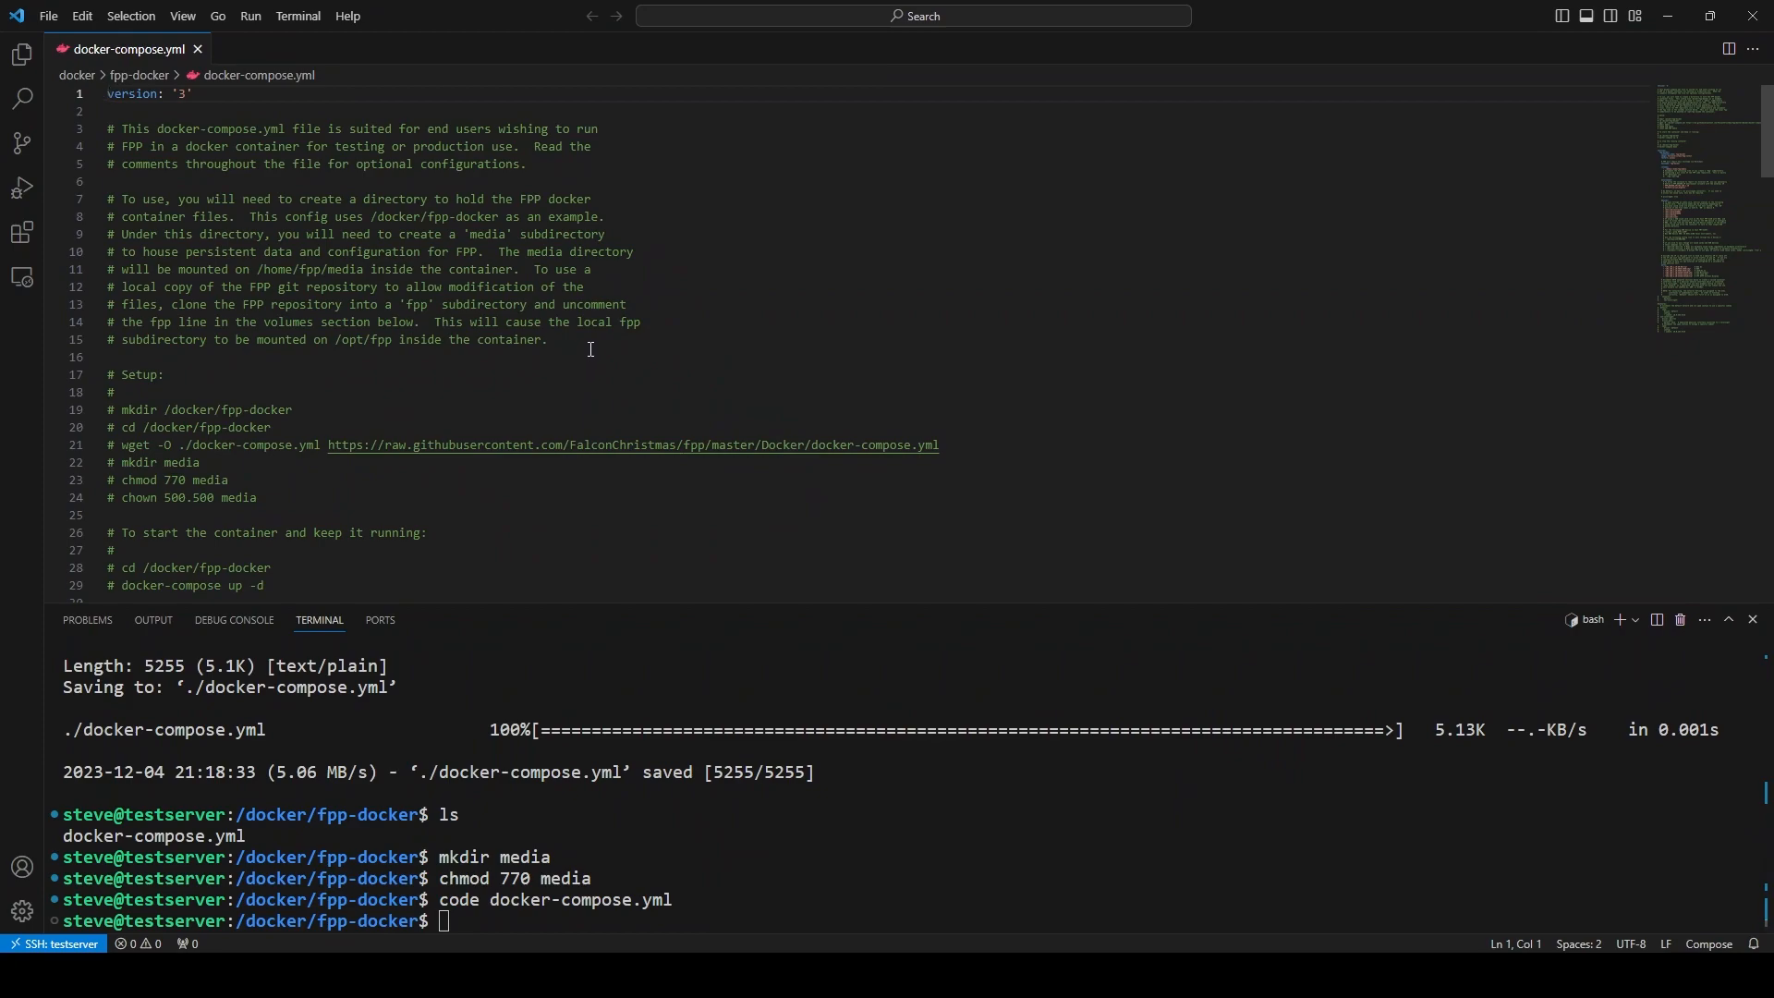
- Comment out FPP_DOCKER_IP, set TZ to America/New_York, and change the web UI host port to 8000
scroll("down", 3)
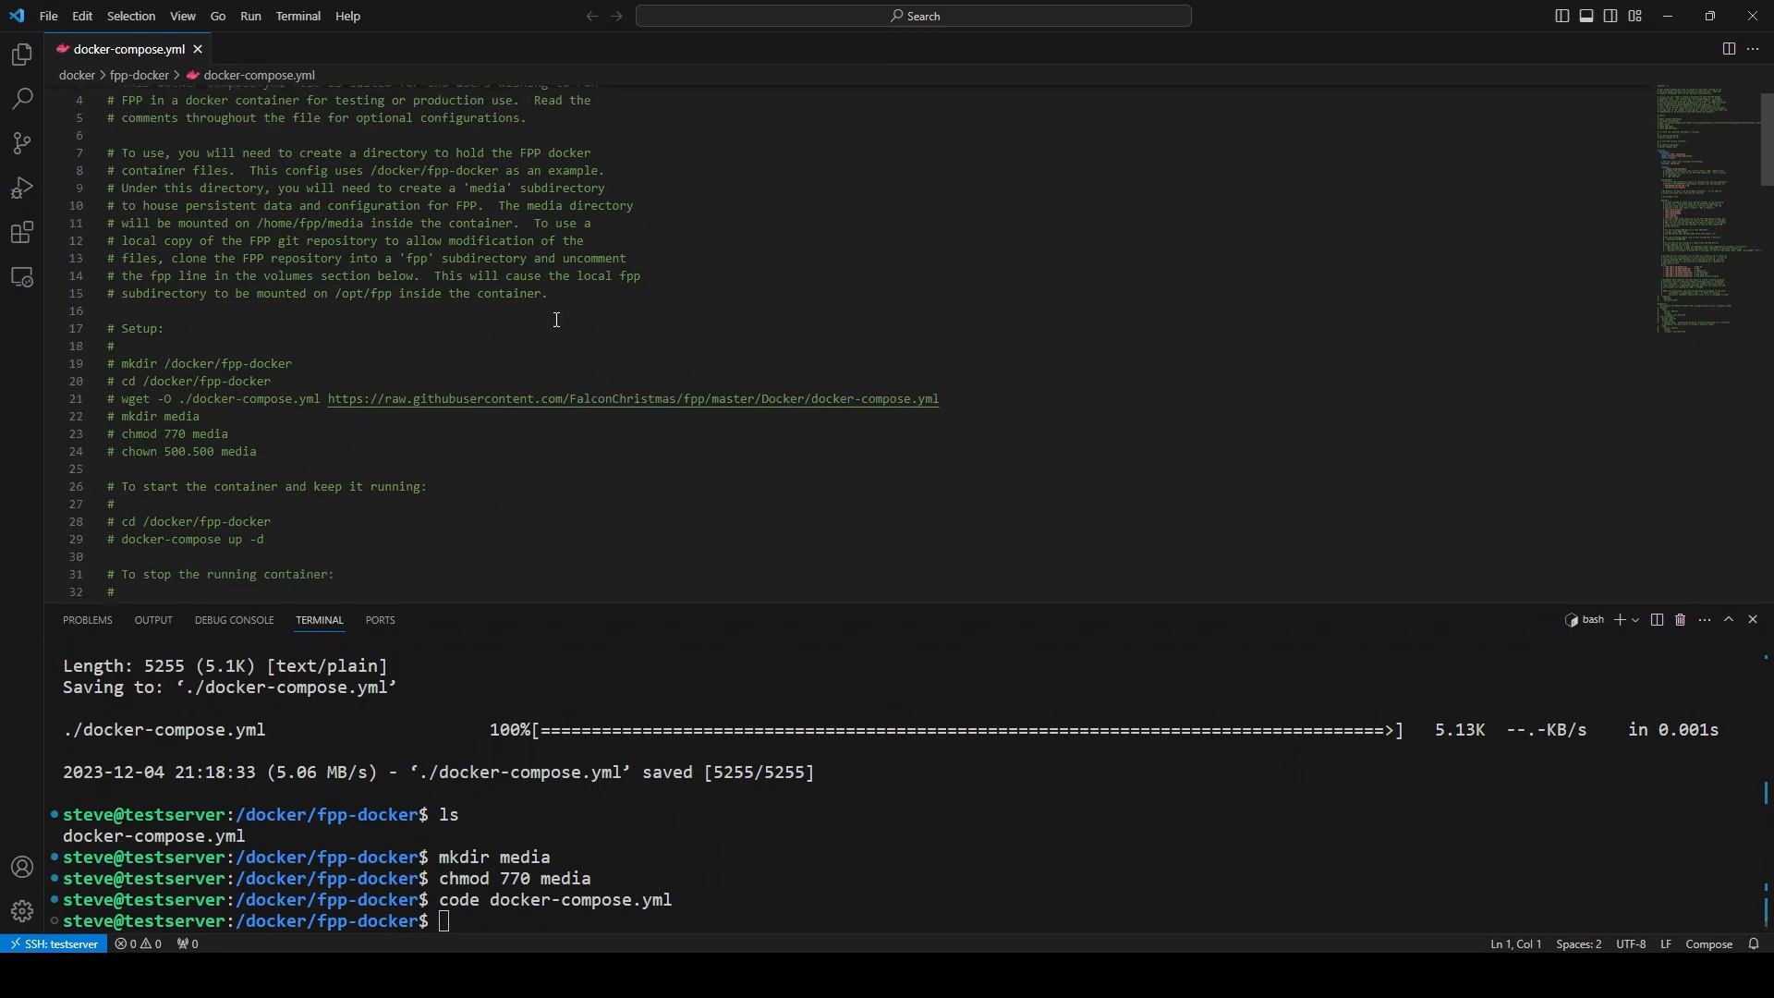
left_click_drag(108, 312, 258, 450)
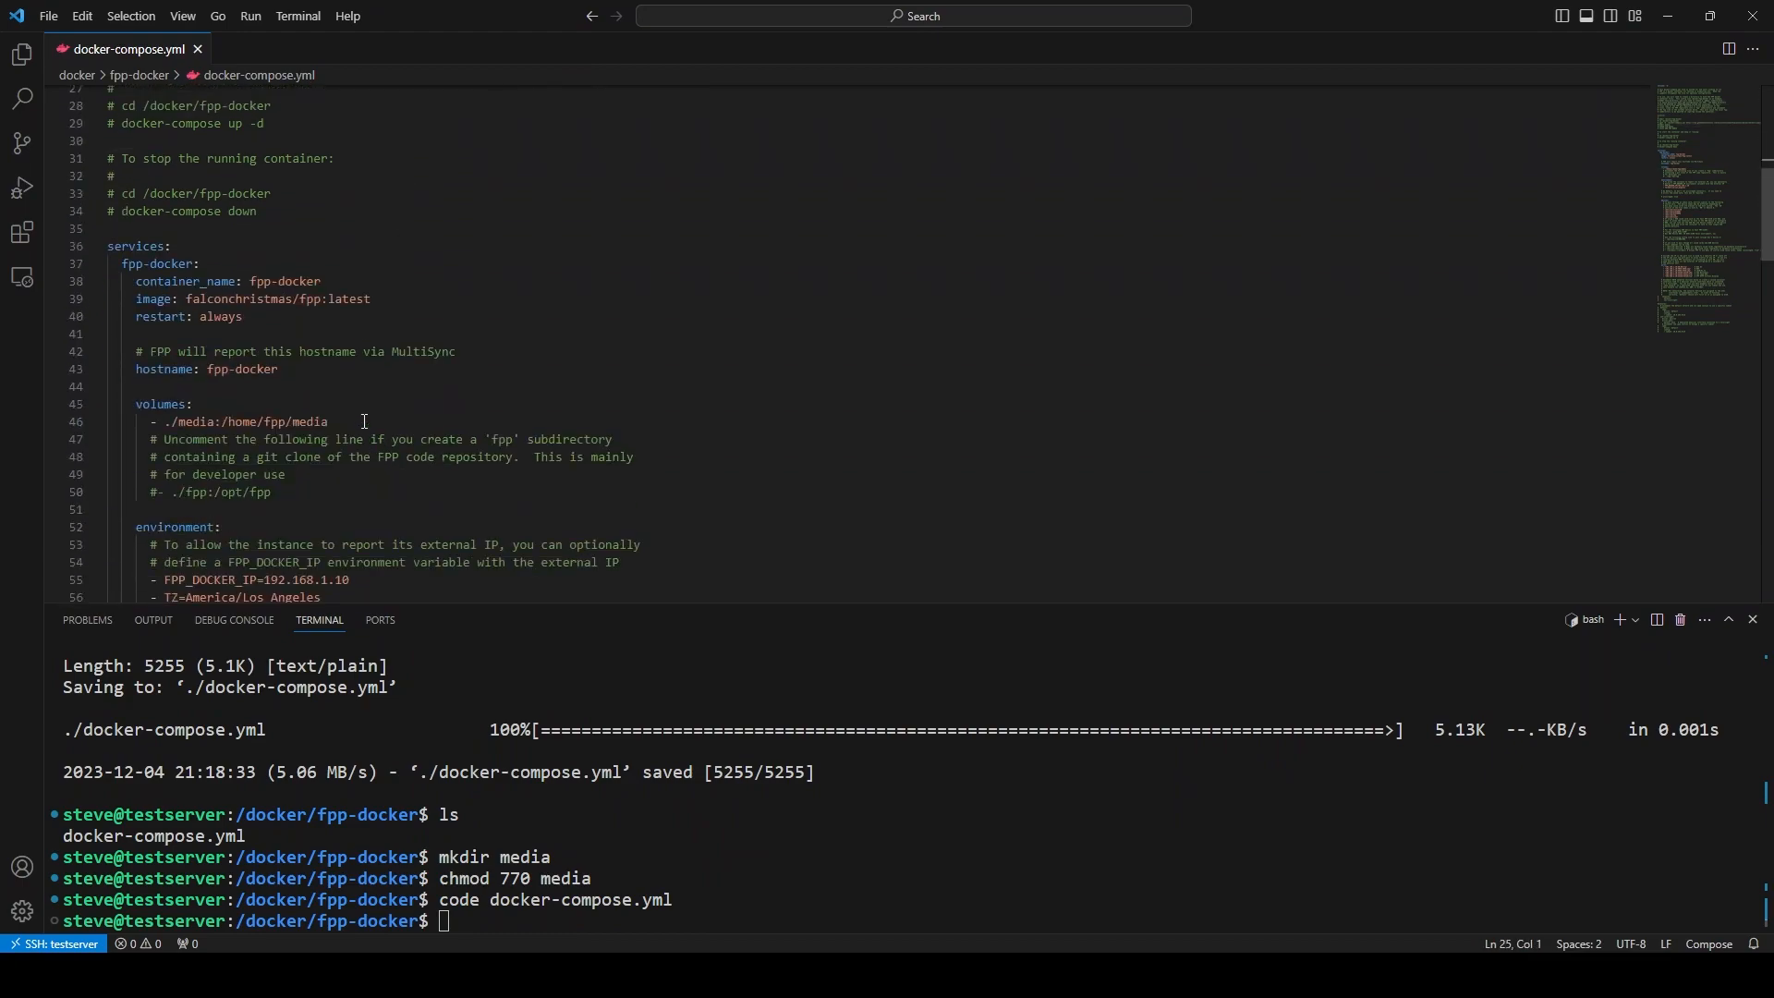
mouse_move(778, 327)
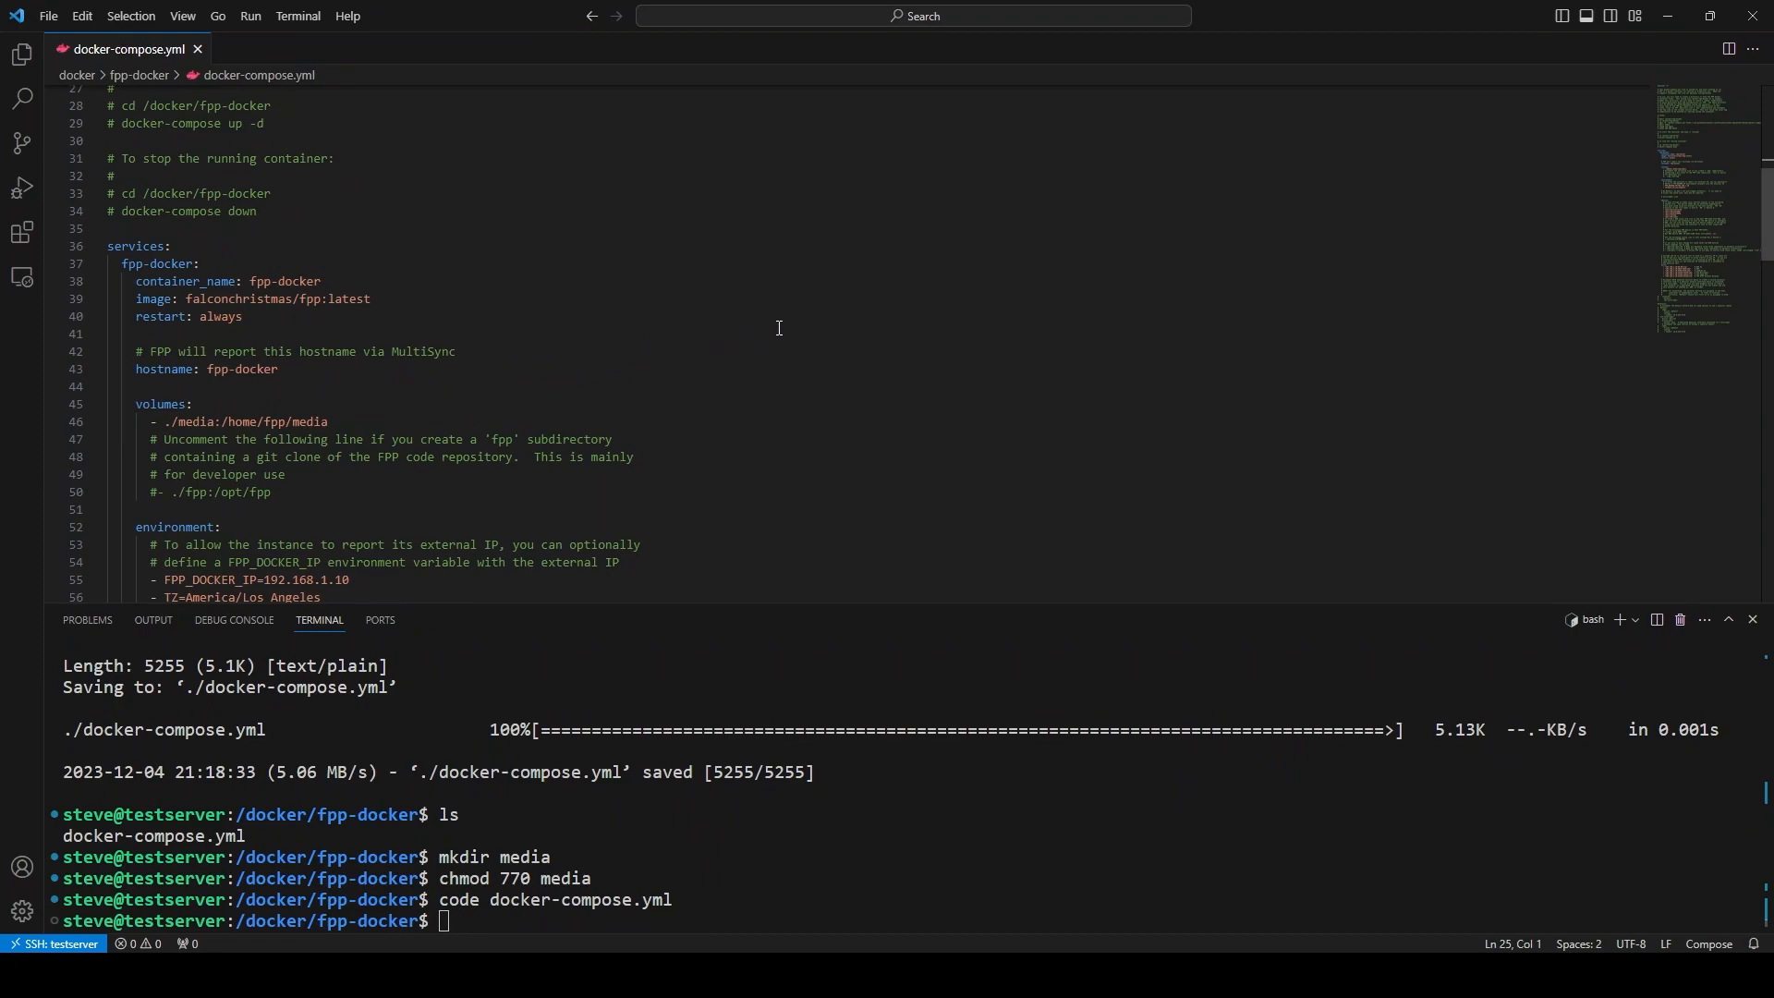
mouse_move(454, 287)
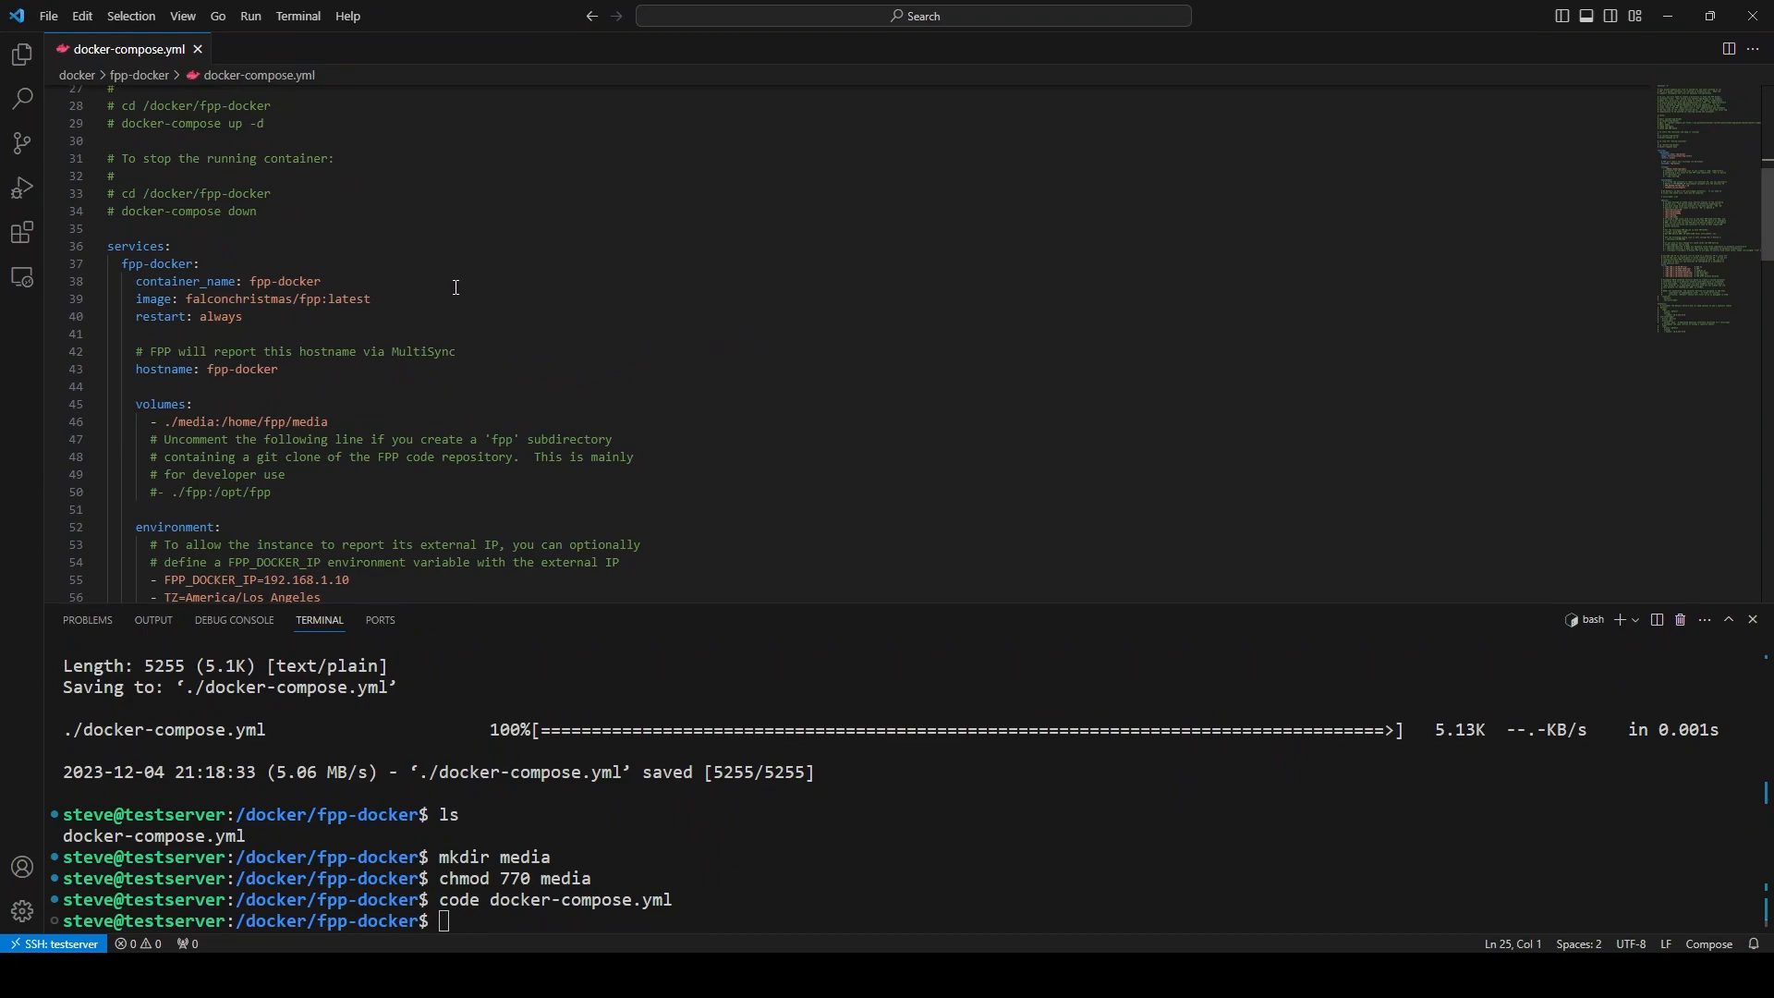
scroll("down", 3)
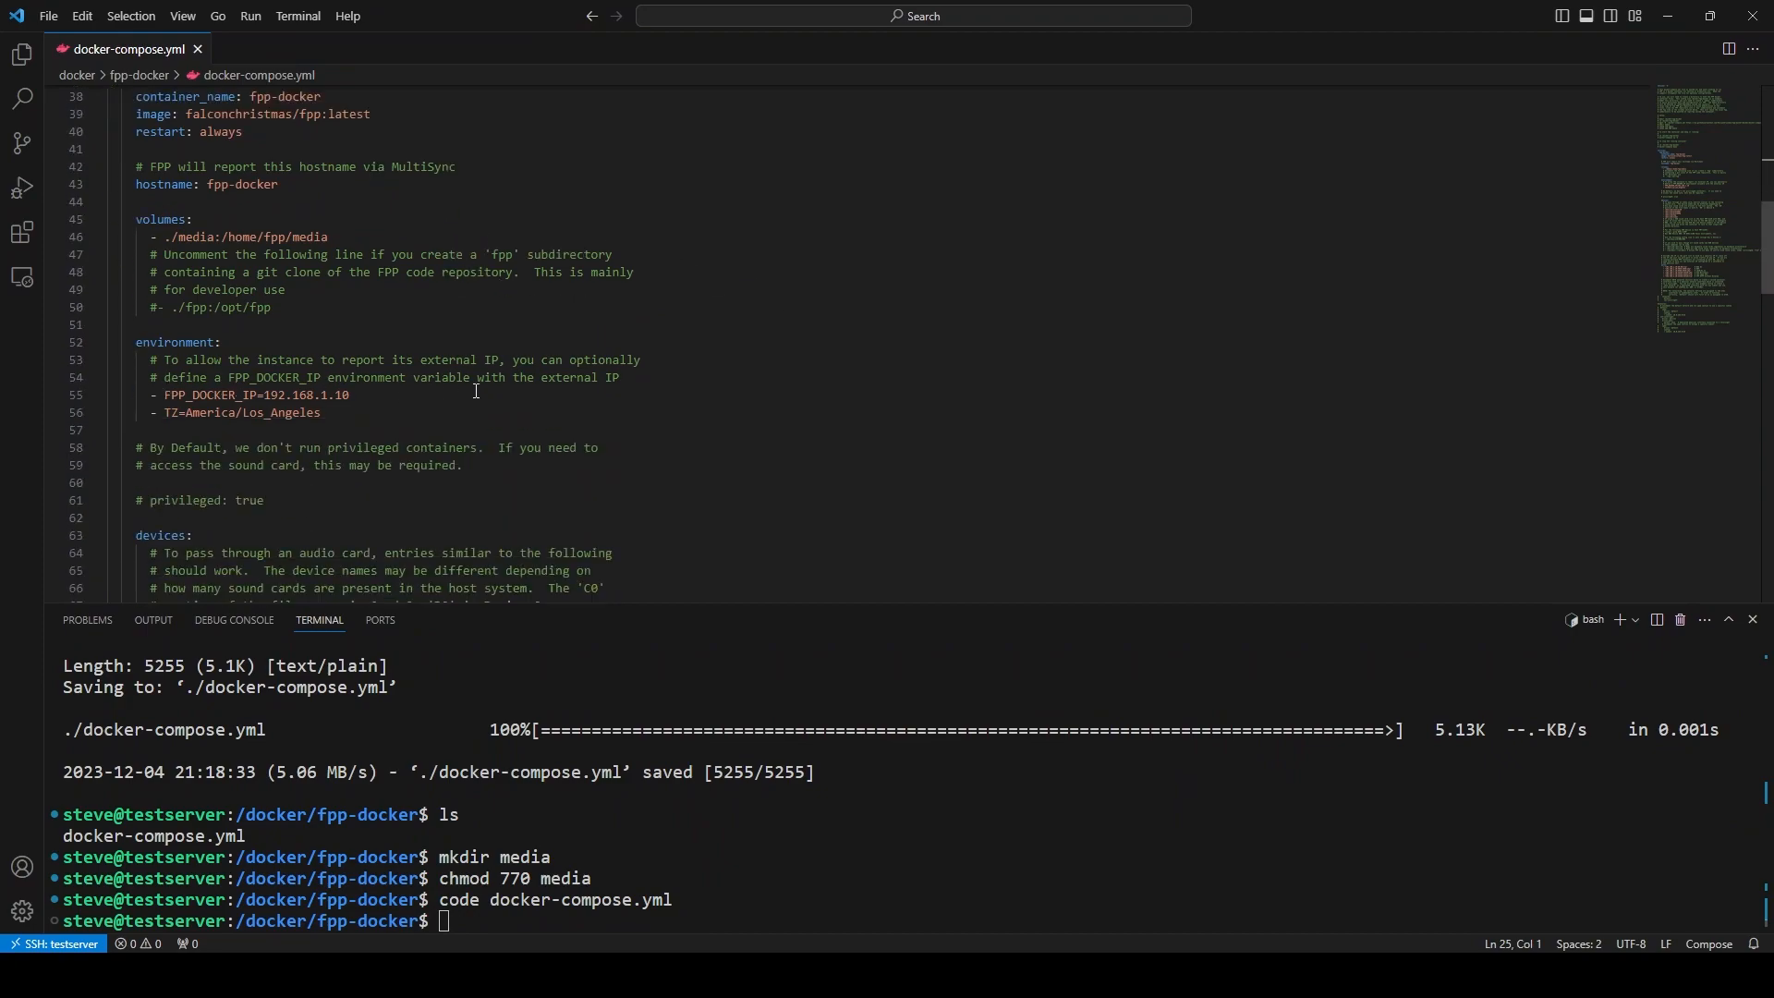
double_click(339, 395)
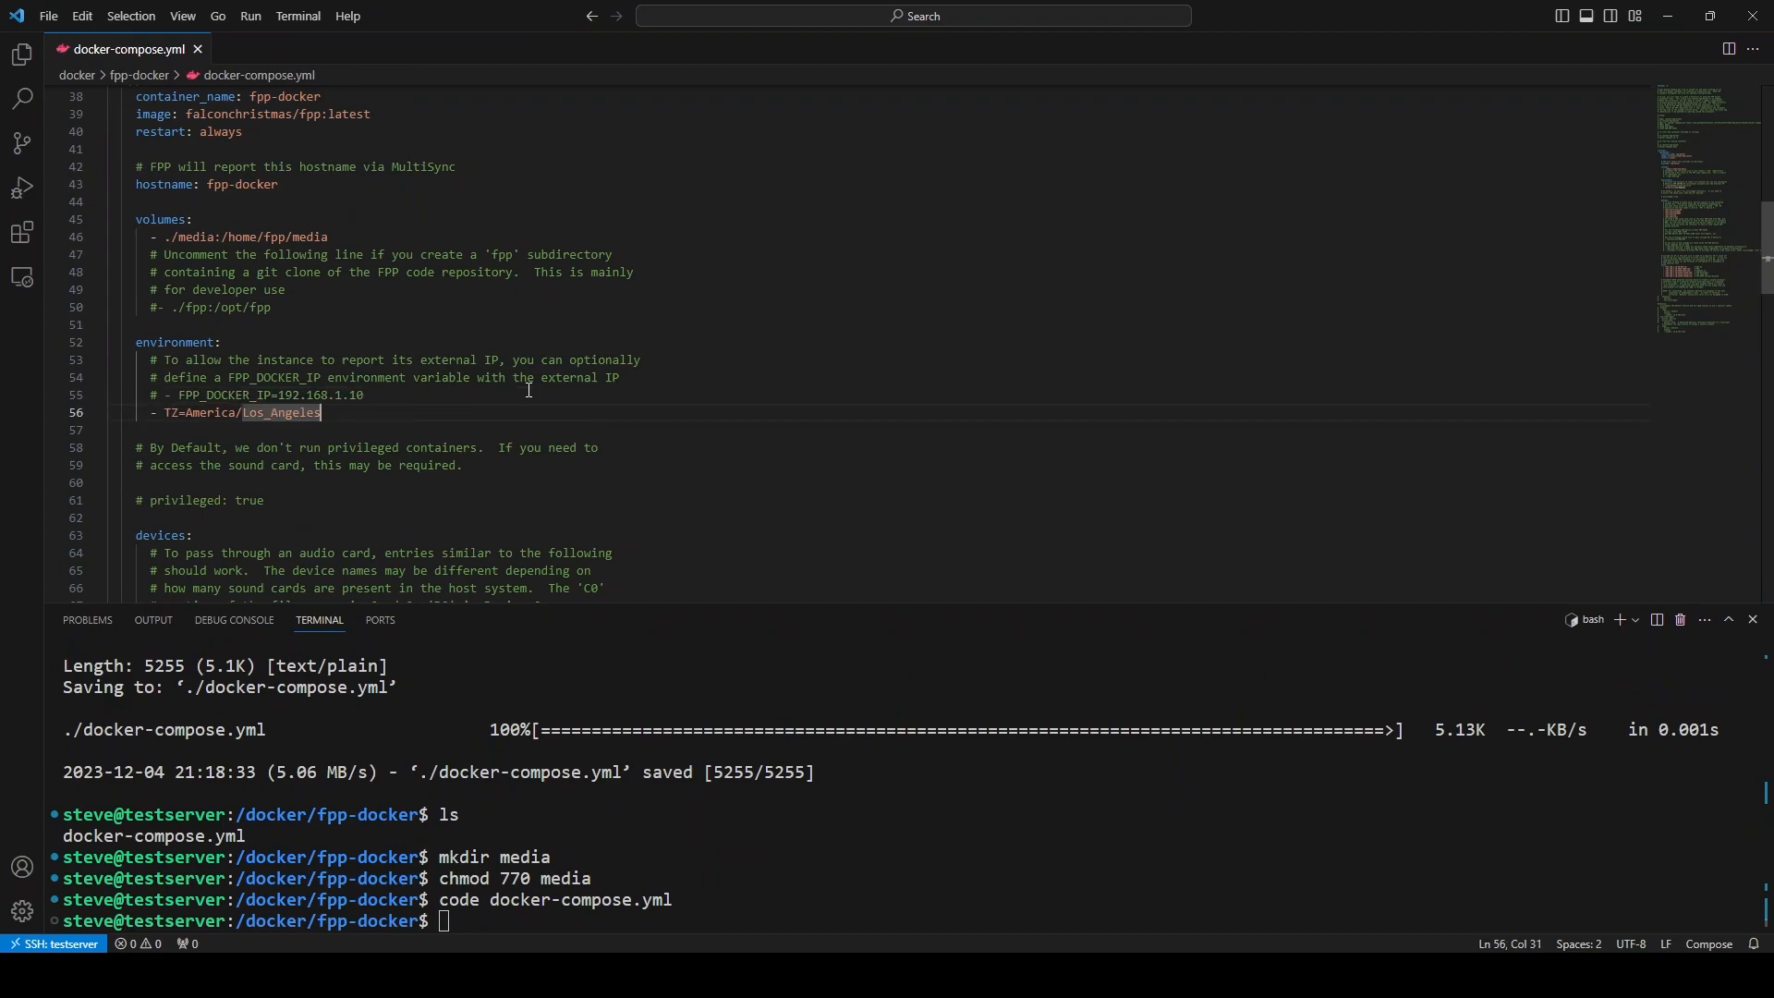
type("New")
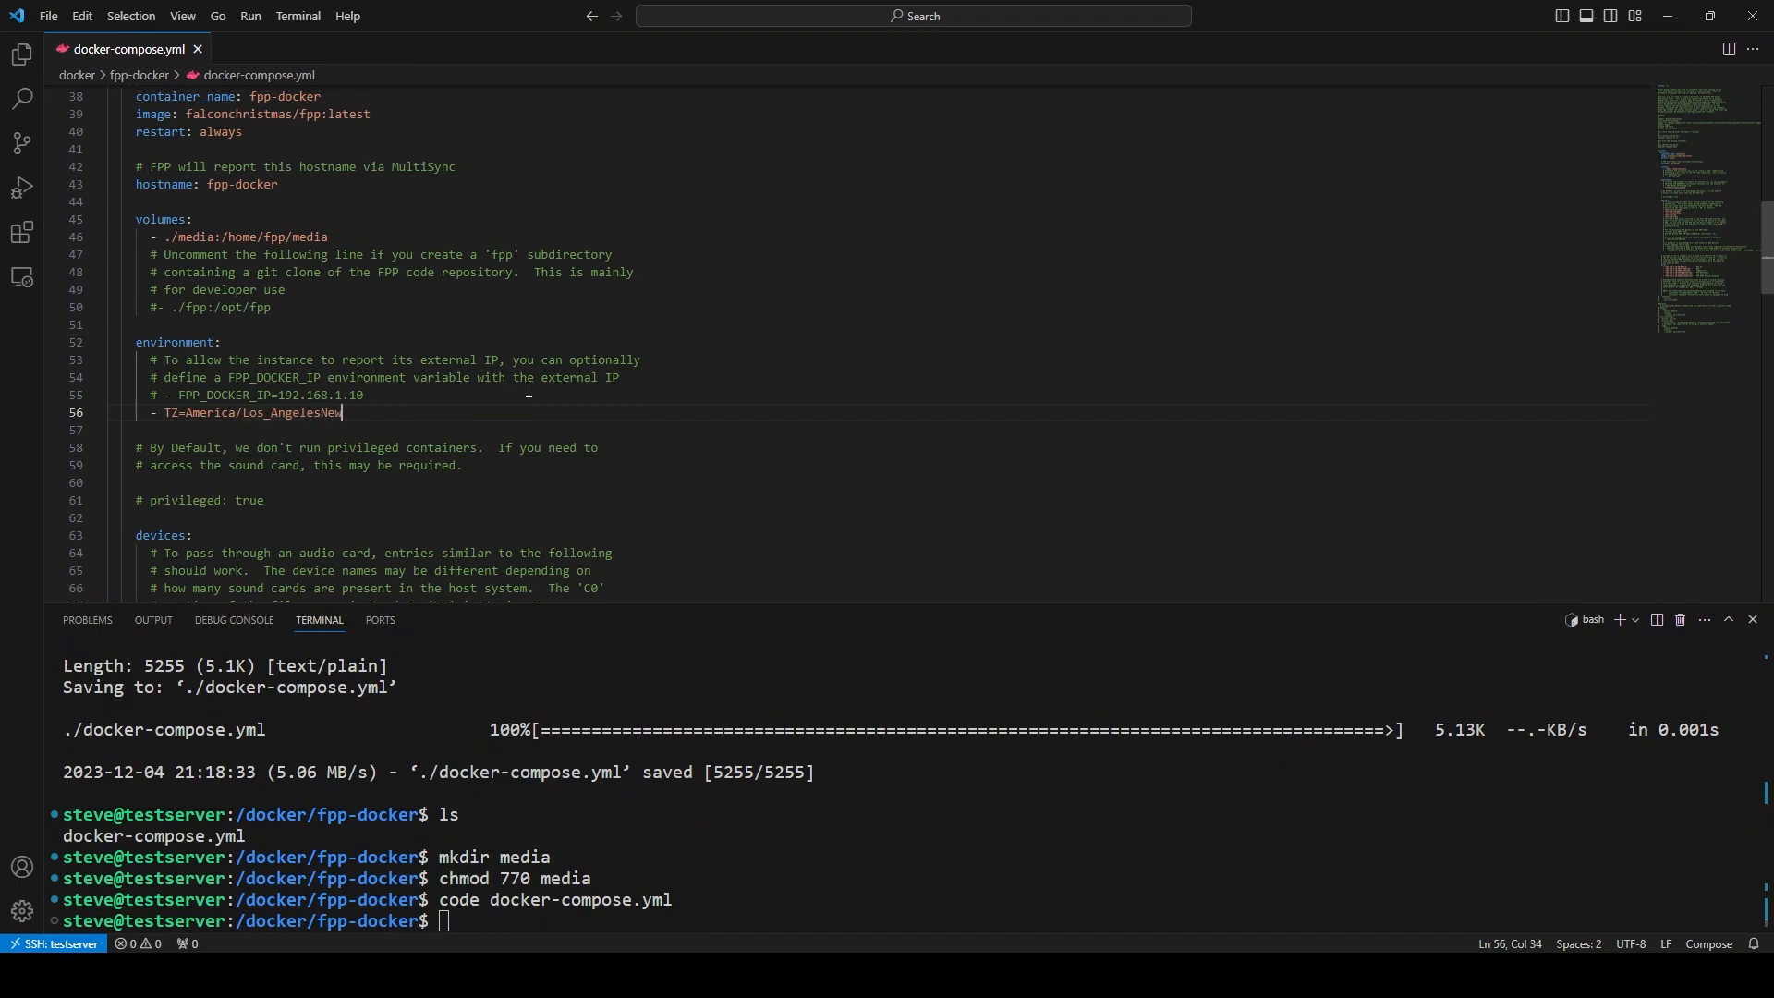
key("BackSpace")
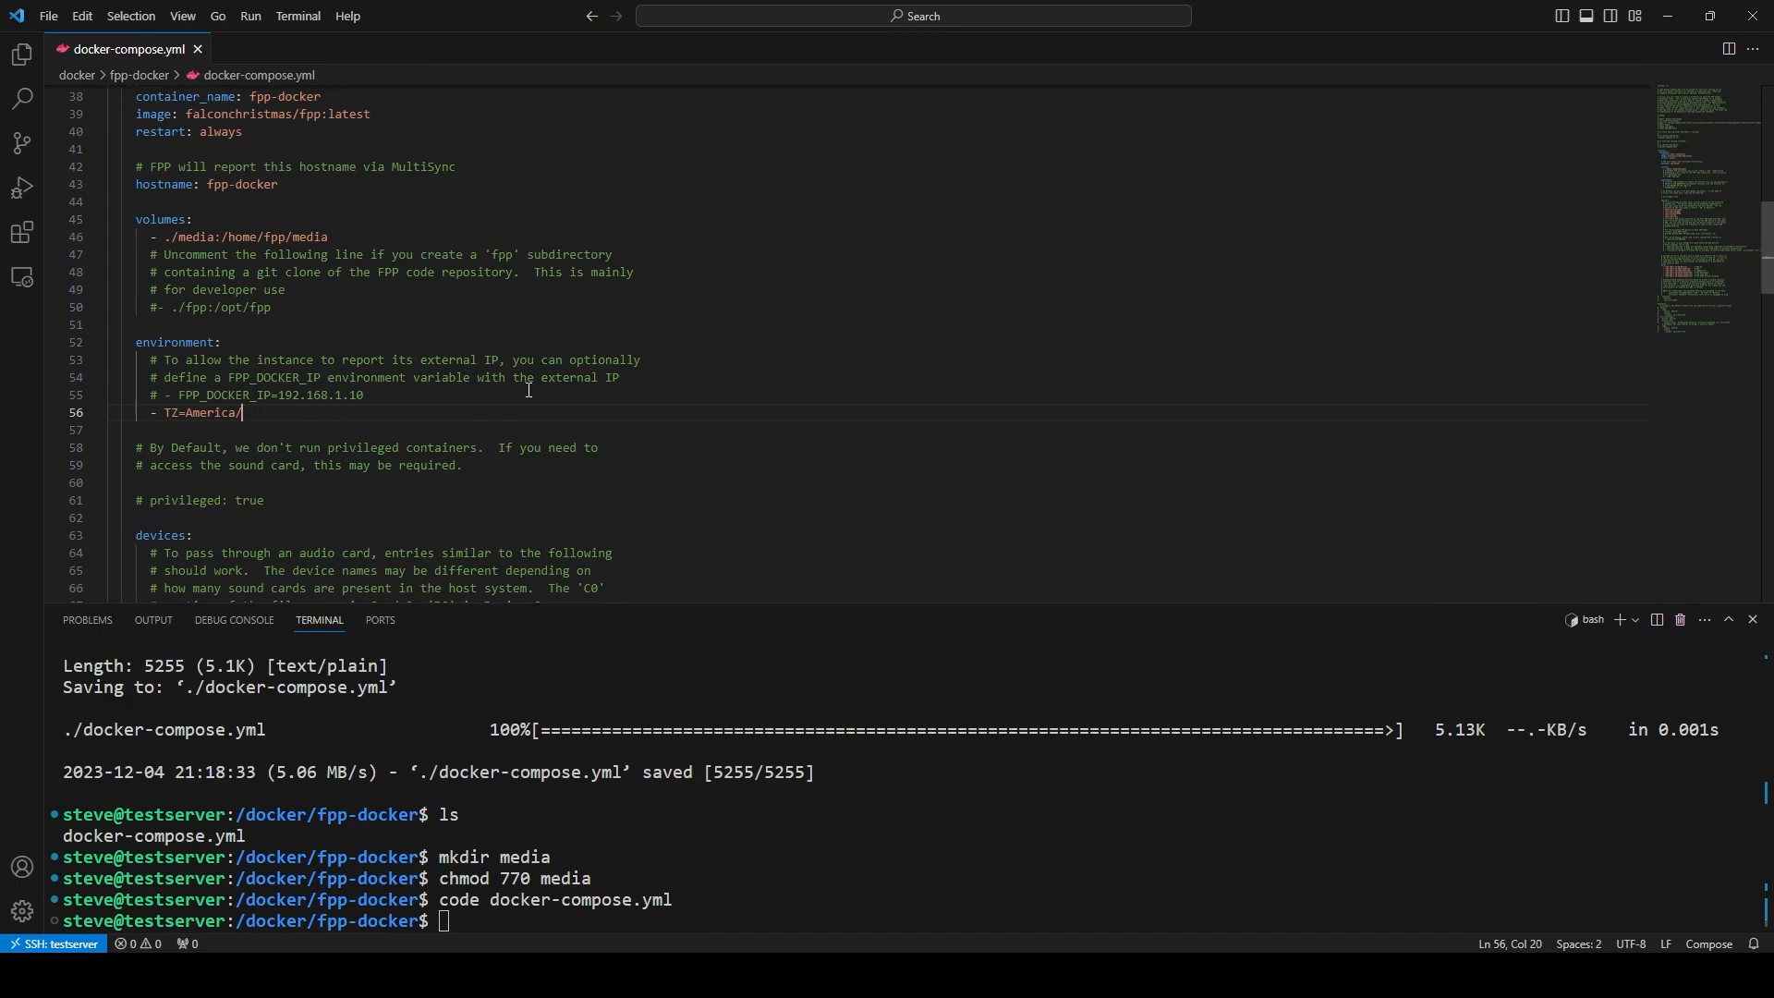
type("New_York")
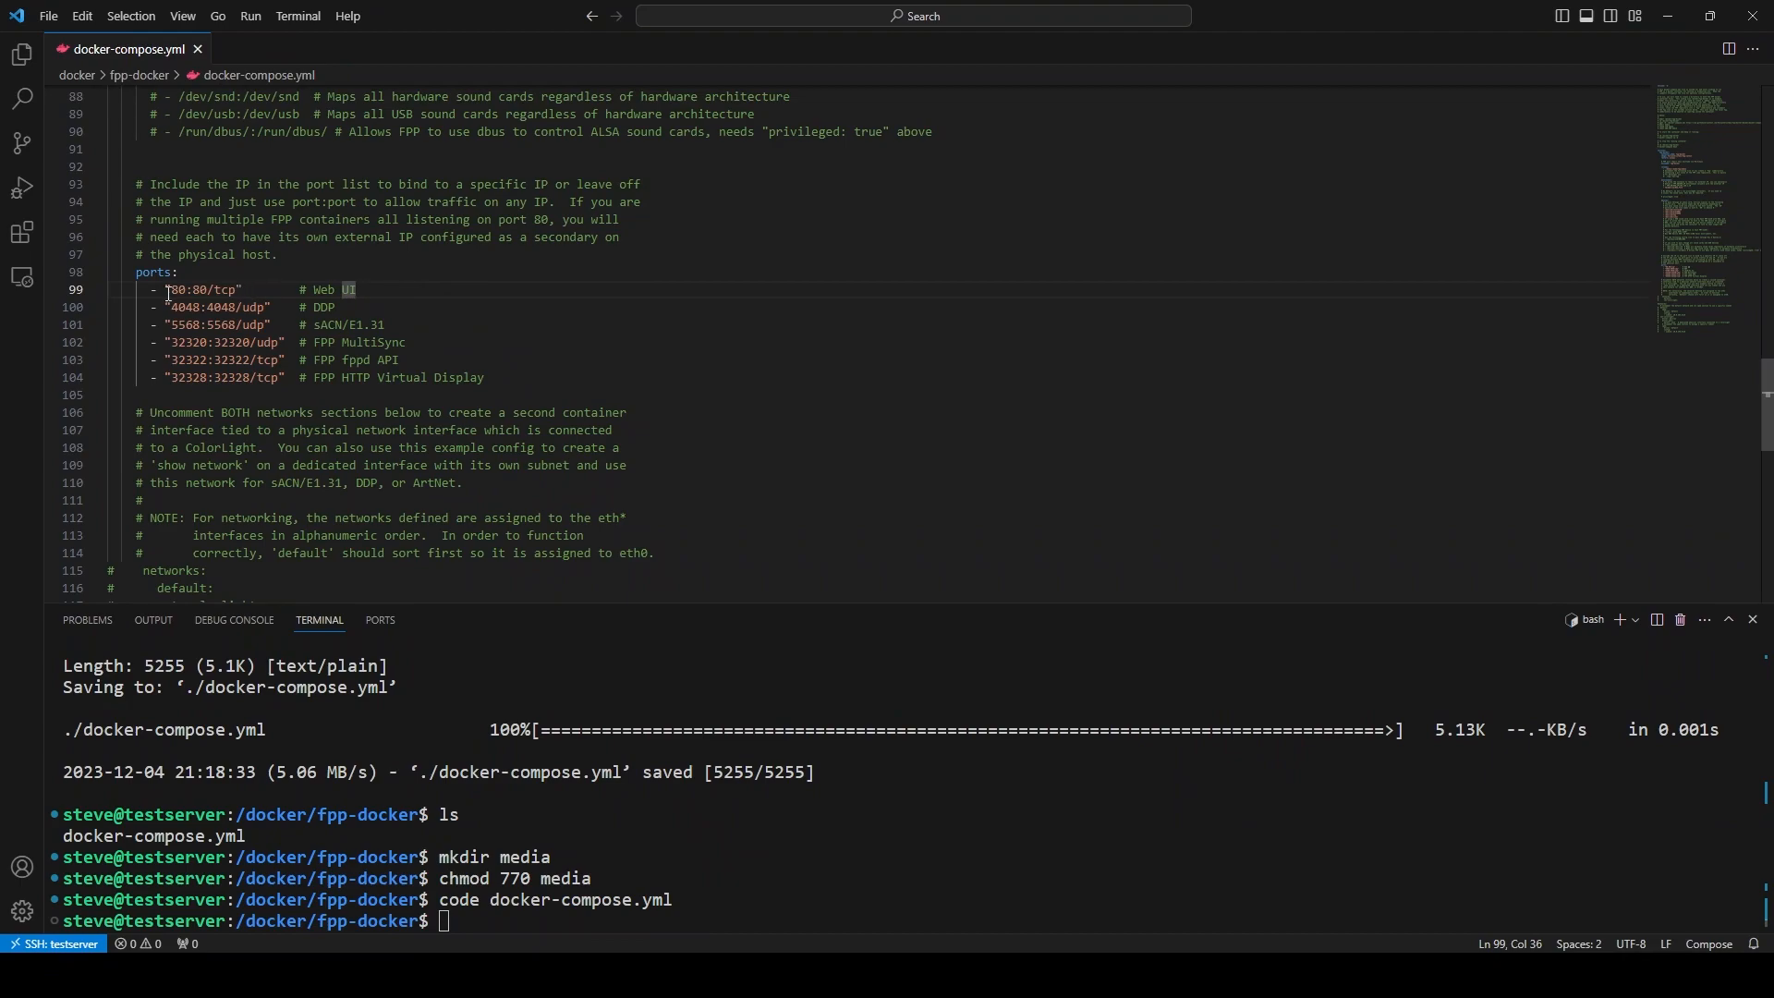
double_click(178, 289)
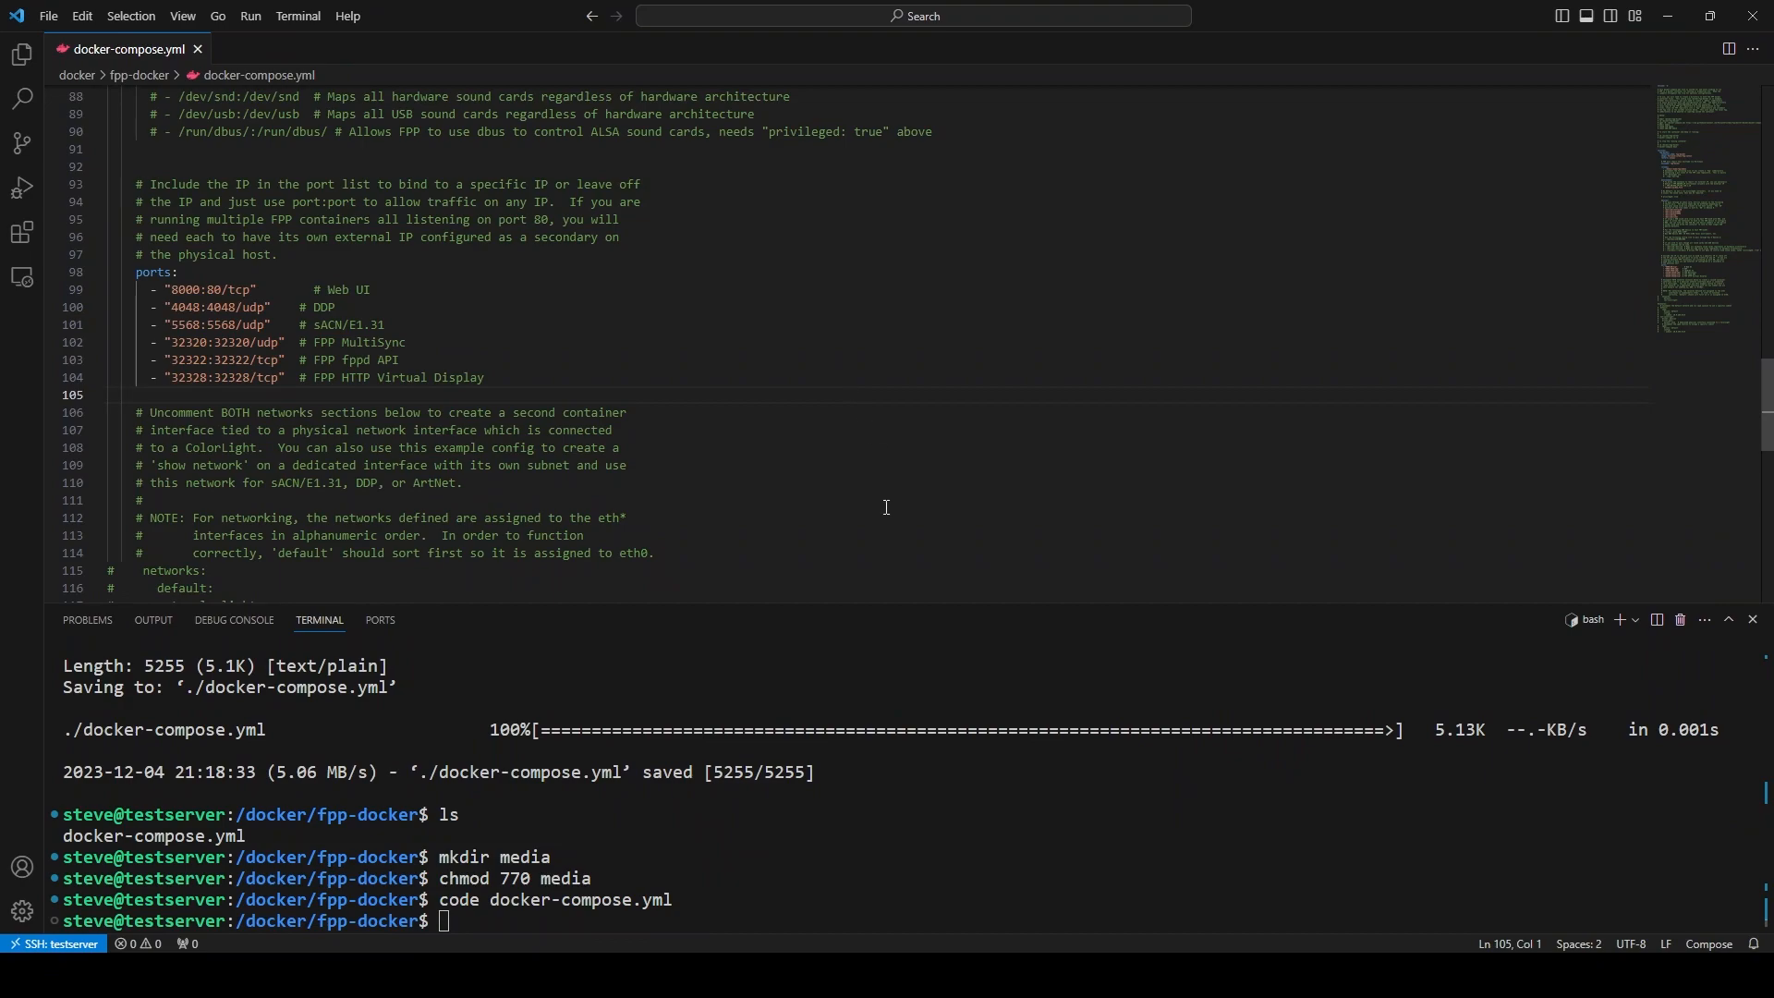
- Run docker compose up -d, move the web UI port to 8080, and check with docker ps
type("docker")
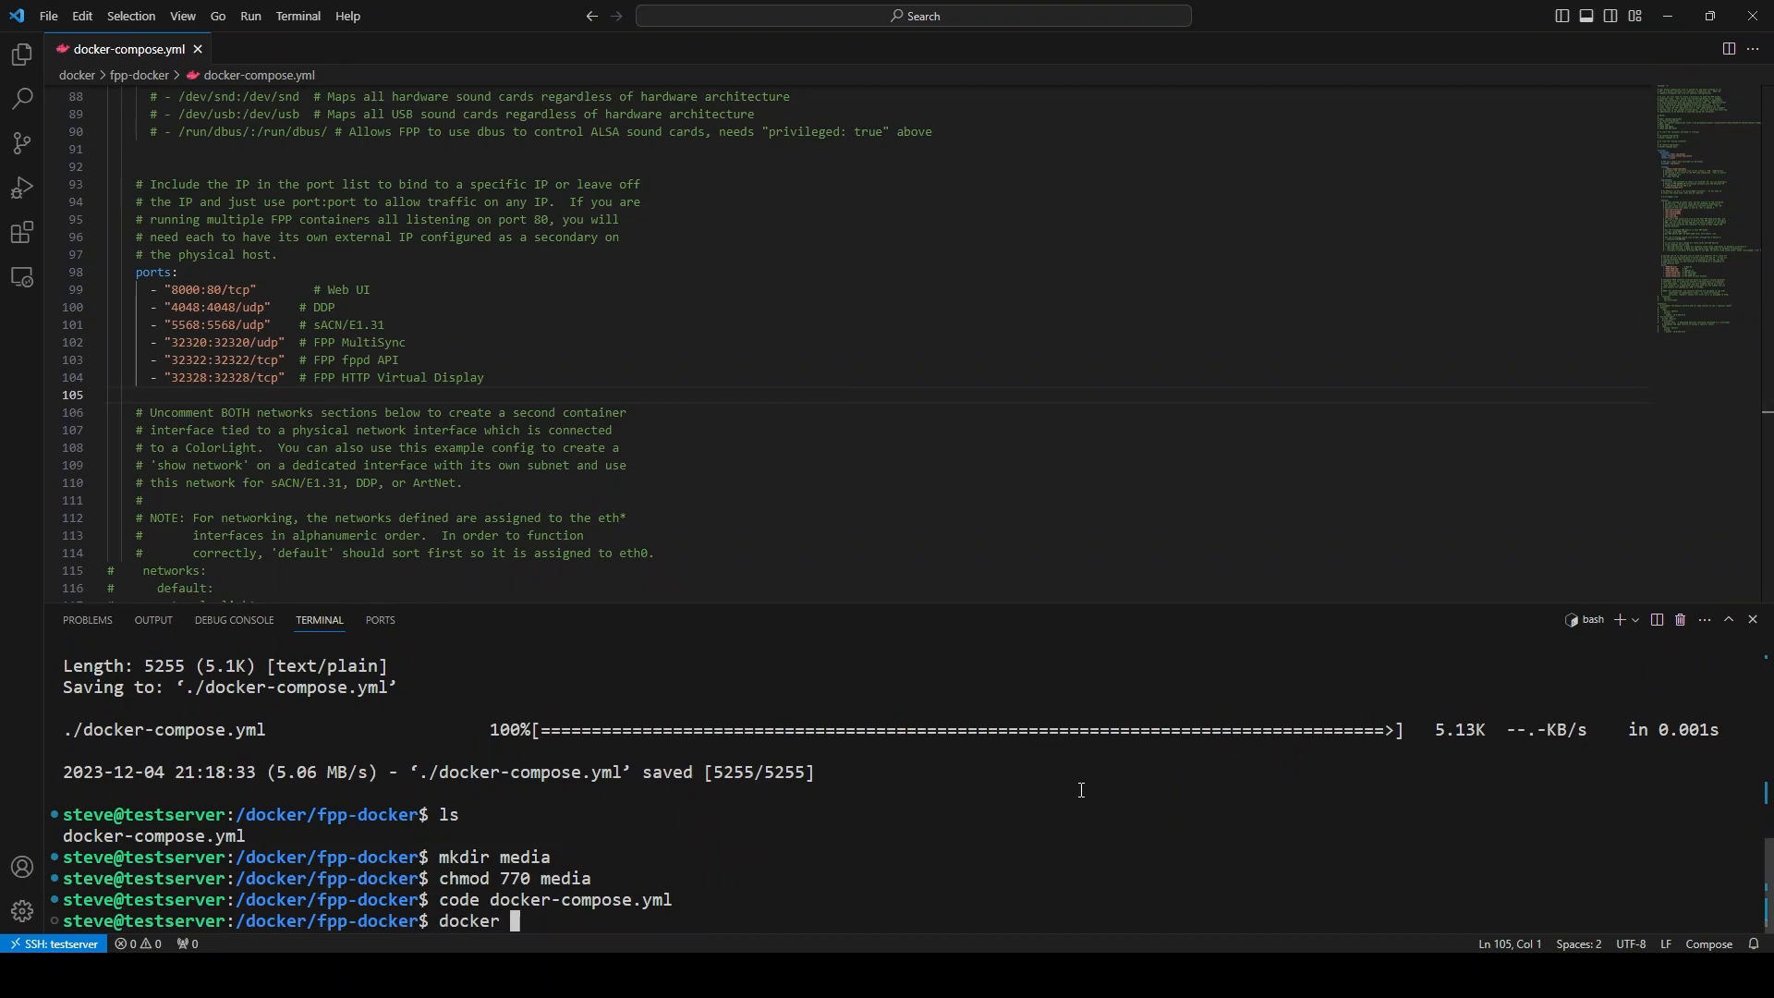
type("compose up")
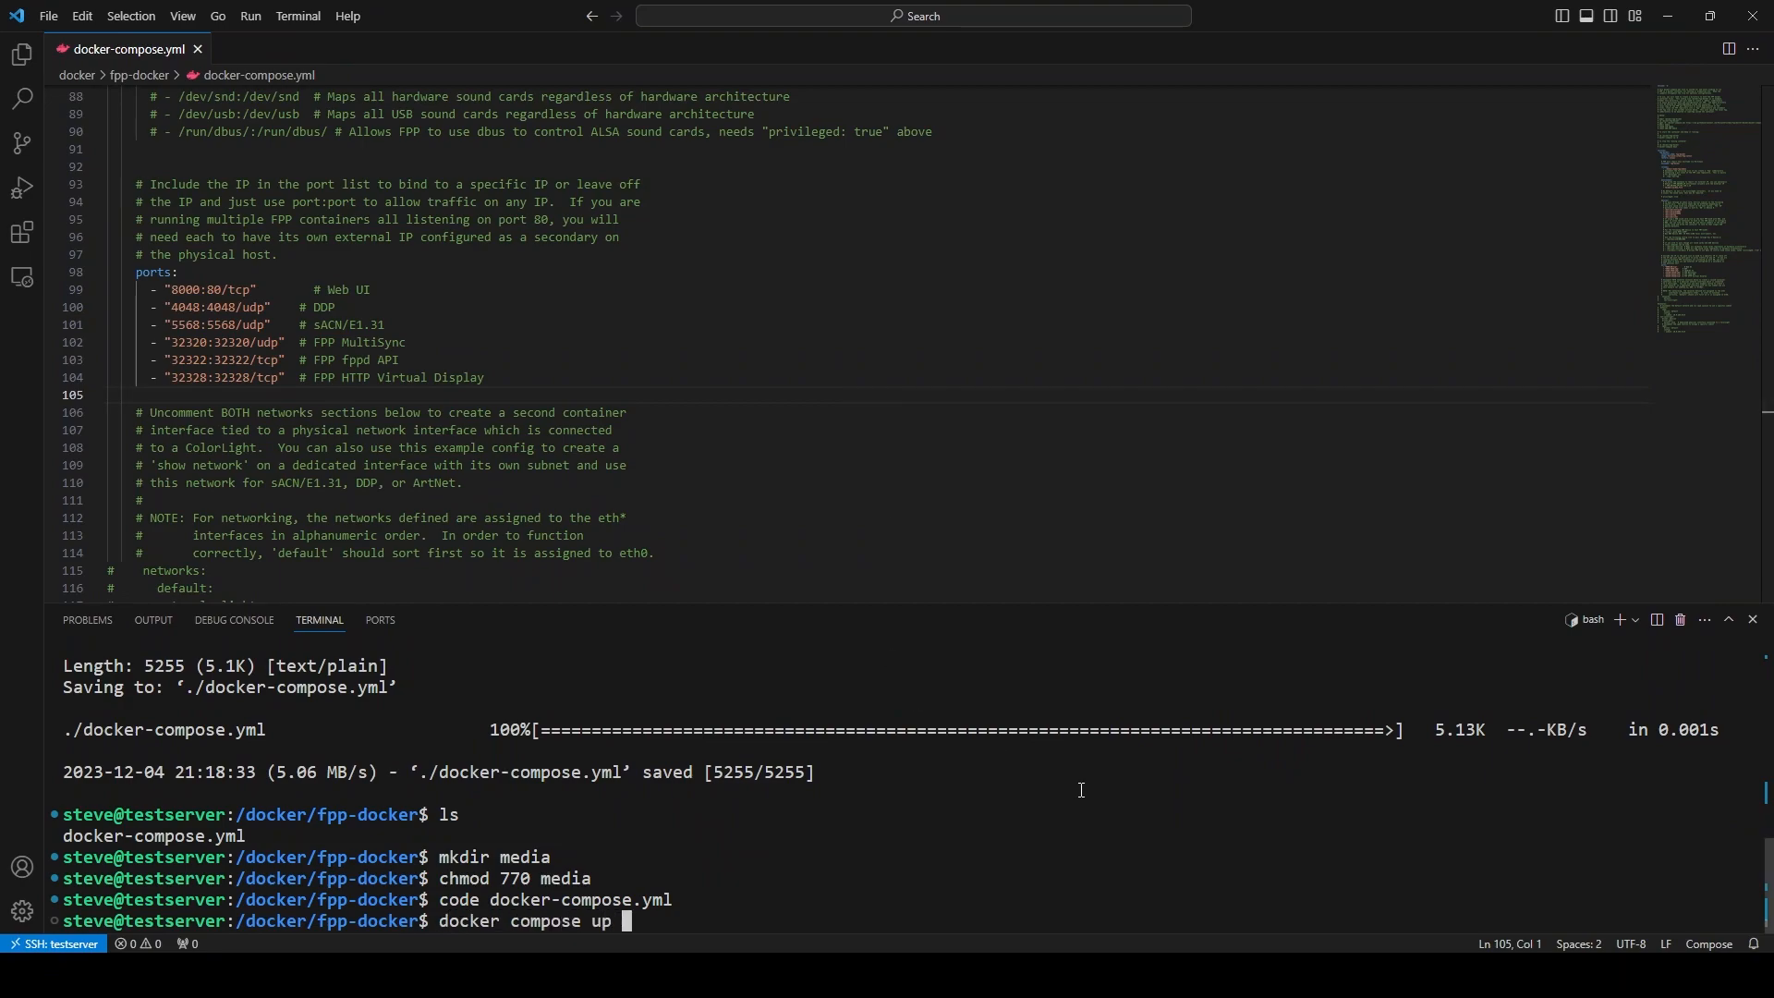
type("-d")
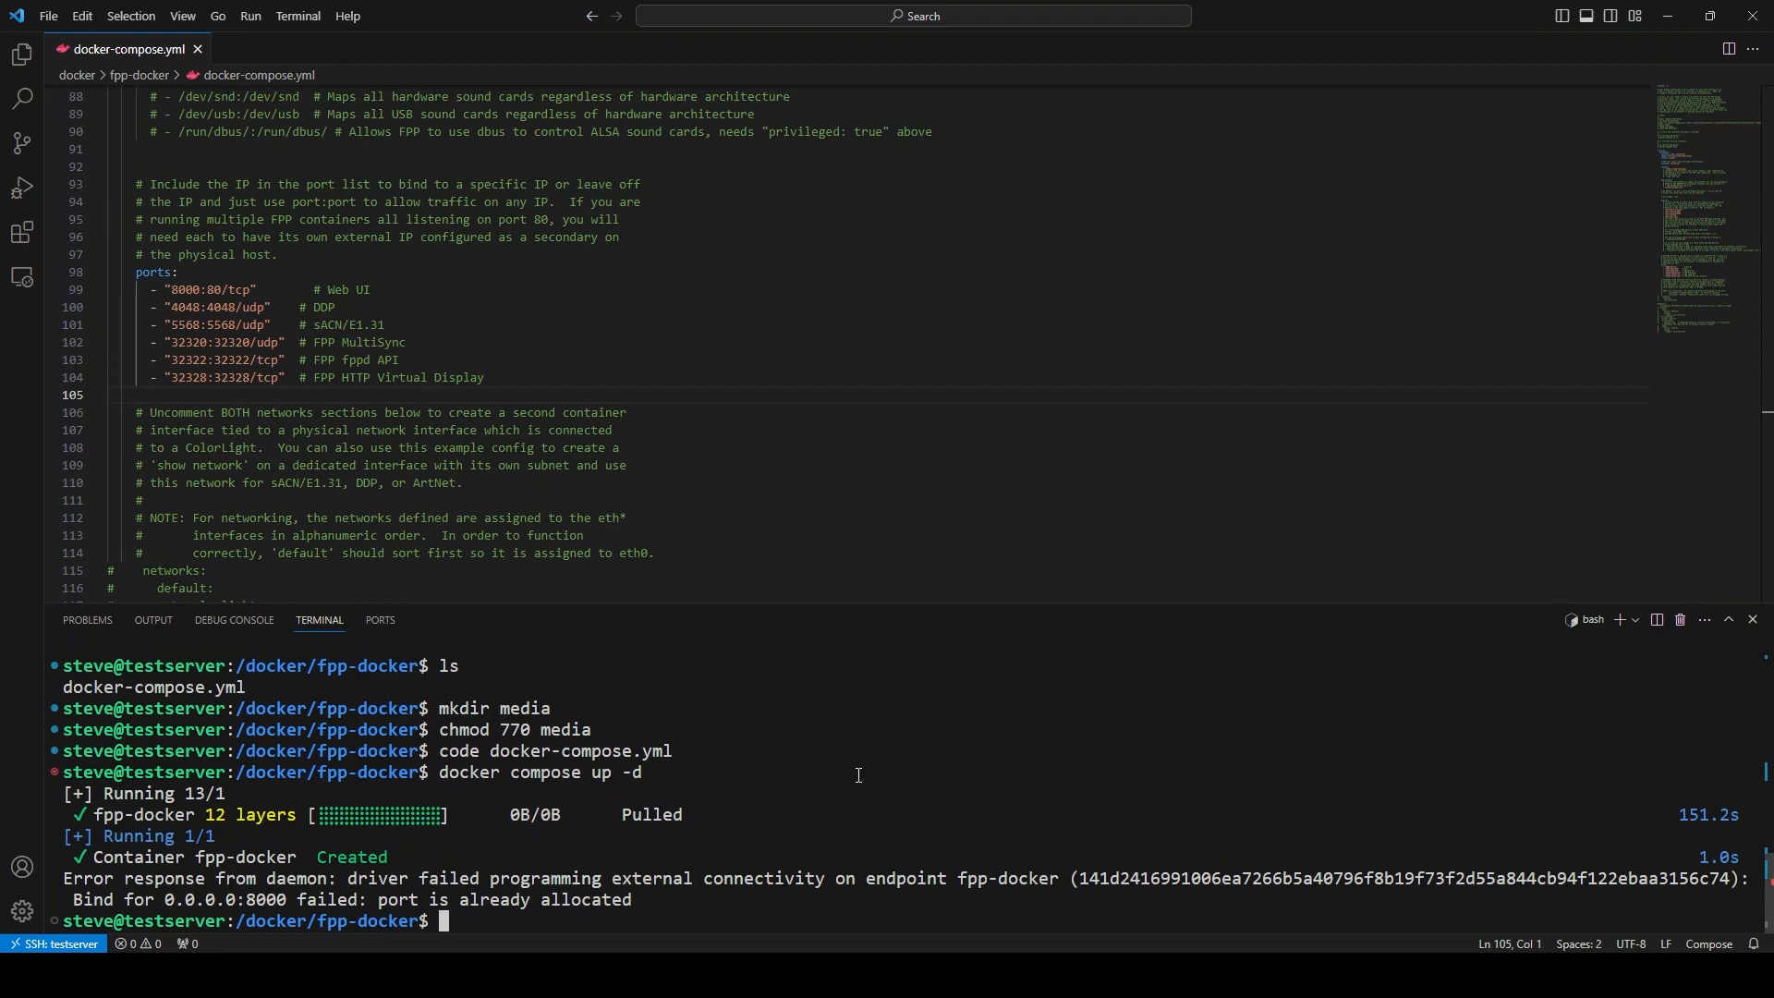
mouse_move(962, 788)
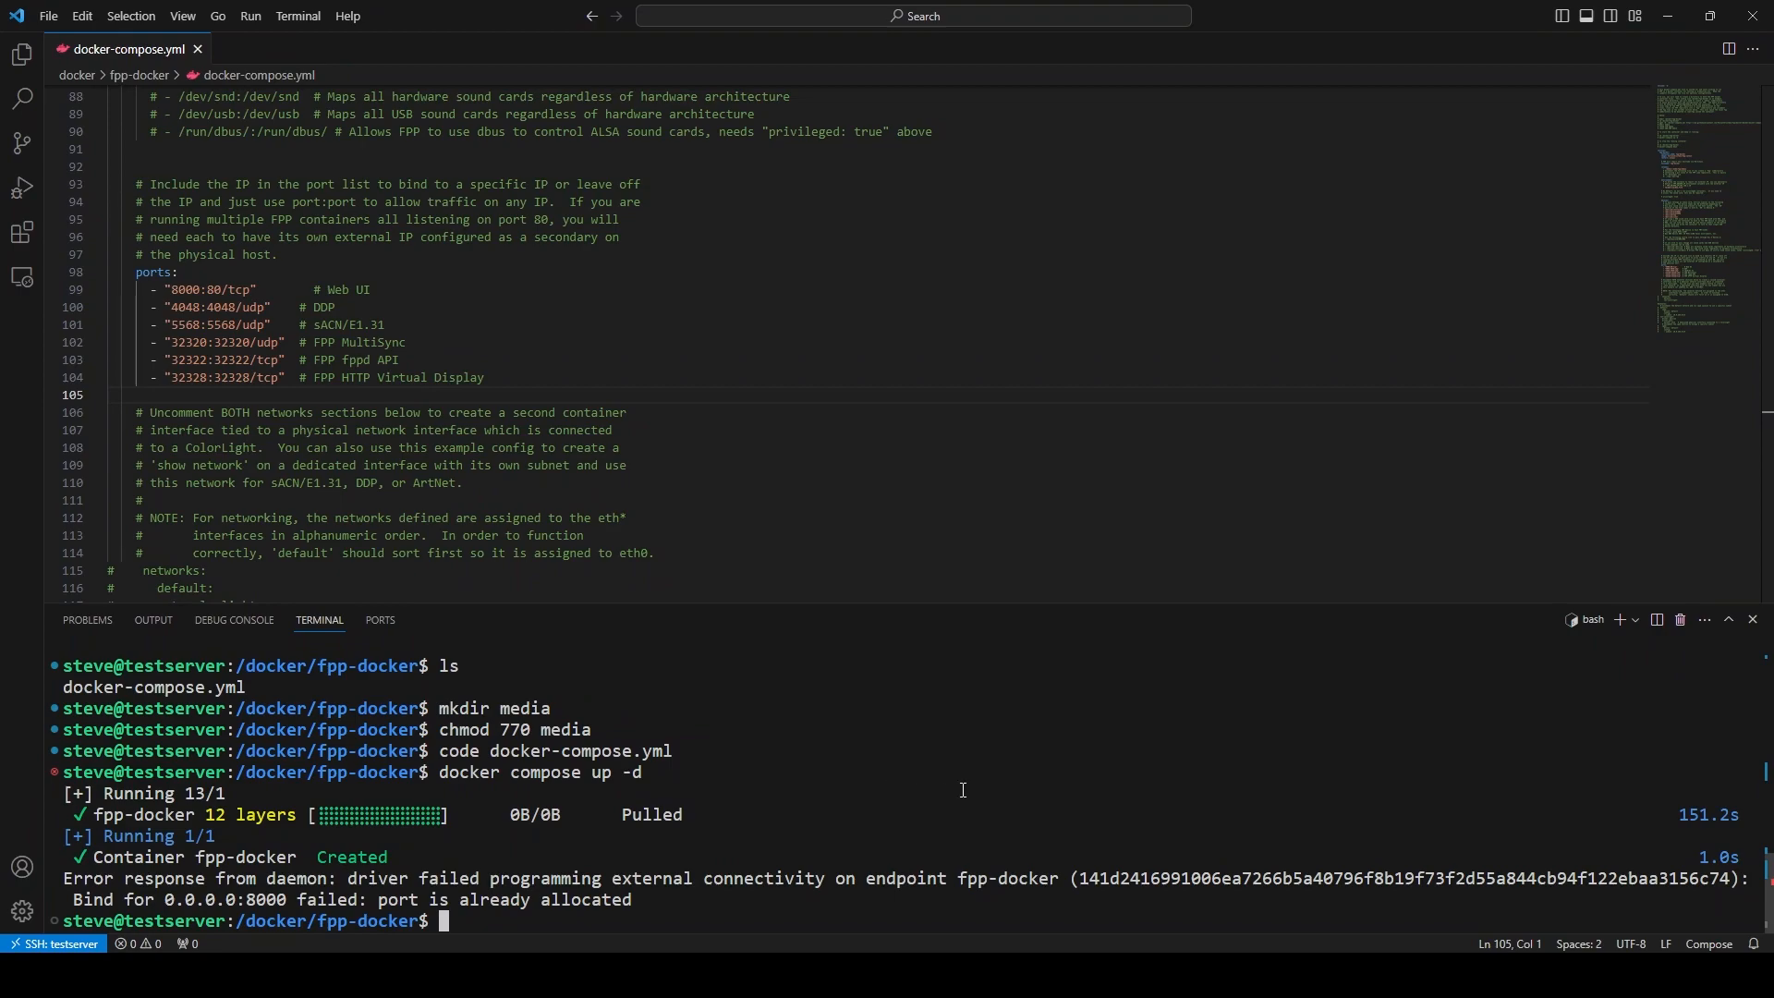
mouse_move(634, 307)
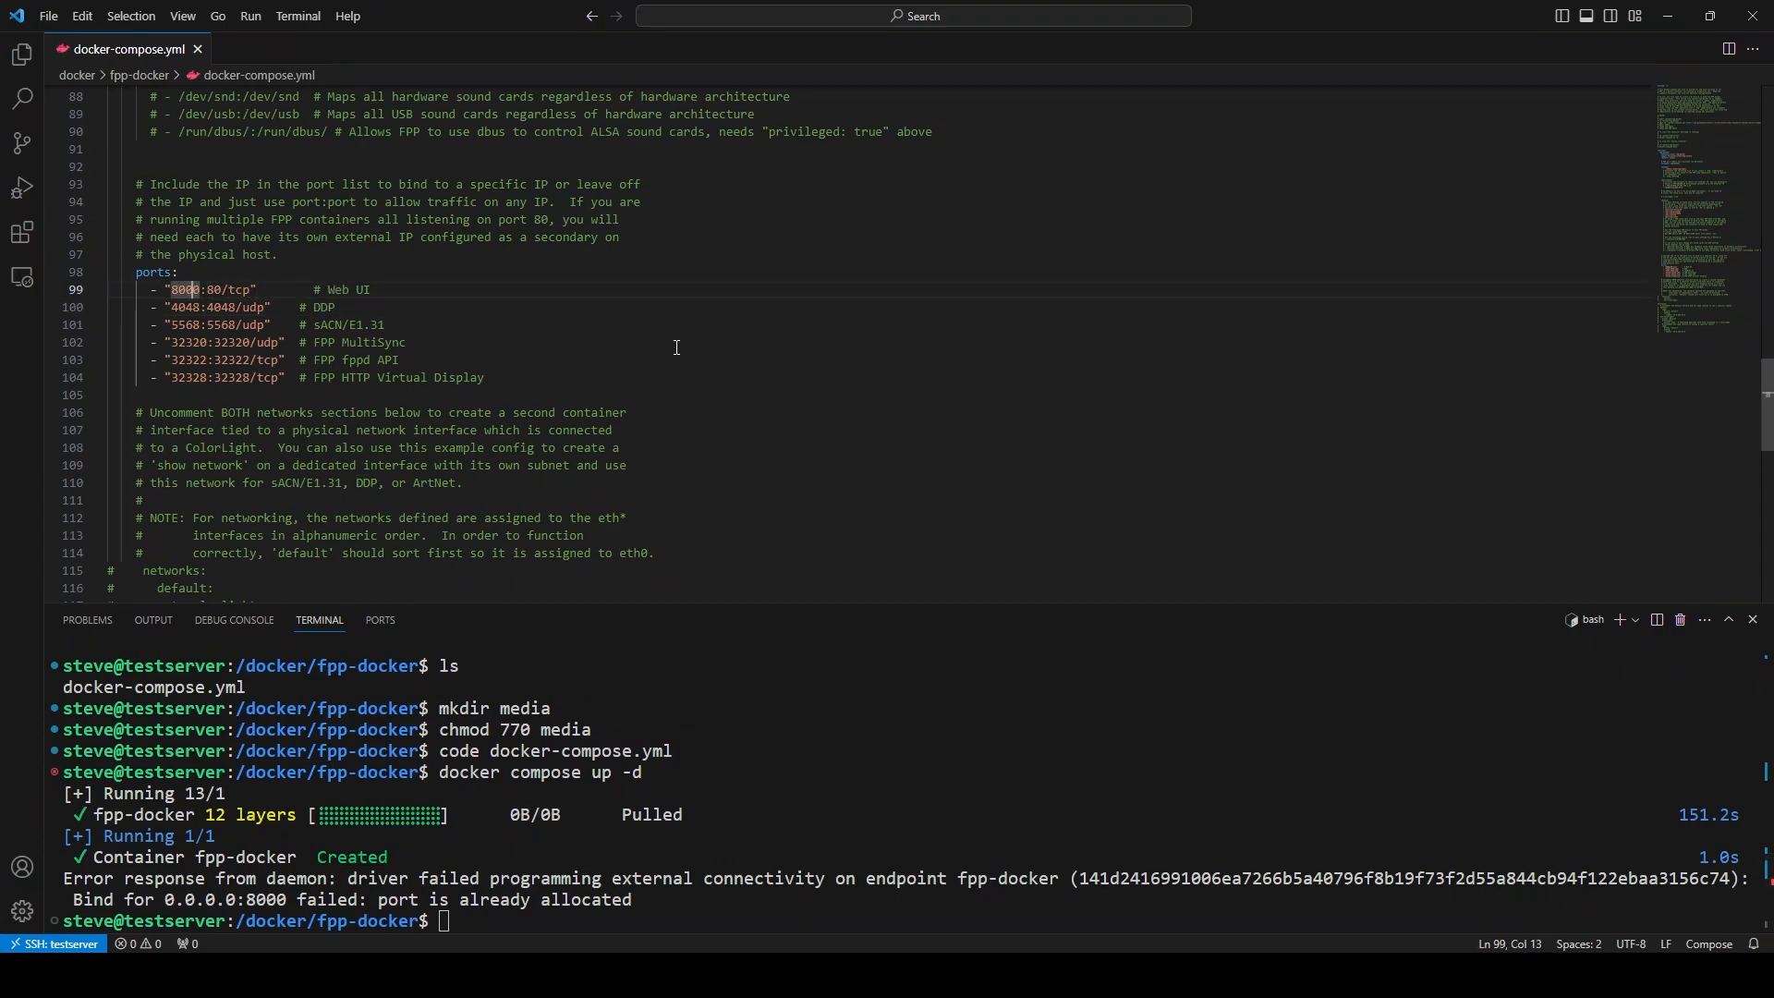
key("BackSpace")
type("8")
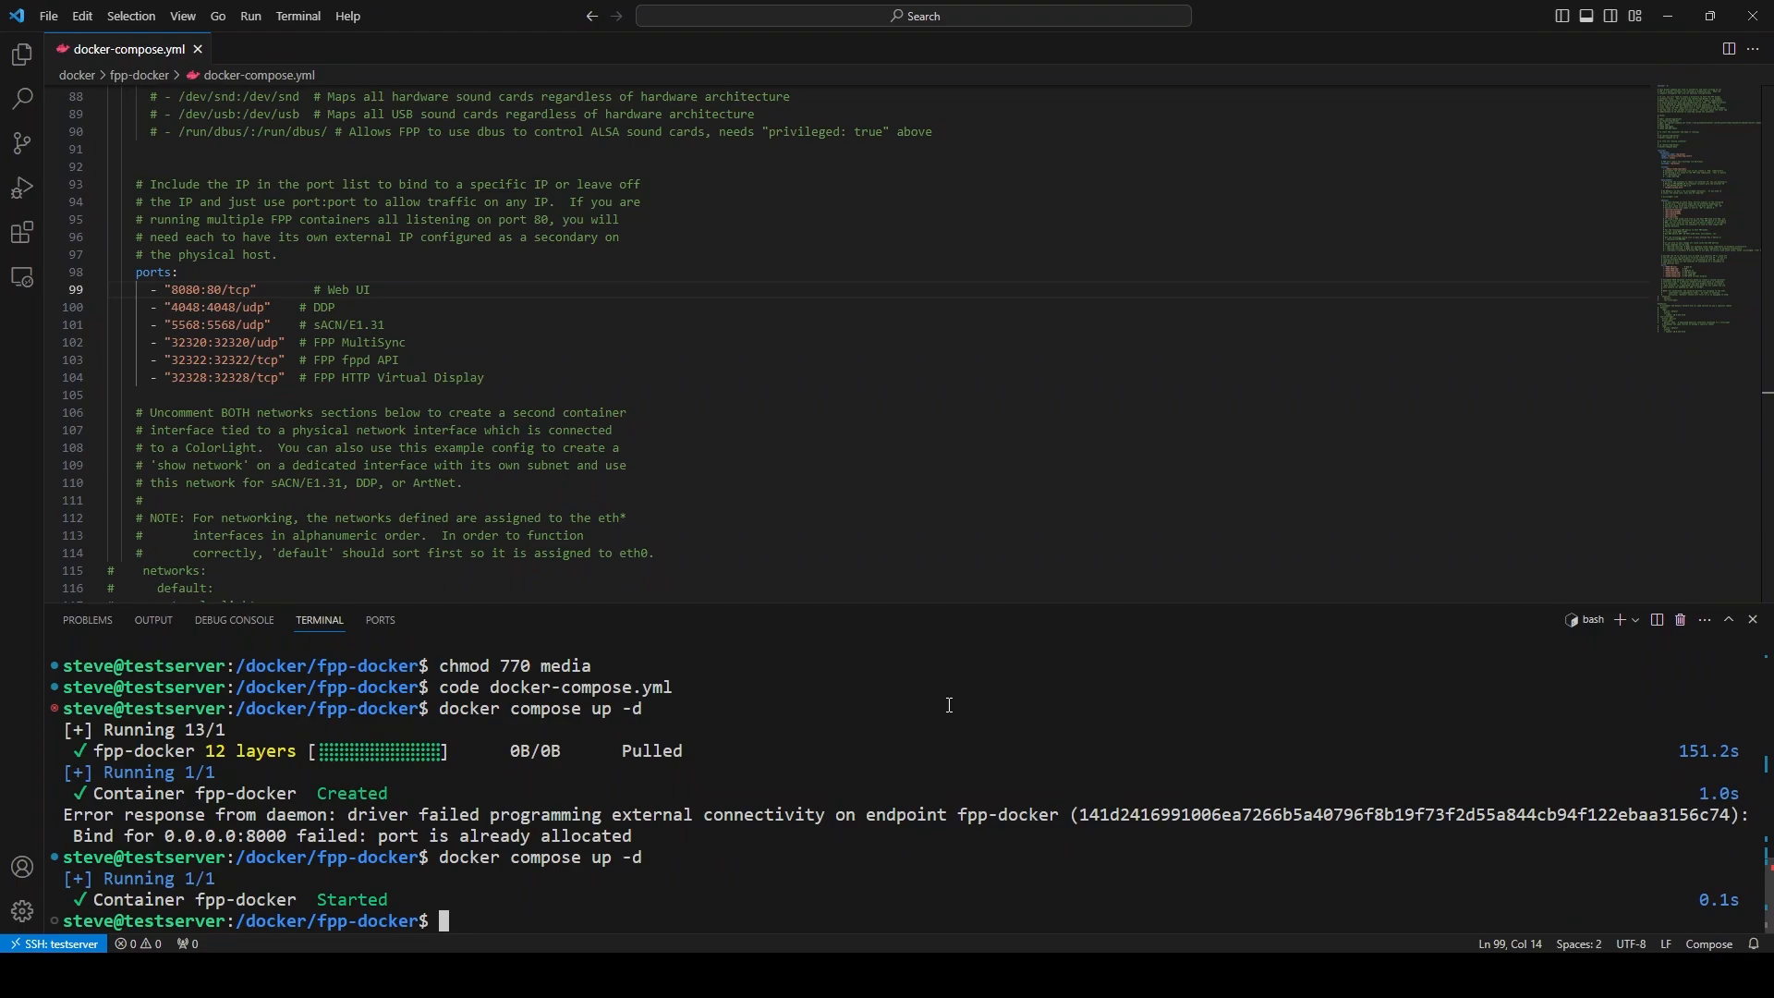
type("docker ps")
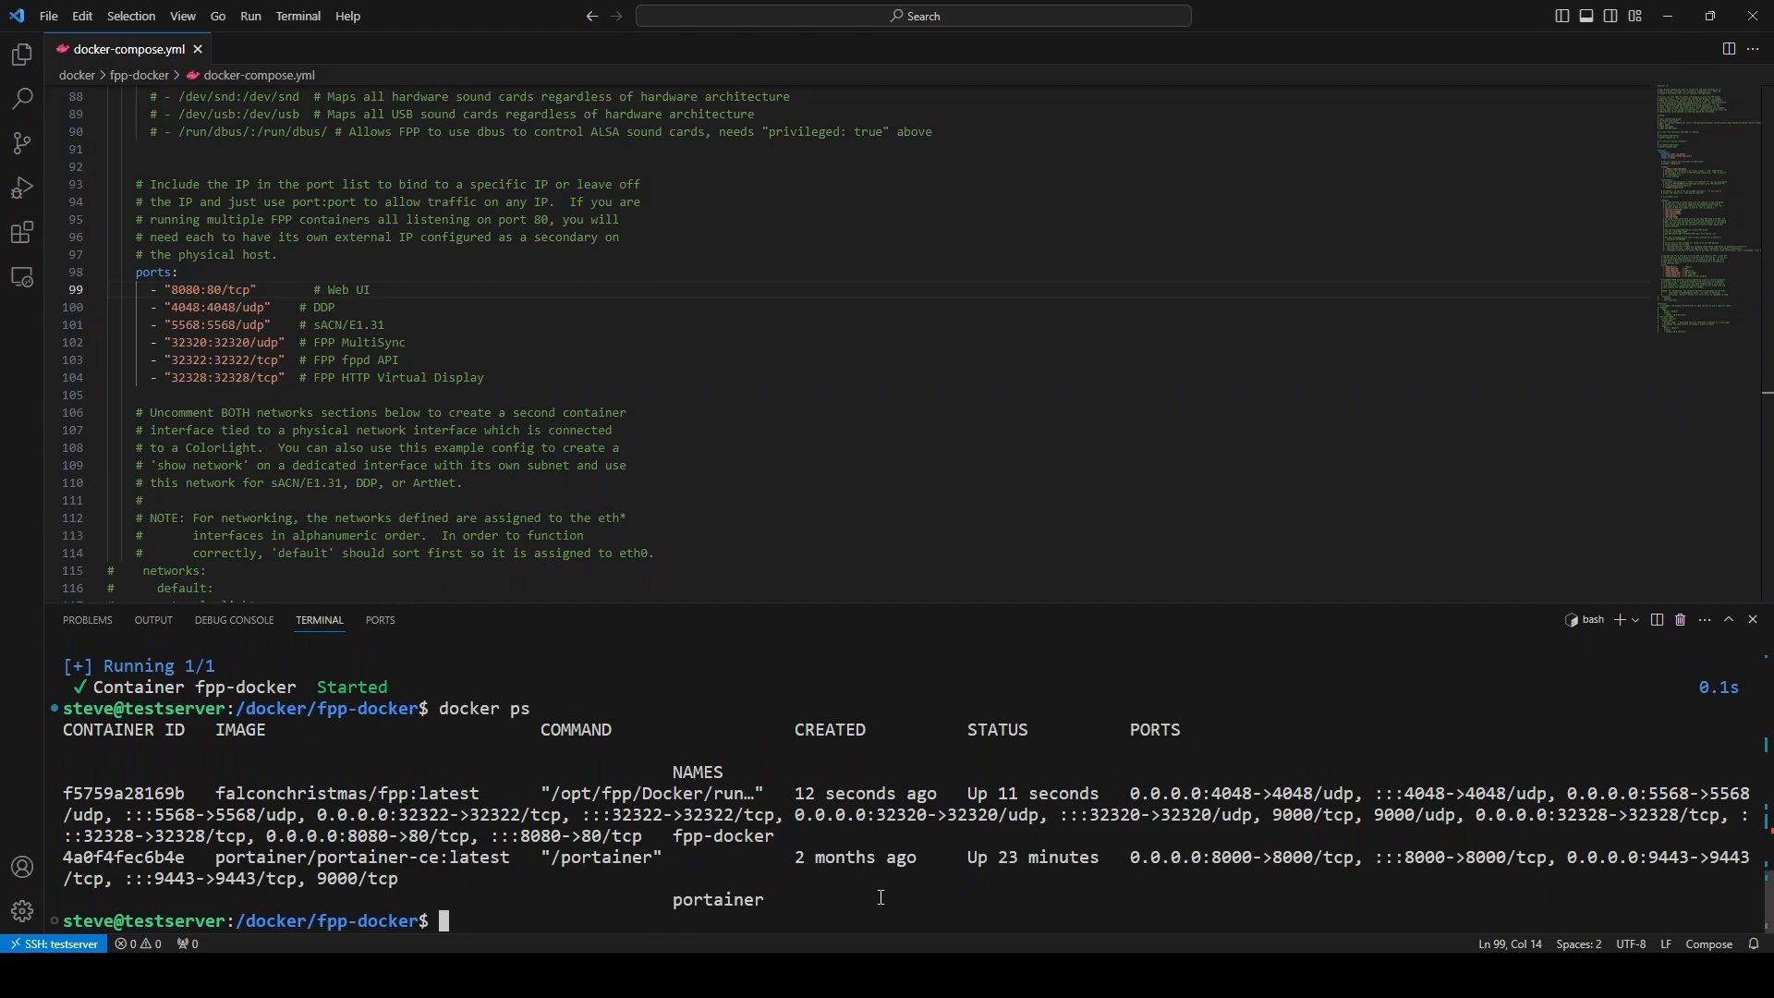
mouse_move(435, 750)
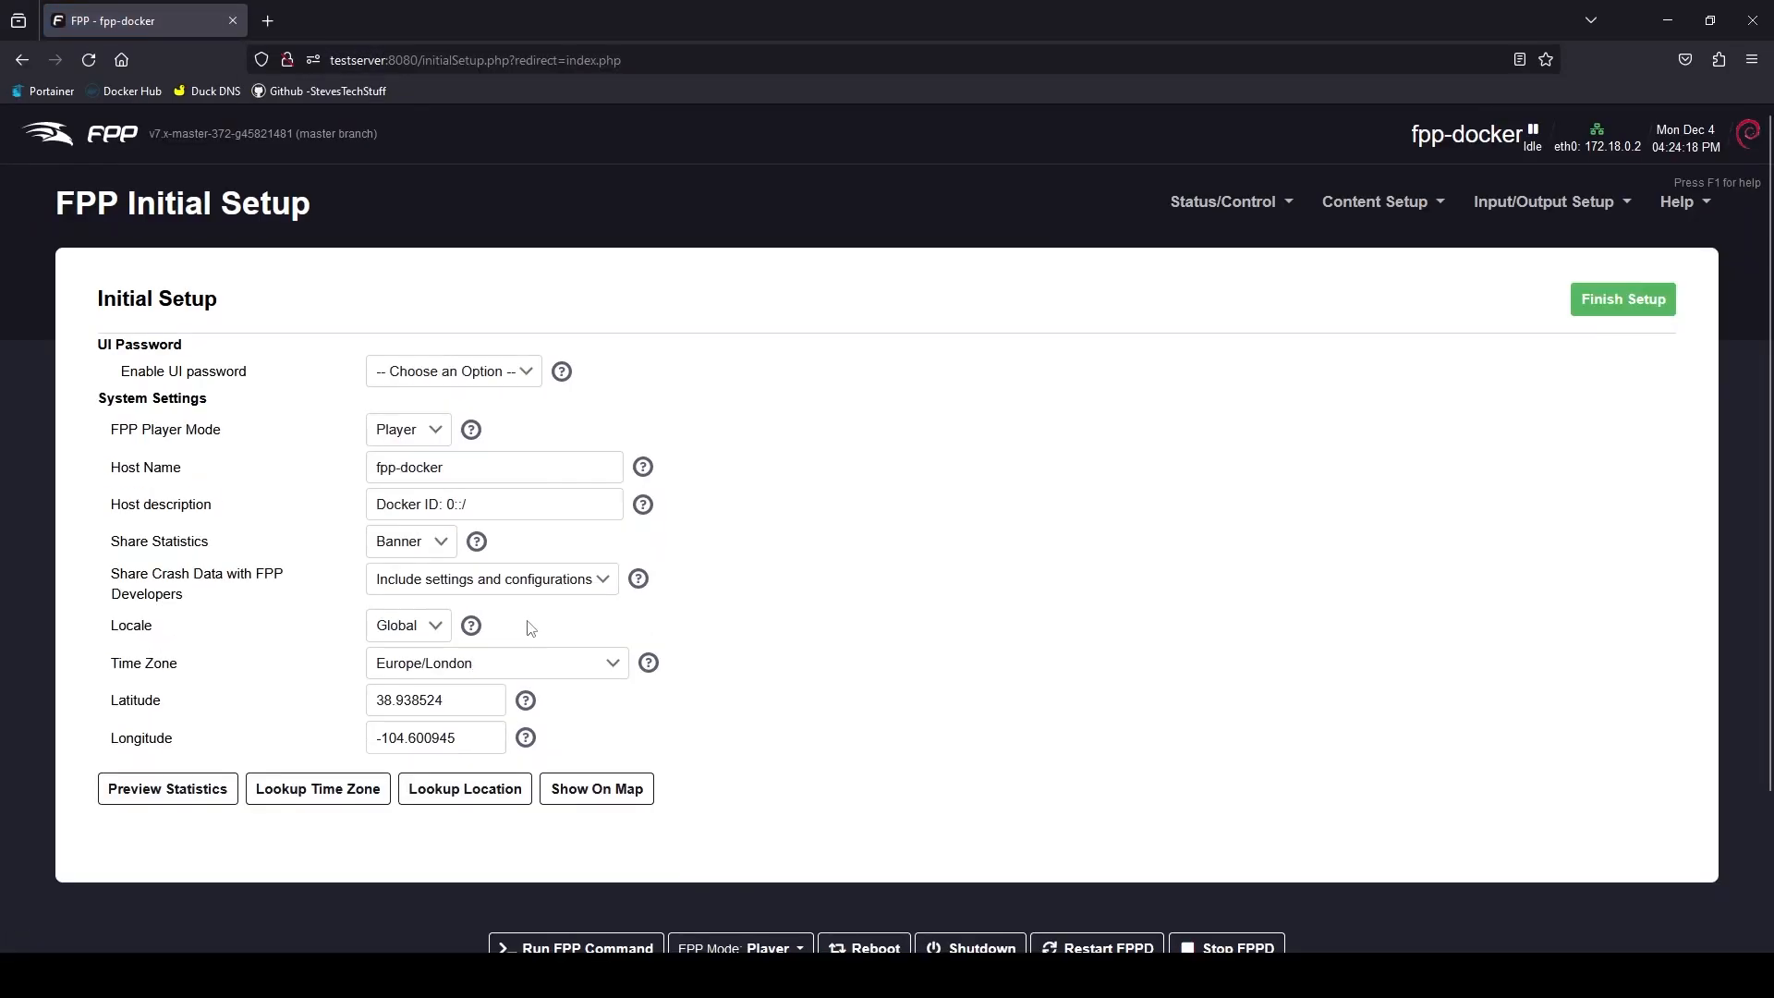
mouse_move(801, 518)
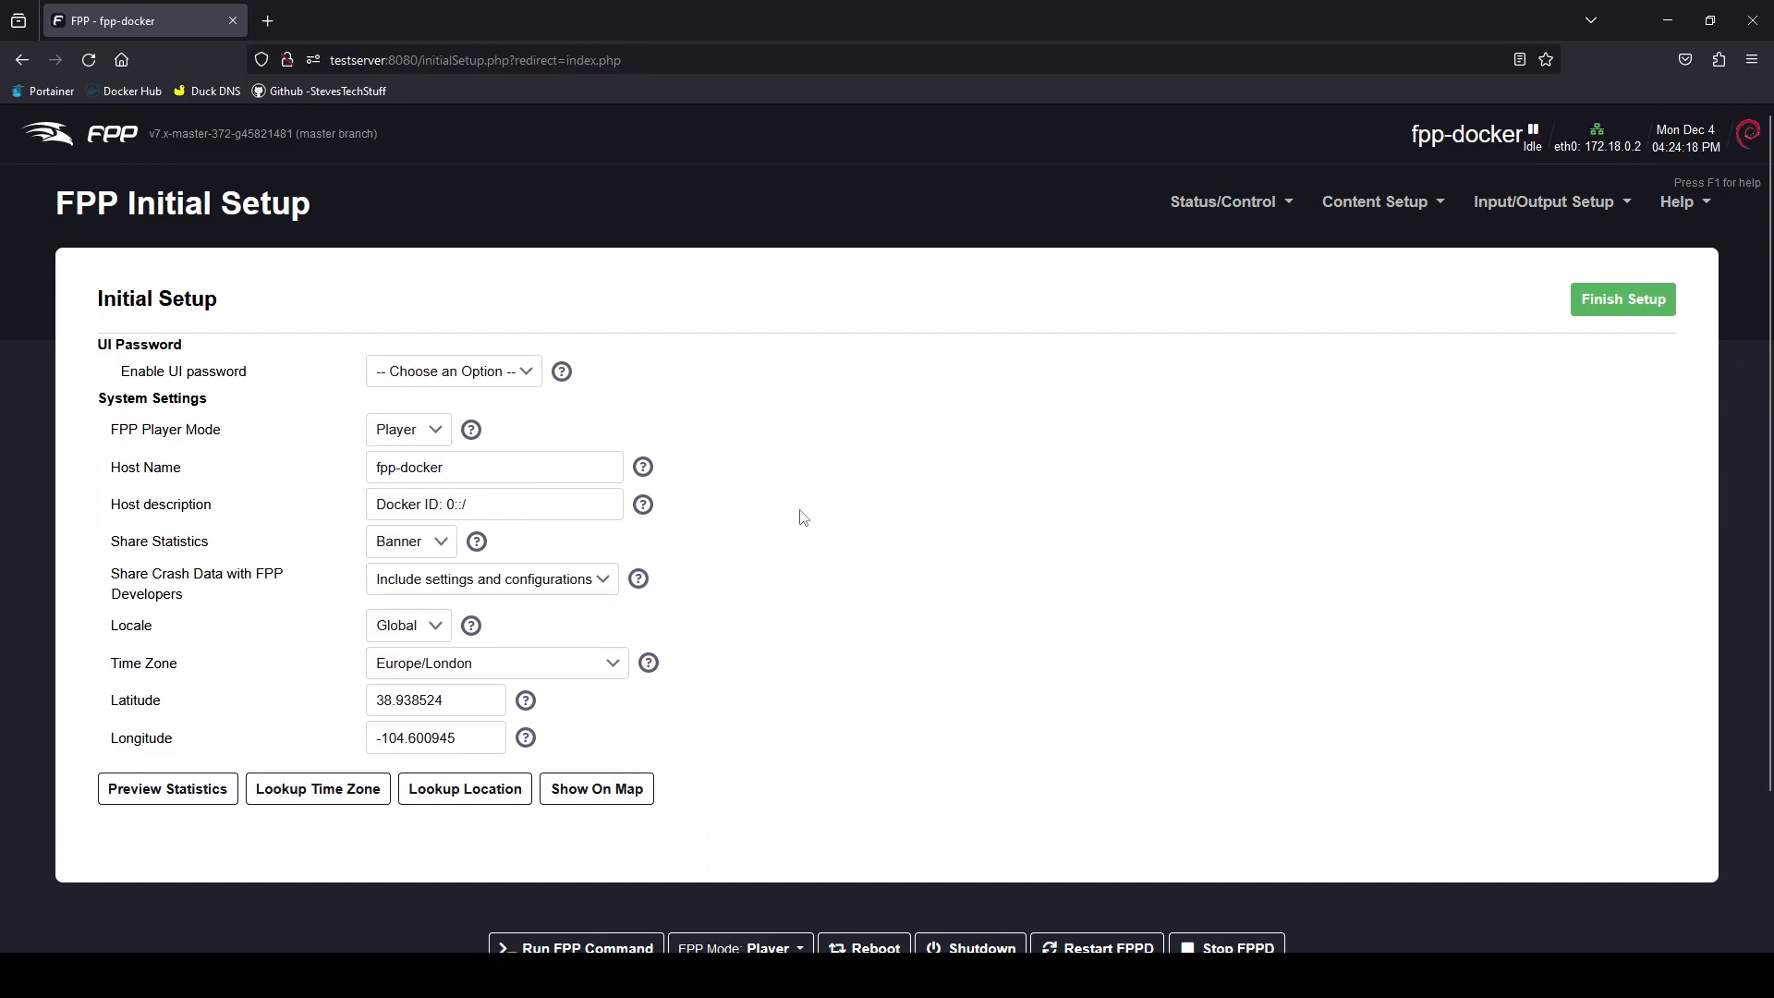
mouse_move(519, 403)
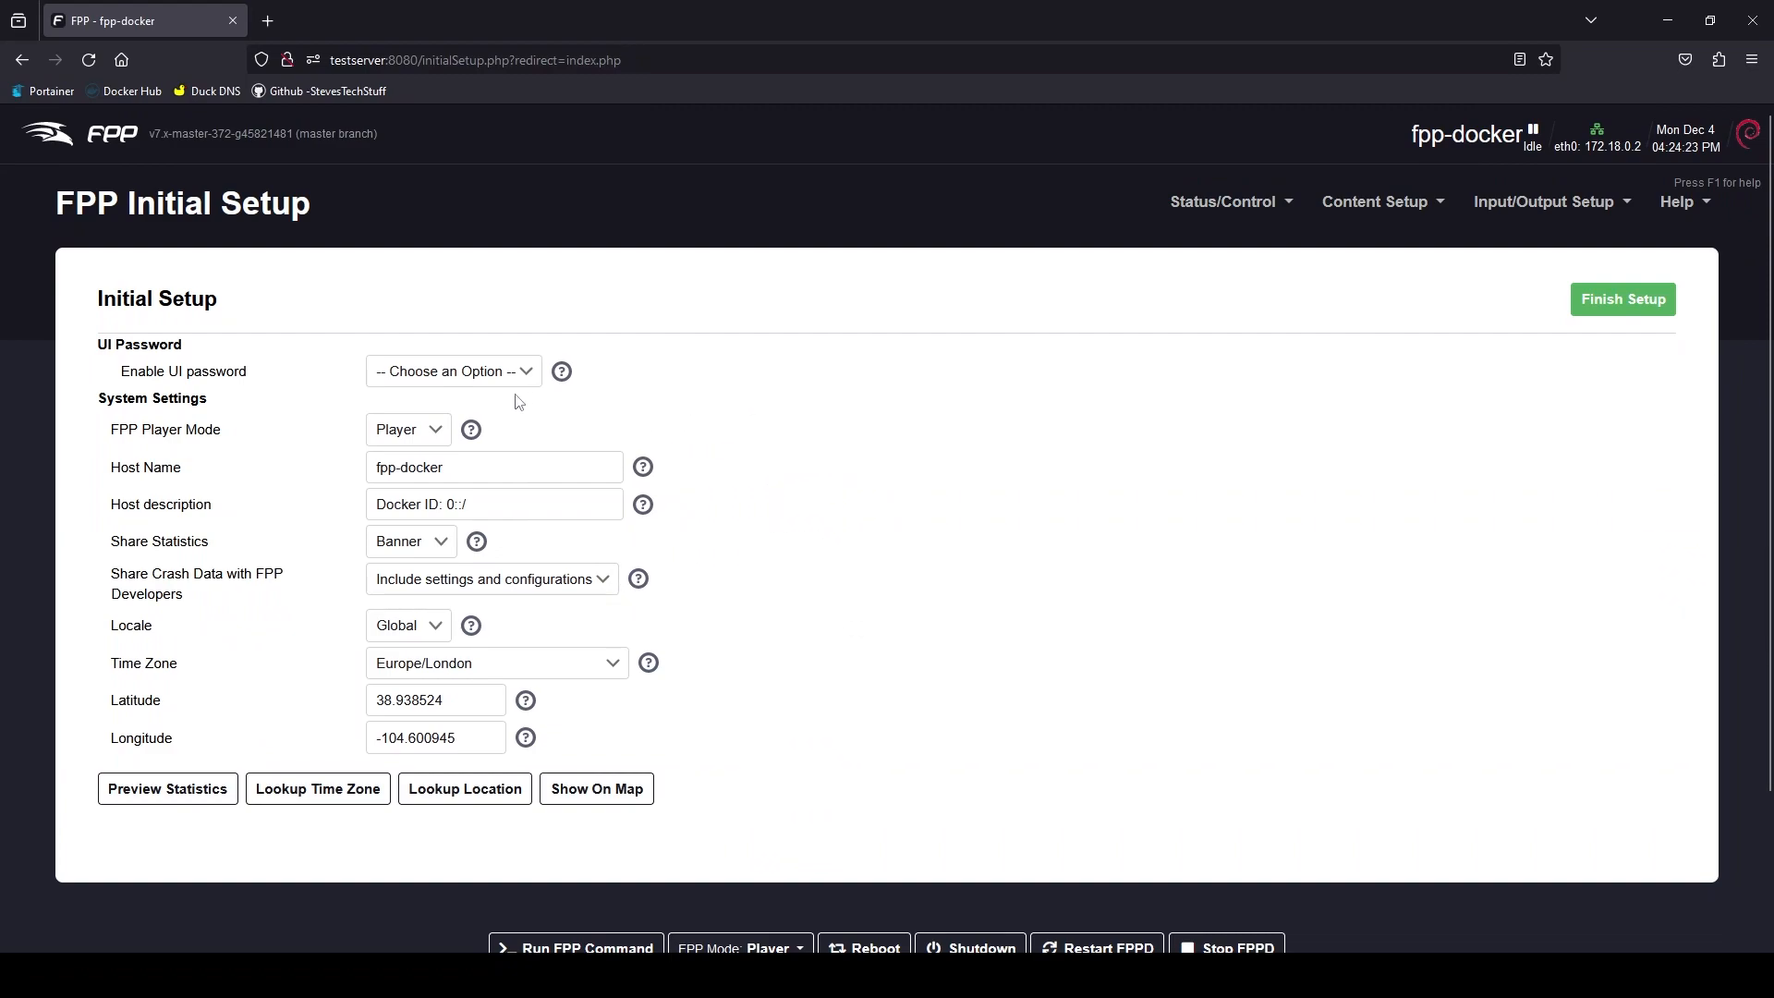
- Disable the UI password, set host name Falcon, and enable statistics sharing
left_click(452, 370)
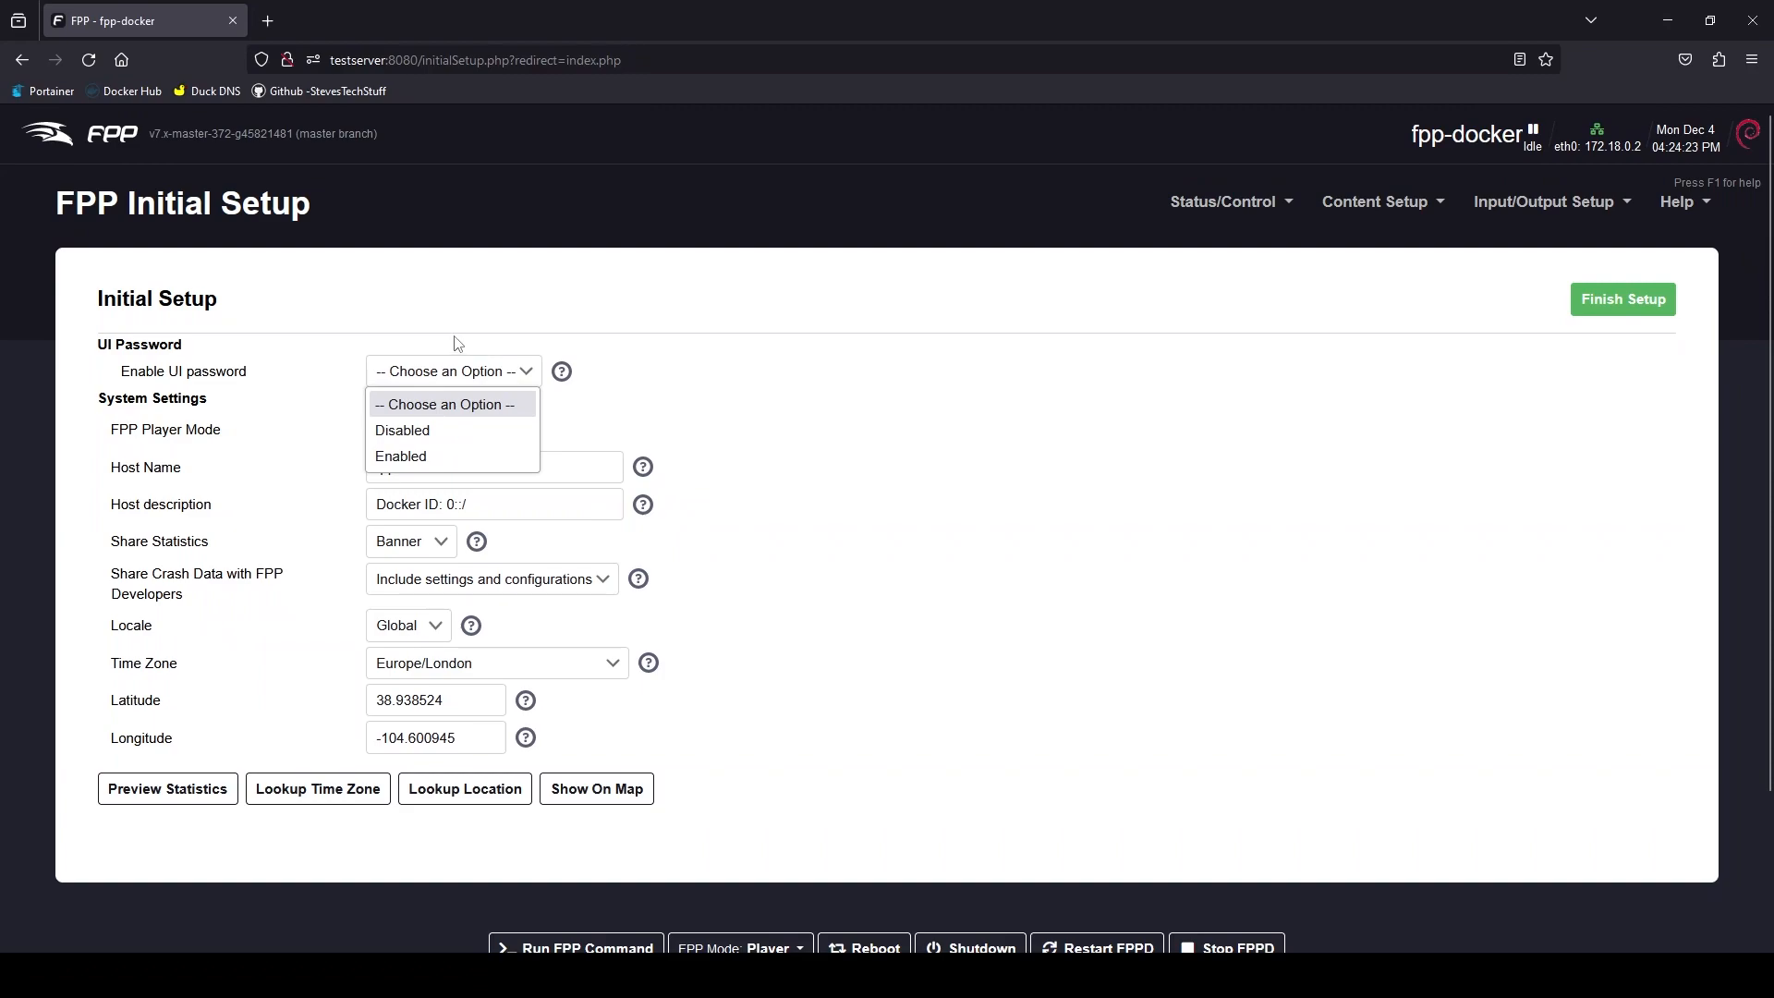
left_click(402, 430)
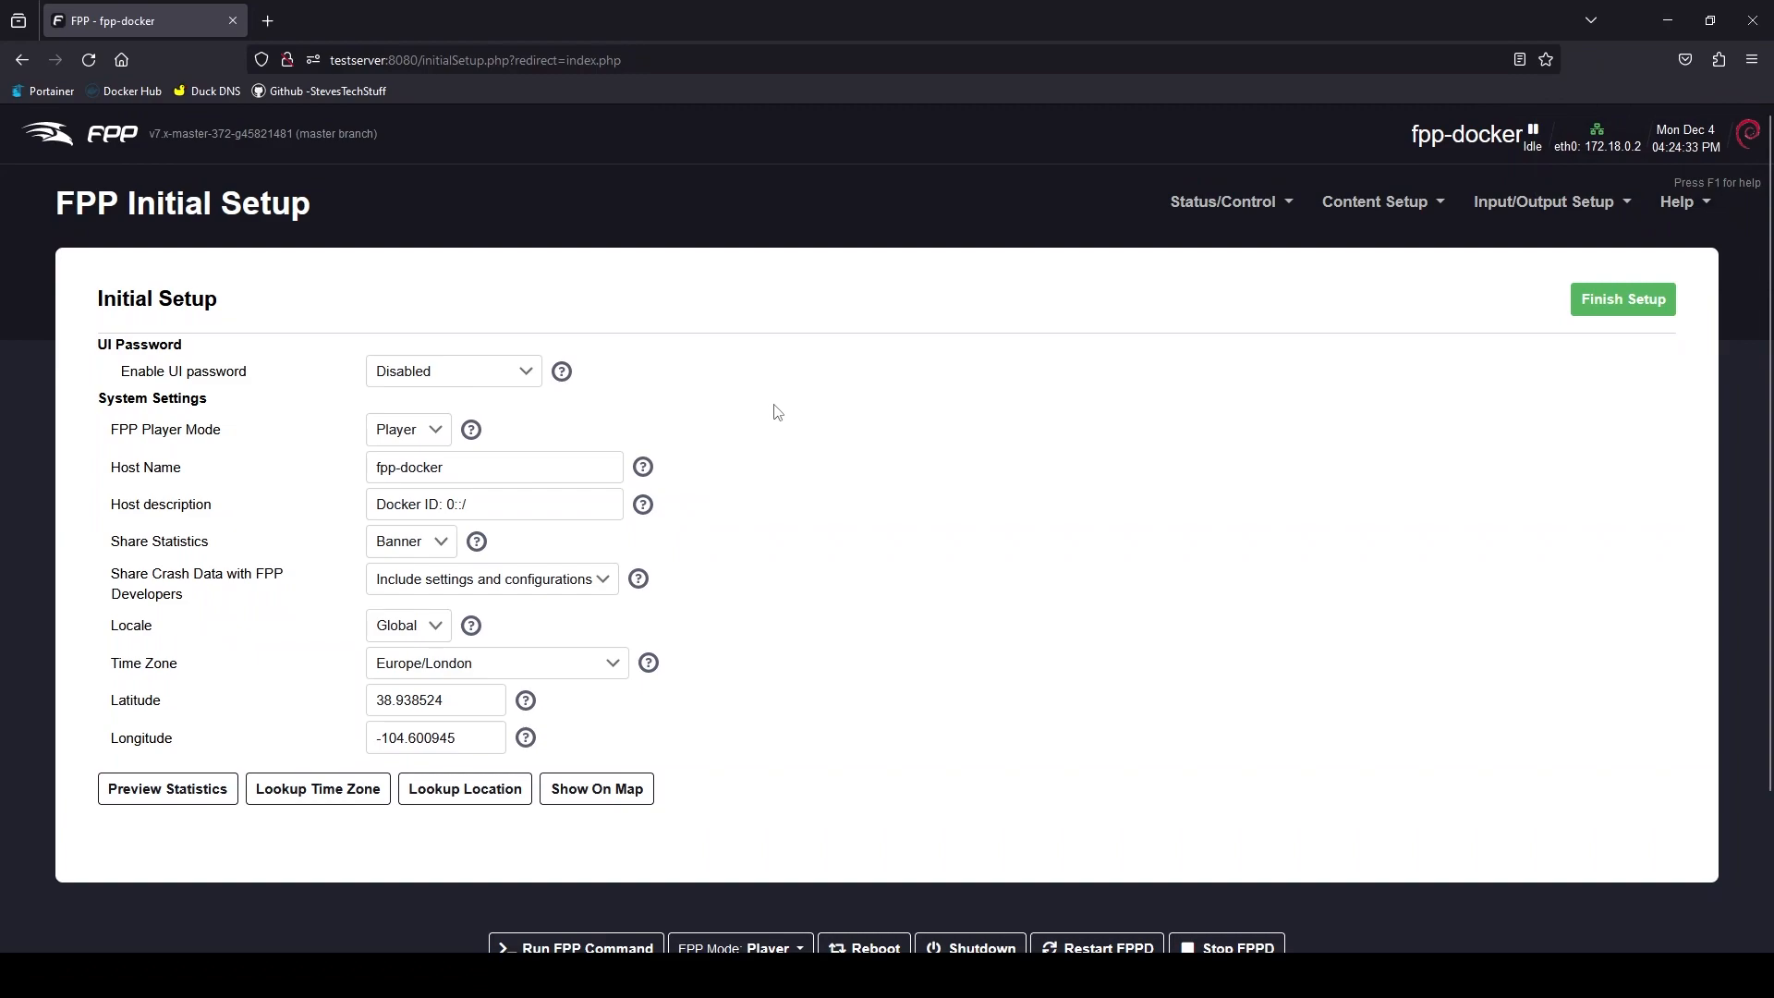
mouse_move(371, 429)
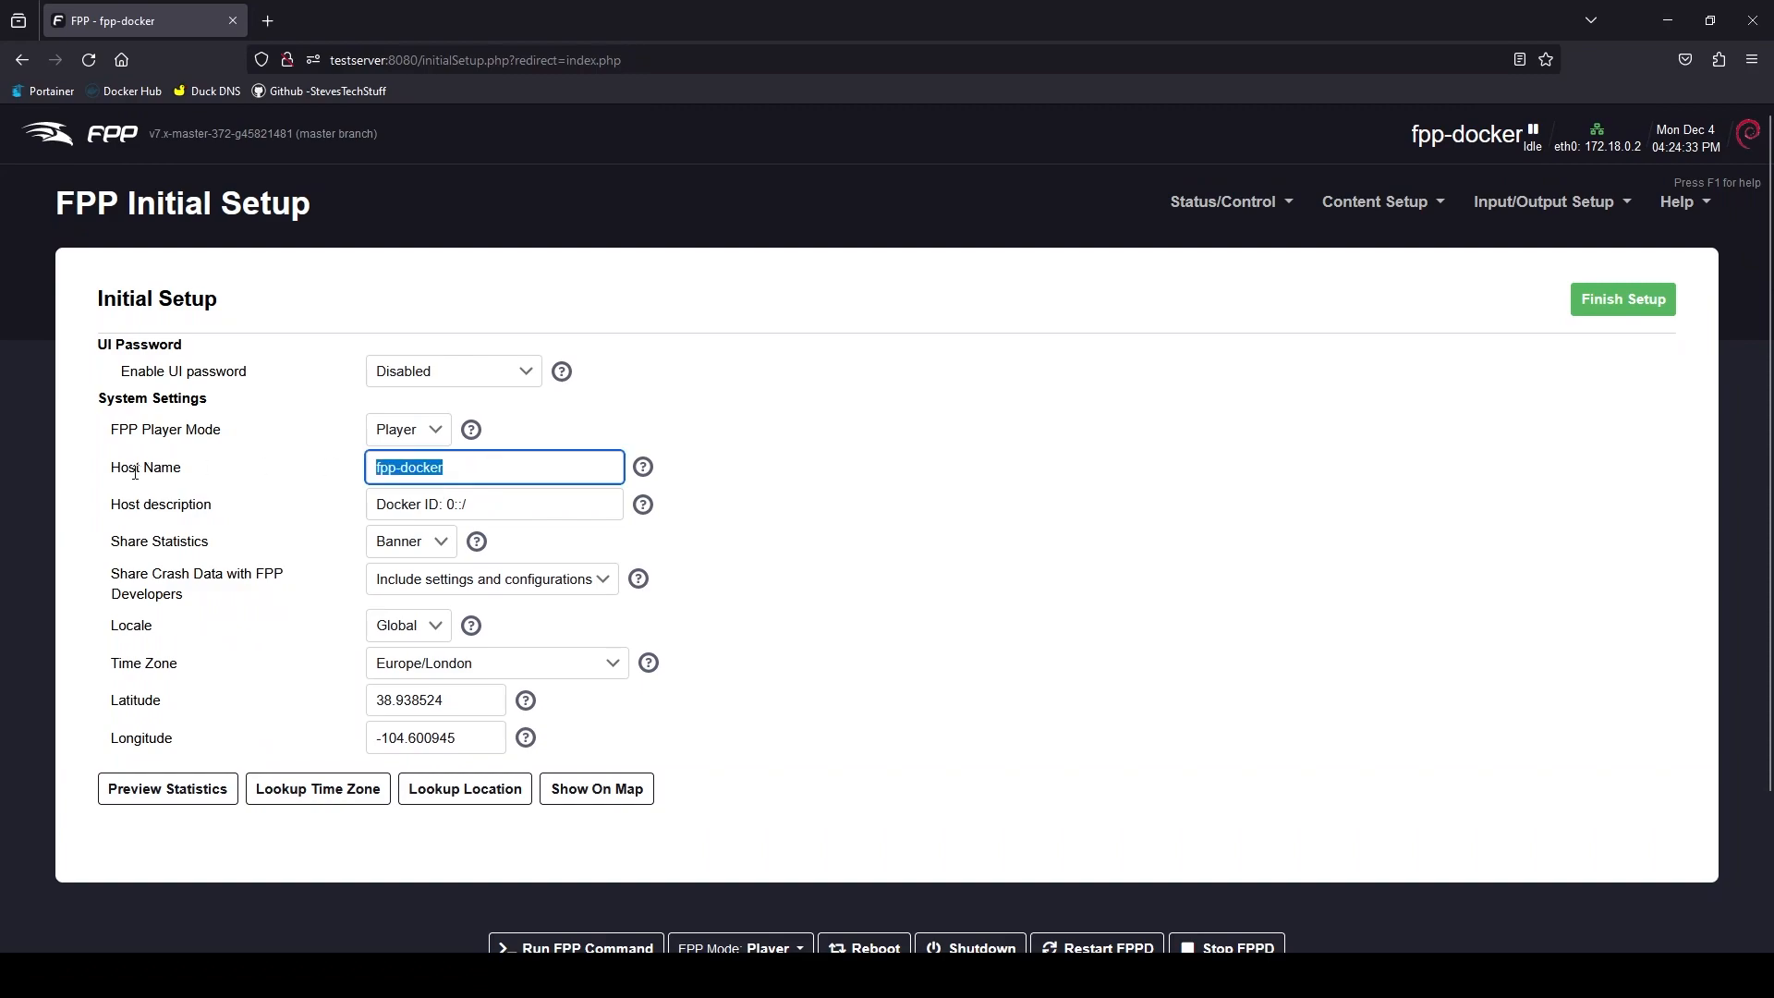
type("Falcon")
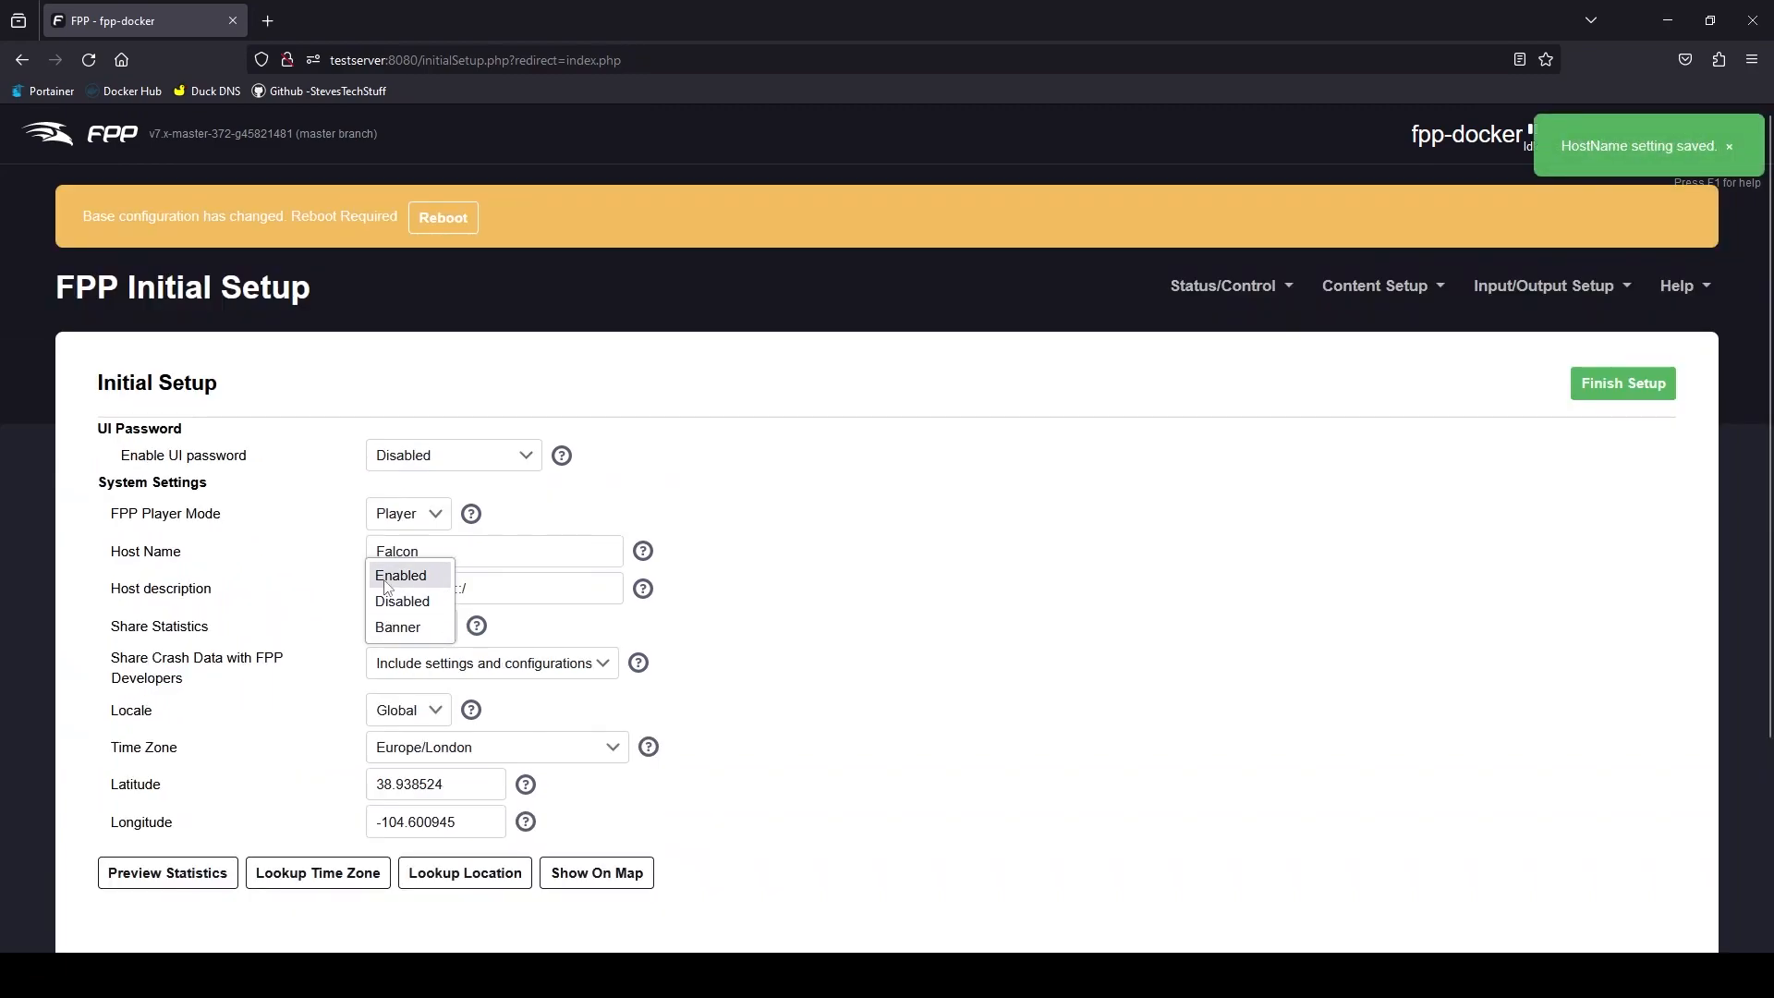
left_click(399, 574)
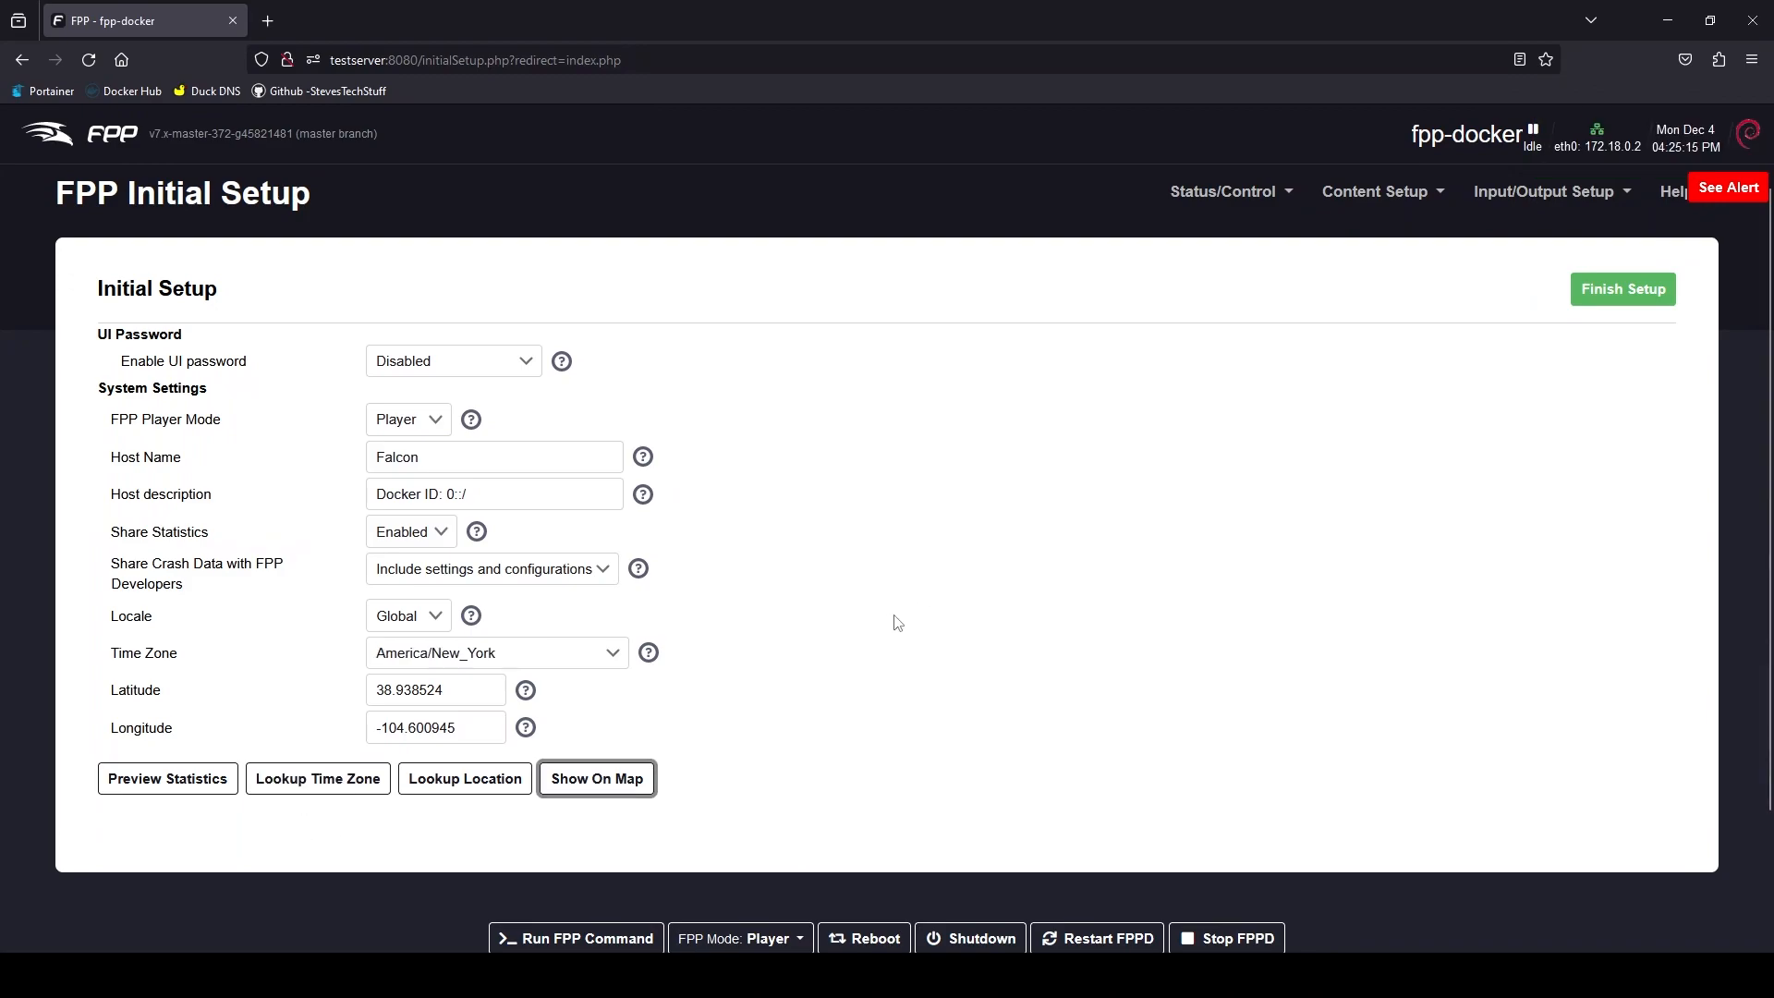
mouse_move(465, 830)
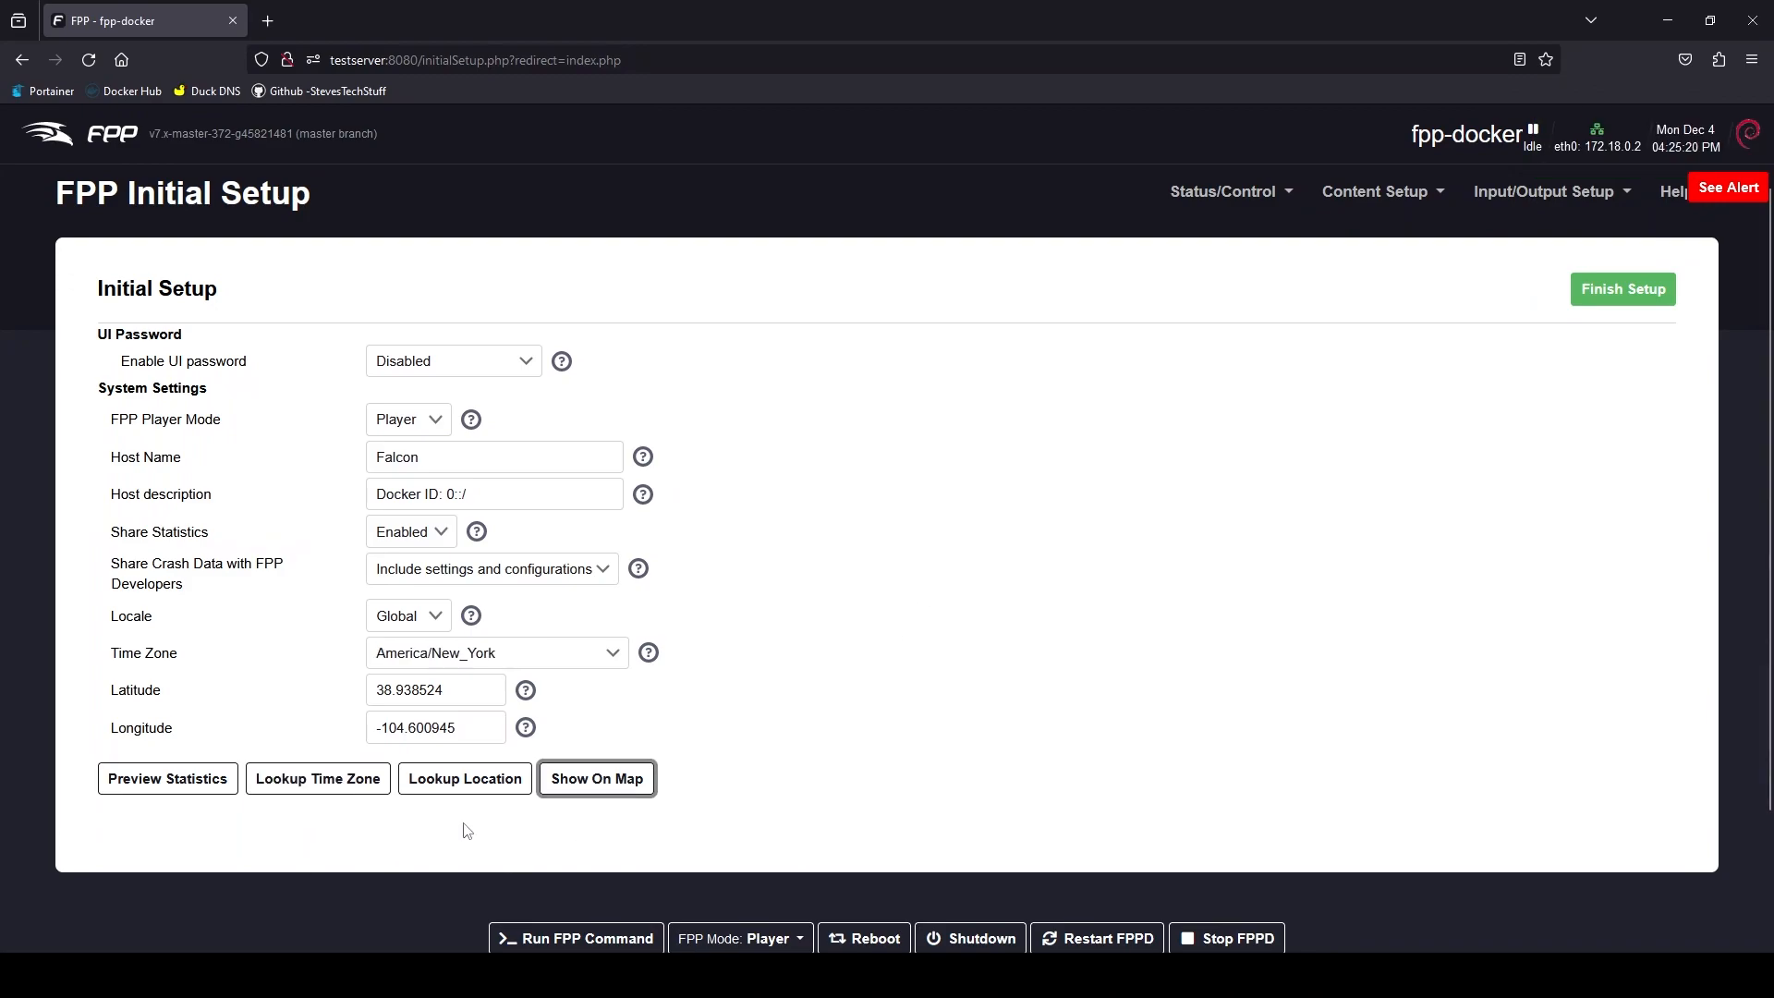
mouse_move(1083, 653)
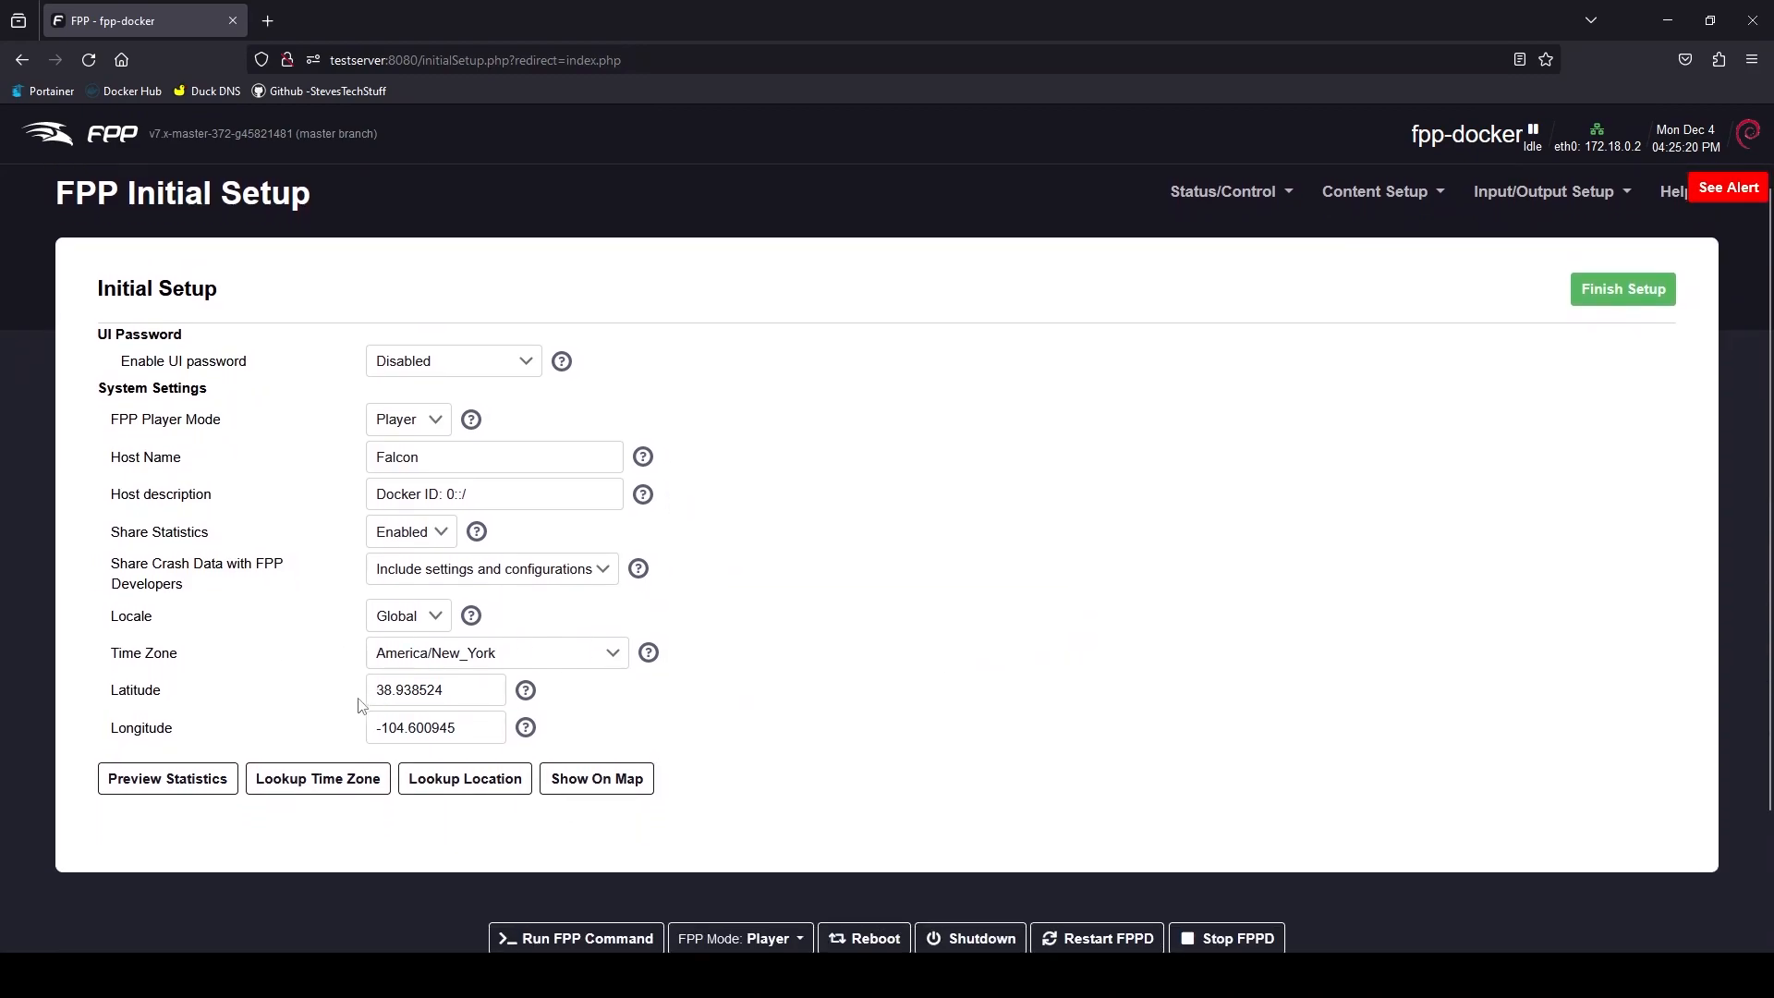
mouse_move(1487, 570)
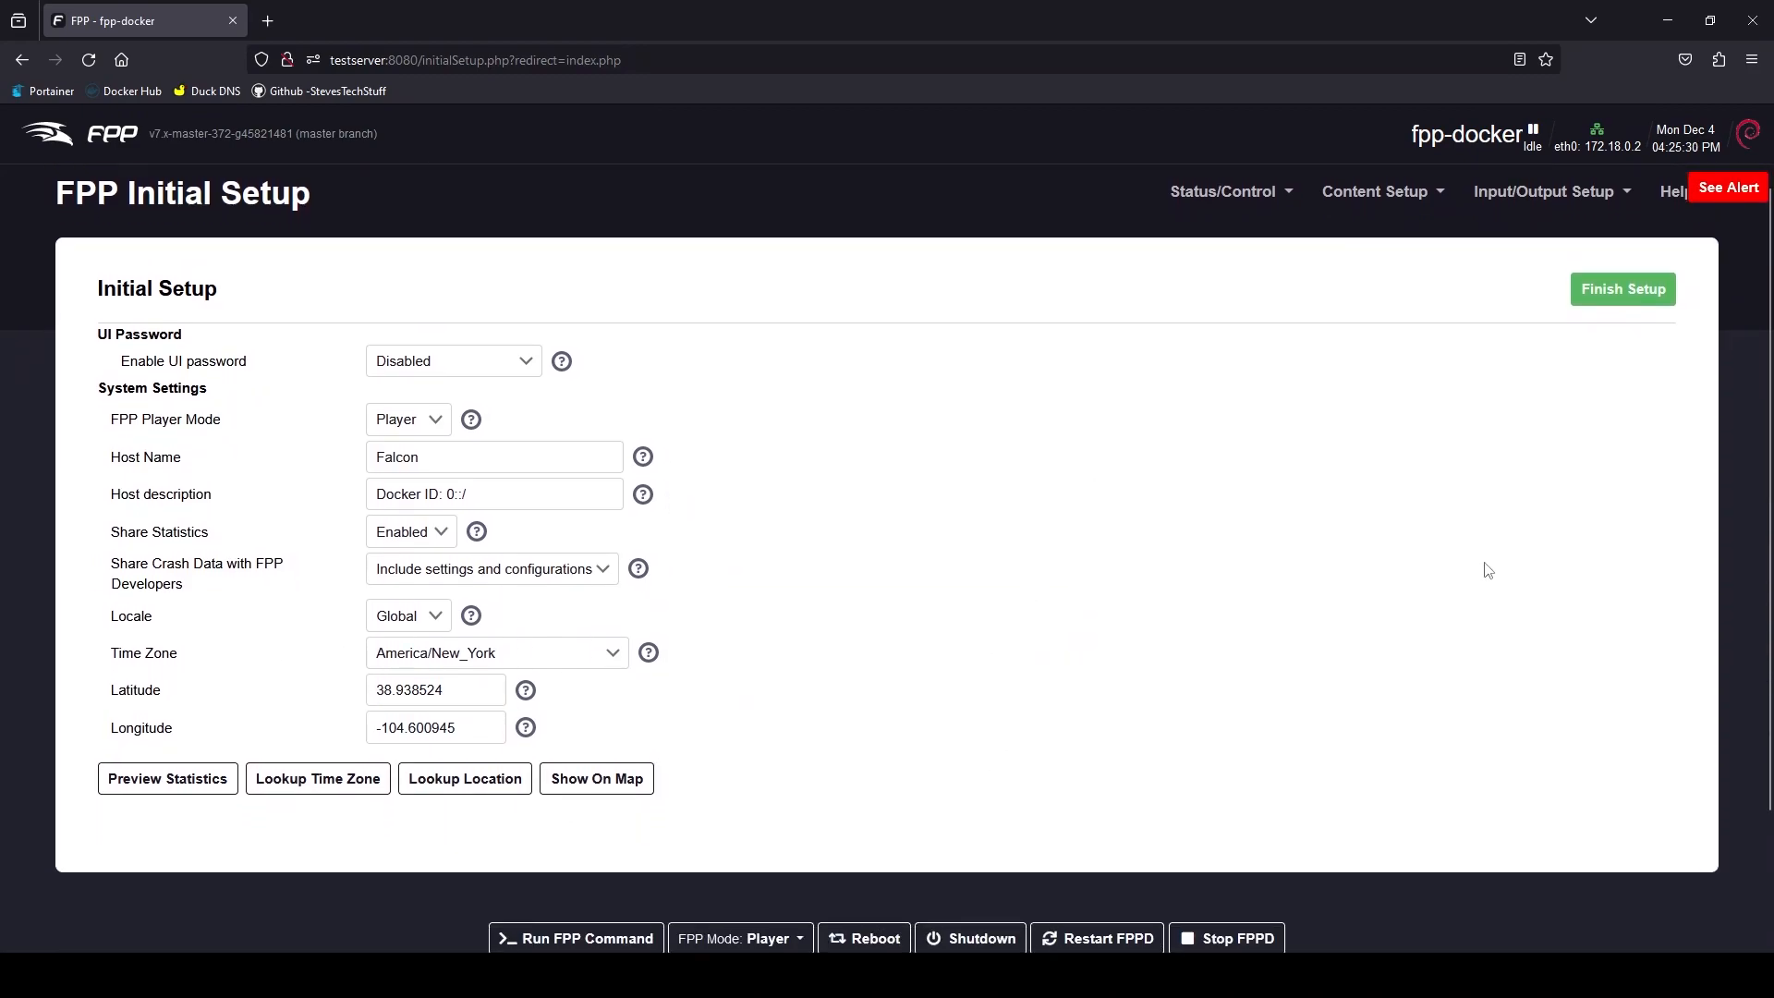
- Finish the initial setup and confirm rebooting the Falcon Player
left_click(1622, 288)
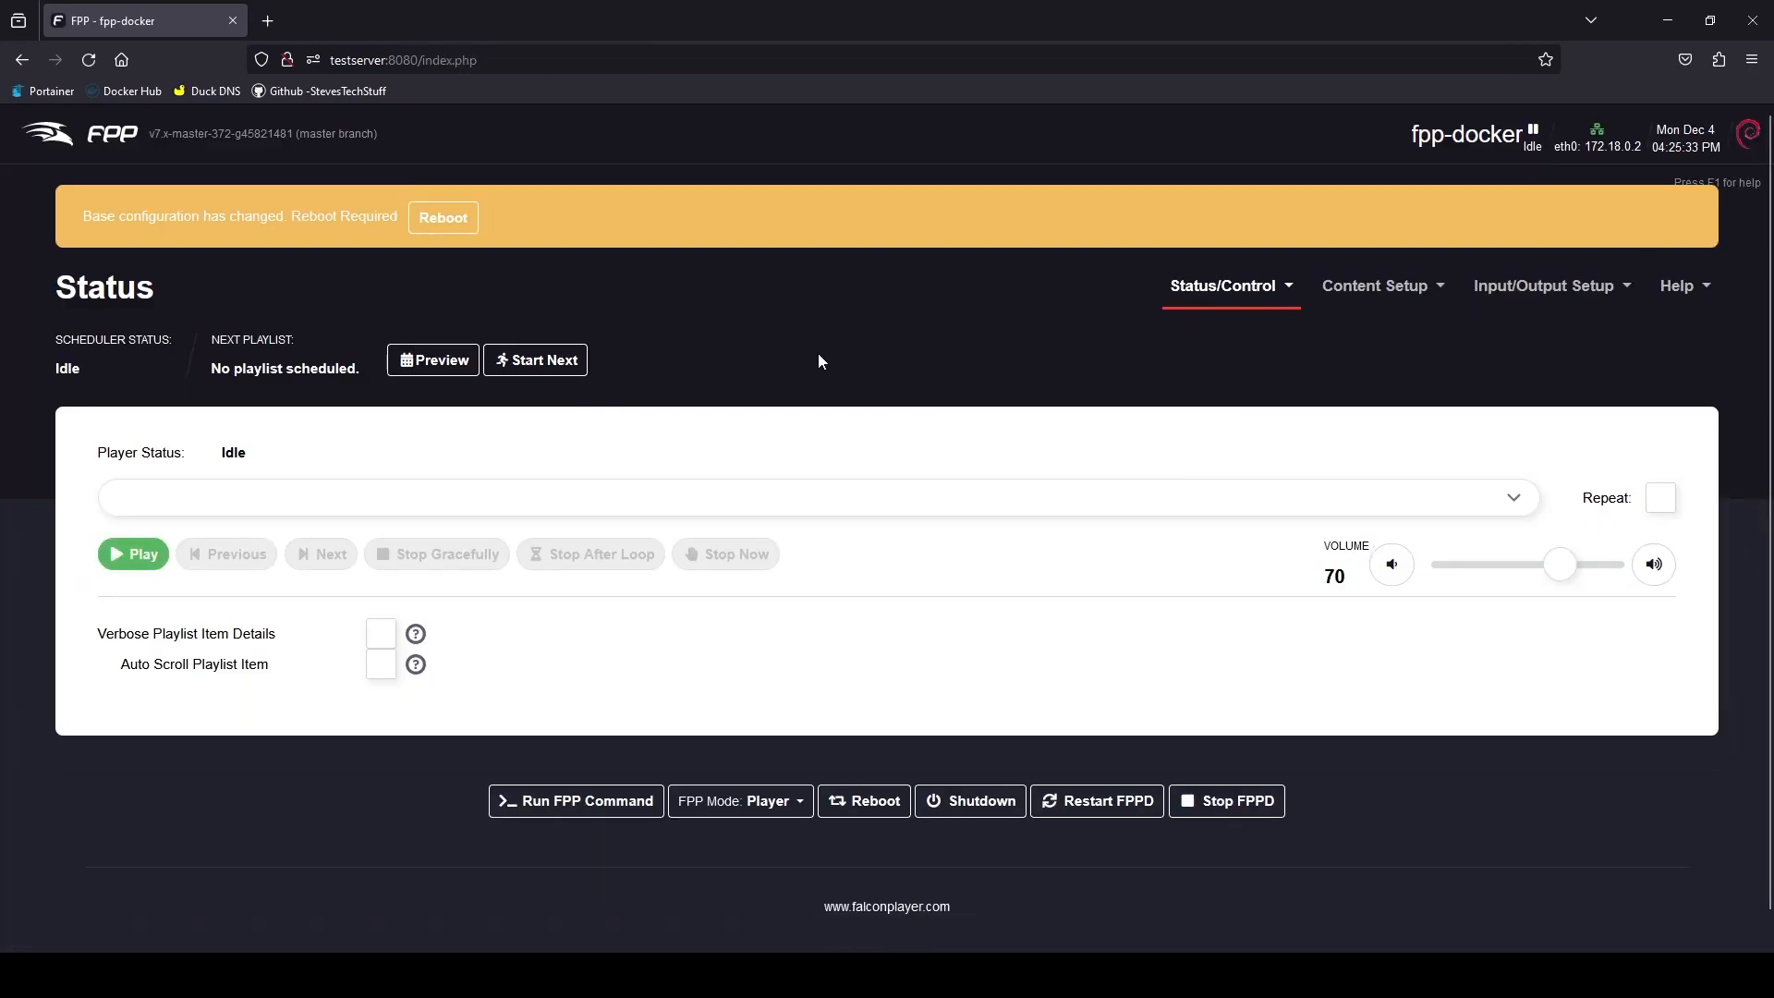
mouse_move(775, 357)
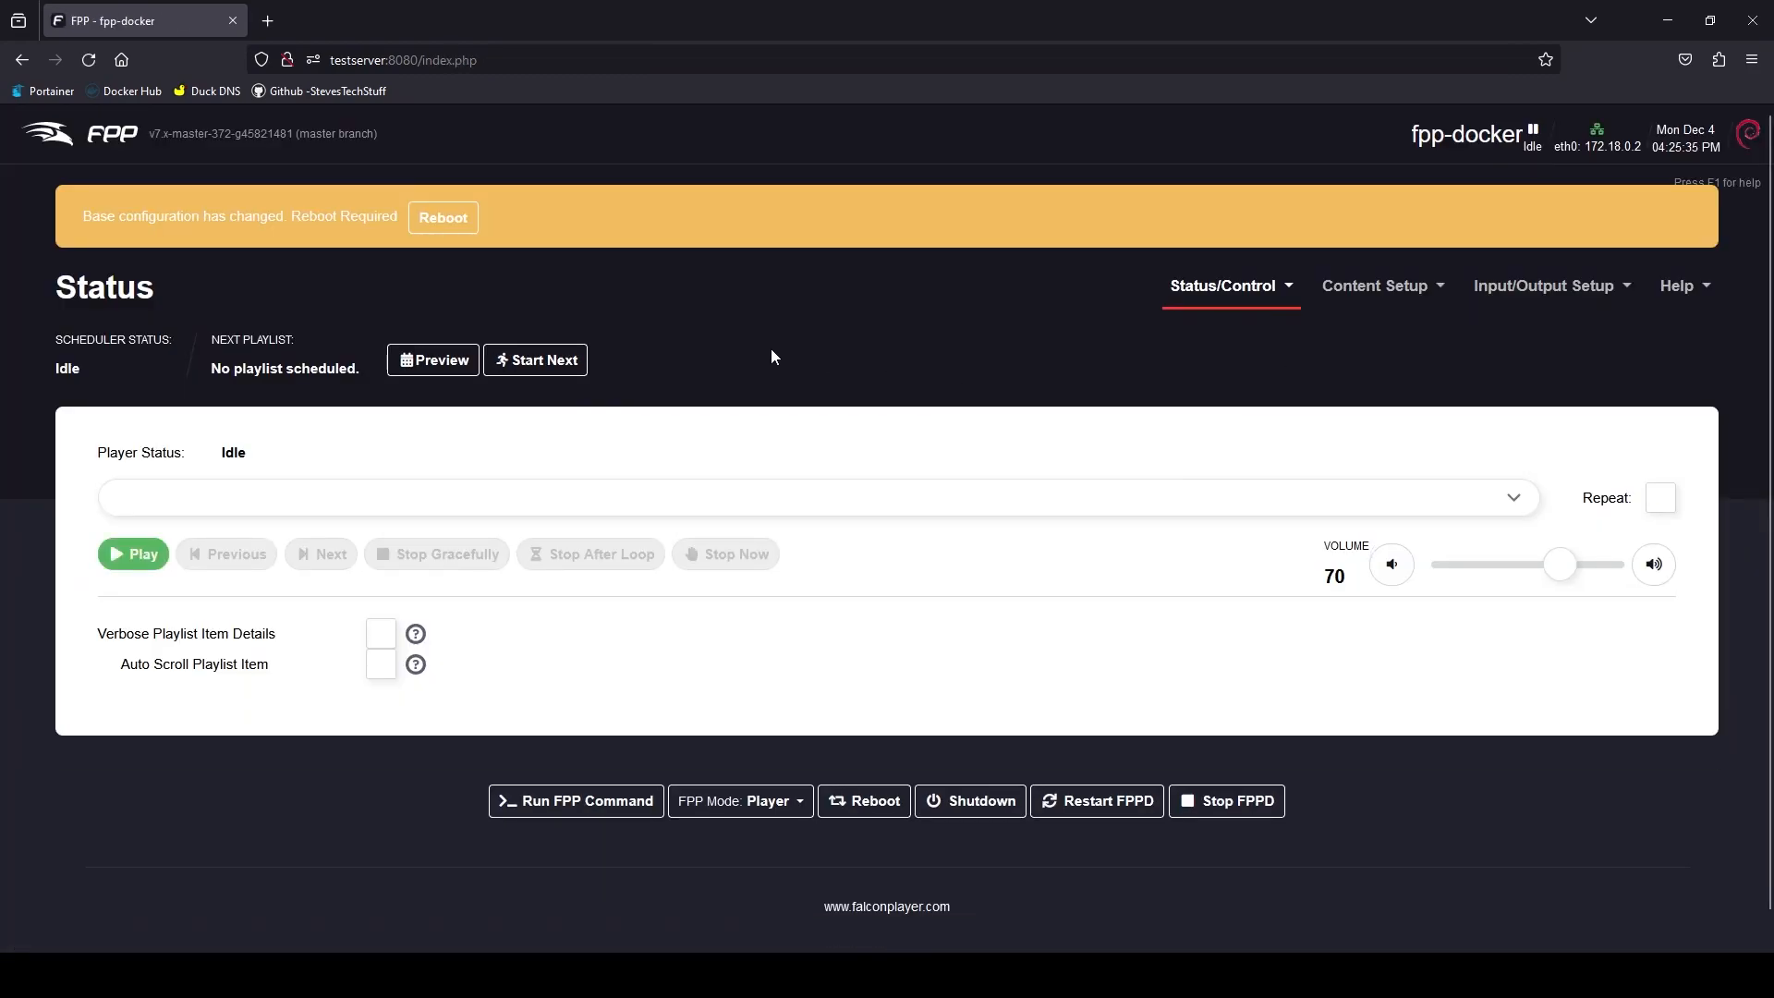
mouse_move(420, 277)
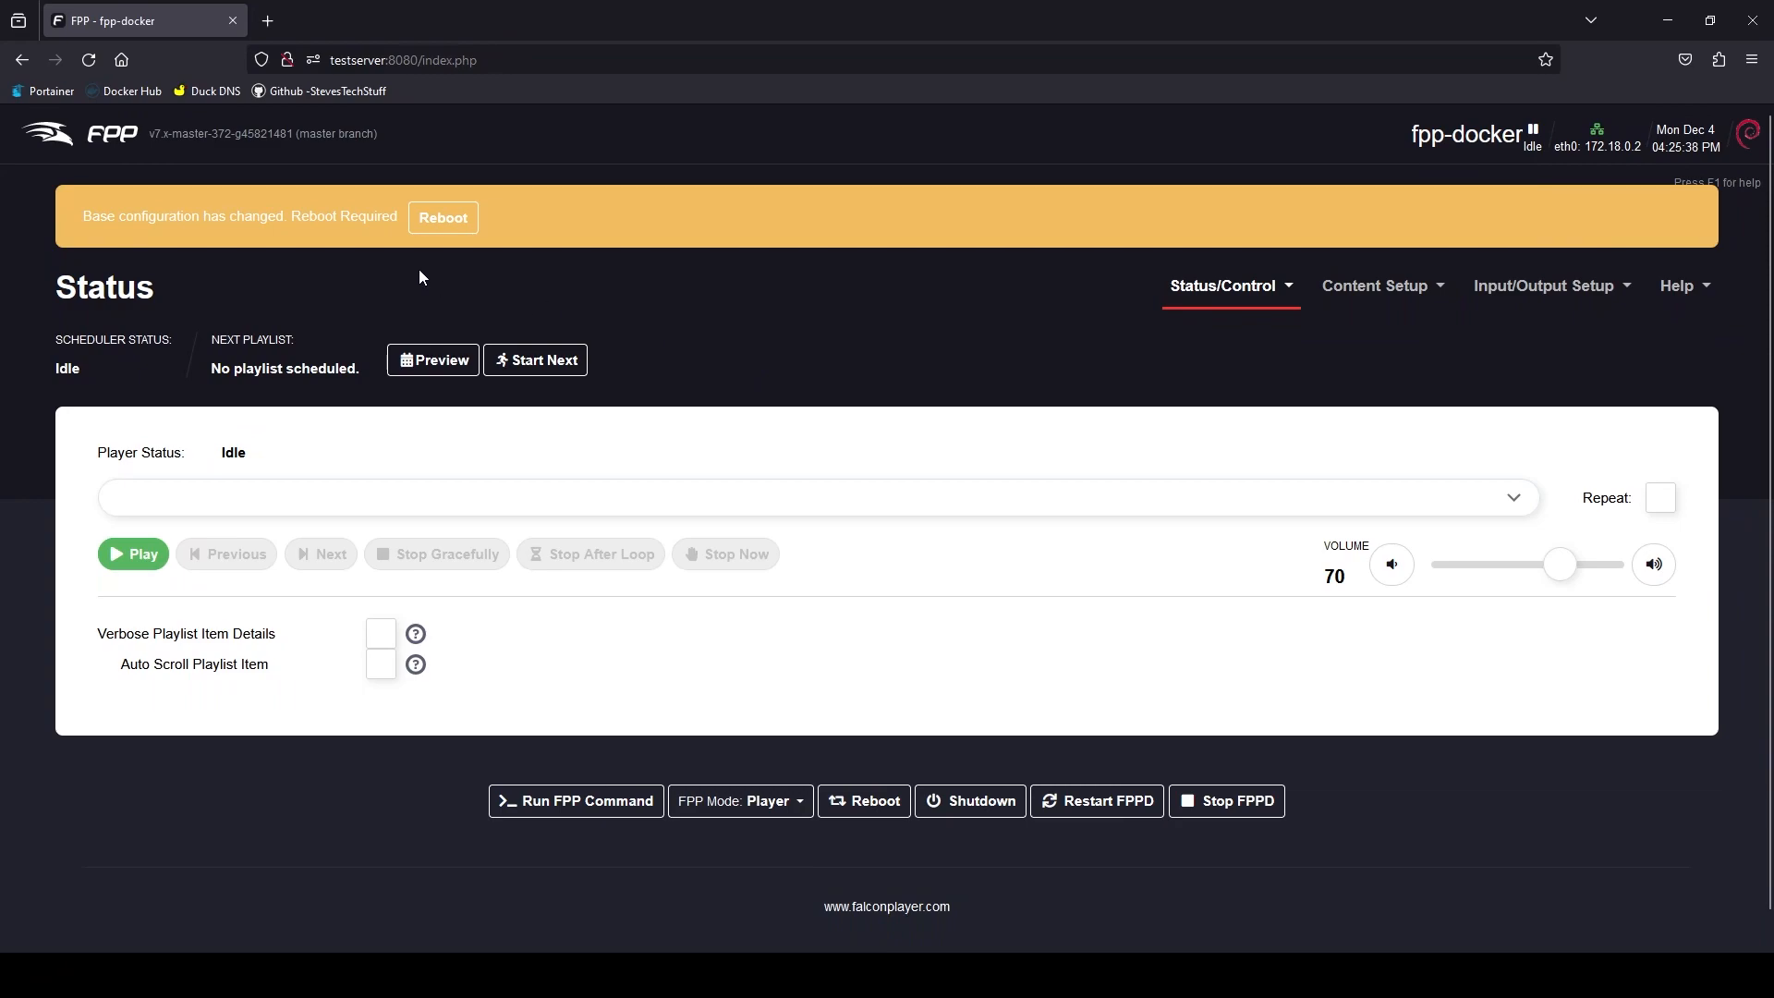
left_click(443, 217)
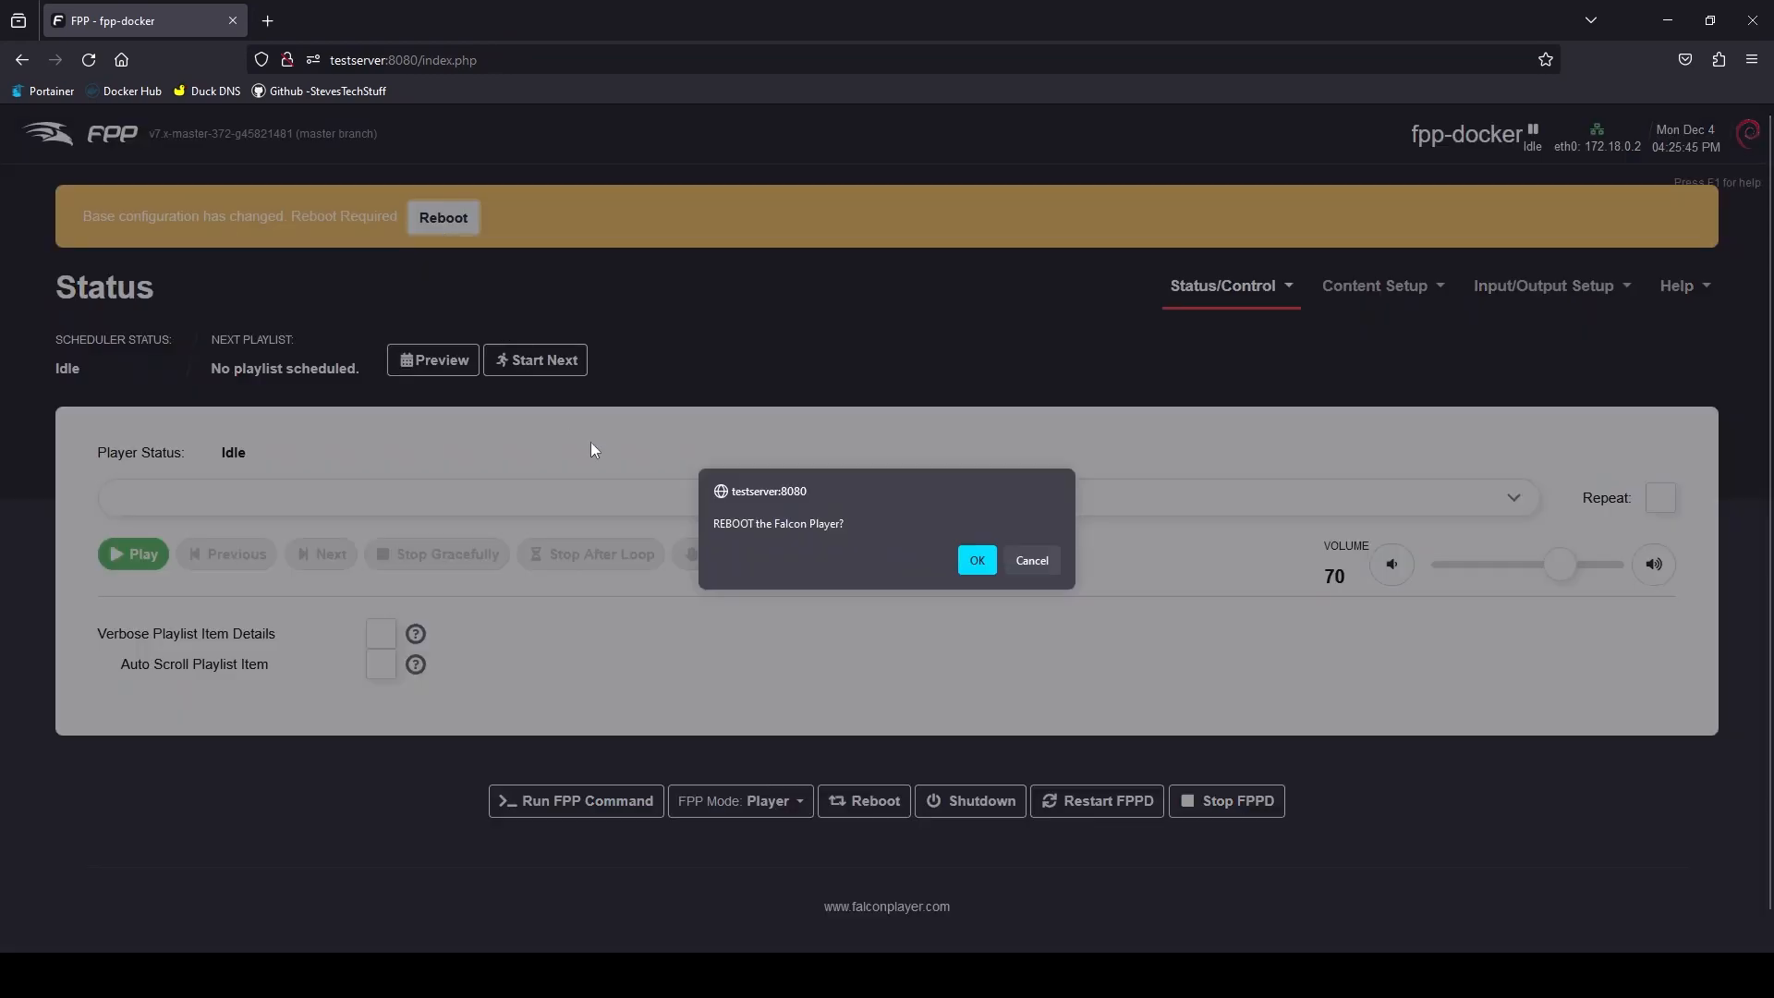
left_click(975, 560)
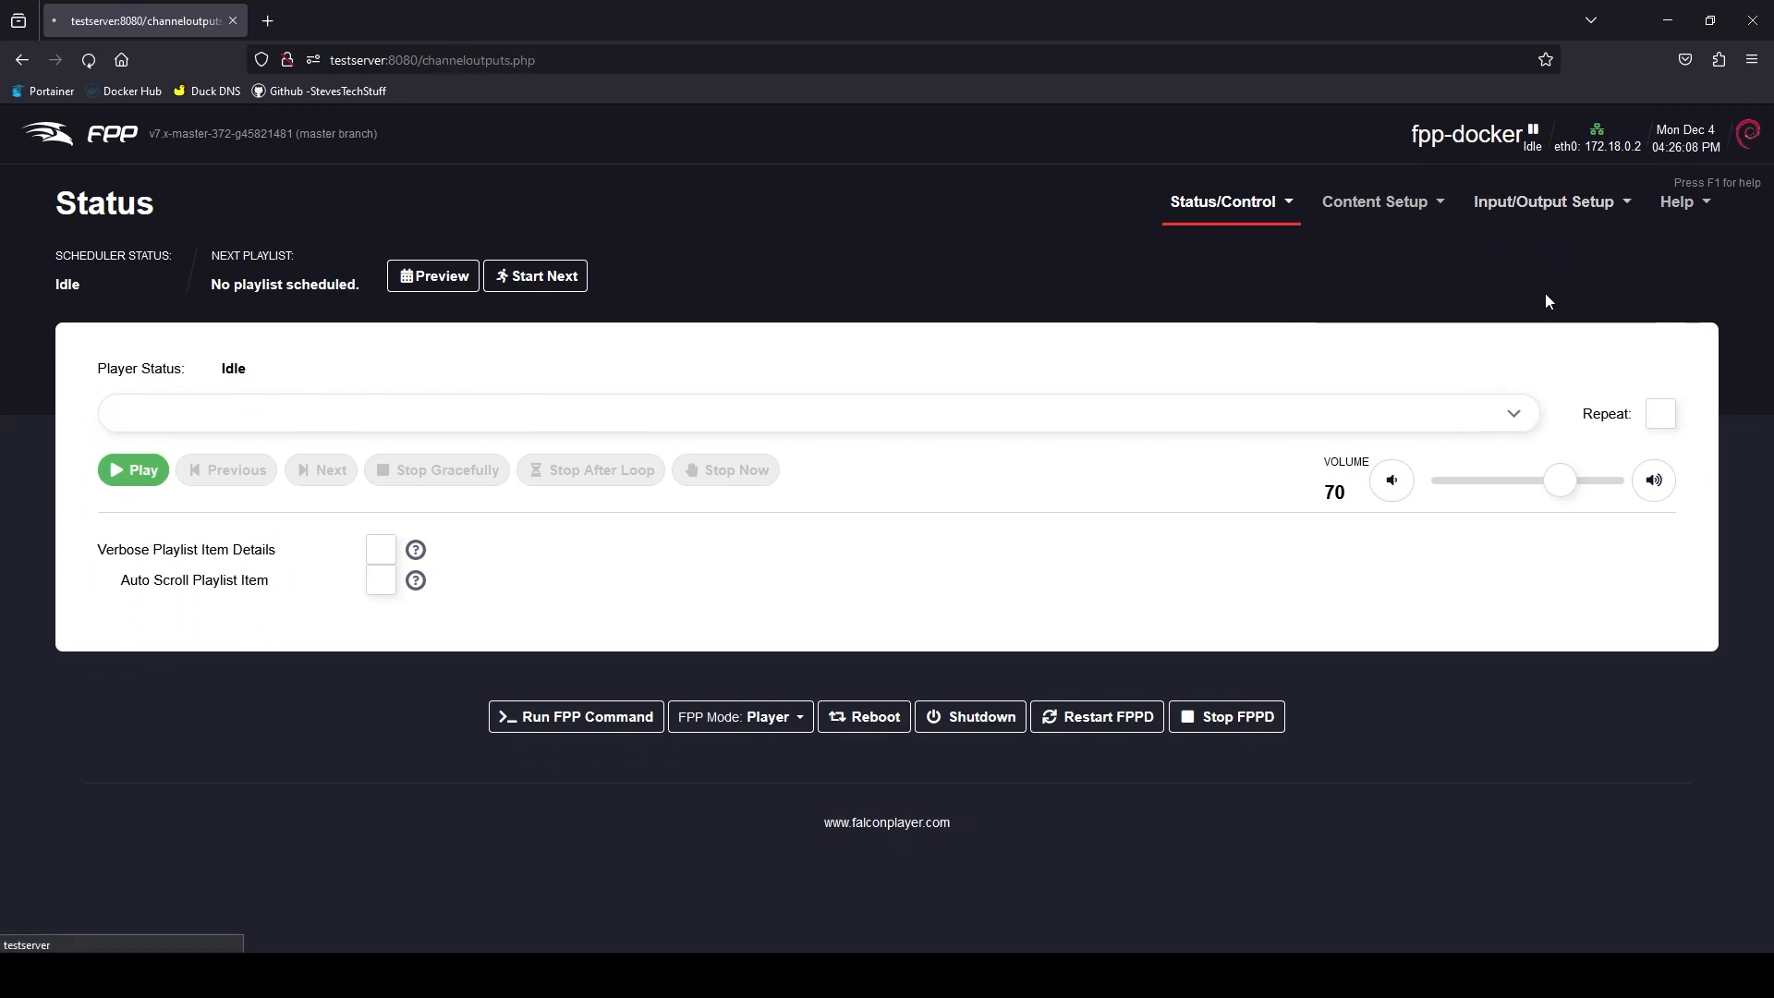
- Open Input/Output Setup > Channel Outputs on the E1.31/ArtNet/DDP/KiNet tab
left_click(1548, 201)
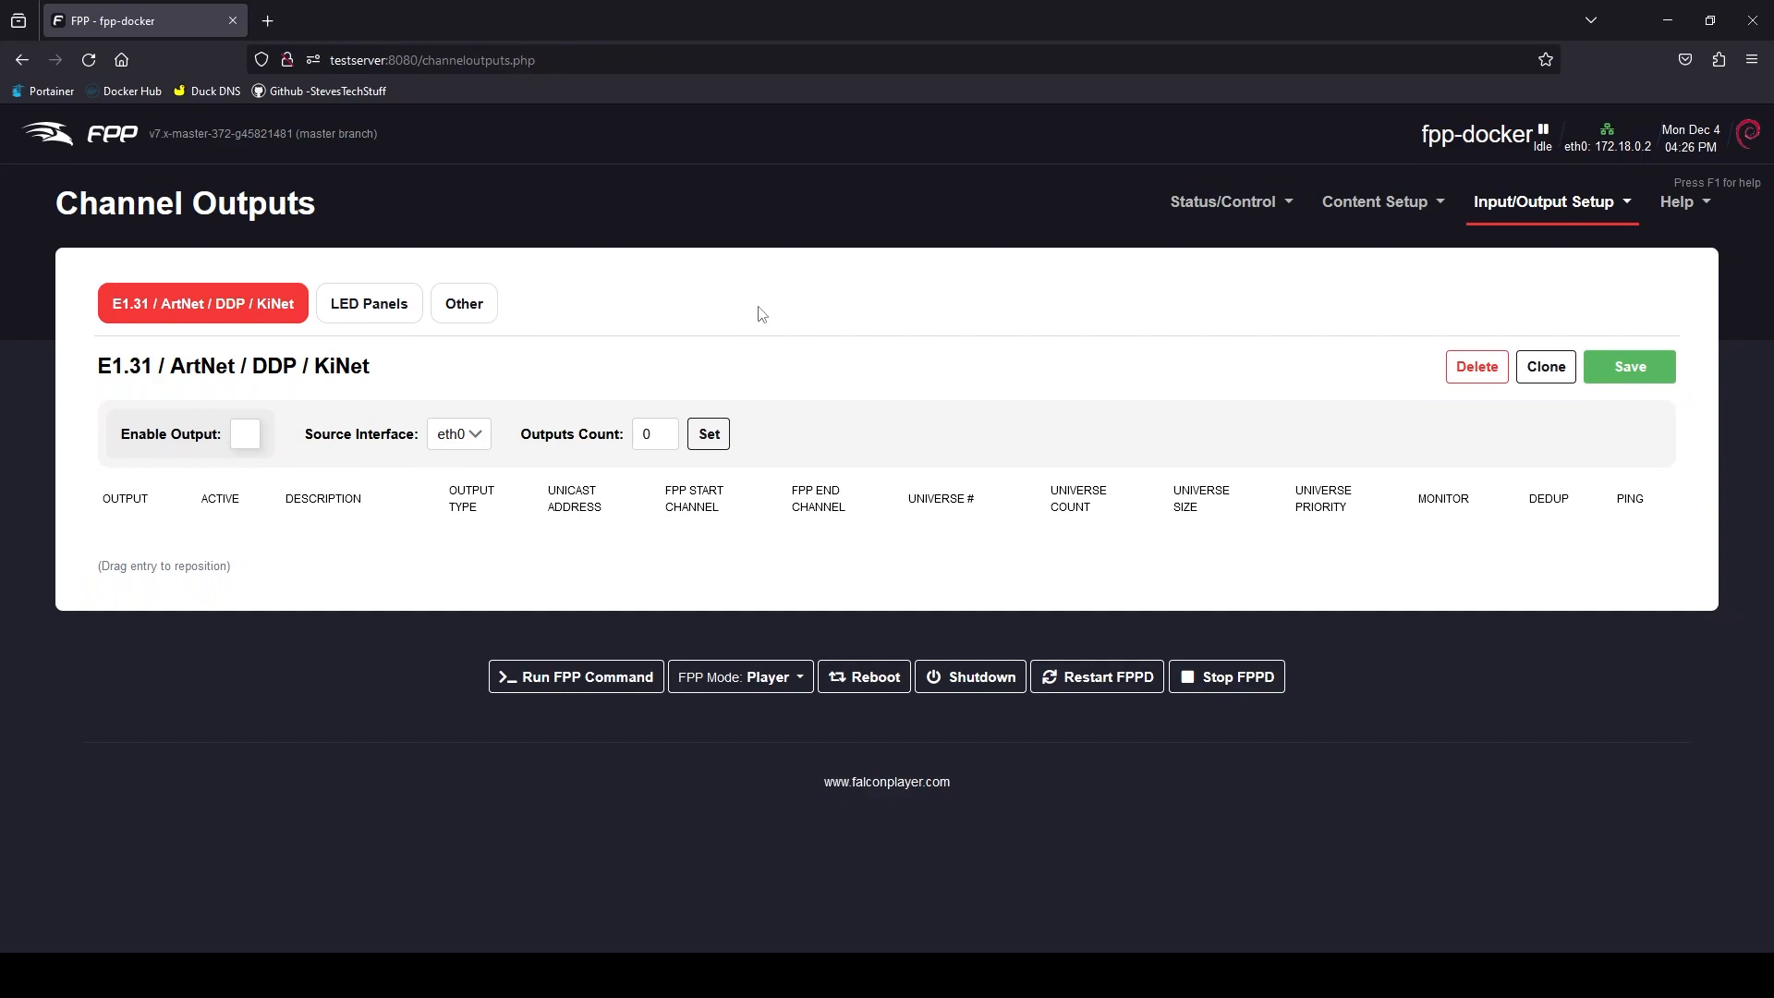
mouse_move(815, 291)
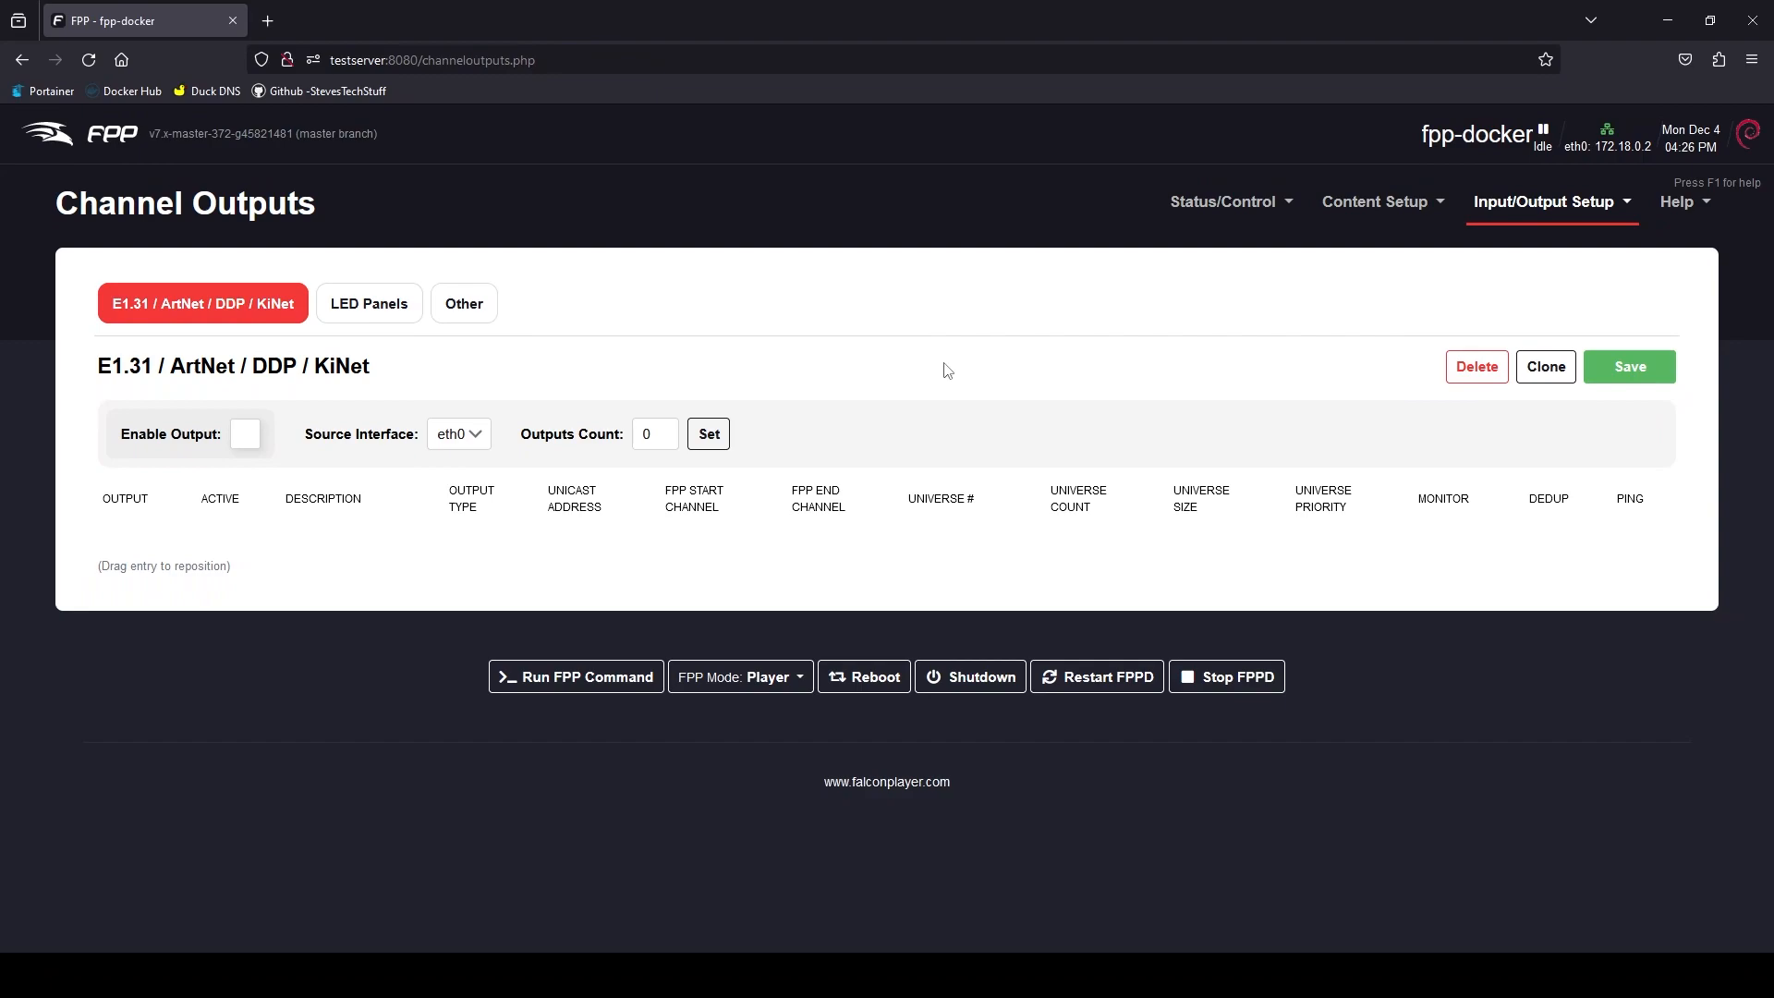
mouse_move(1035, 353)
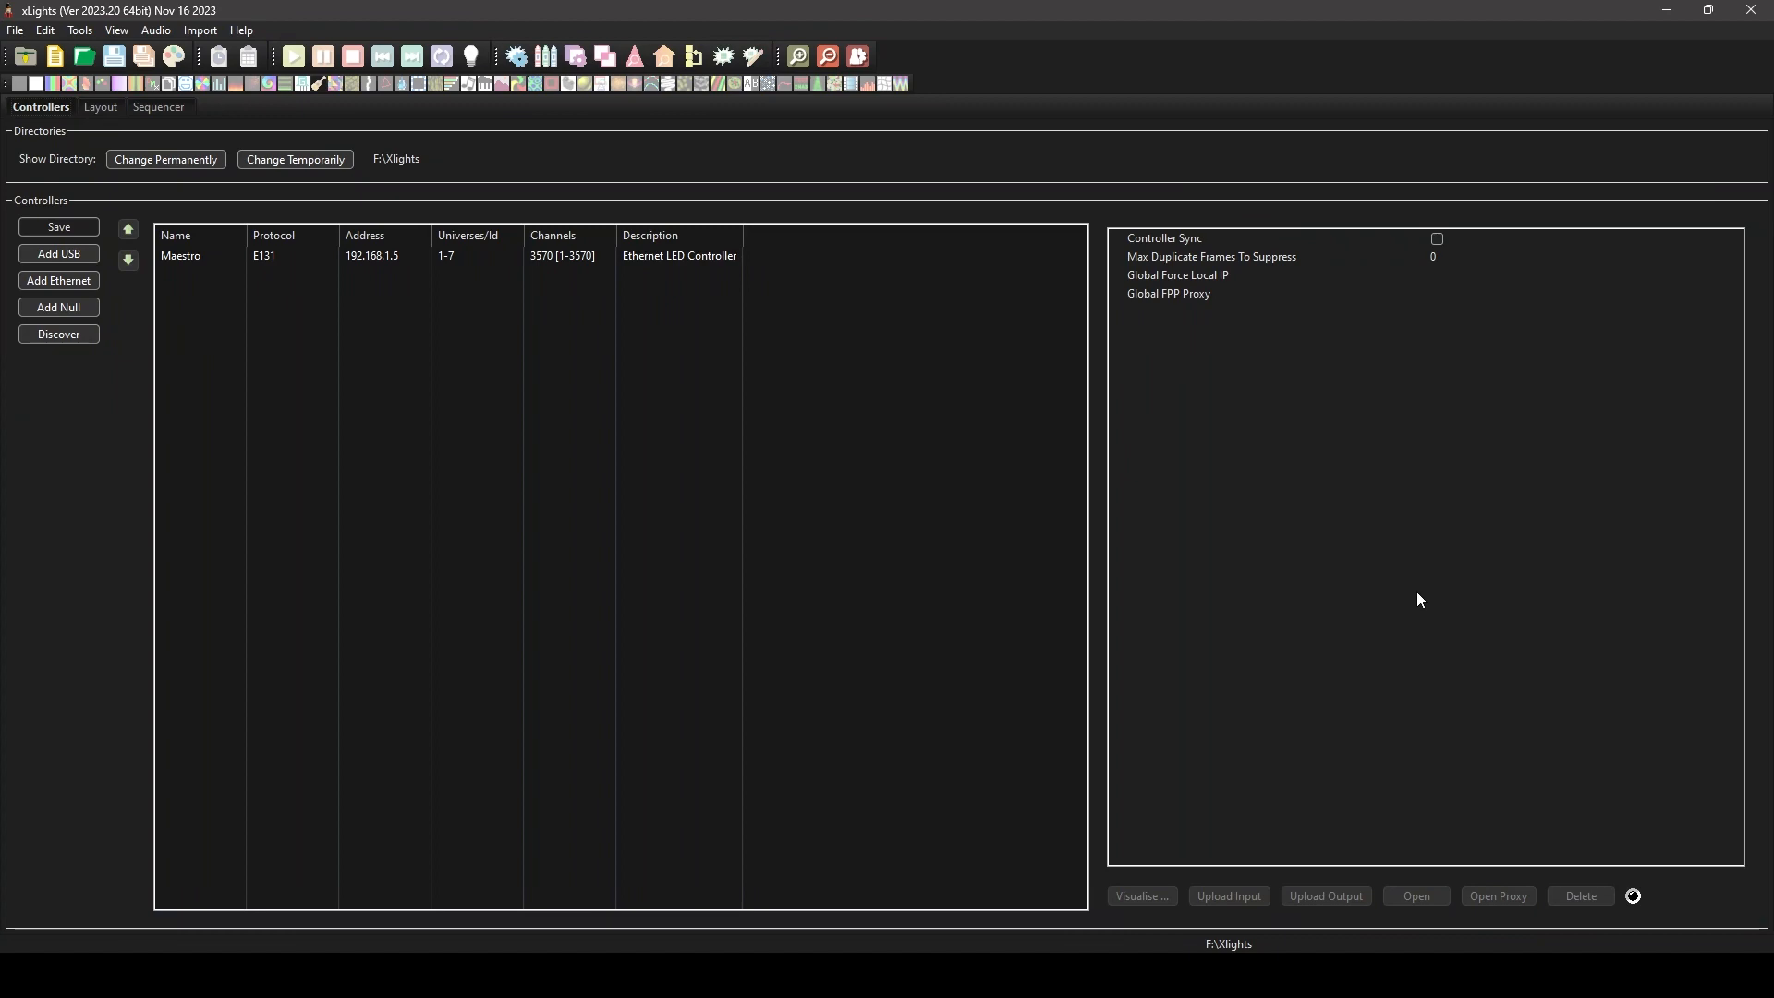
- Select the Maestro controller row to view its 192.168.1.5 settings
left_click(215, 256)
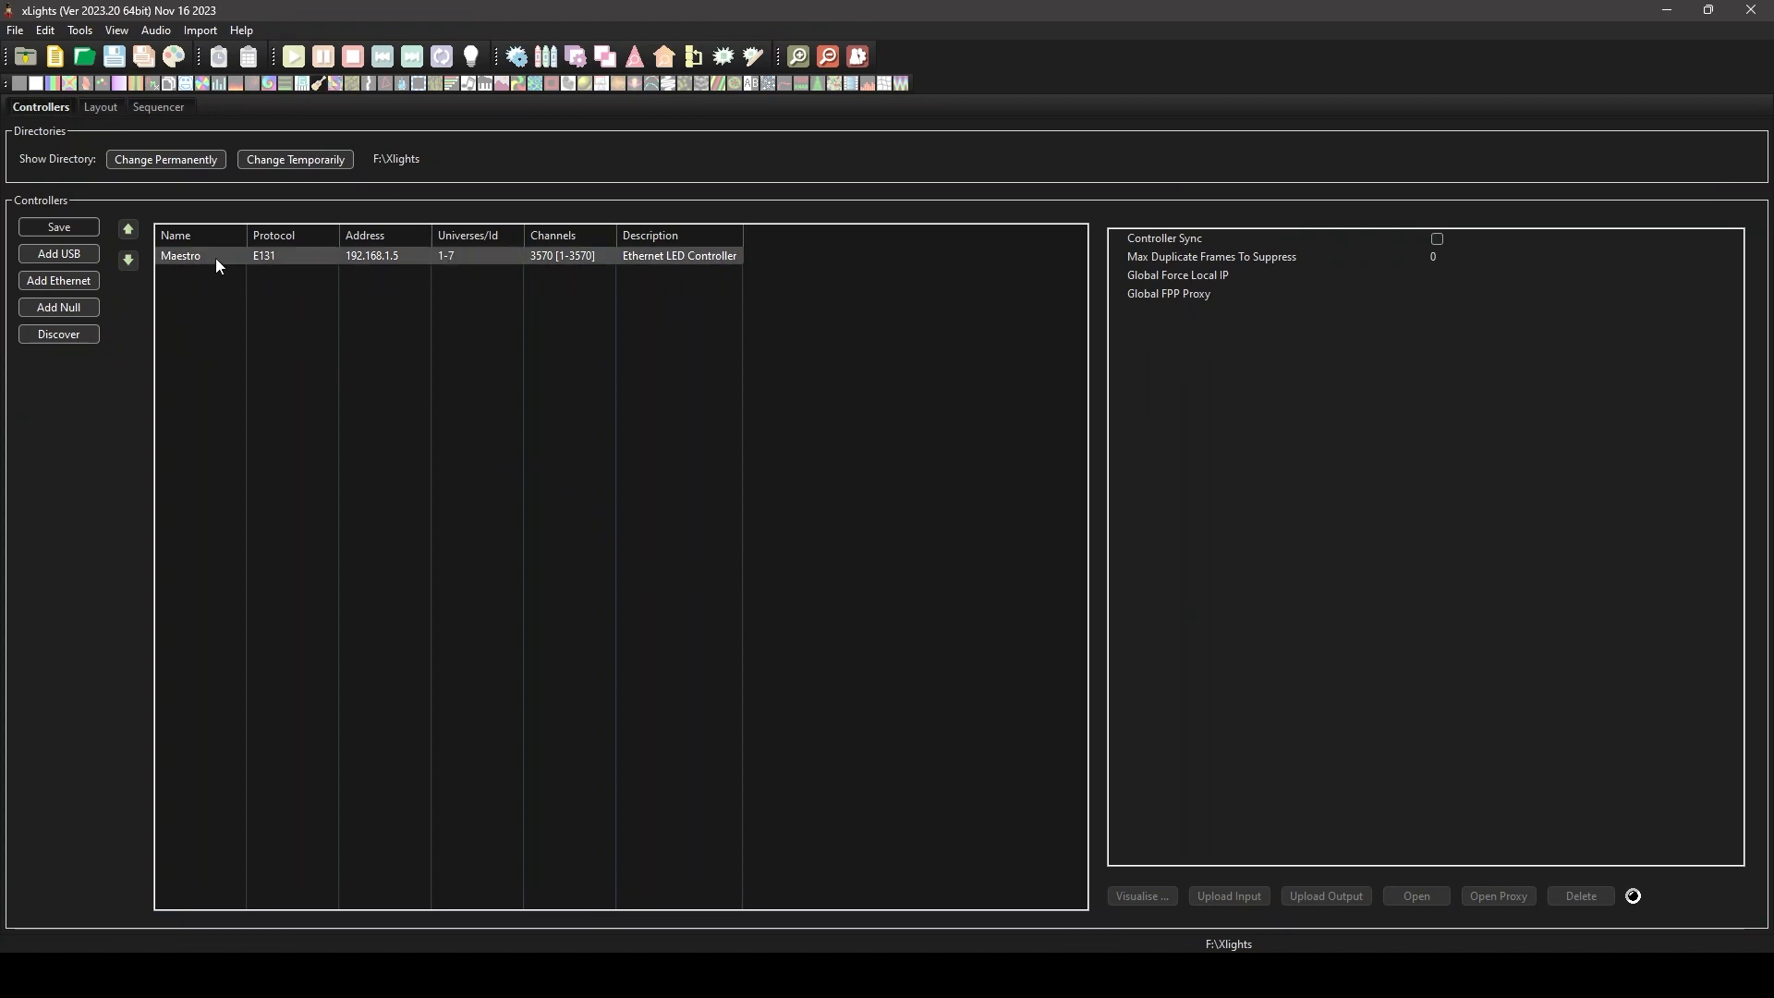
left_click(181, 256)
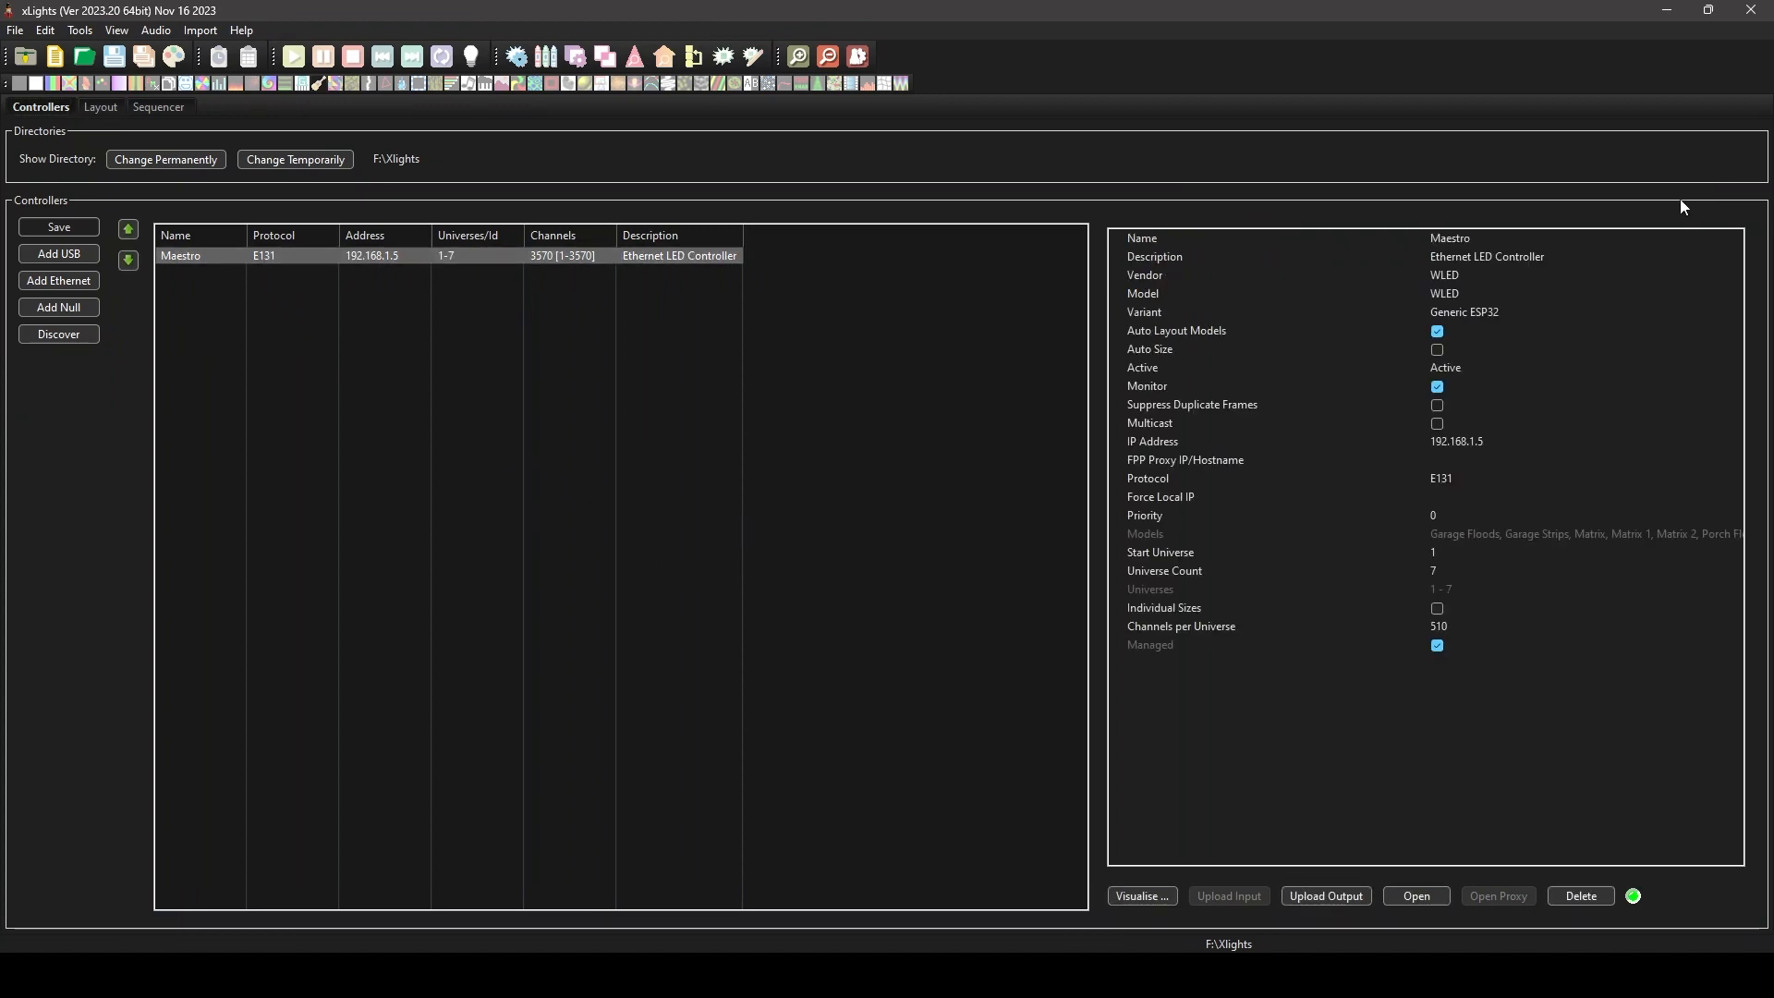
mouse_move(1482, 450)
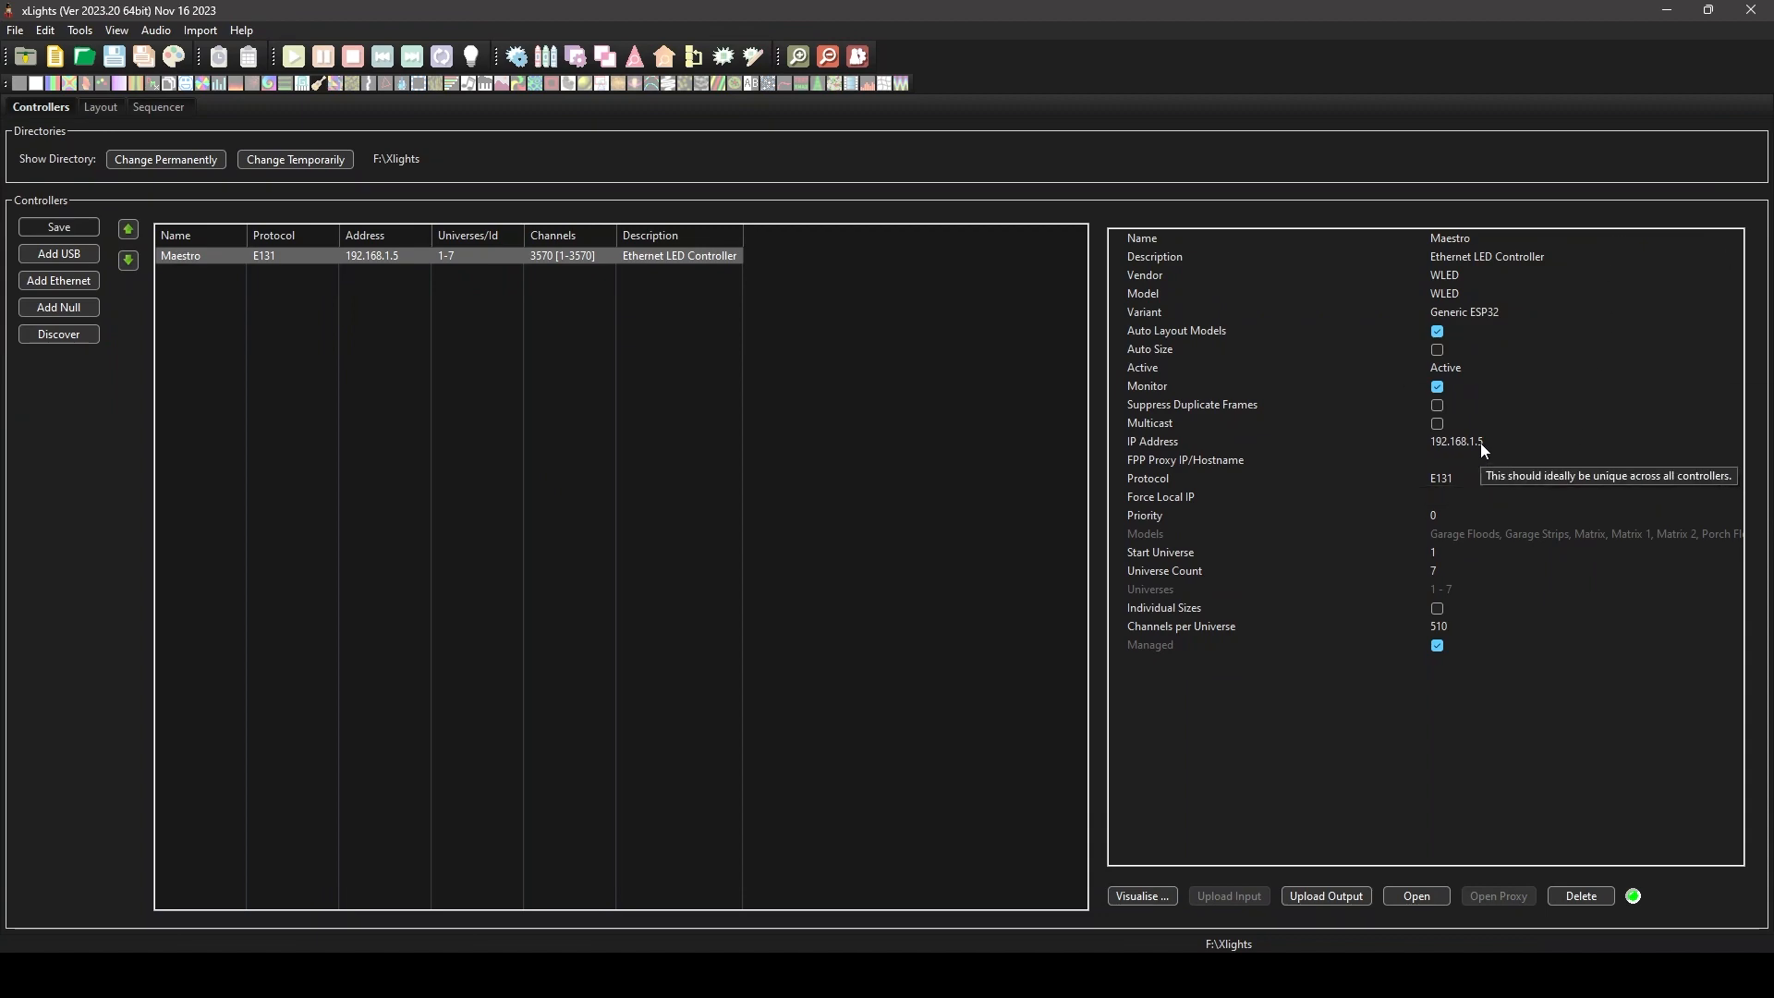
mouse_move(1499, 489)
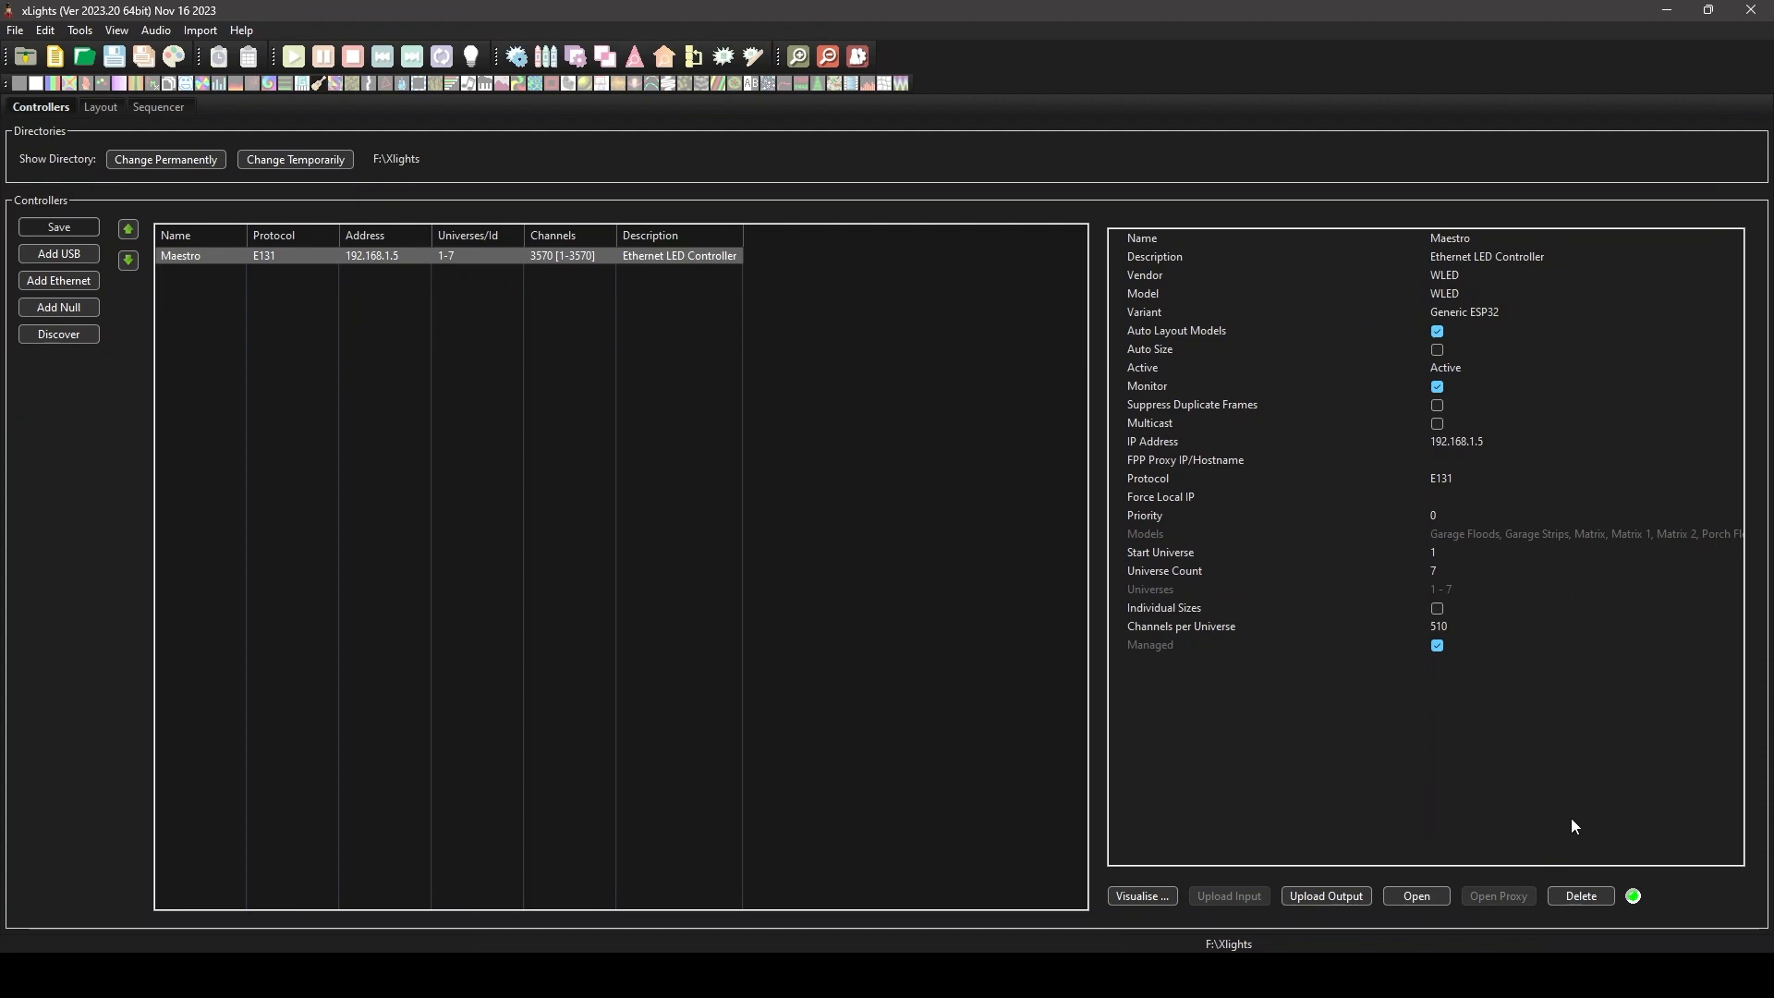
mouse_move(1535, 629)
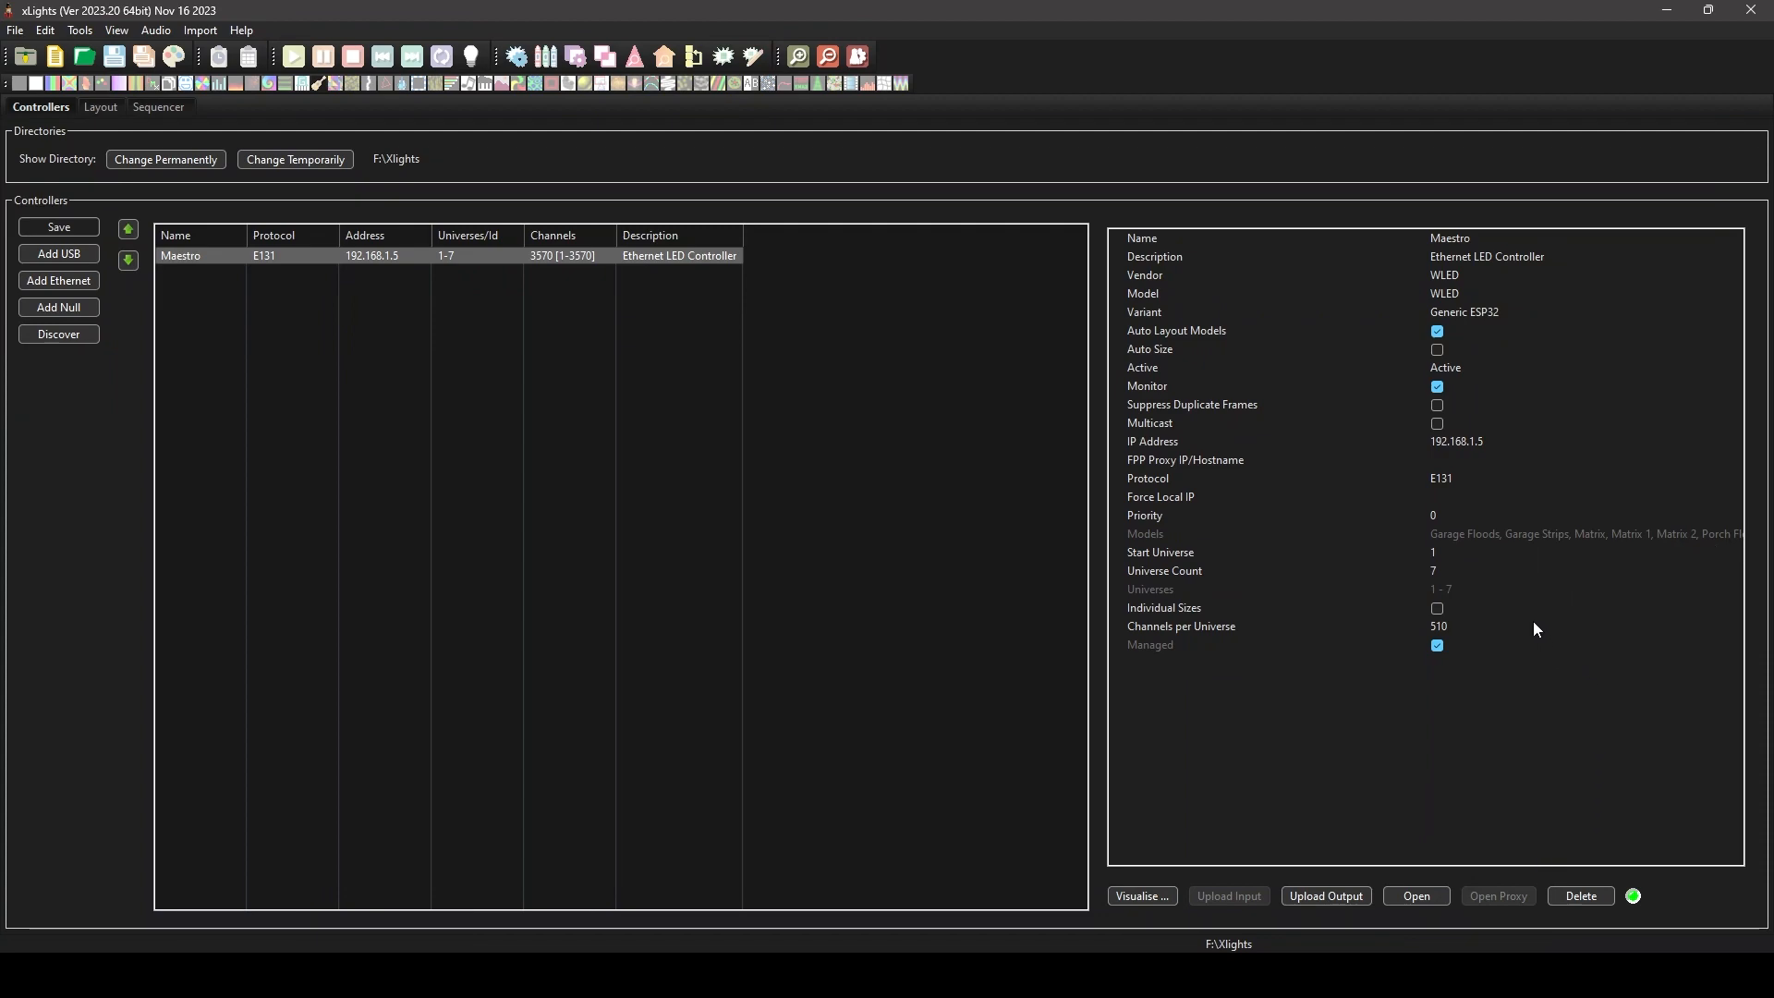
mouse_move(1455, 585)
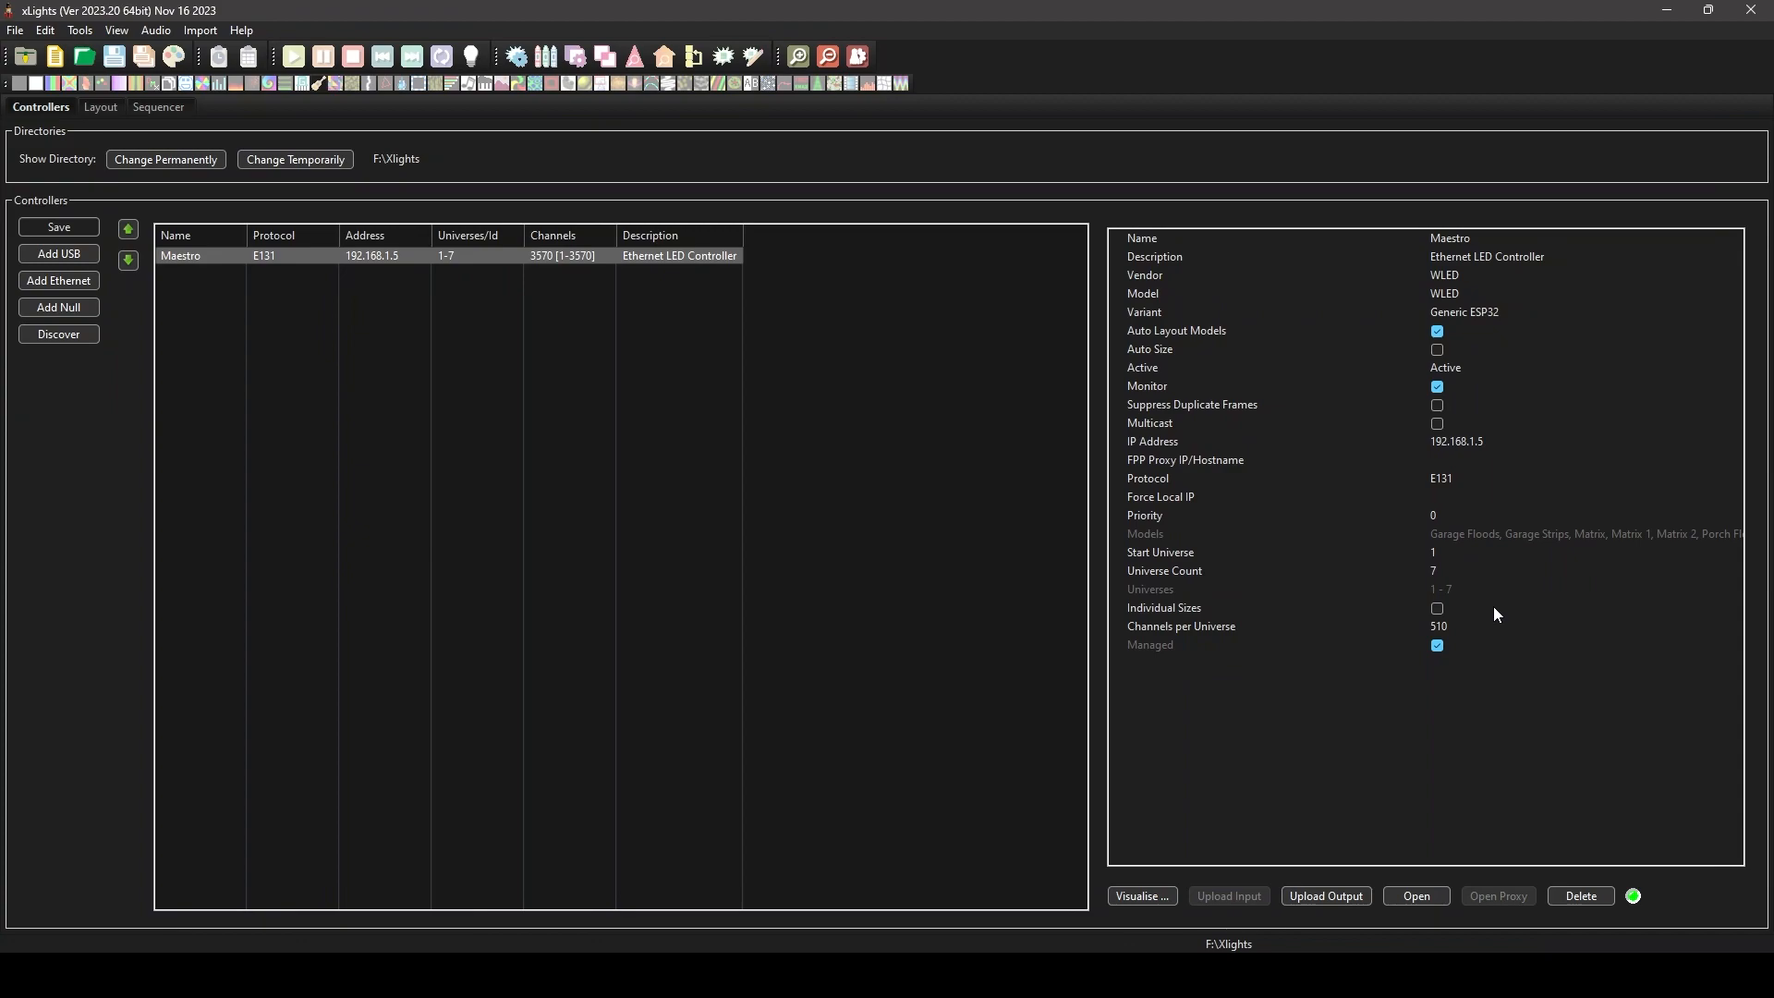
mouse_move(1486, 617)
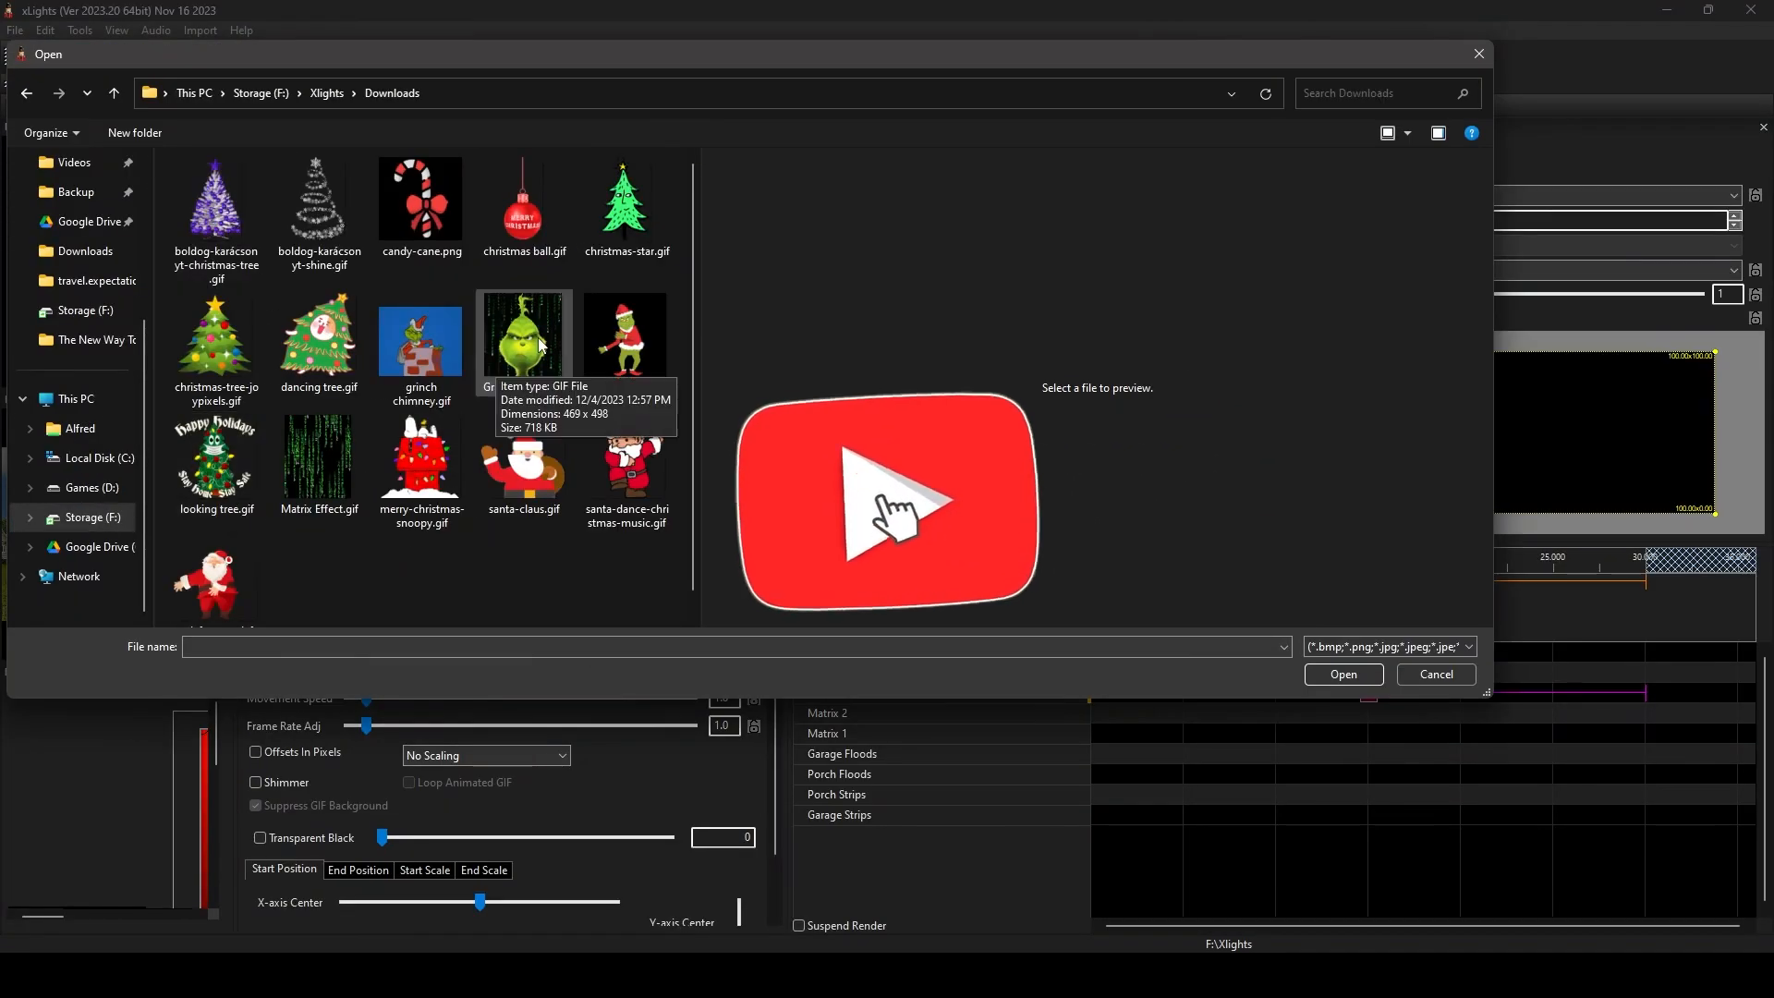
- Choose the Grinch animated GIF from F:\Xlights\Downloads for the pictures effect
left_click(1342, 674)
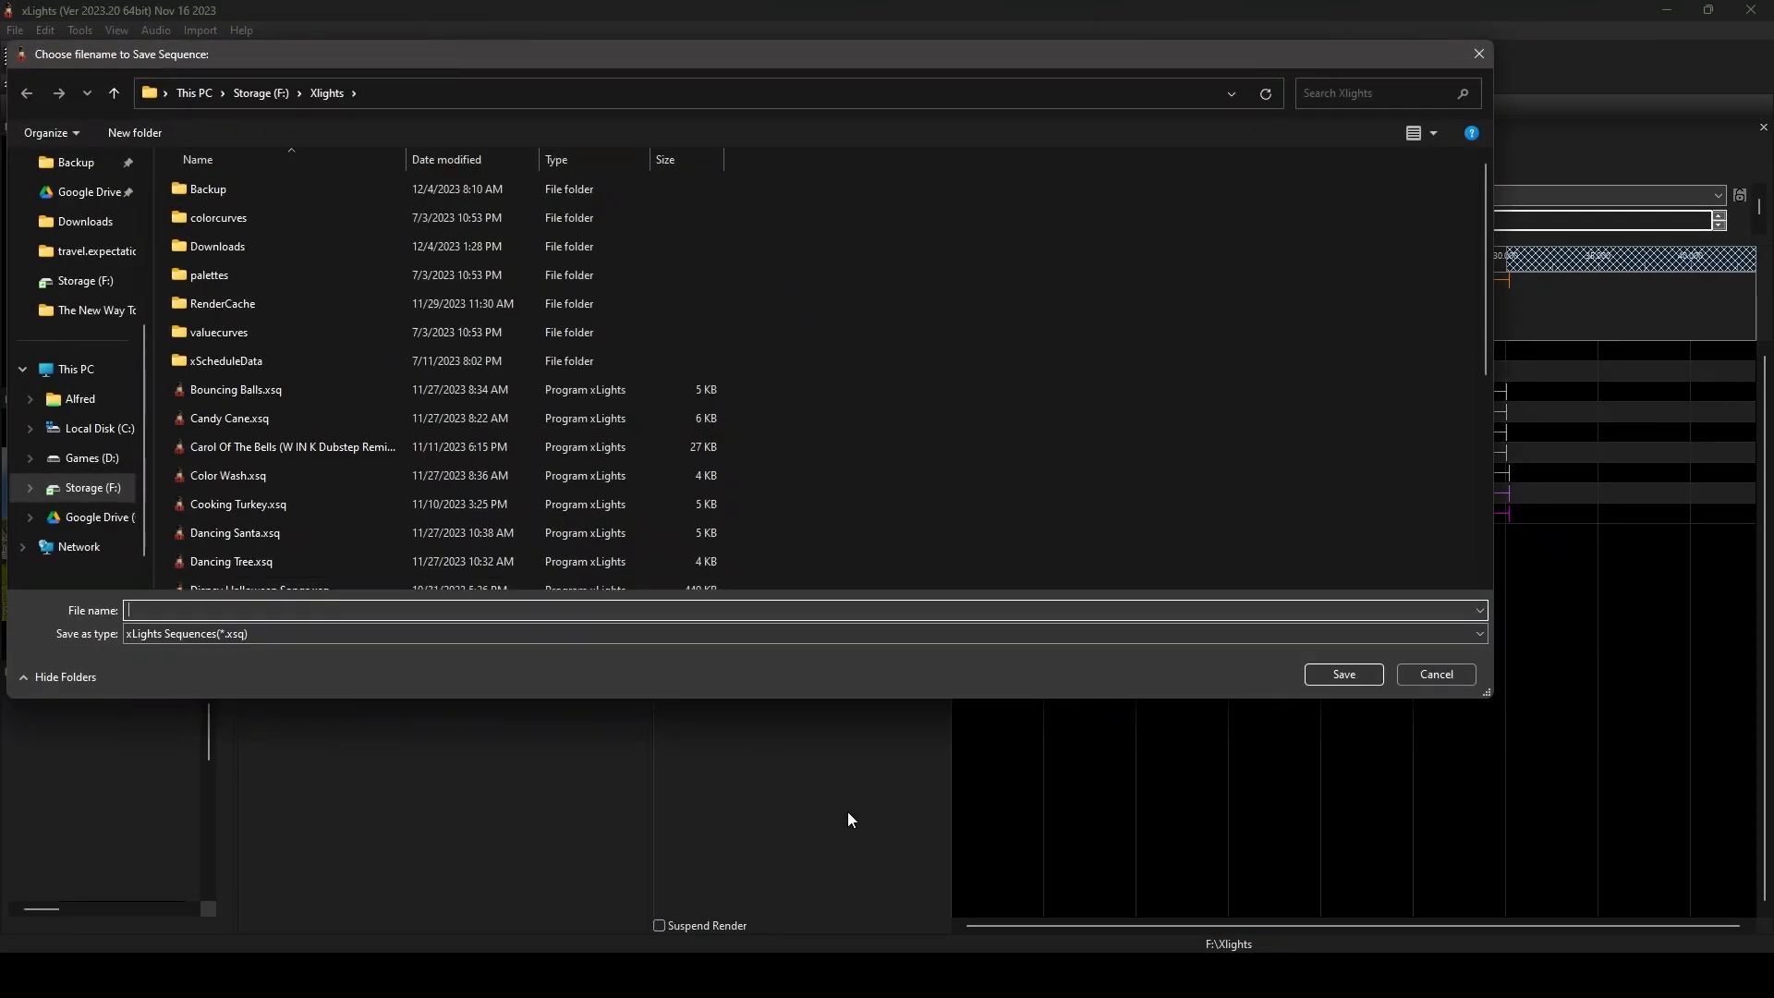
- Save the sequence in F:\Xlights under the name Grinch Matrix
type("Grinch Matrix")
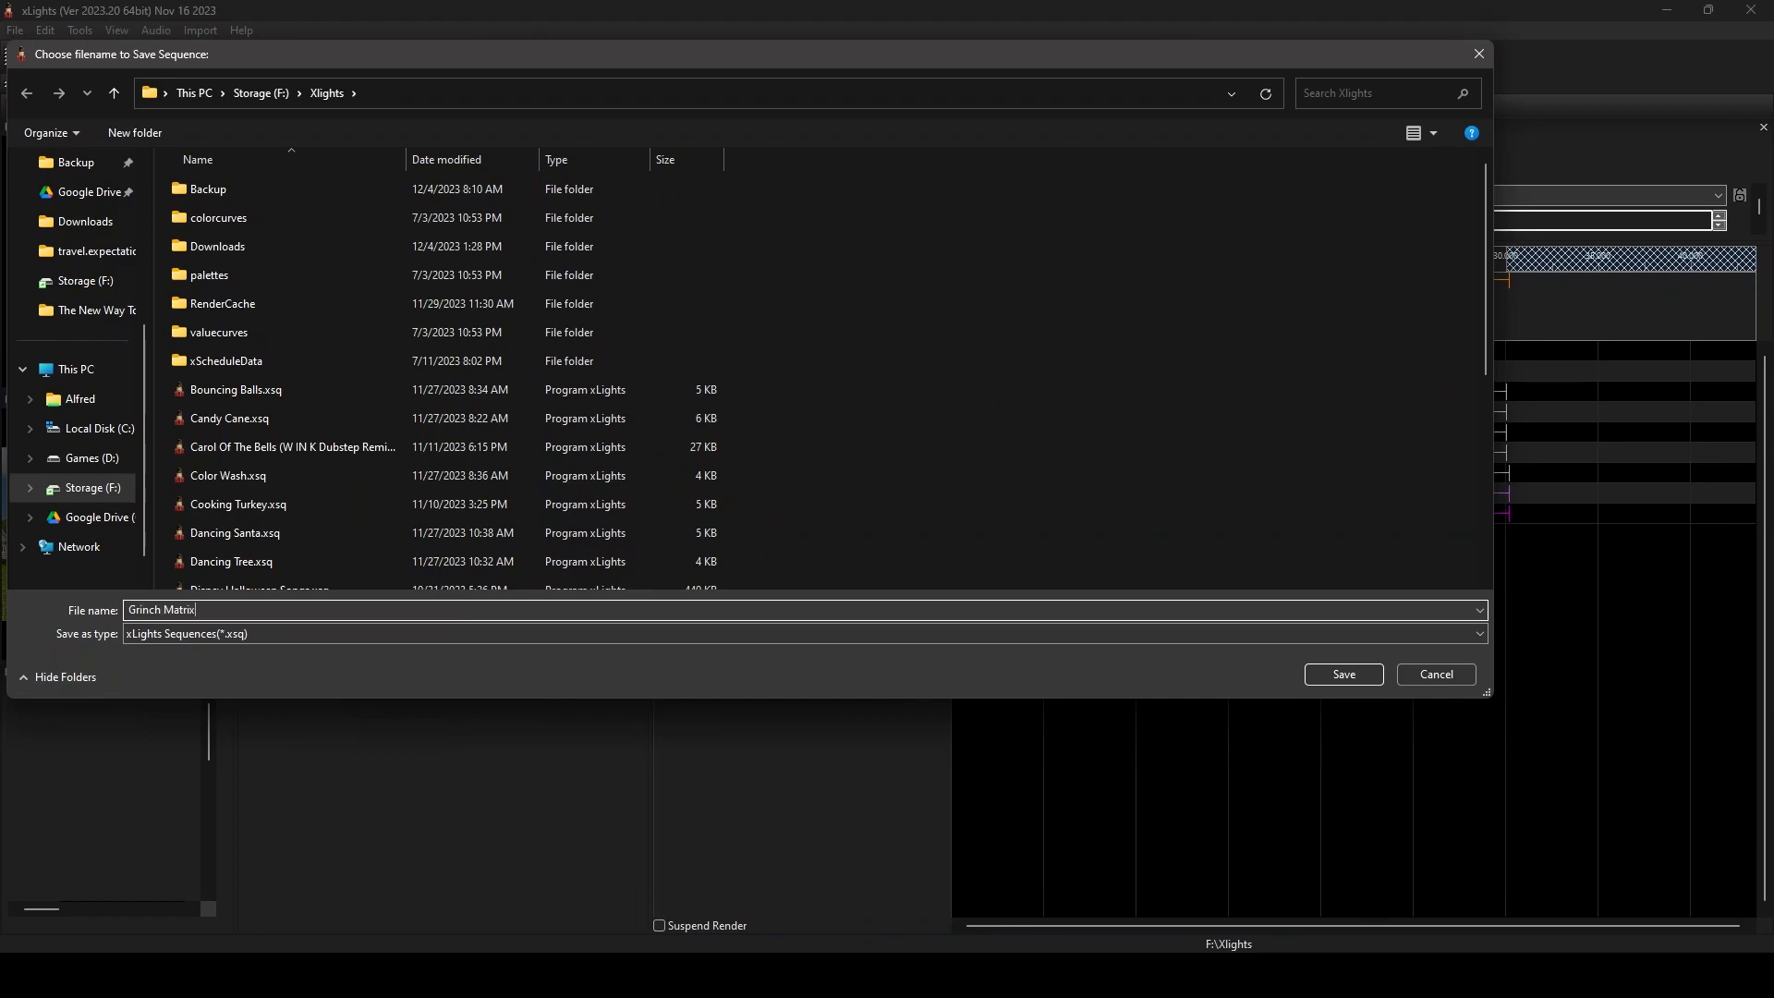
left_click(1342, 674)
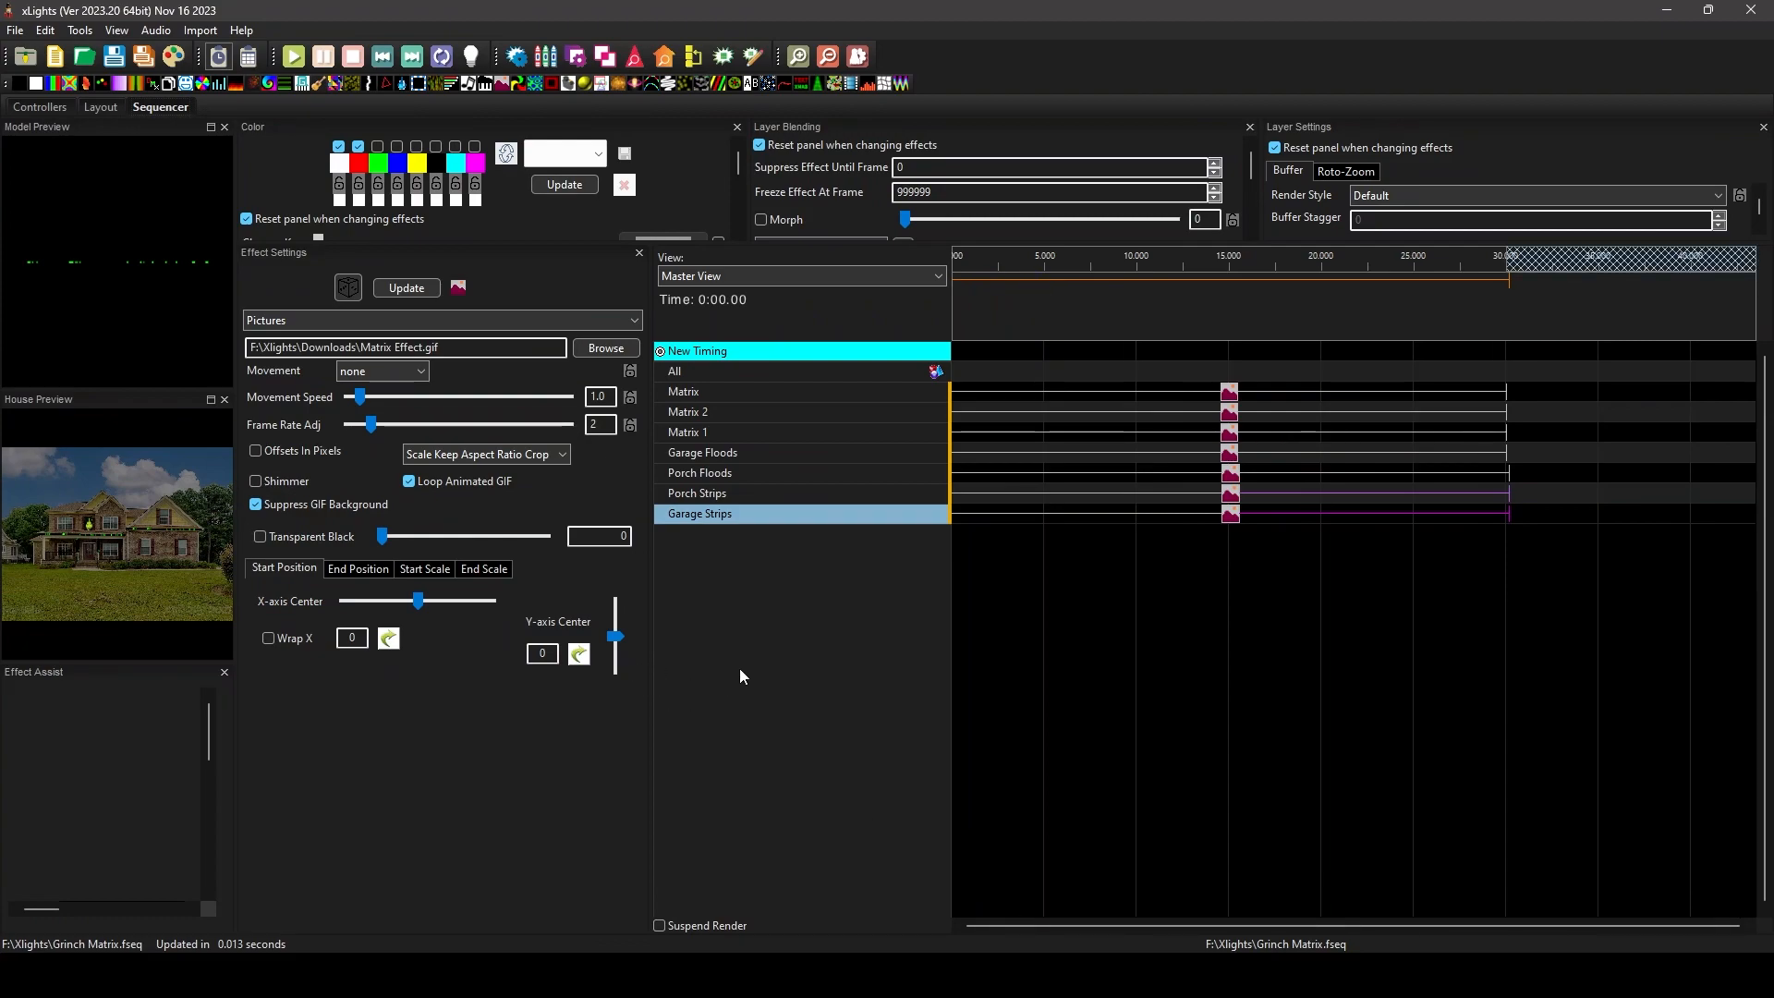
mouse_move(812, 669)
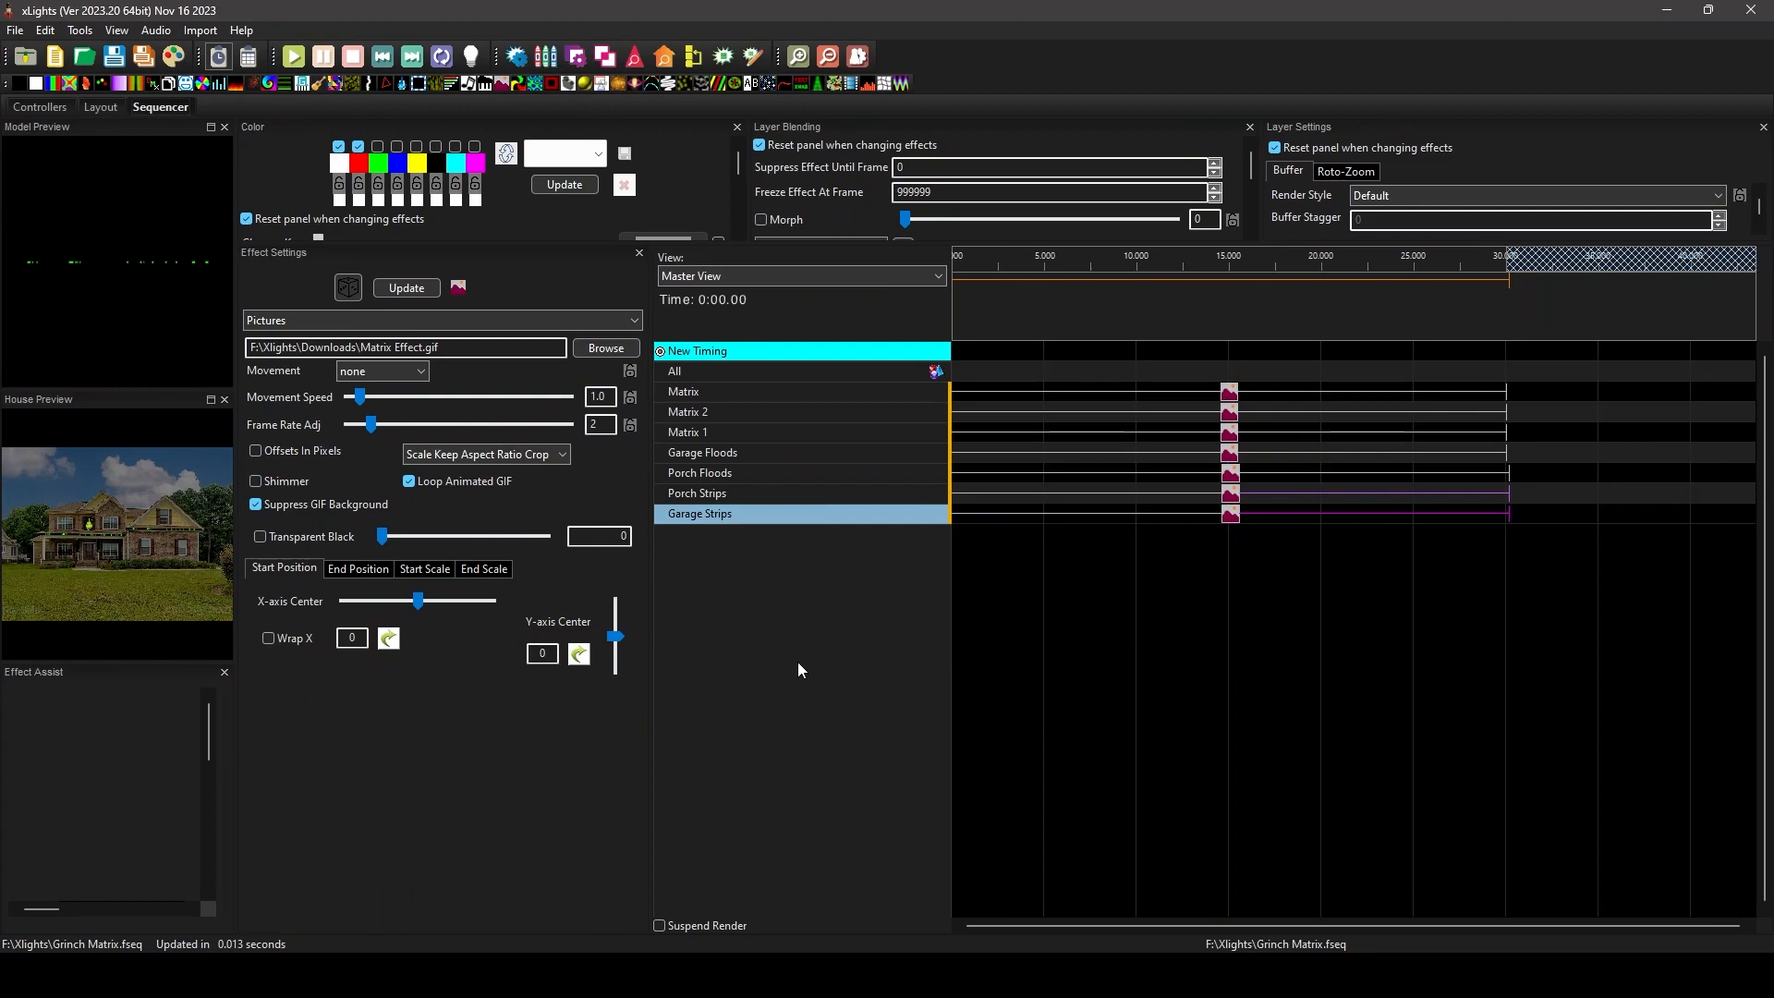
mouse_move(790, 664)
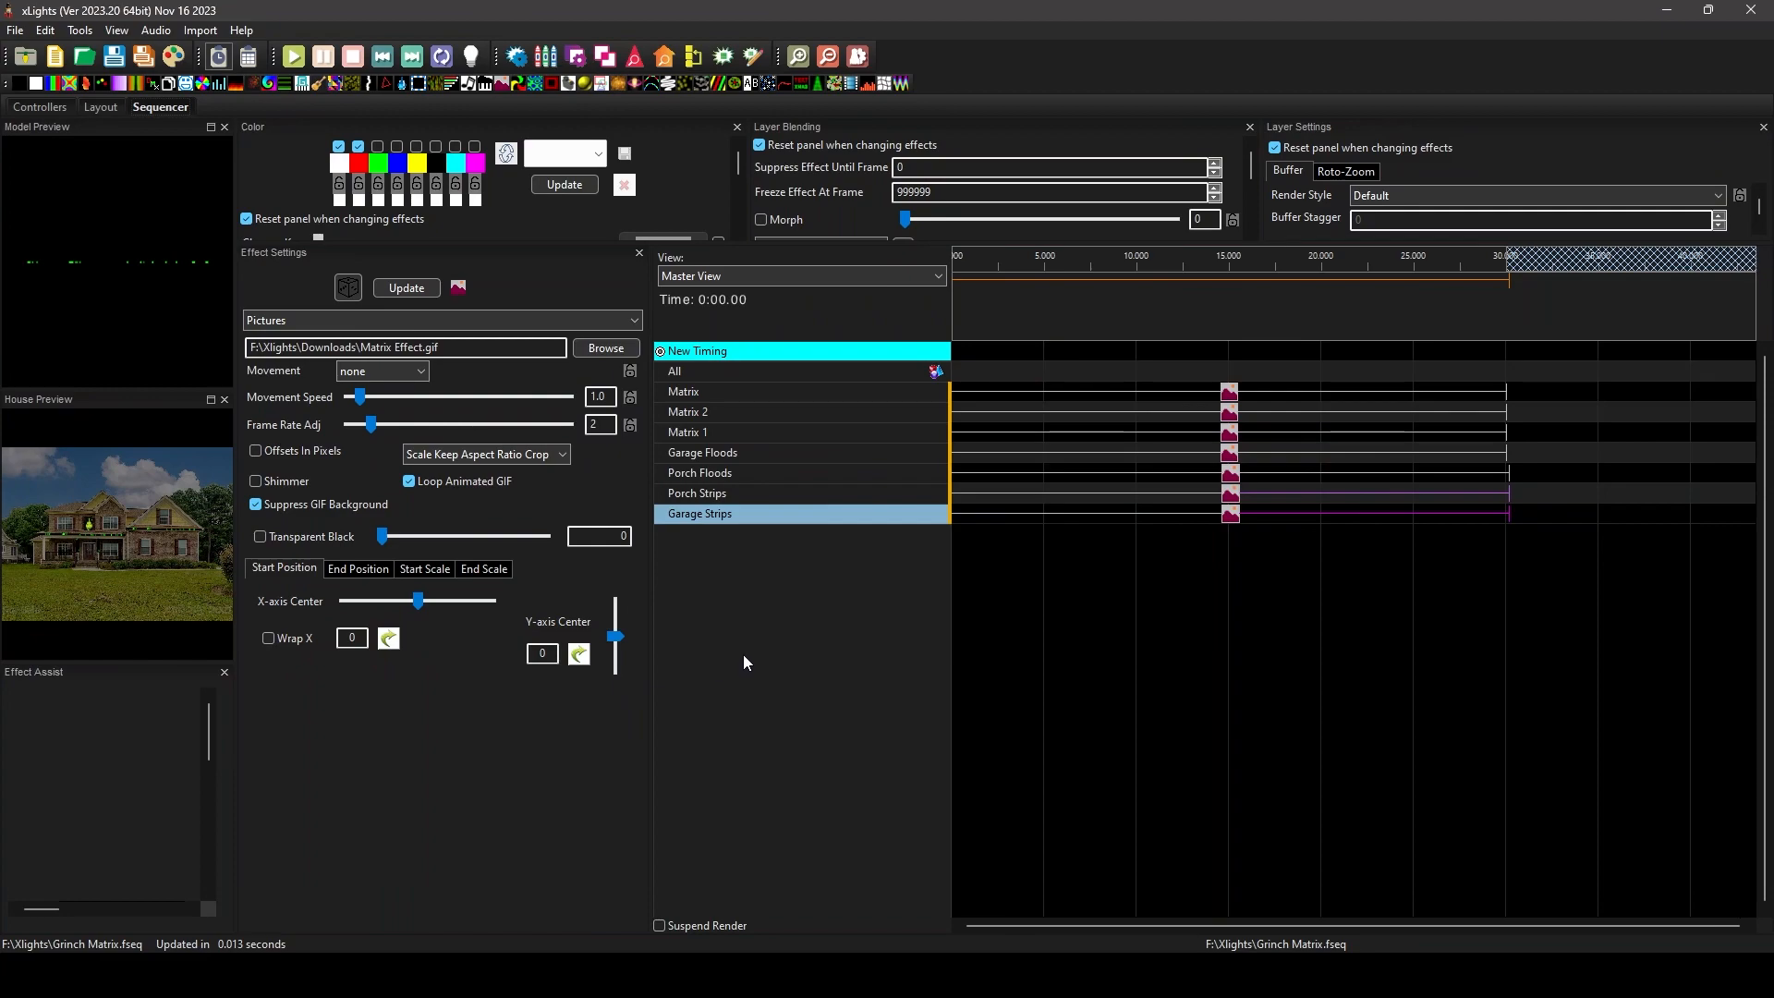
mouse_move(775, 635)
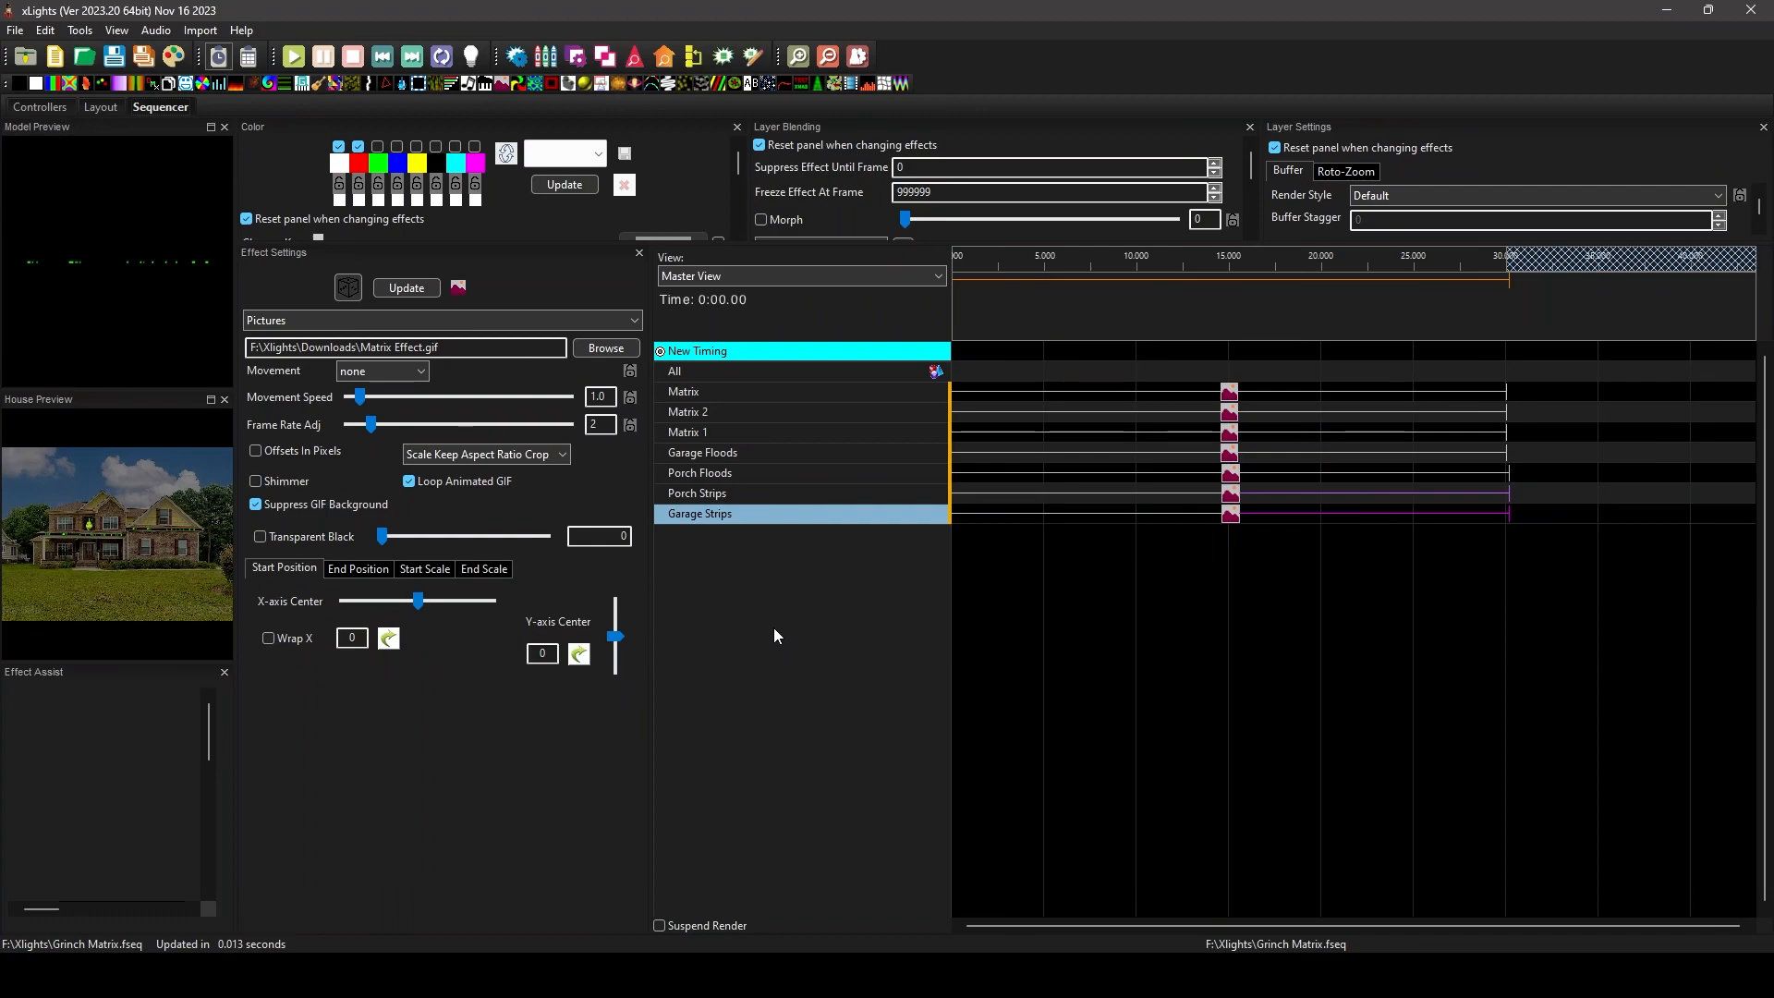
mouse_move(781, 639)
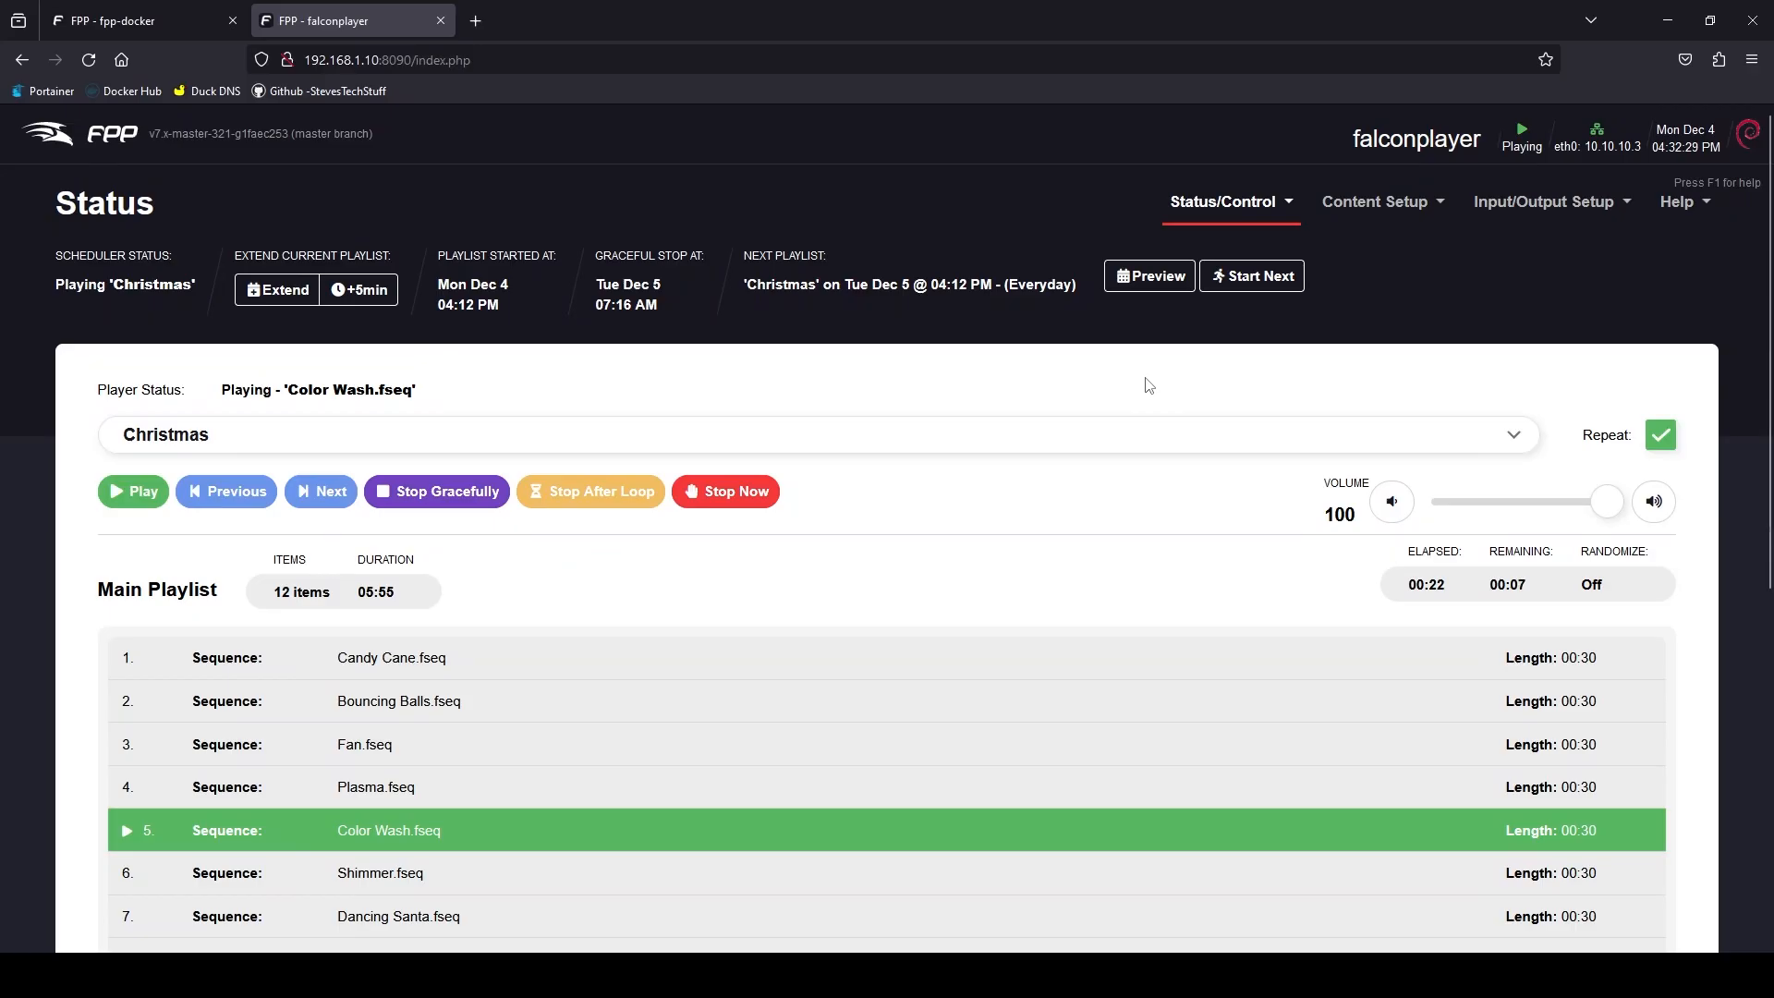
mouse_move(1109, 377)
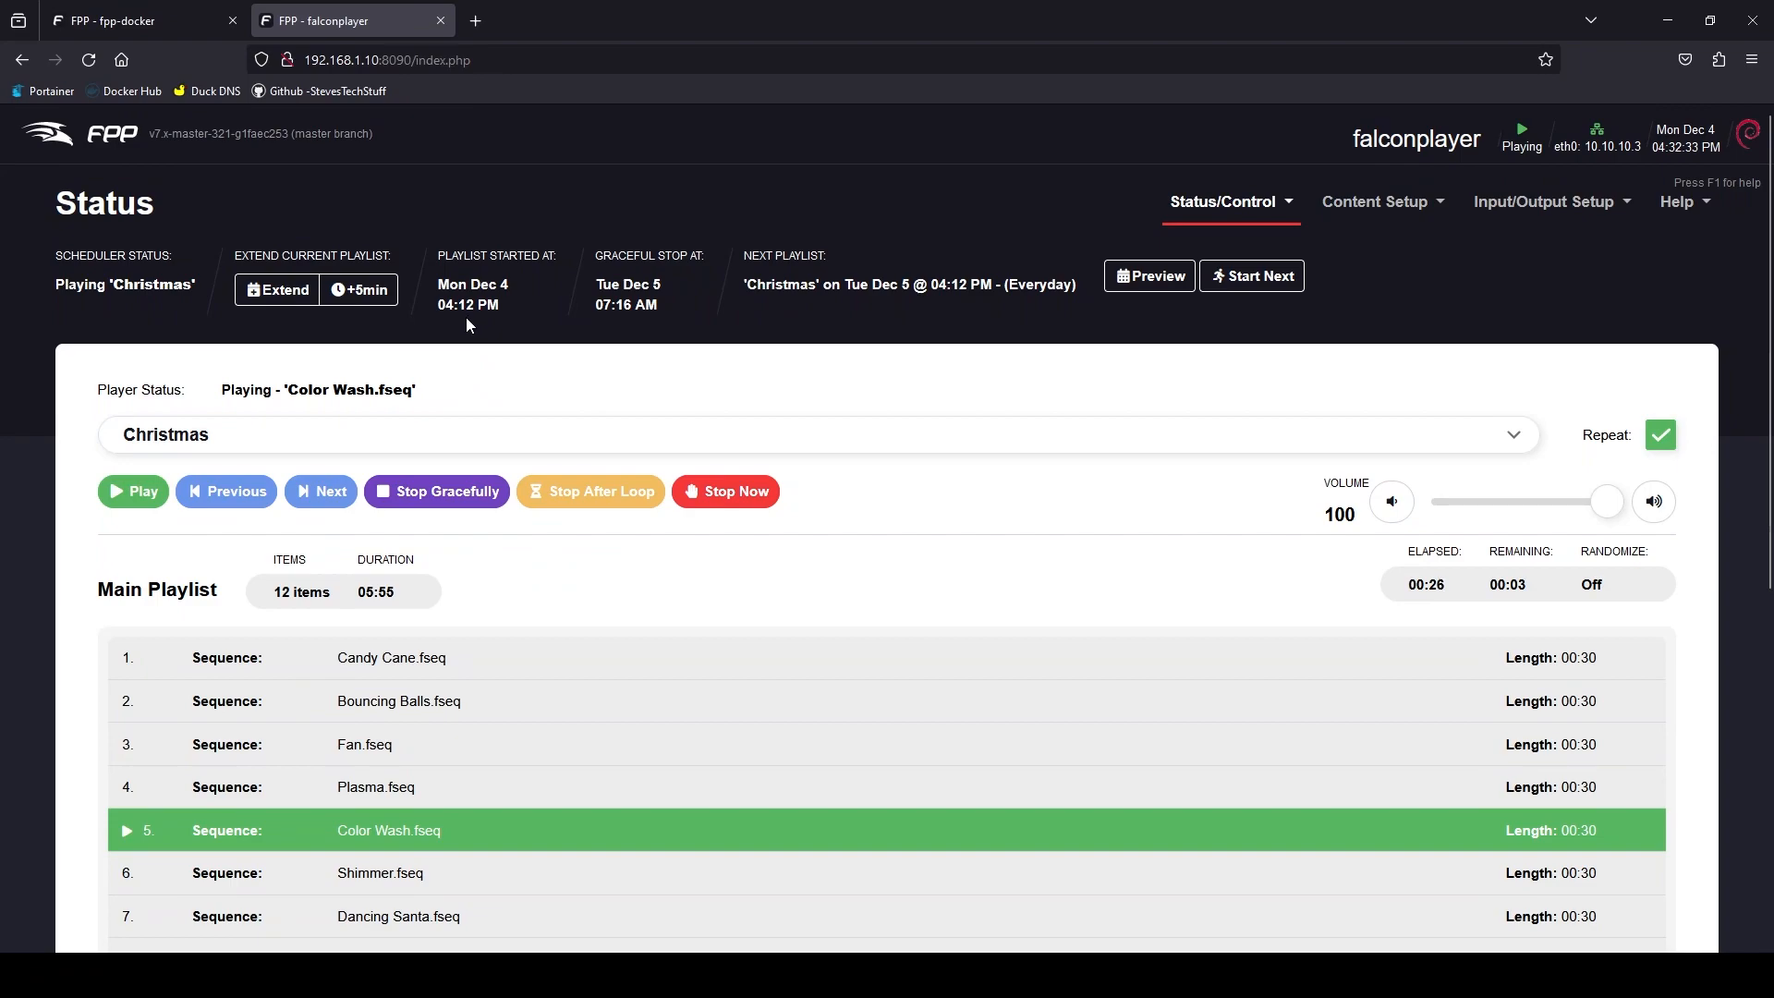
mouse_move(817, 360)
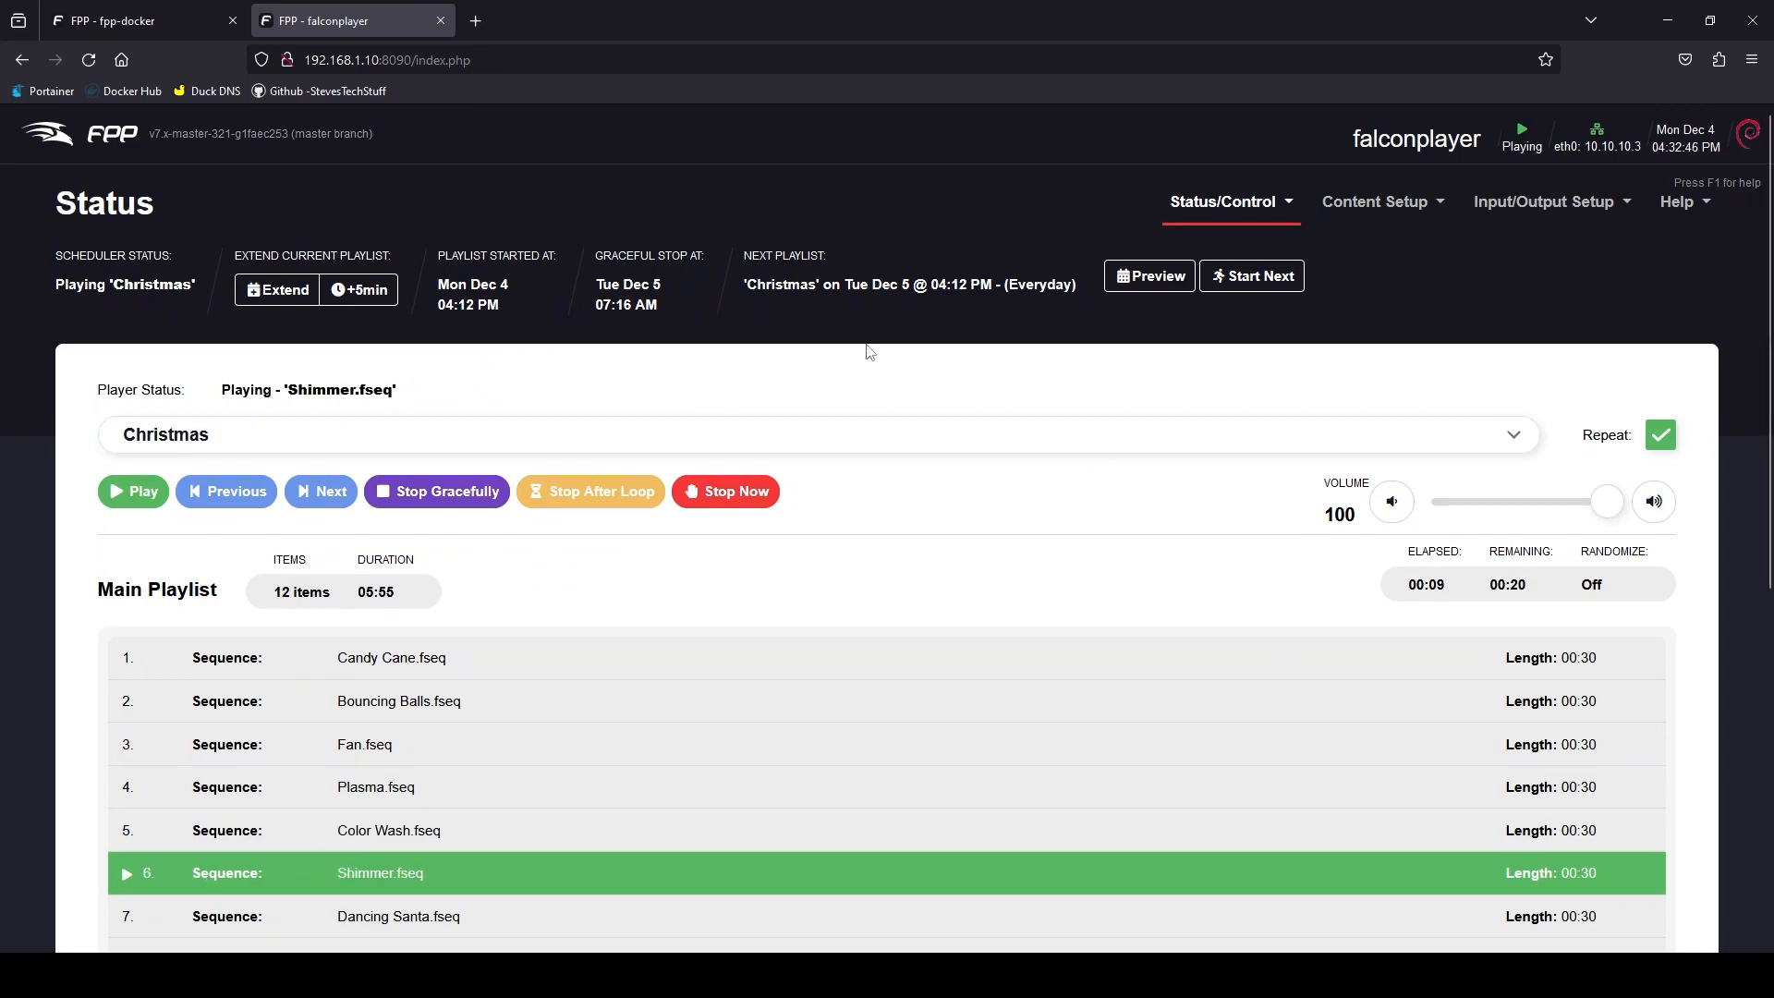
- Show the Channel Outputs page with the E1.31 unicast output to 192.168.1.5, universes 1–7
left_click(1546, 202)
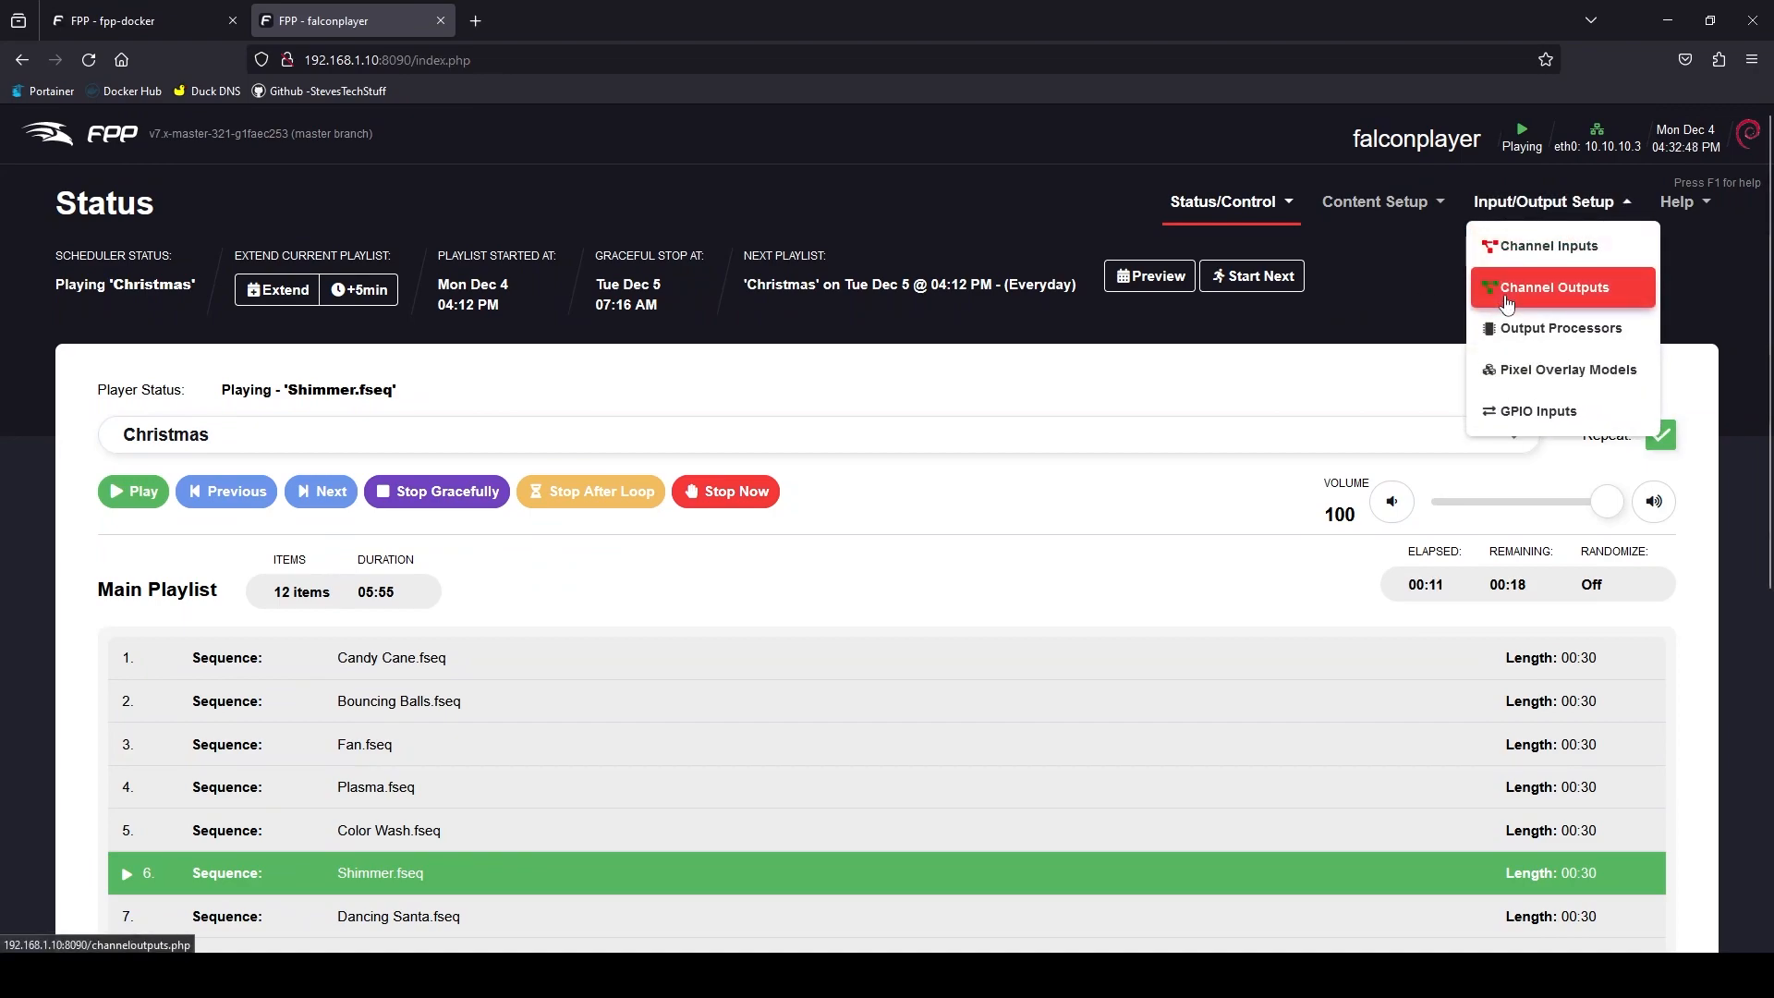
left_click(1562, 287)
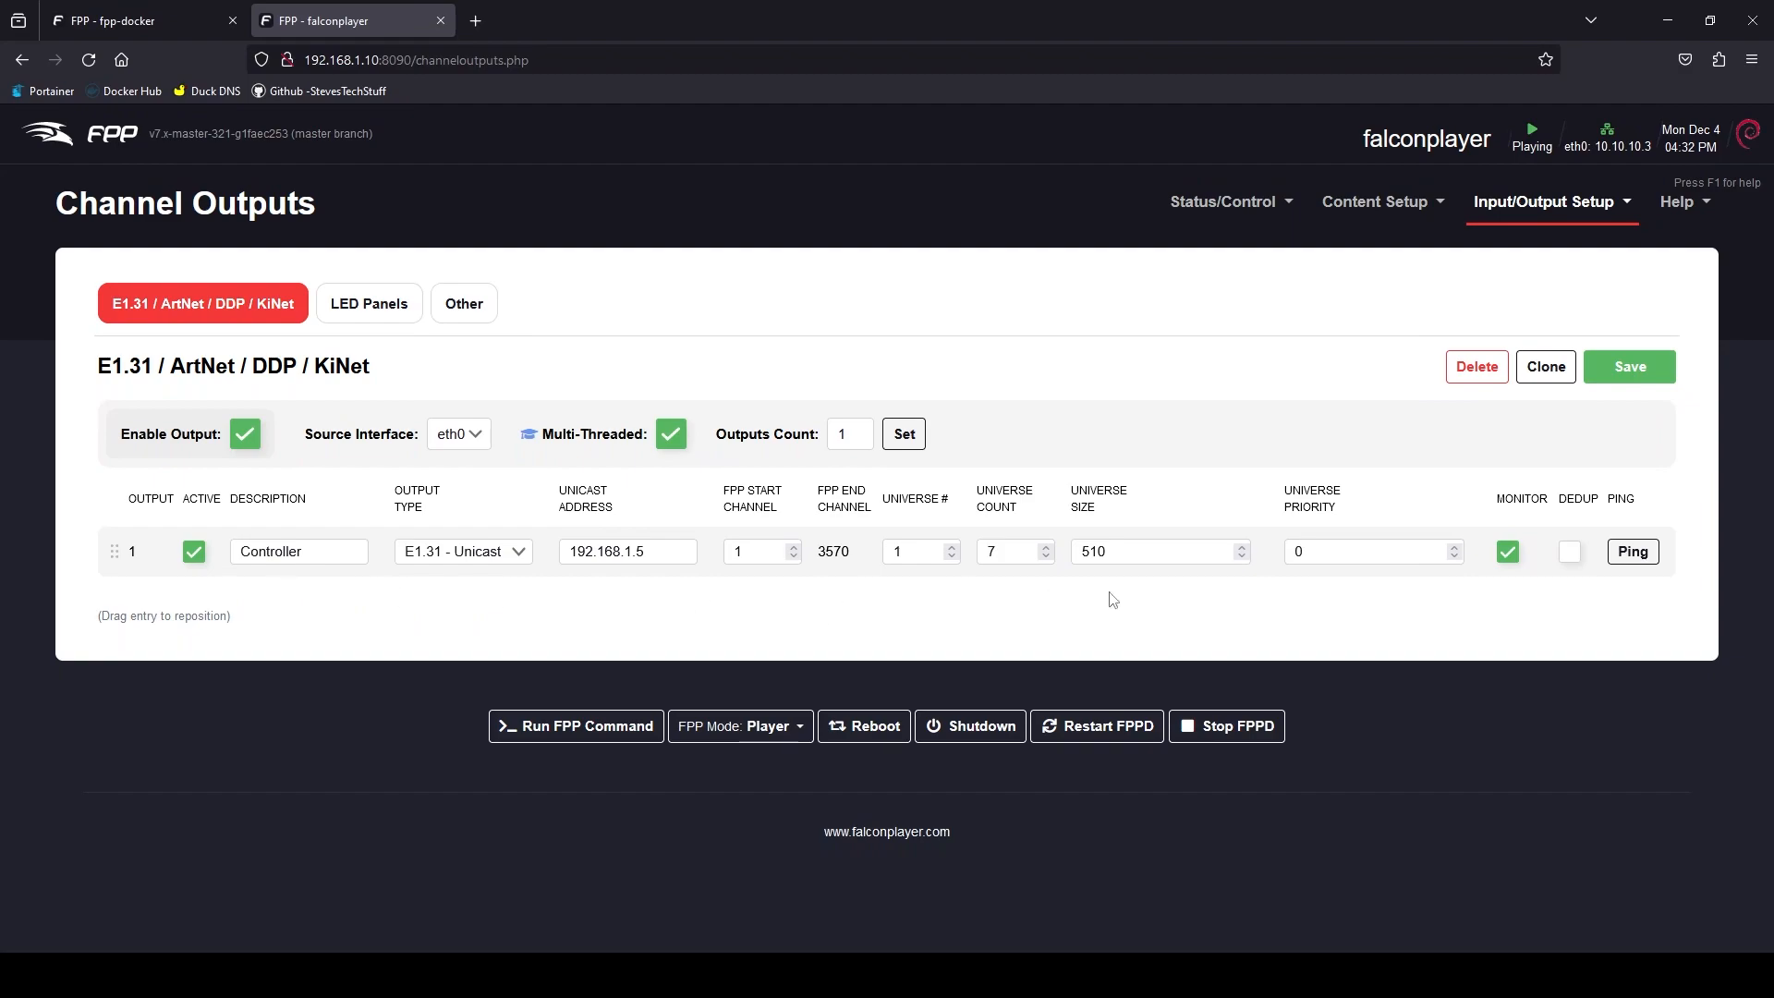
mouse_move(1253, 601)
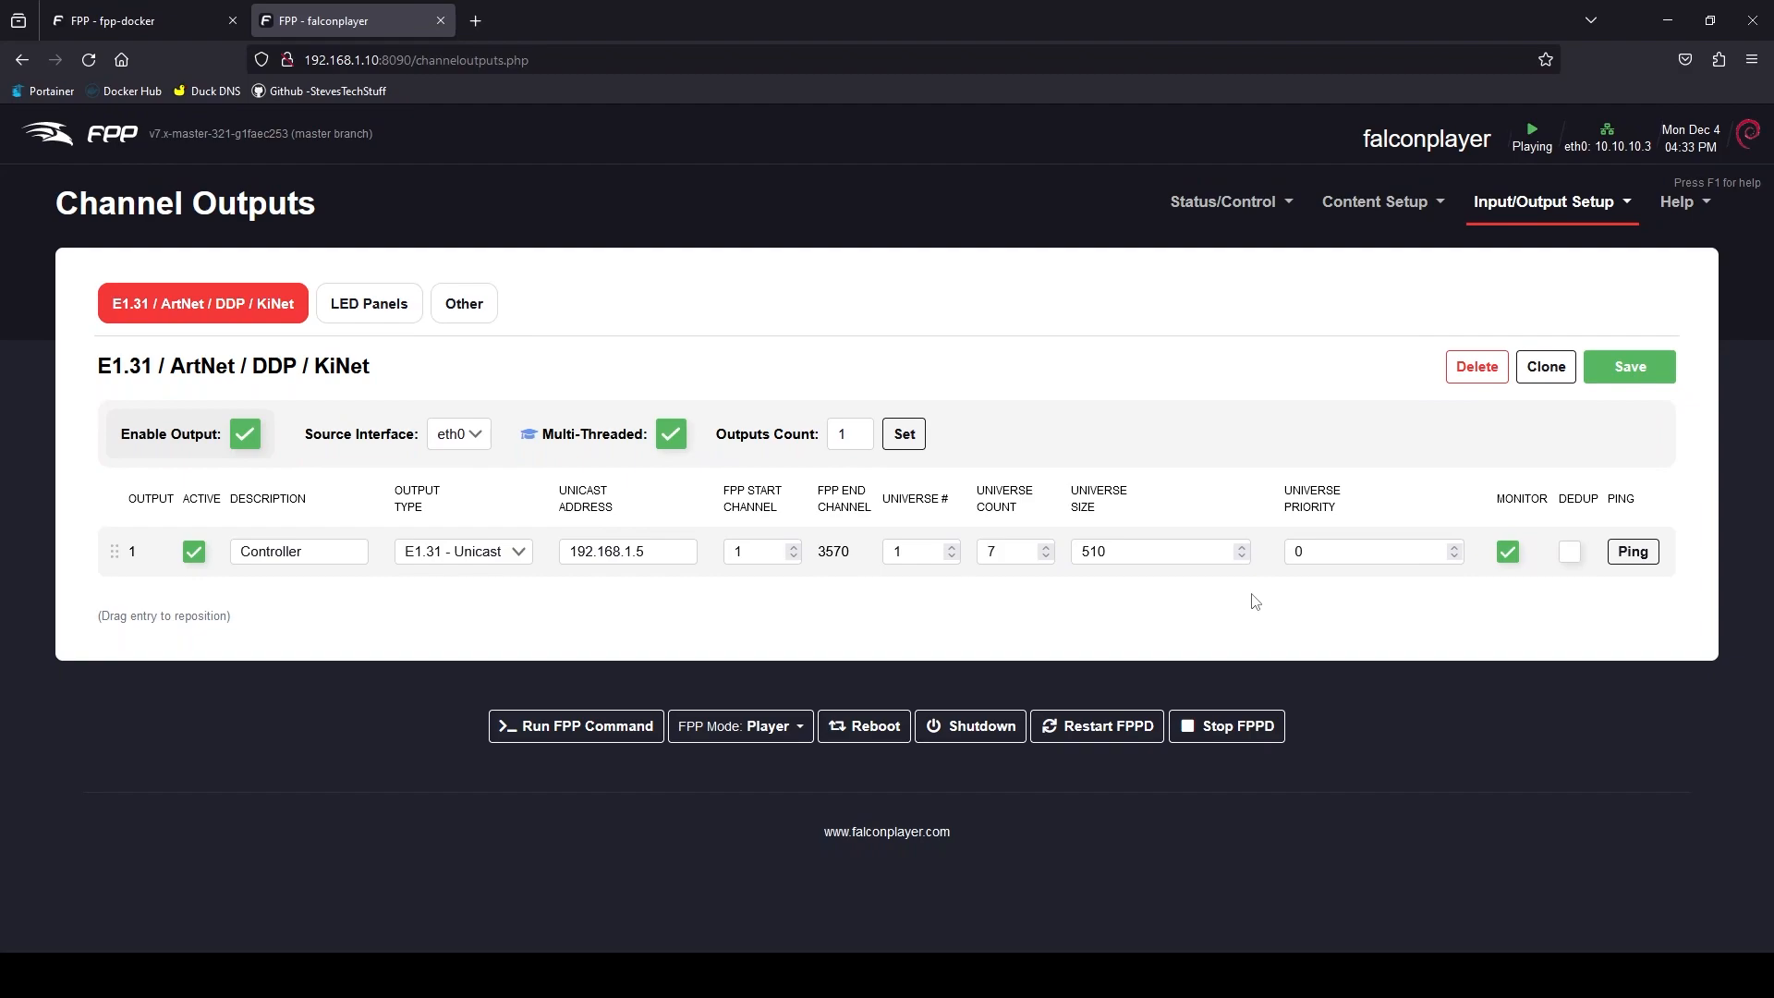
mouse_move(1250, 577)
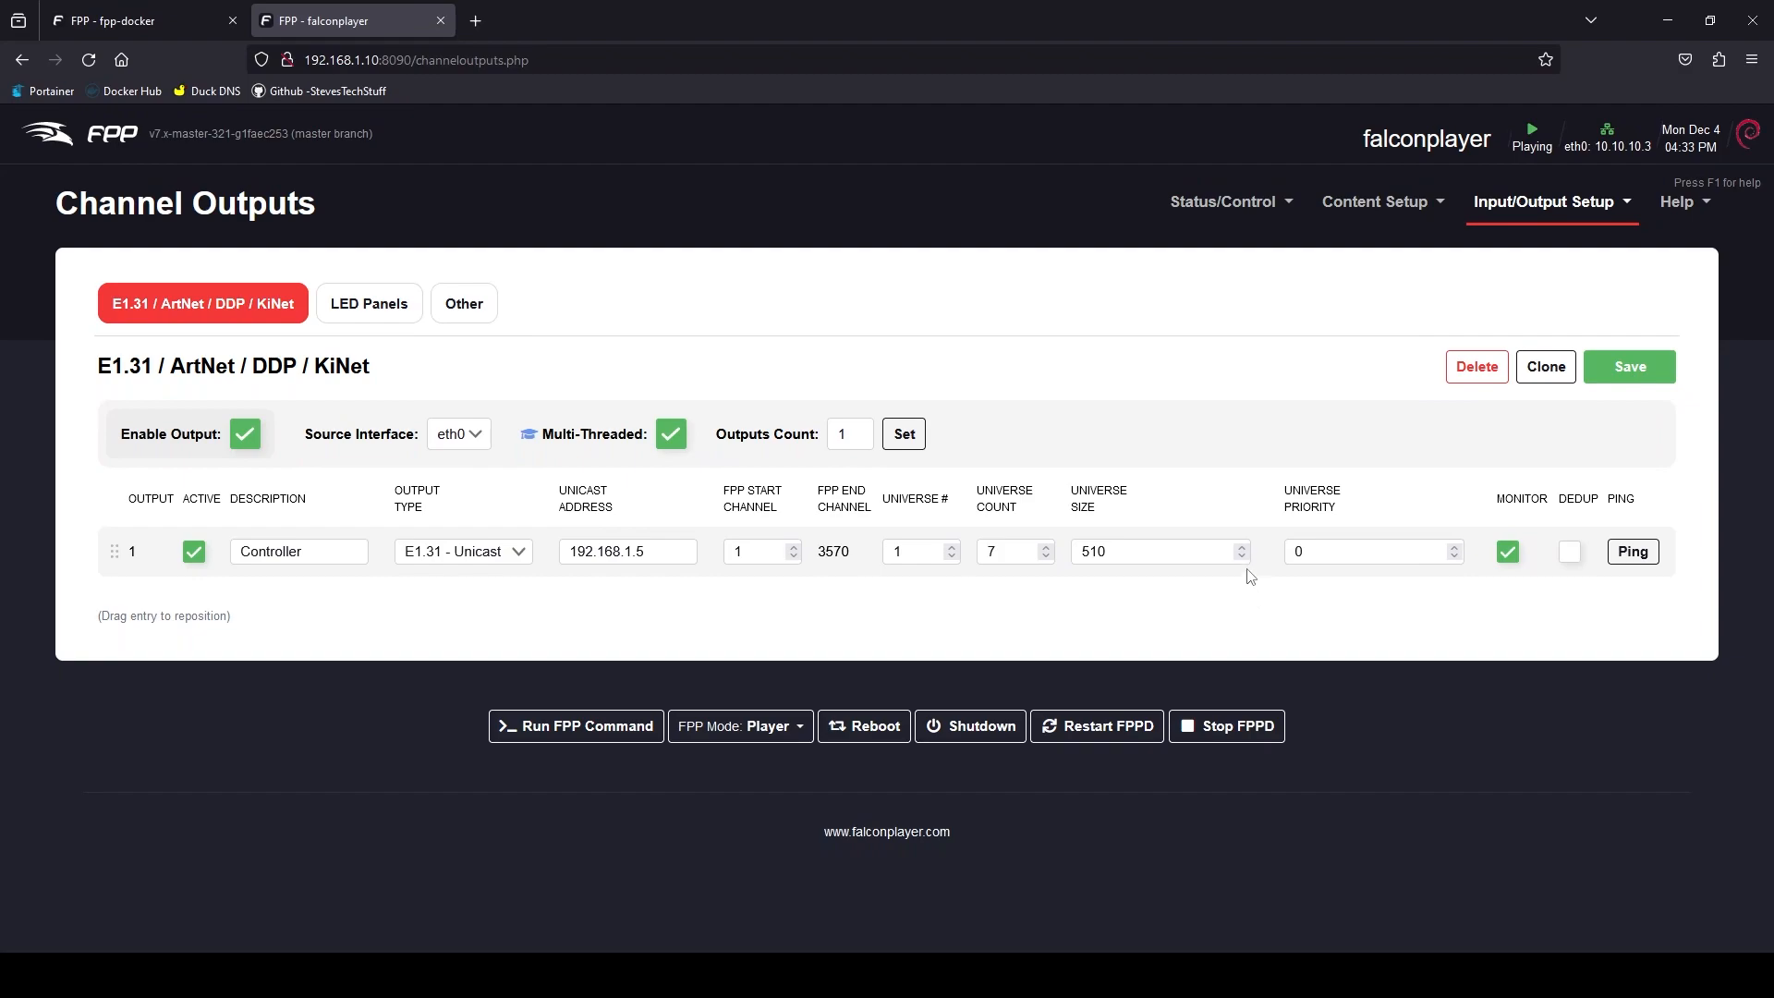
- Upload Grinch Matrix.fseq from the xLights folder through the File Manager
left_click(1374, 201)
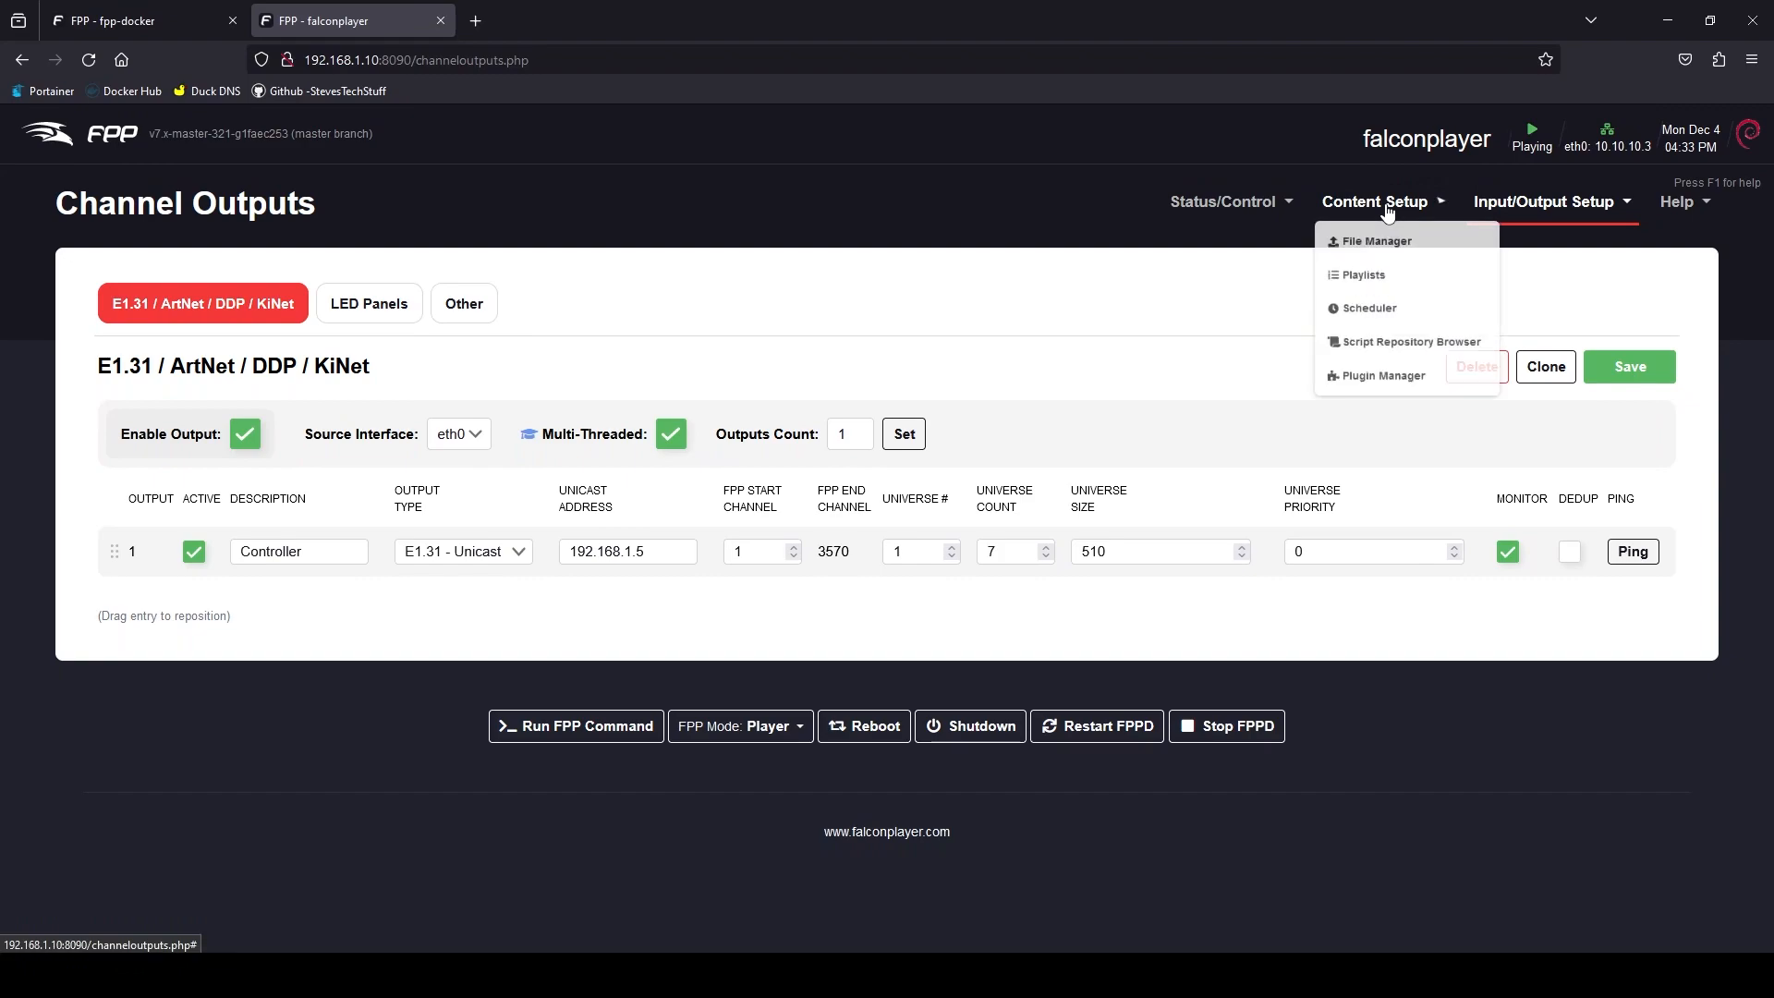
left_click(1374, 241)
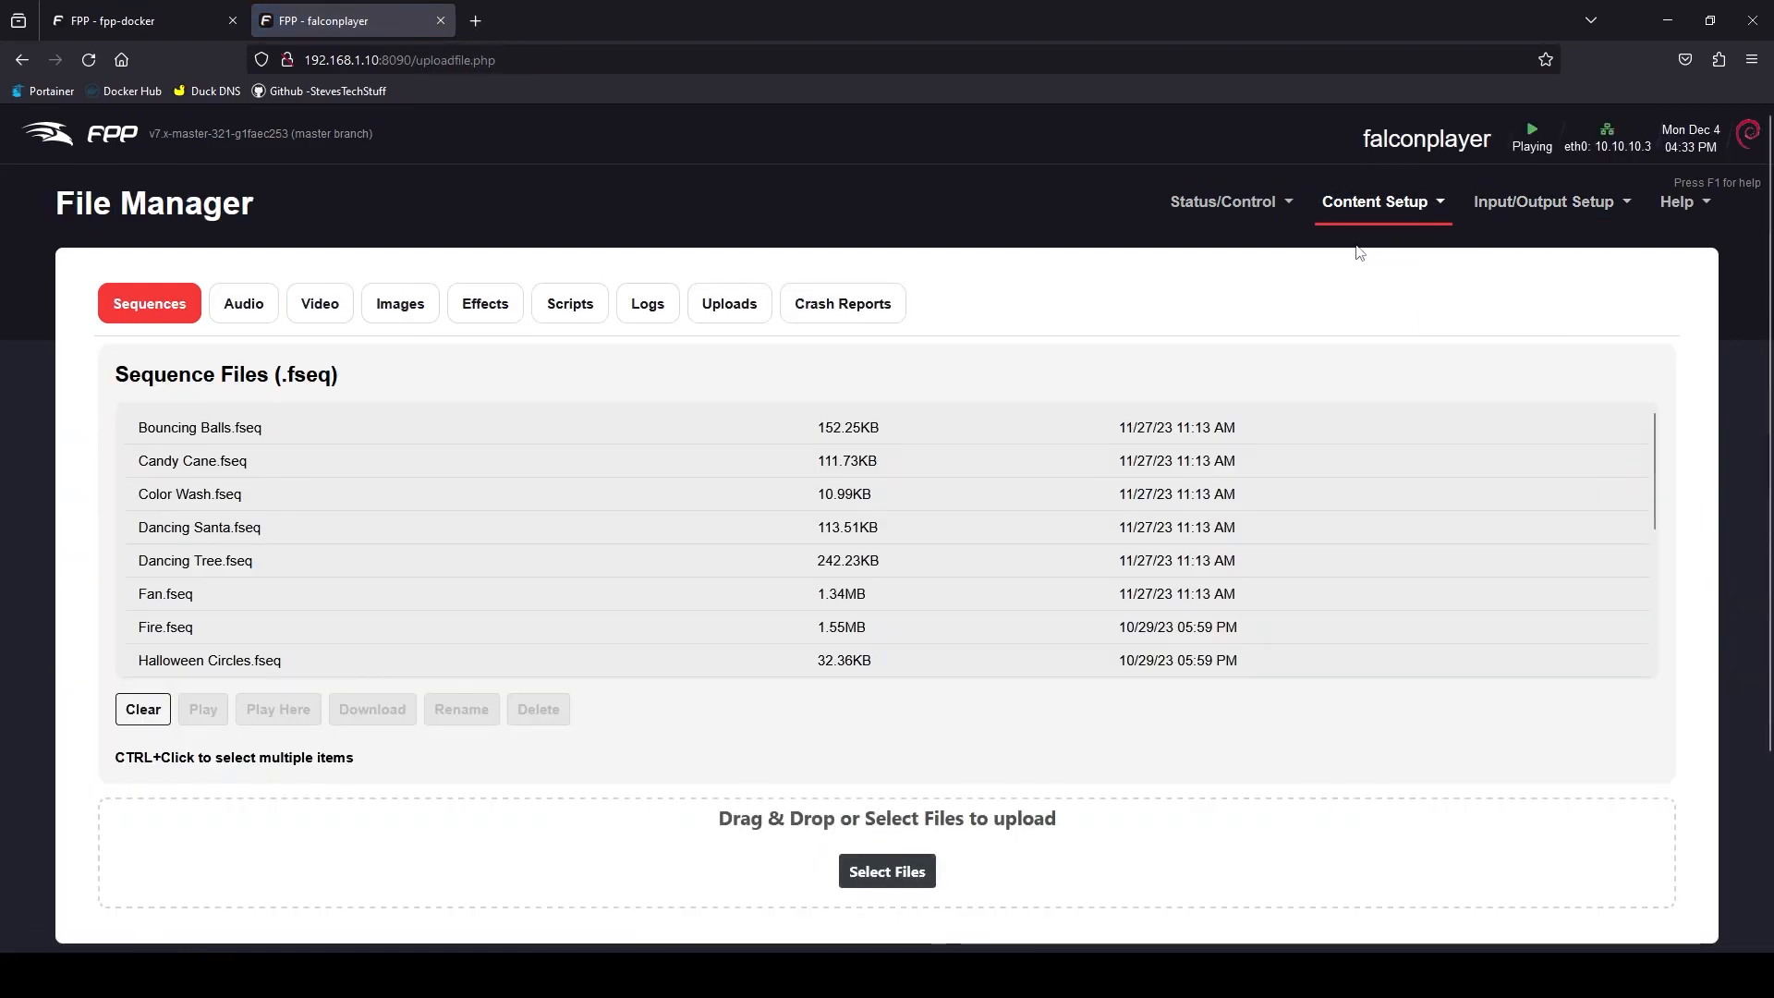
mouse_move(211, 666)
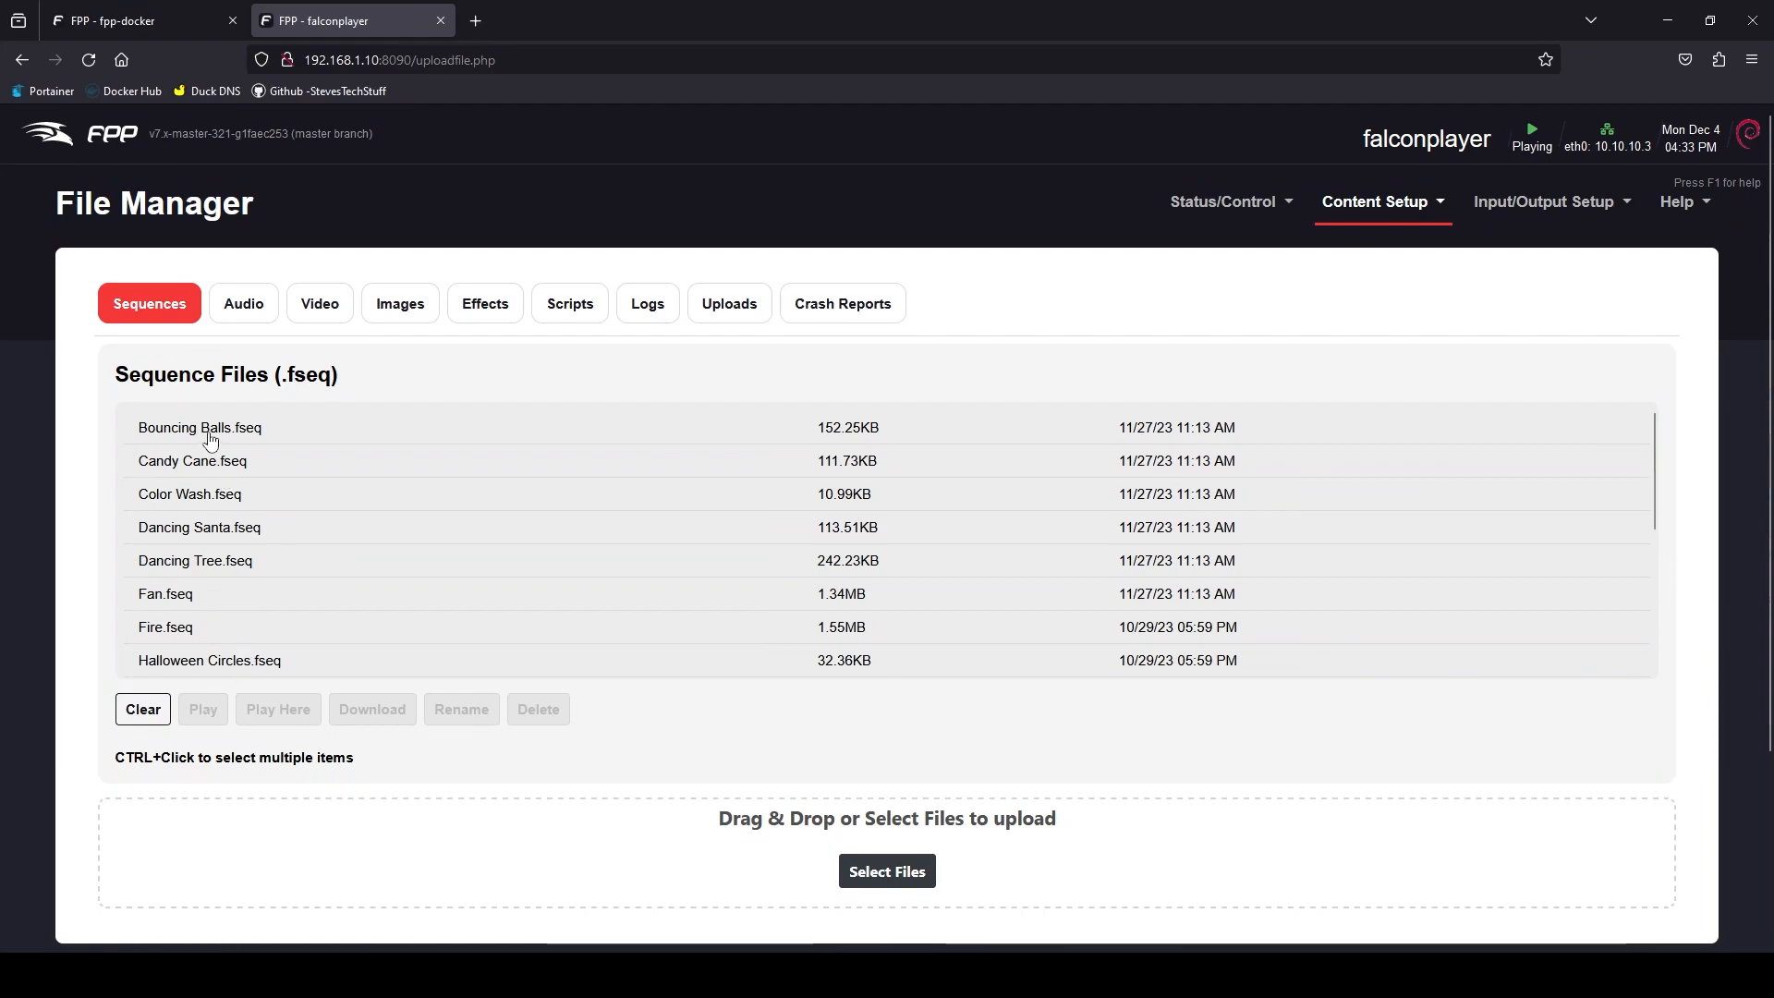
mouse_move(657, 463)
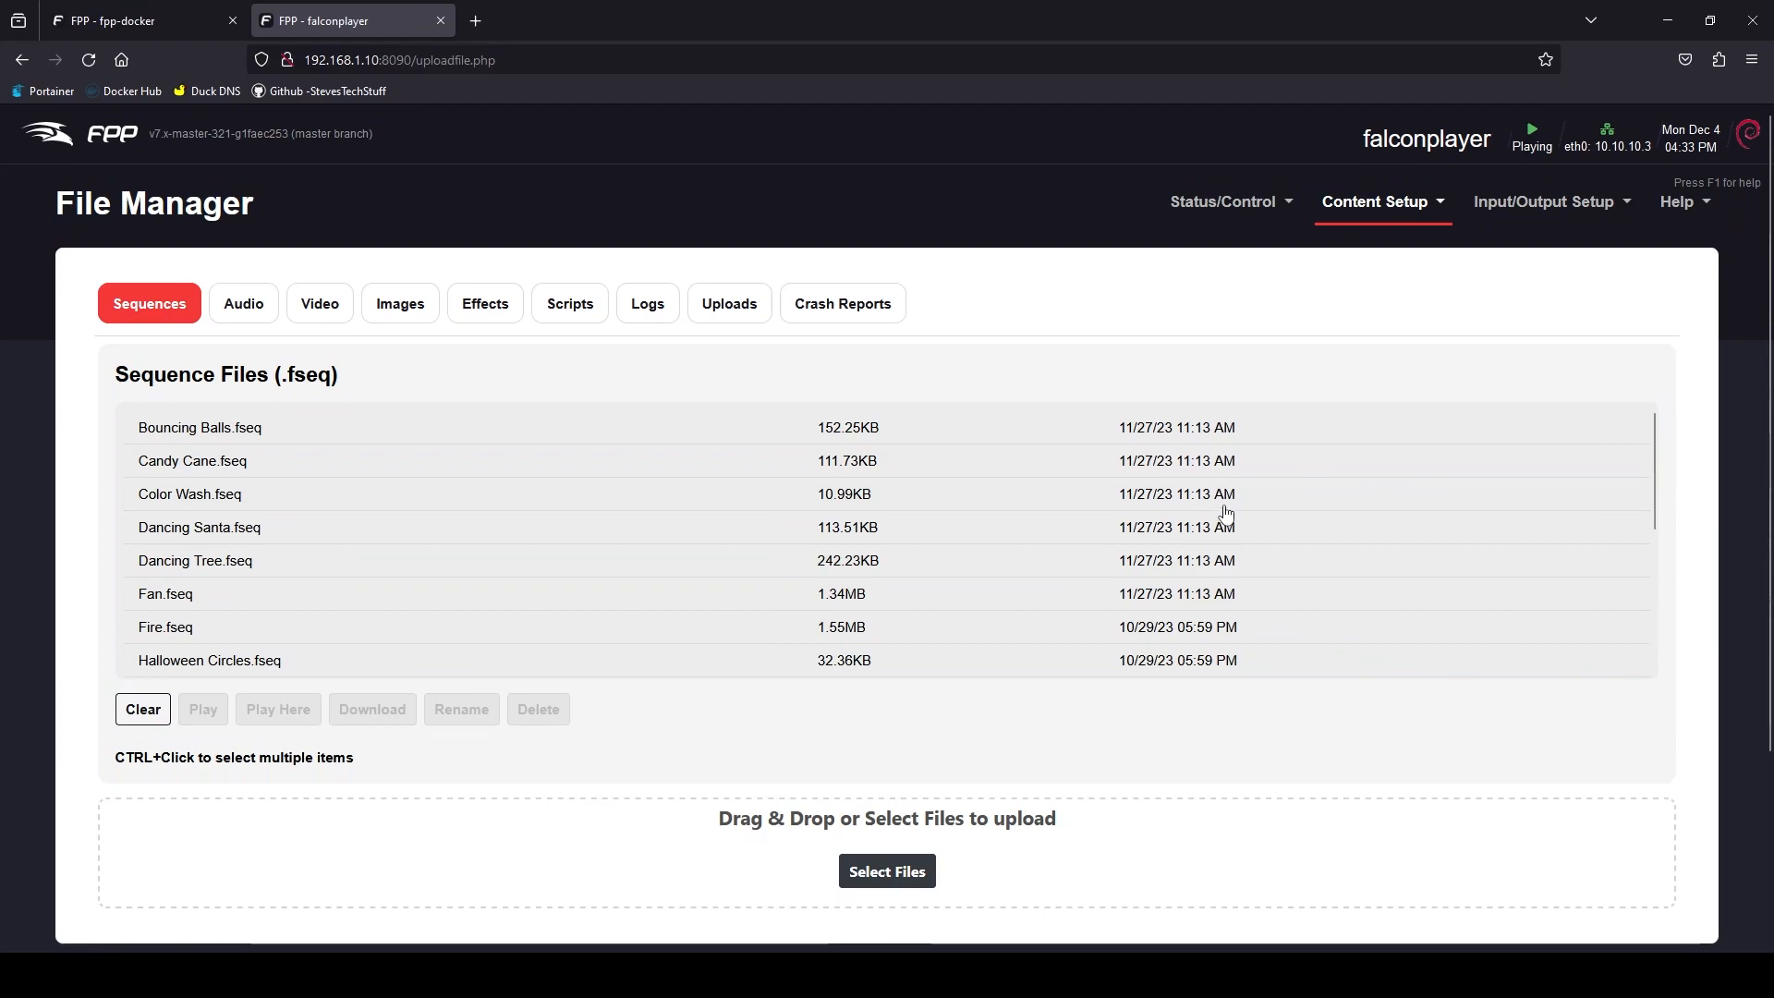
left_click(886, 871)
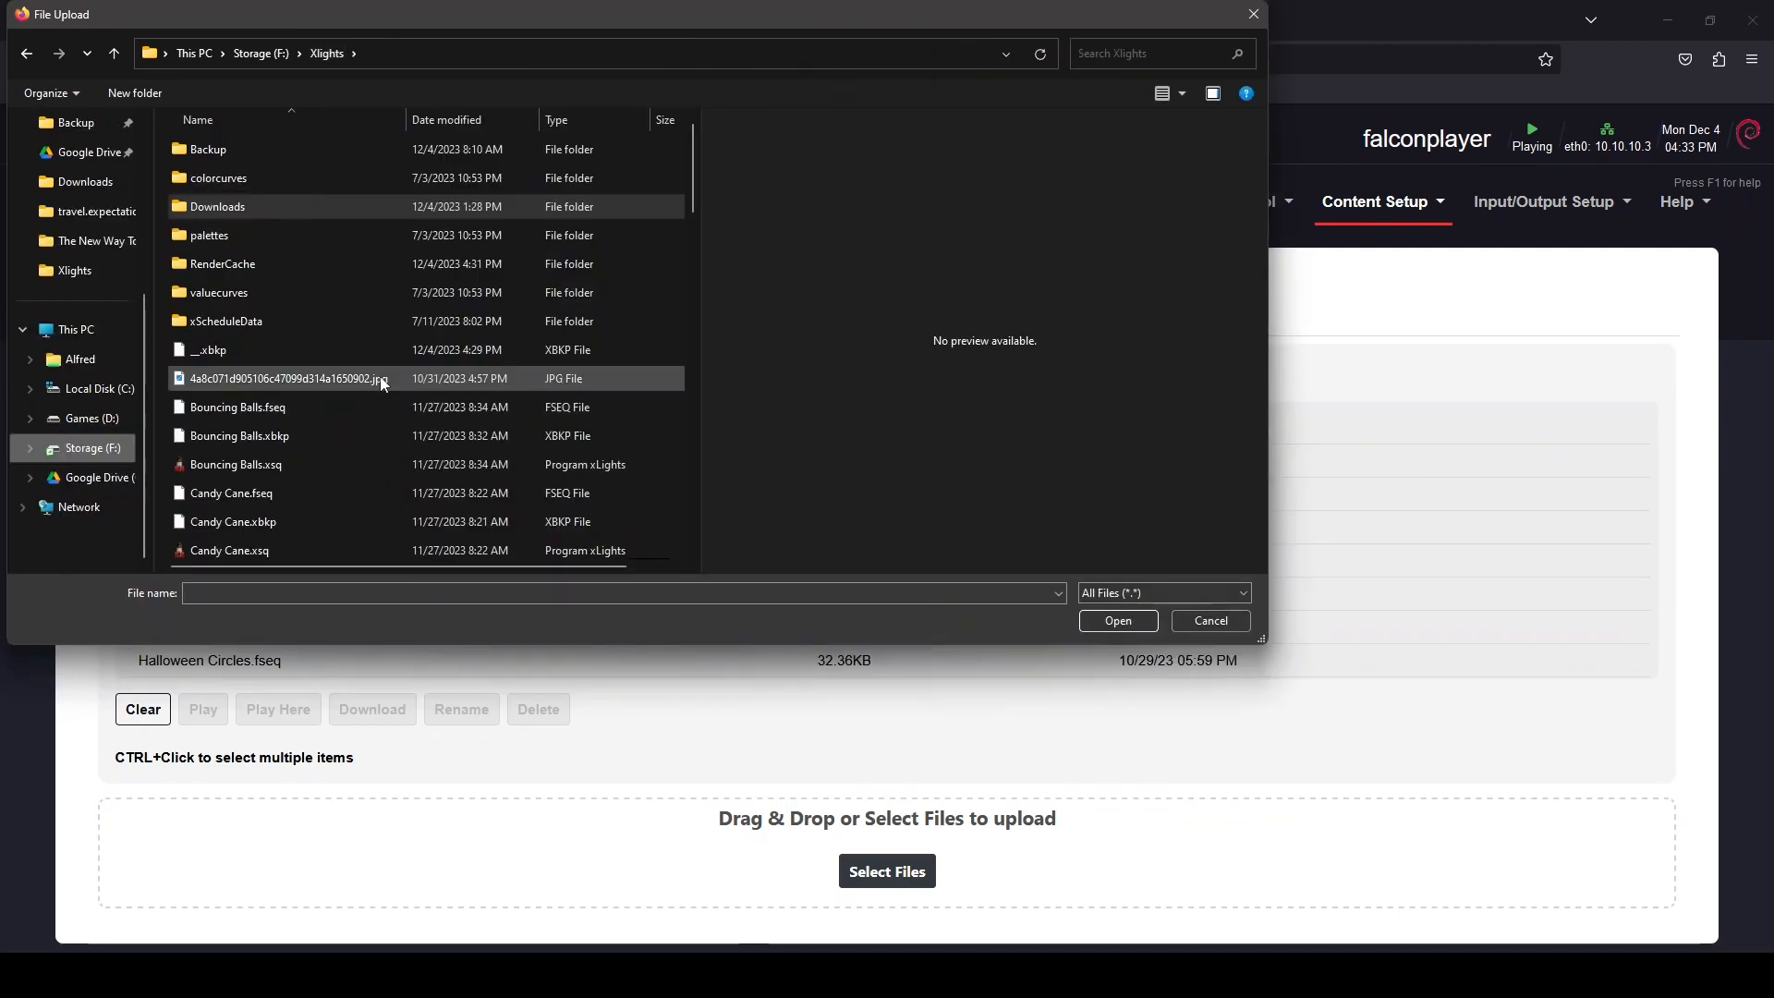
left_click(448, 119)
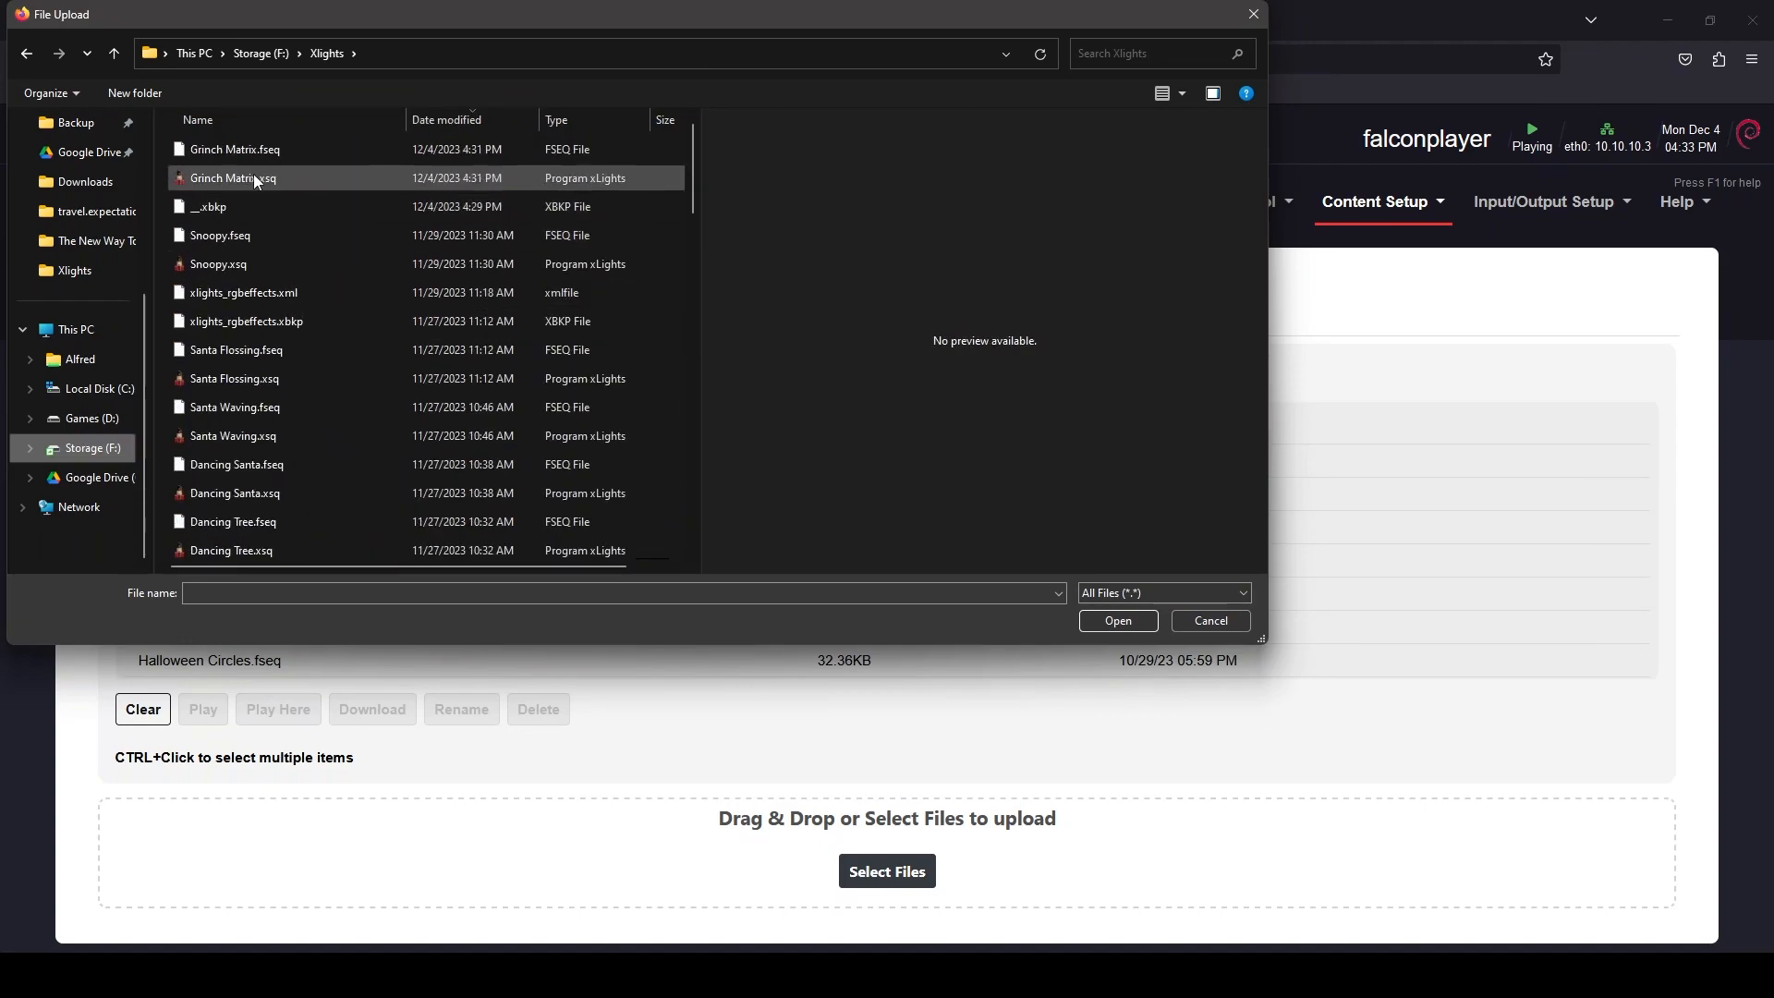
left_click(236, 148)
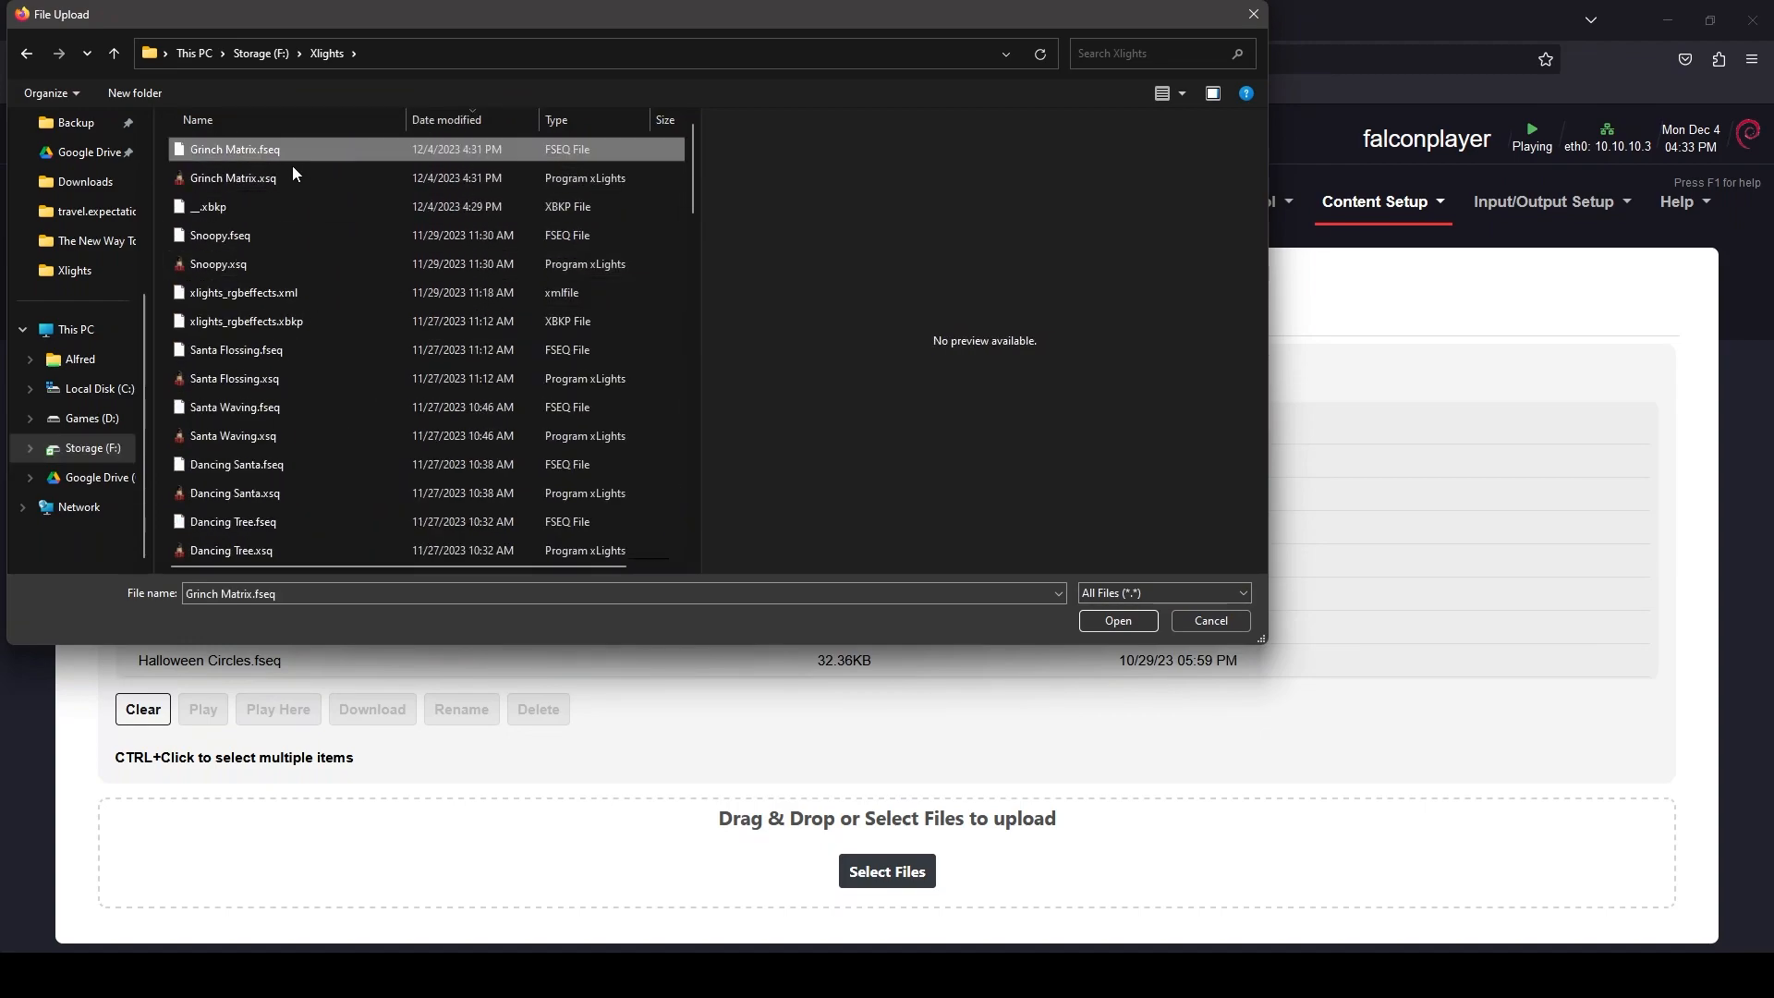
mouse_move(233, 148)
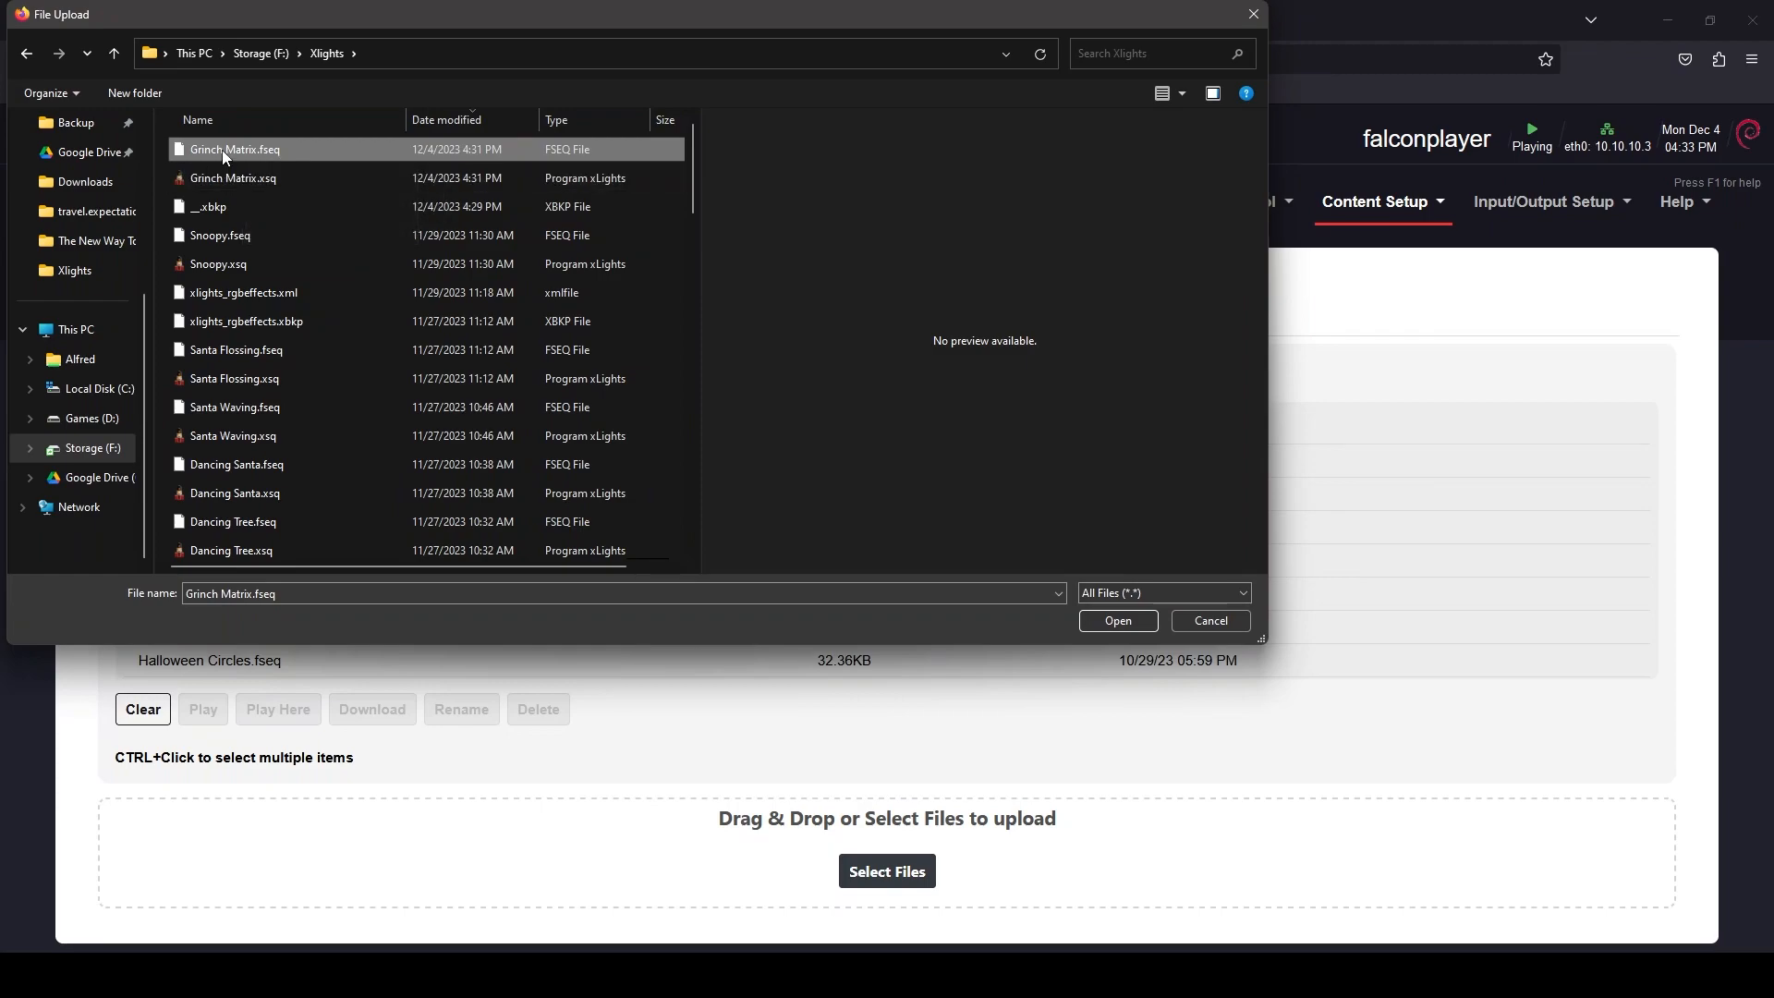
left_click(1116, 620)
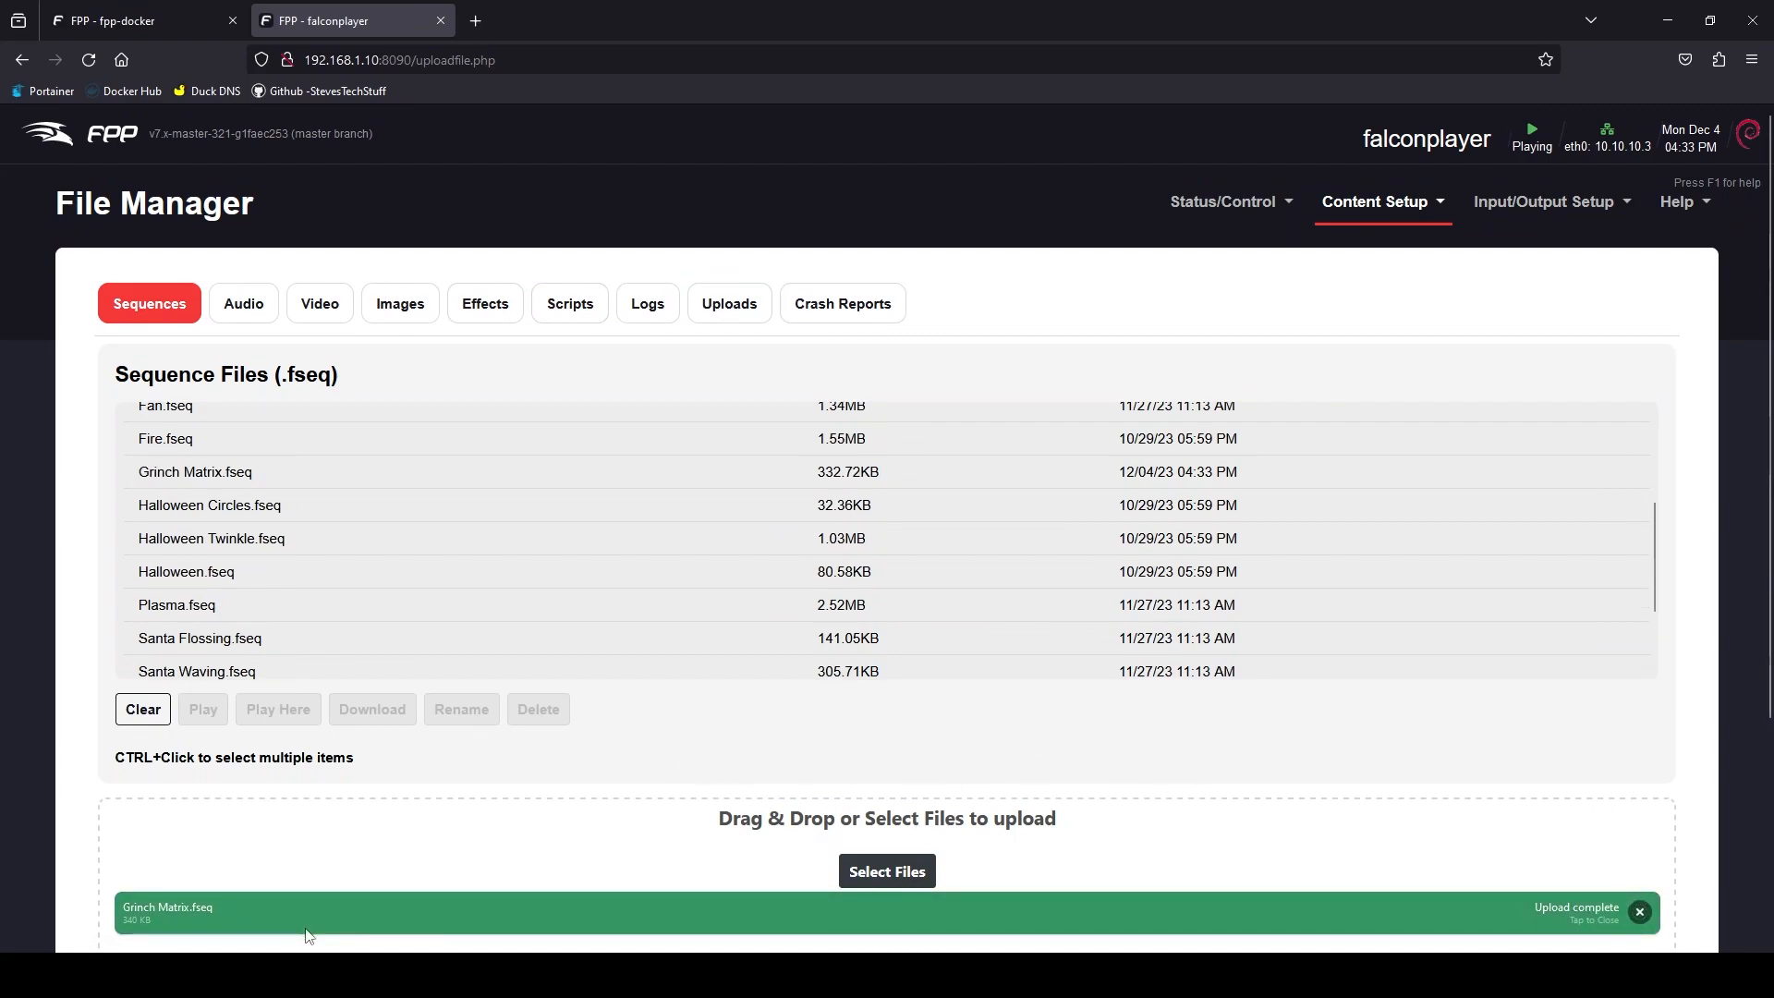
mouse_move(1528, 879)
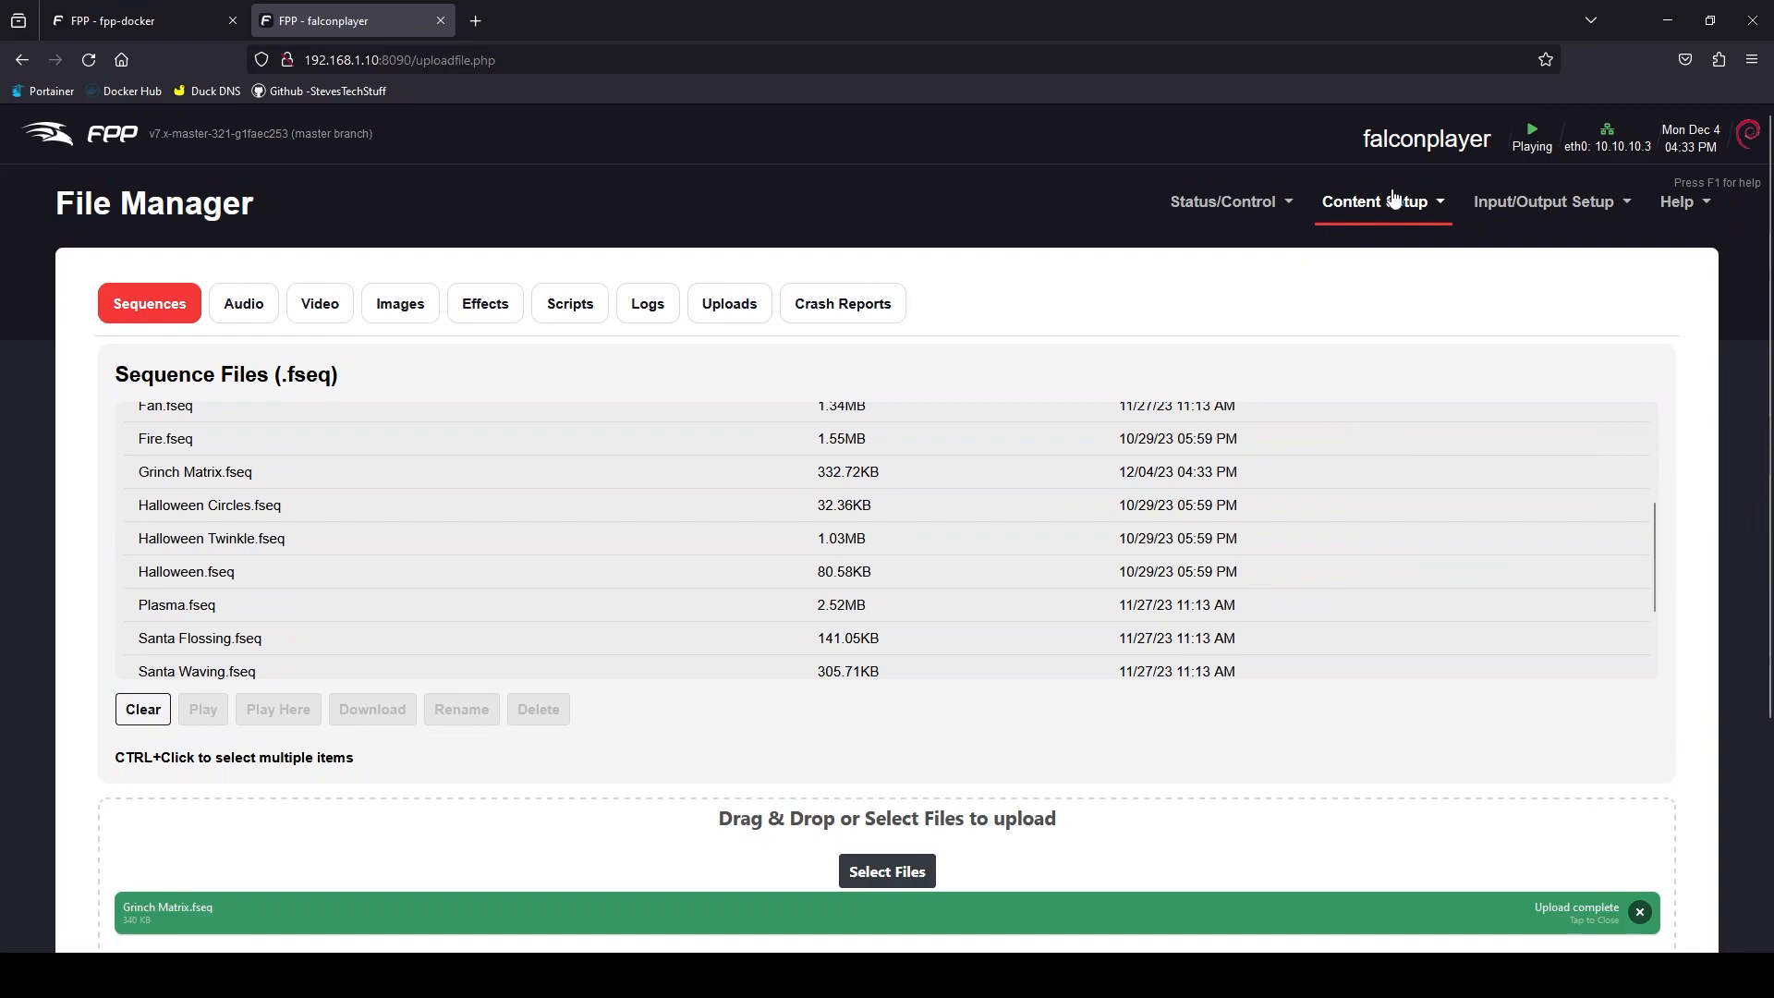
- Append Grinch Matrix.fseq to the Christmas playlist as entry 13 and save the playlist
left_click(1376, 201)
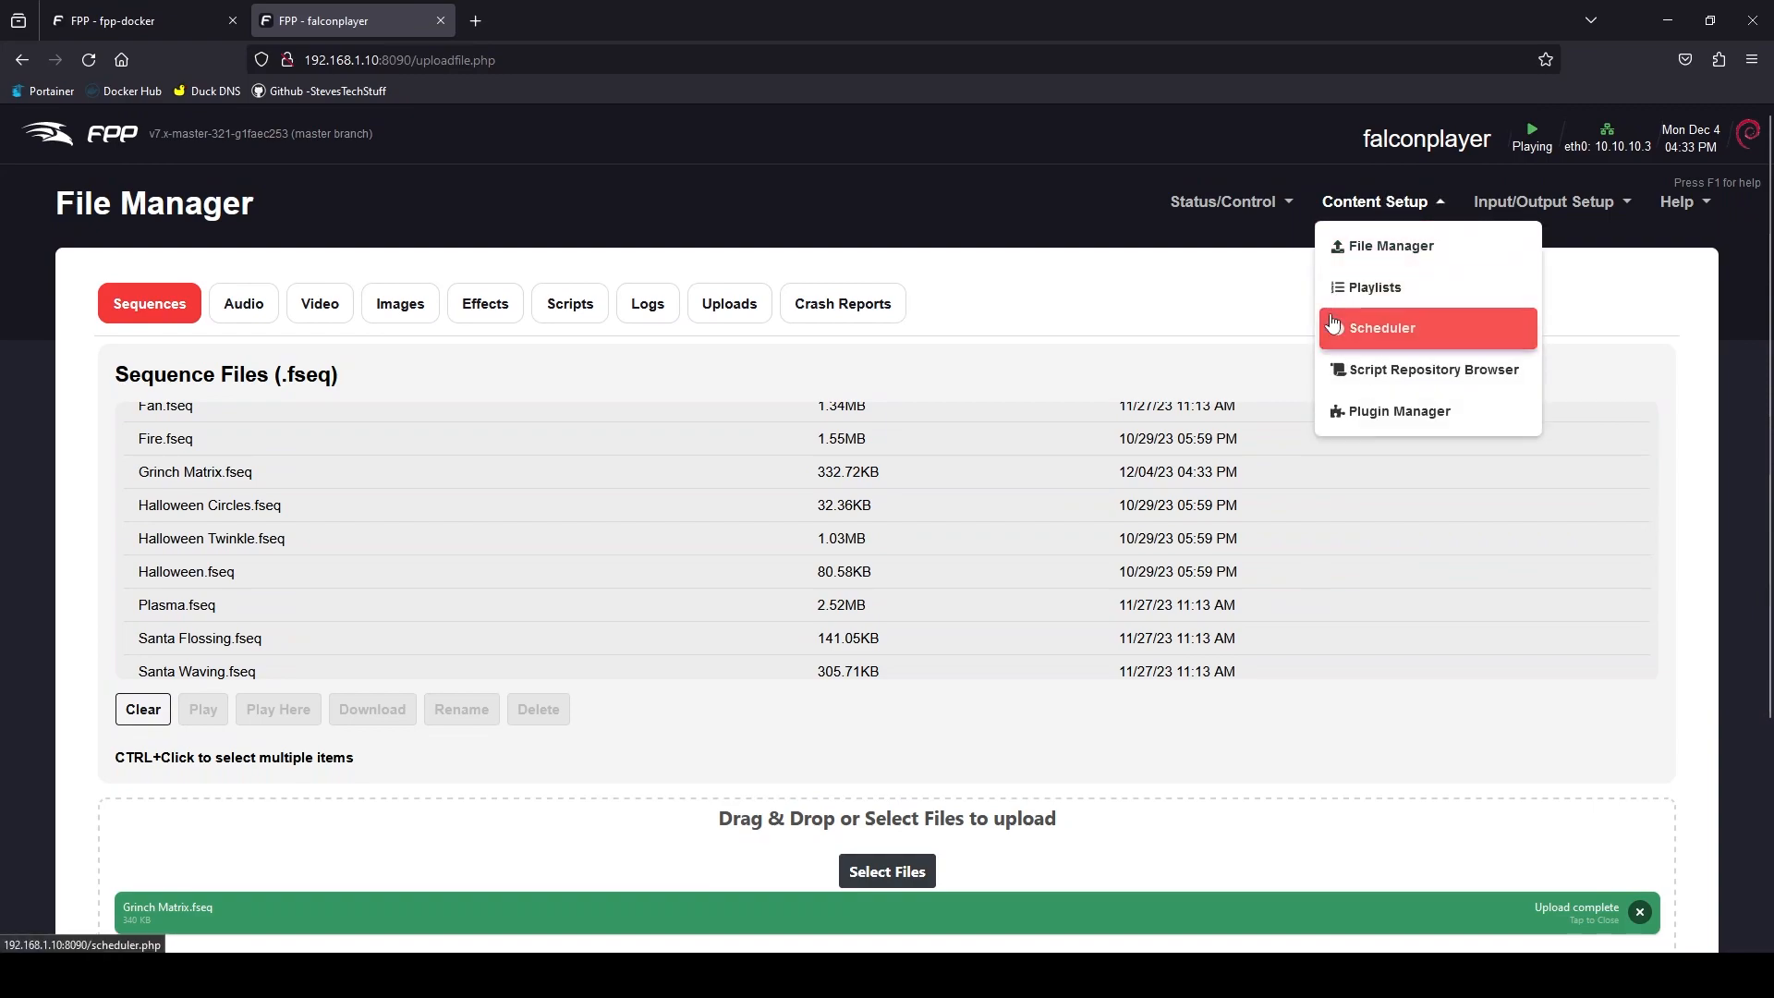
left_click(1376, 286)
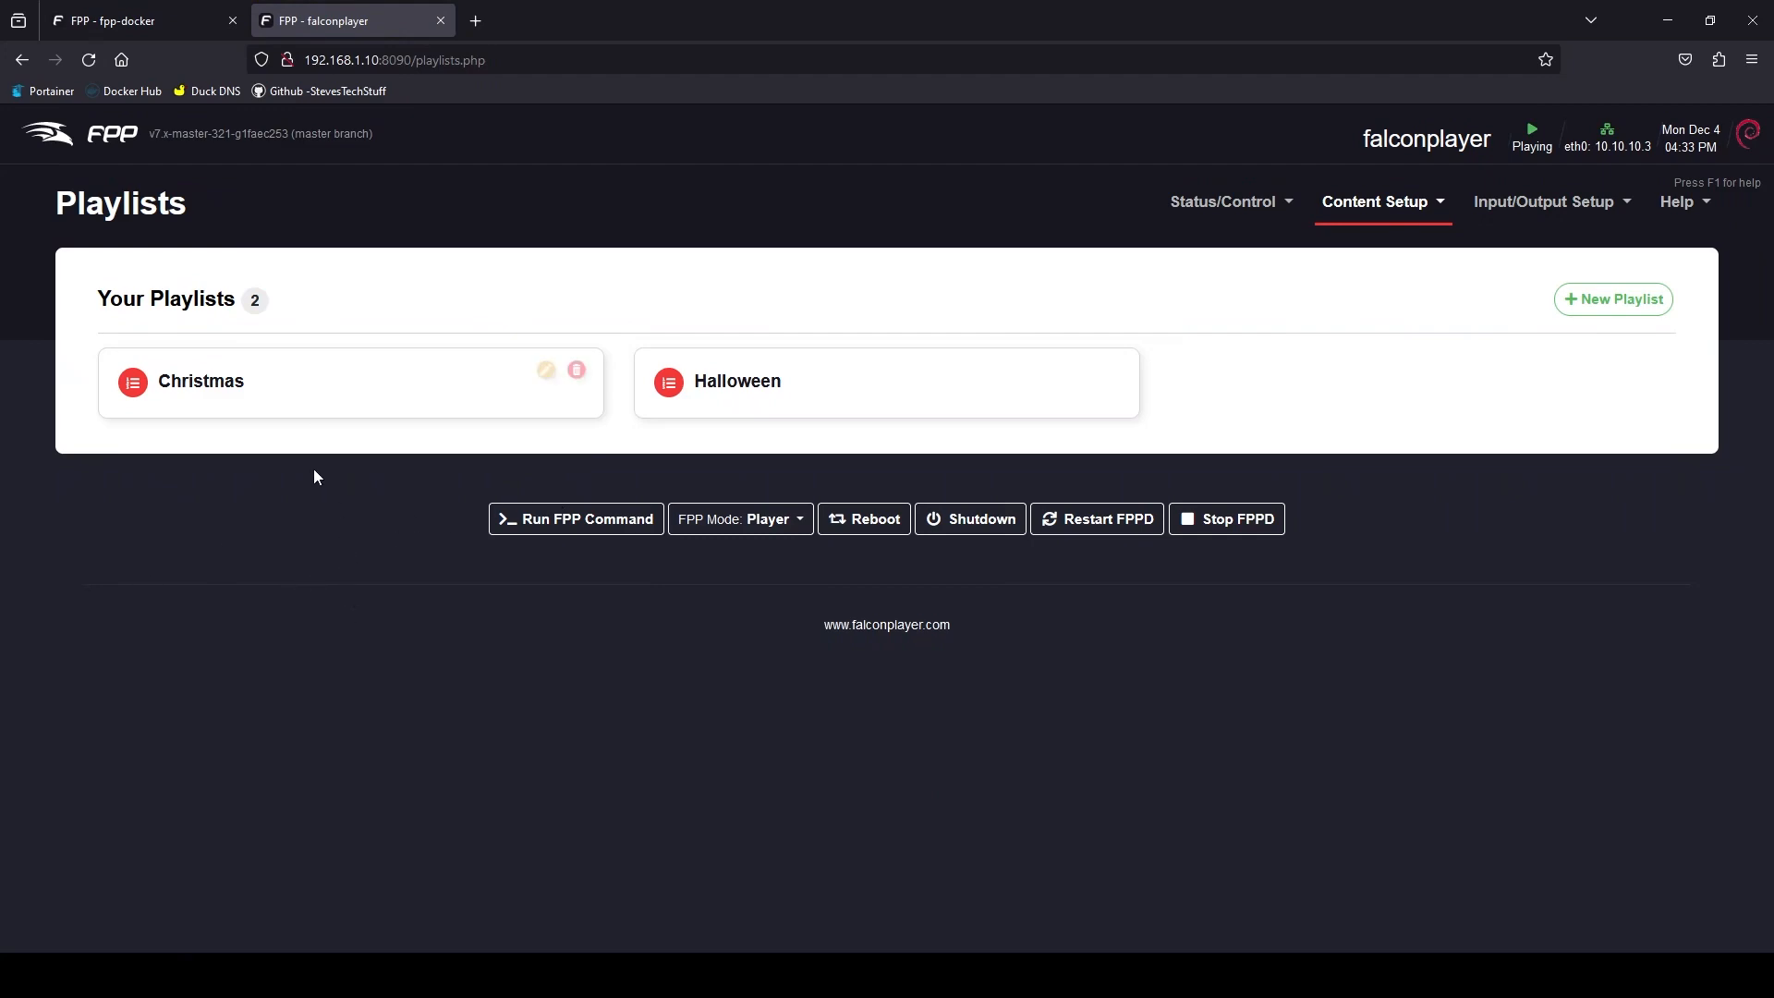
mouse_move(546, 372)
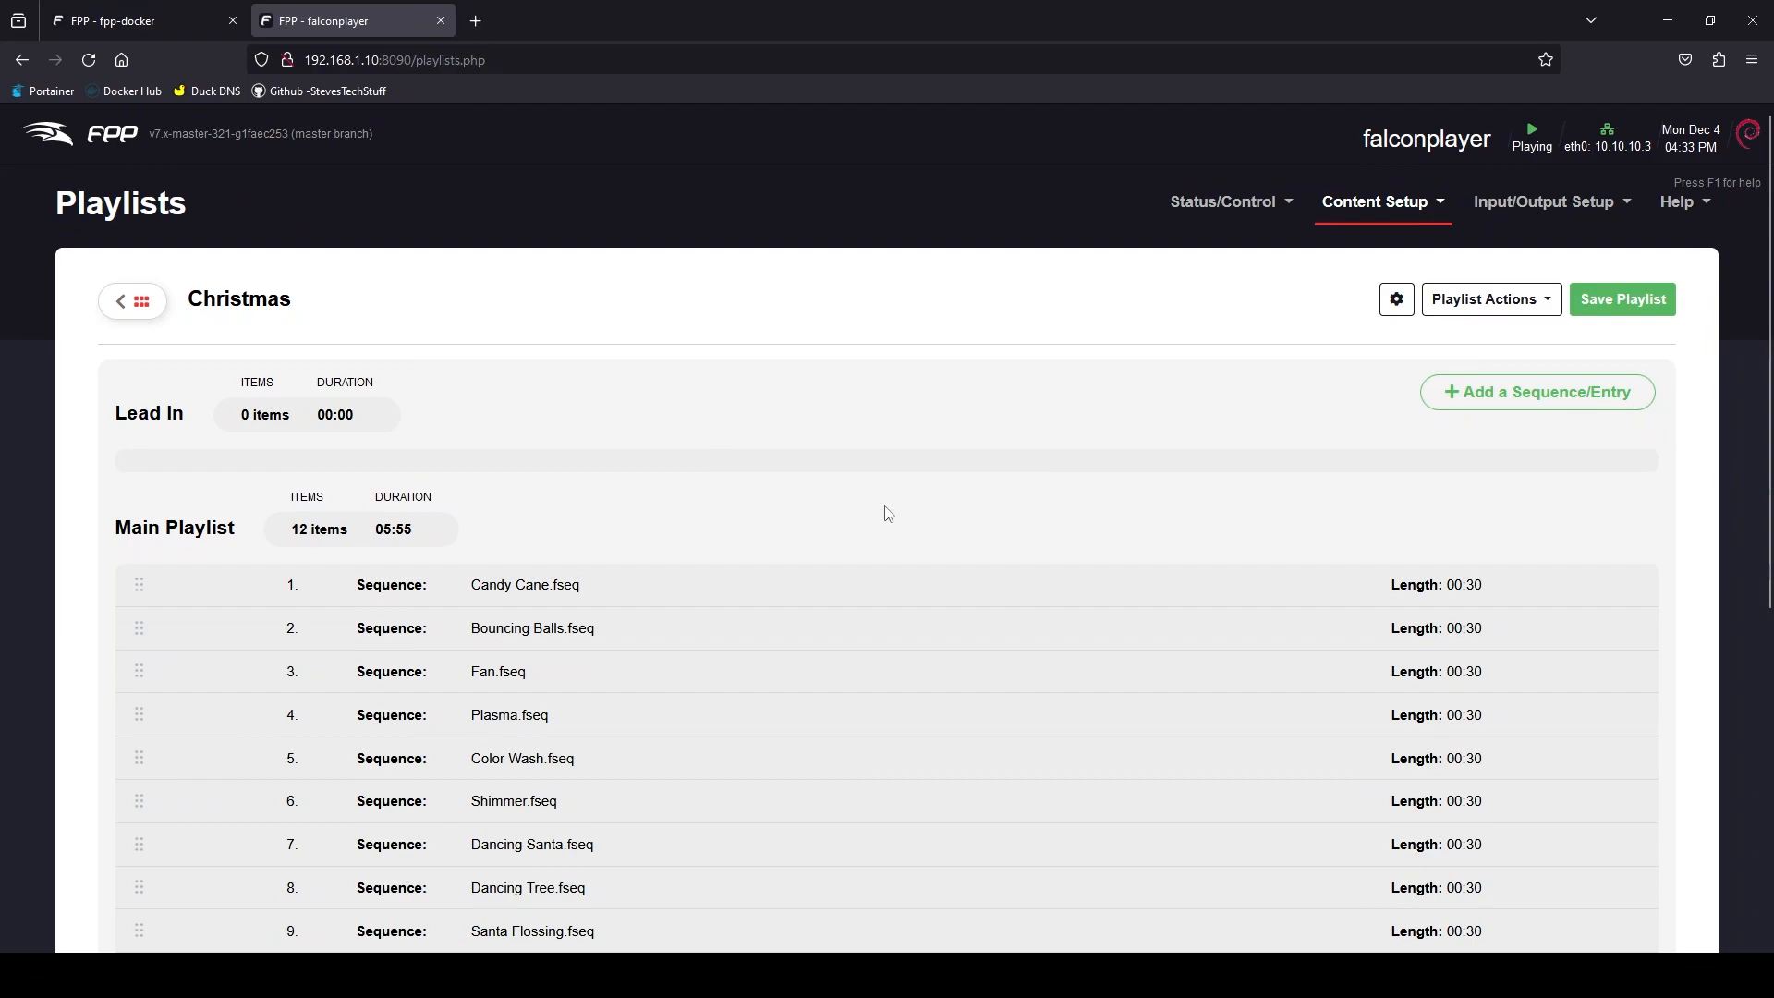
mouse_move(1519, 448)
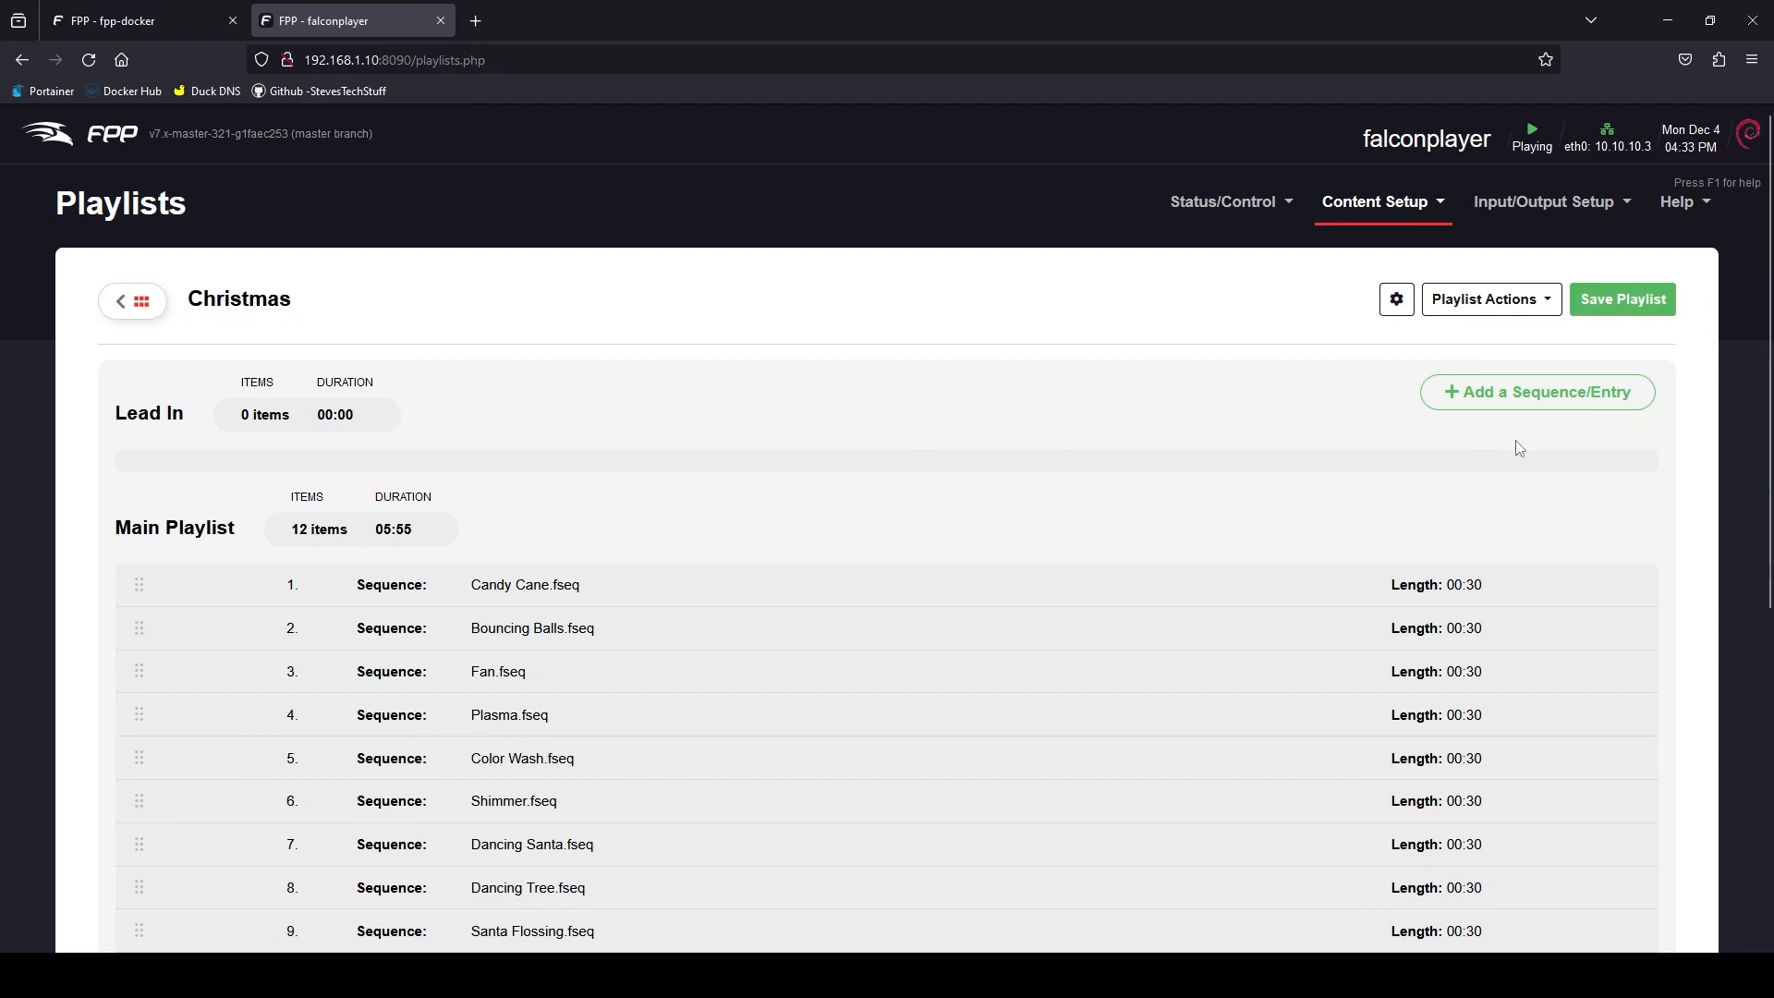
left_click(1536, 392)
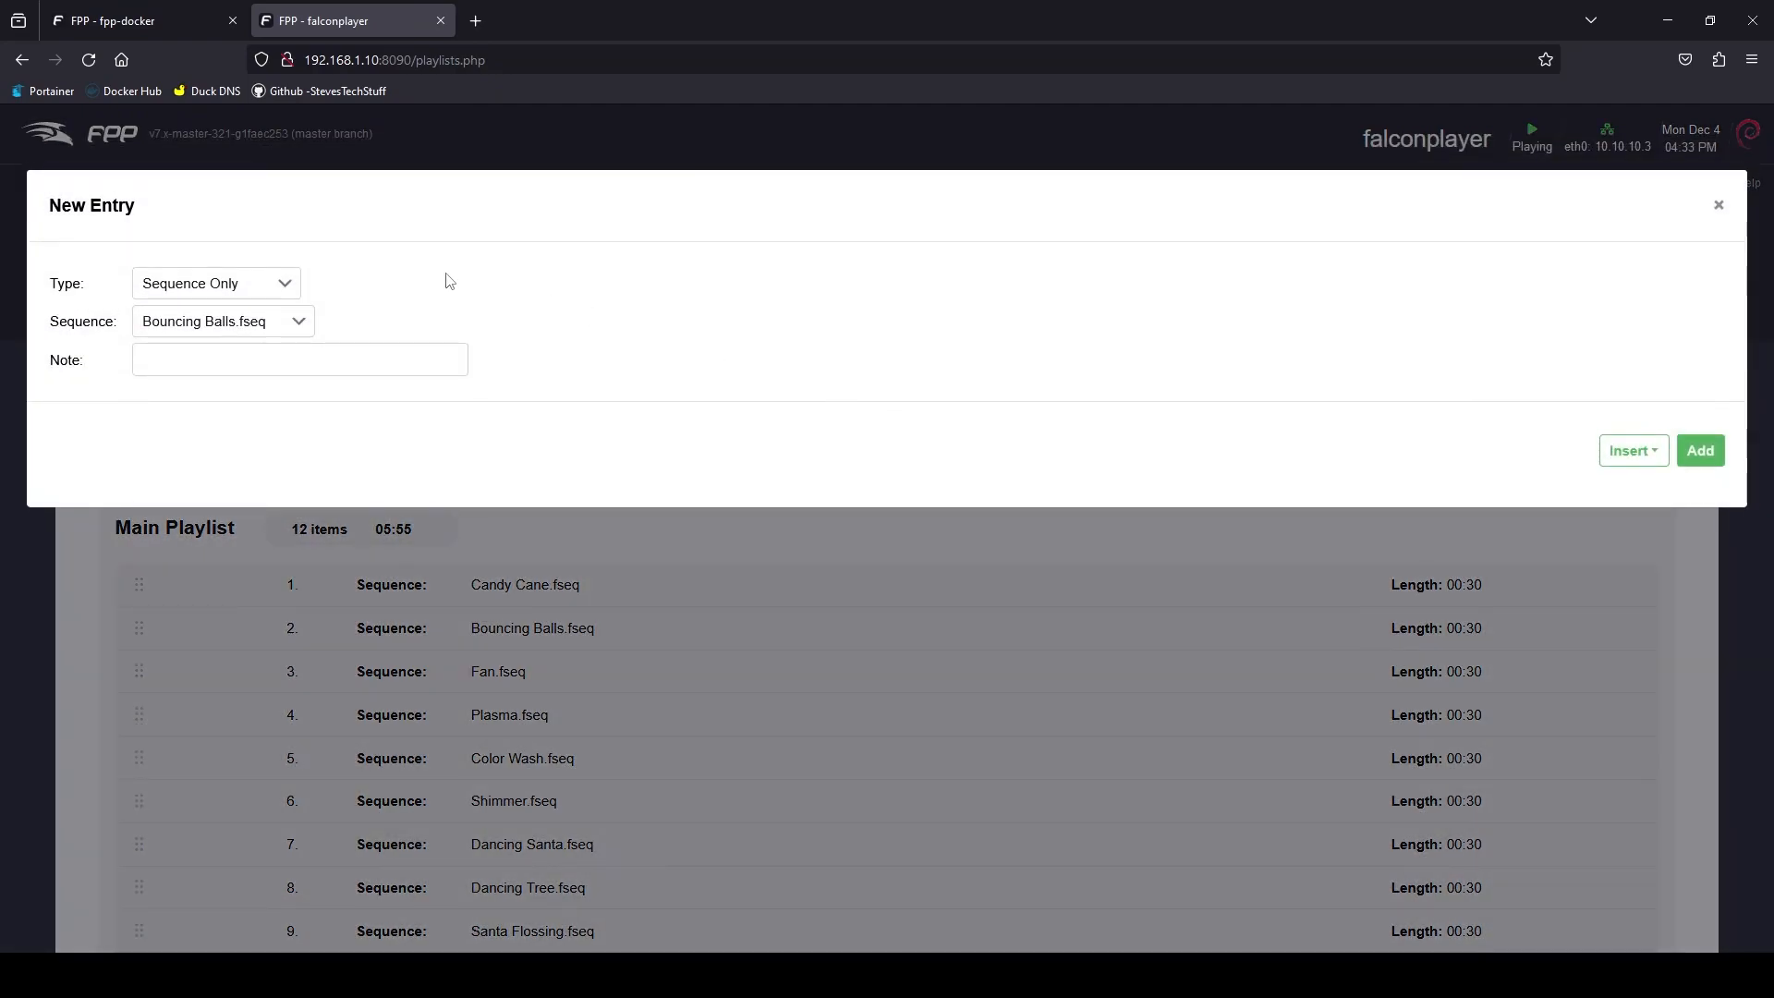
left_click(222, 321)
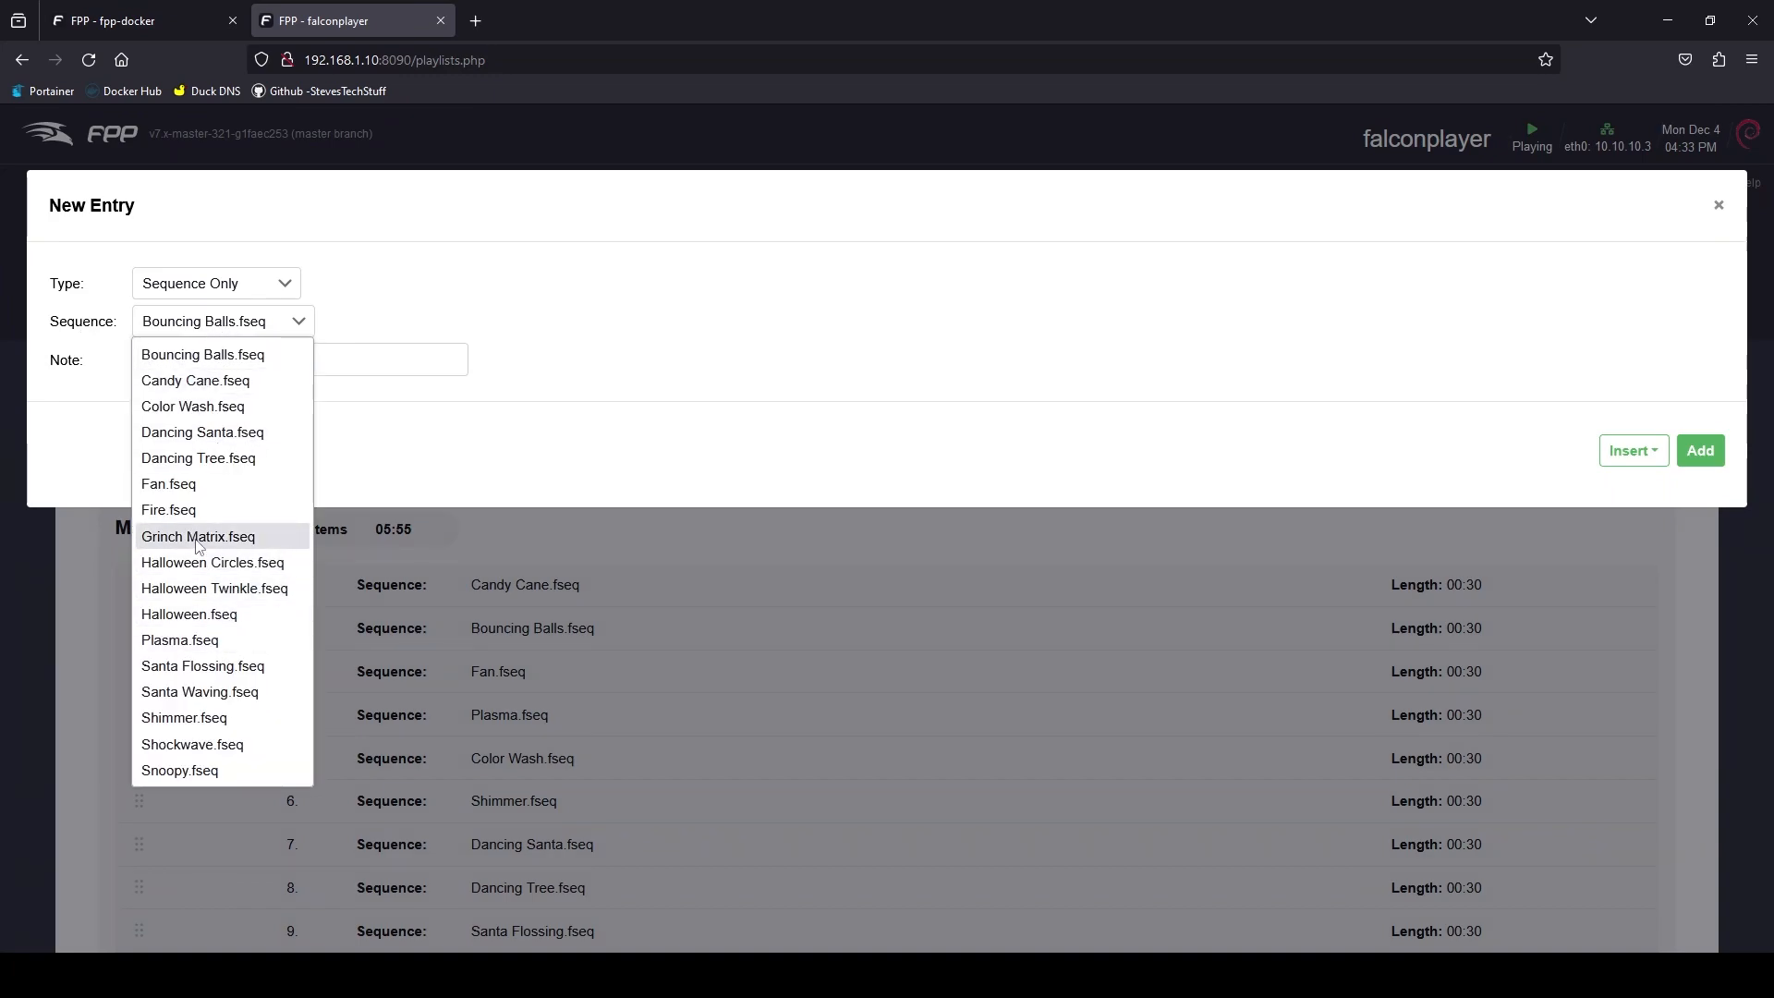
left_click(198, 536)
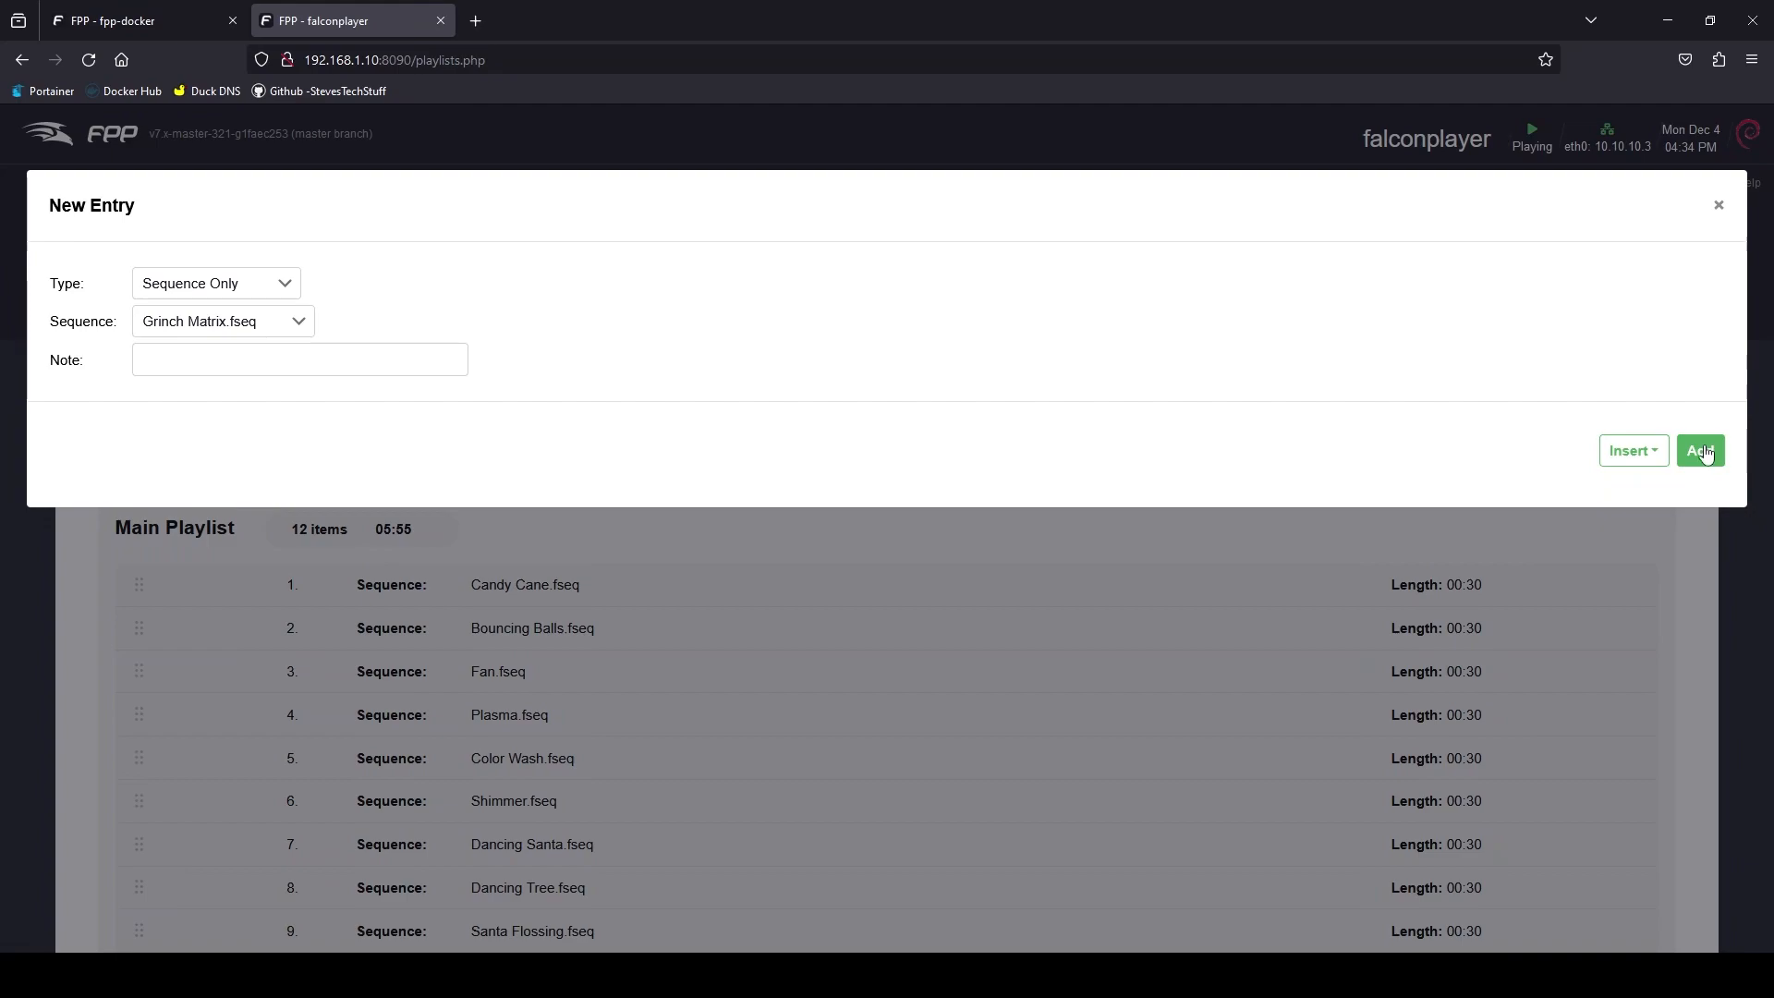
left_click(1700, 450)
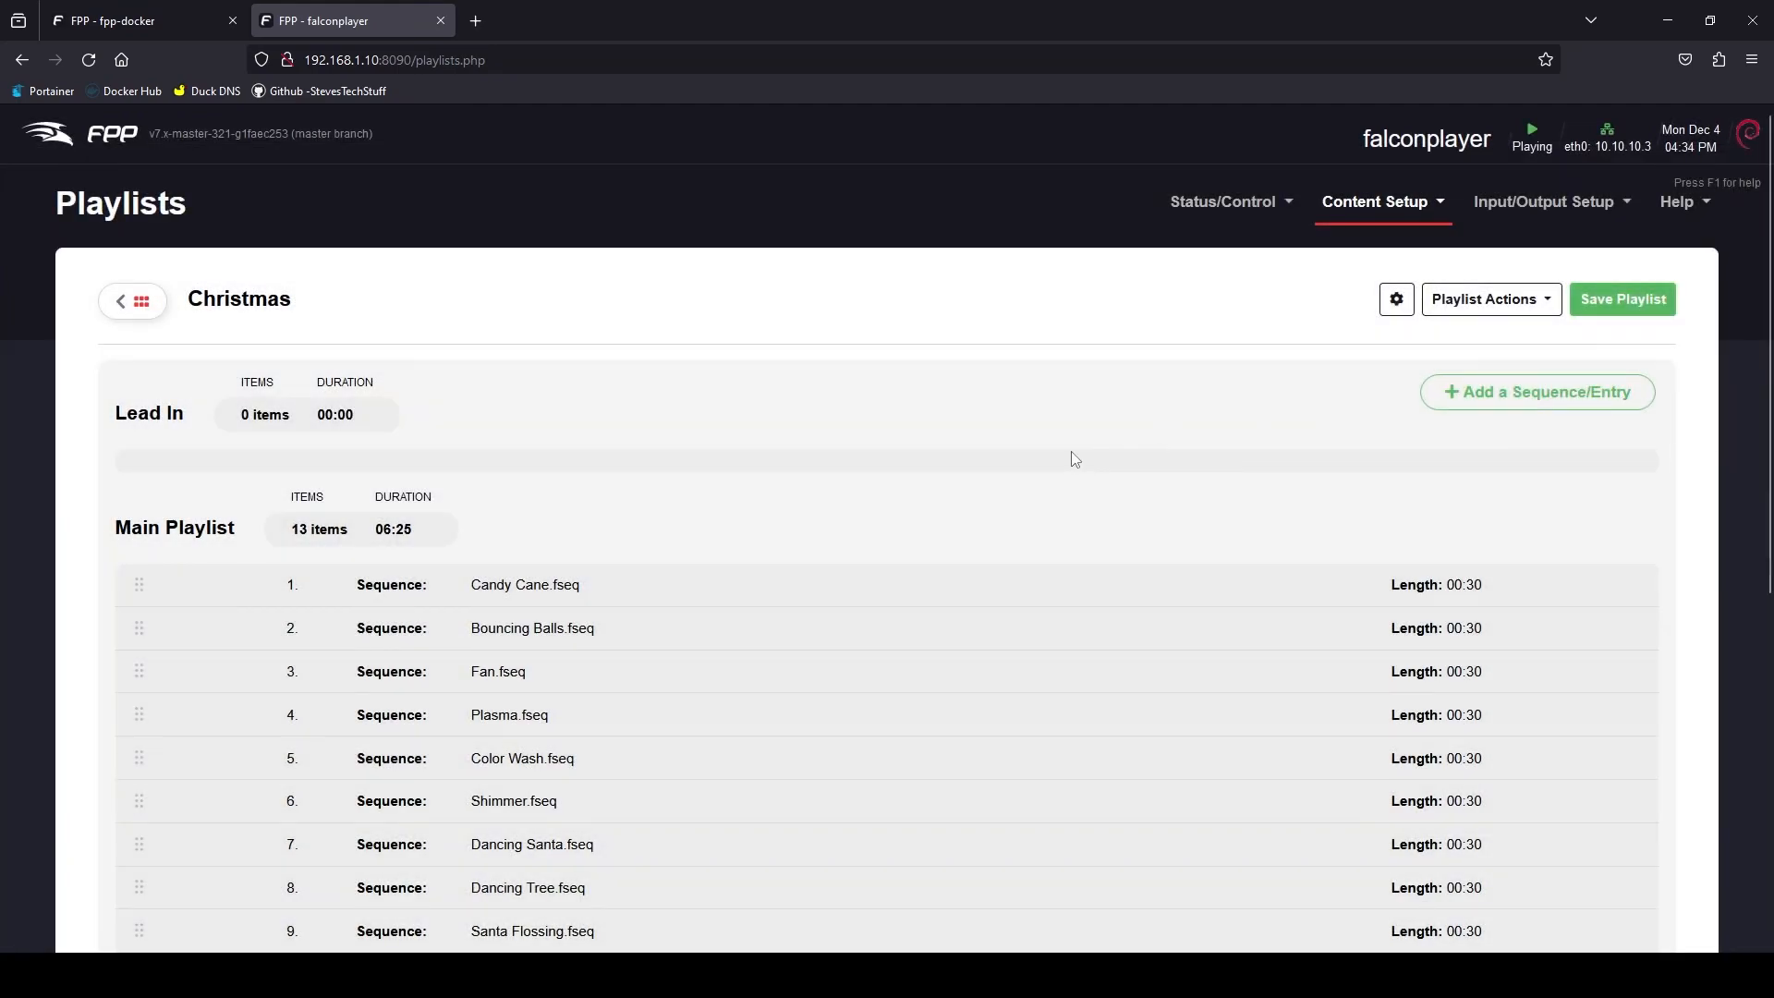
scroll("down", 3)
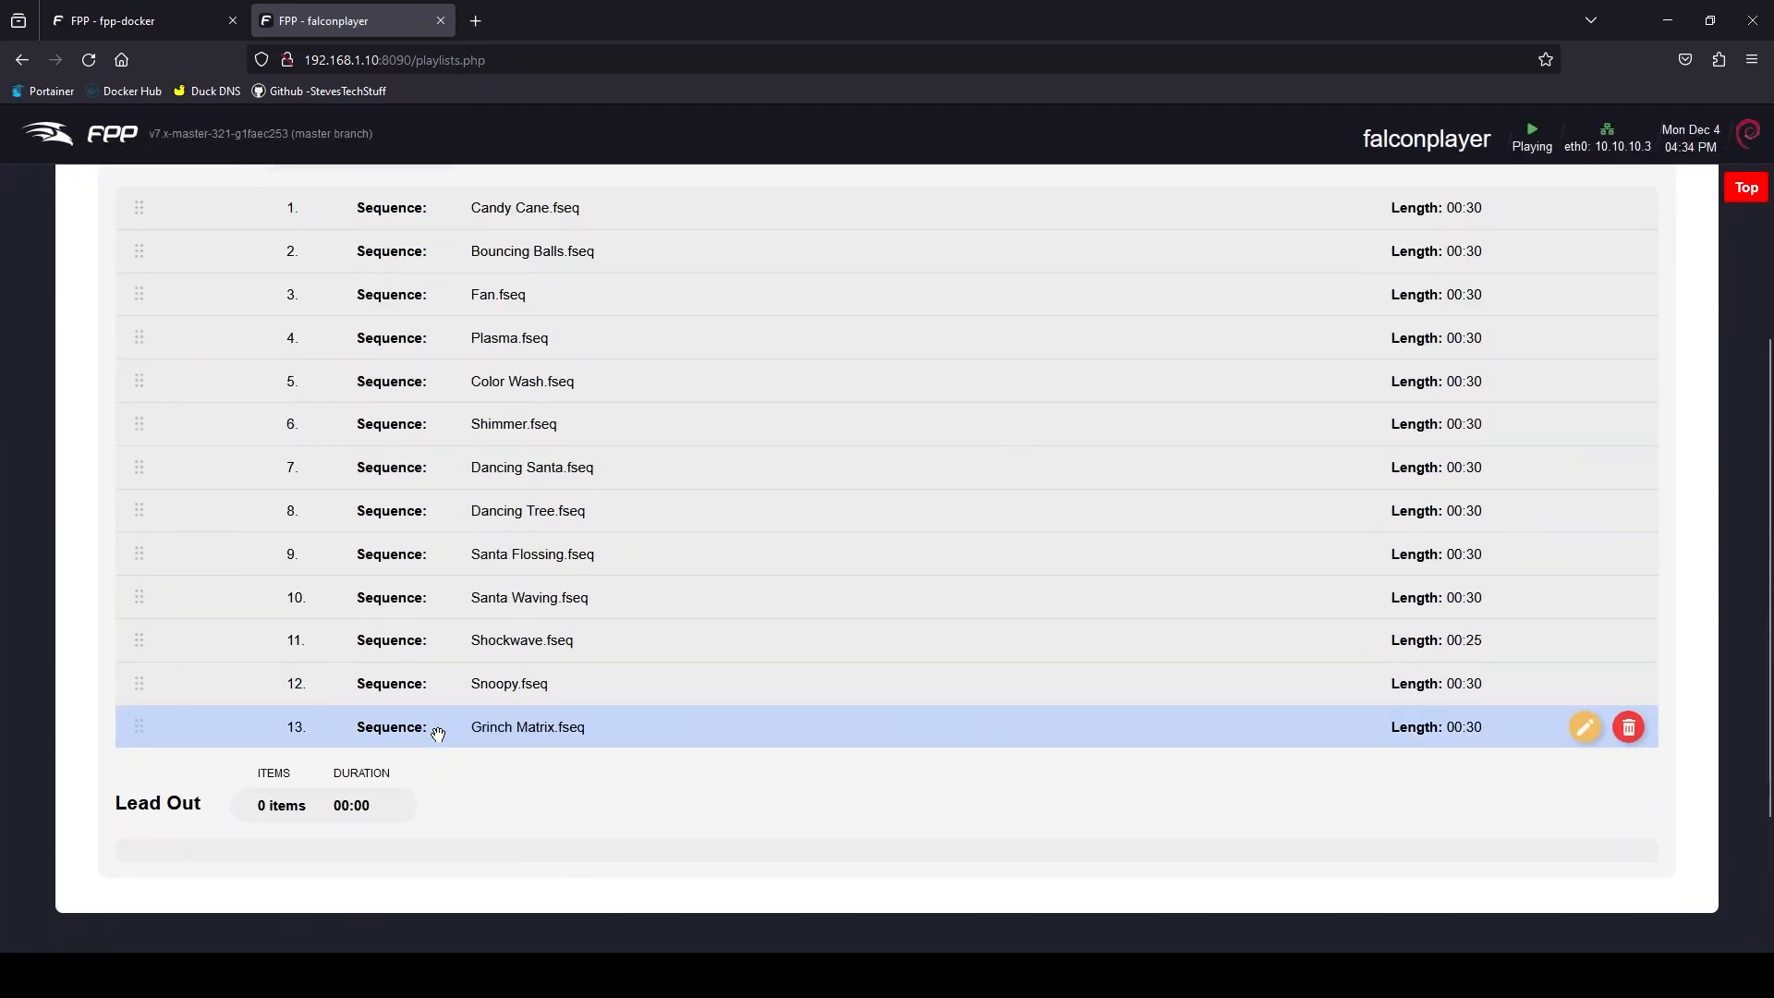
scroll("up", 3)
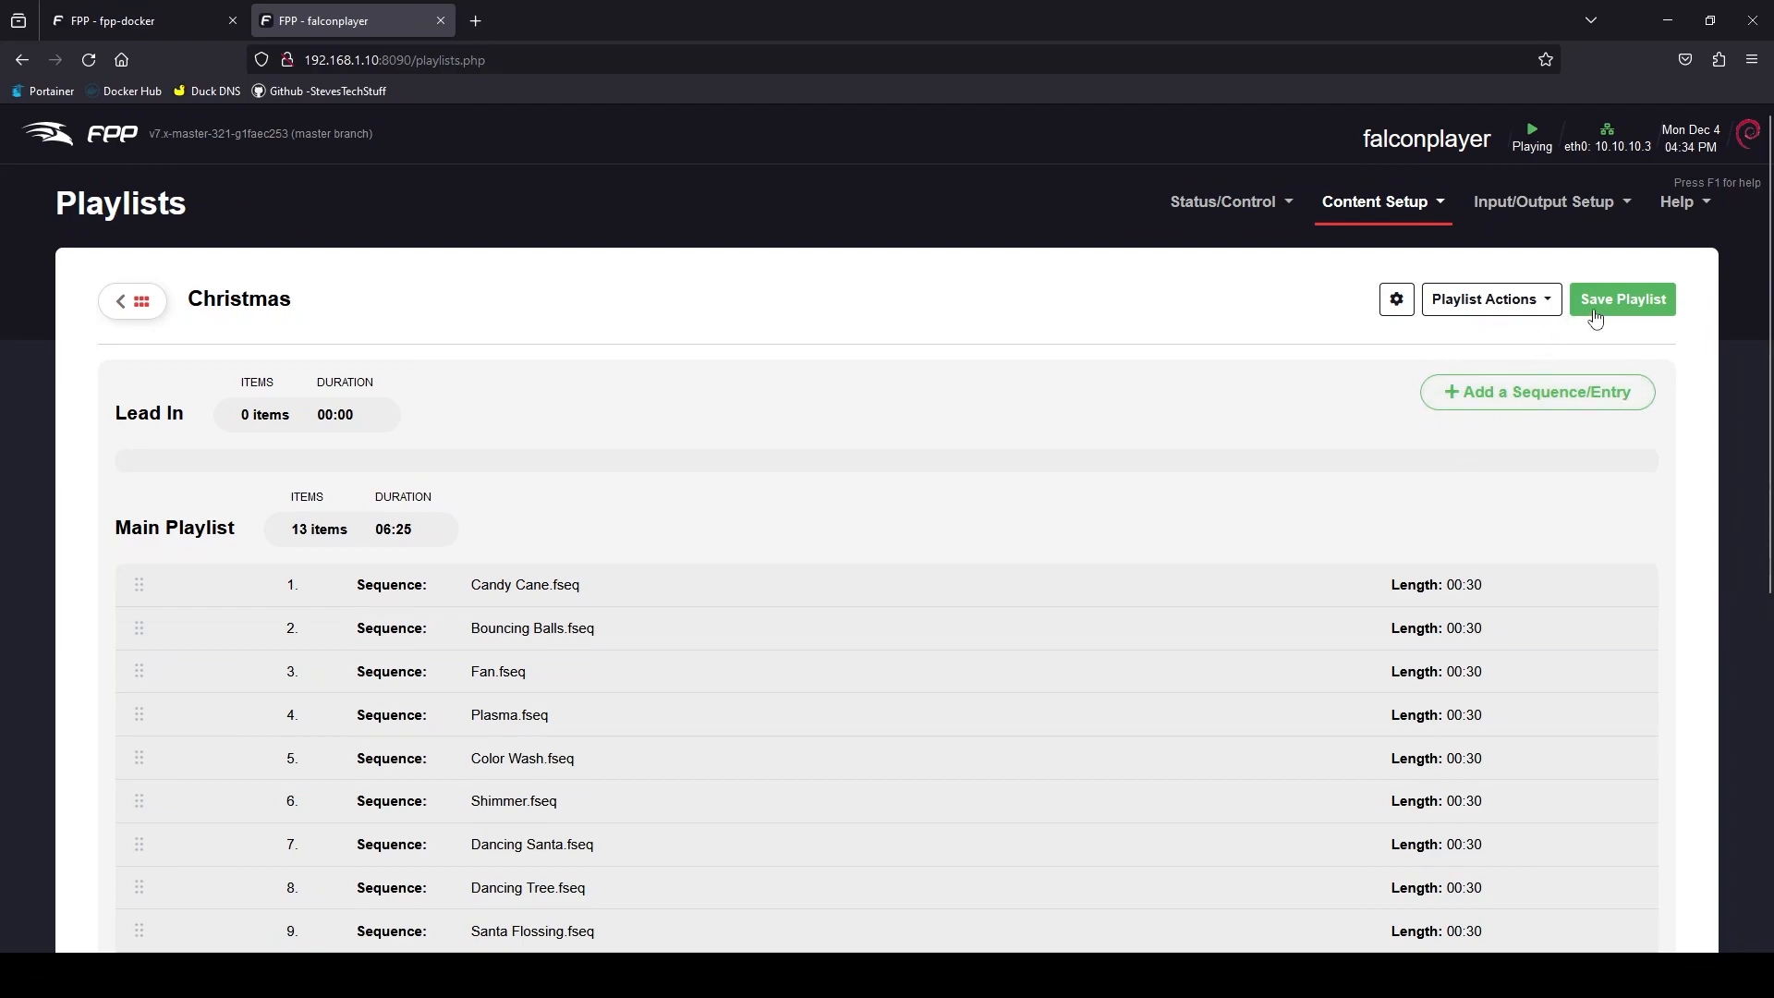
left_click(1622, 298)
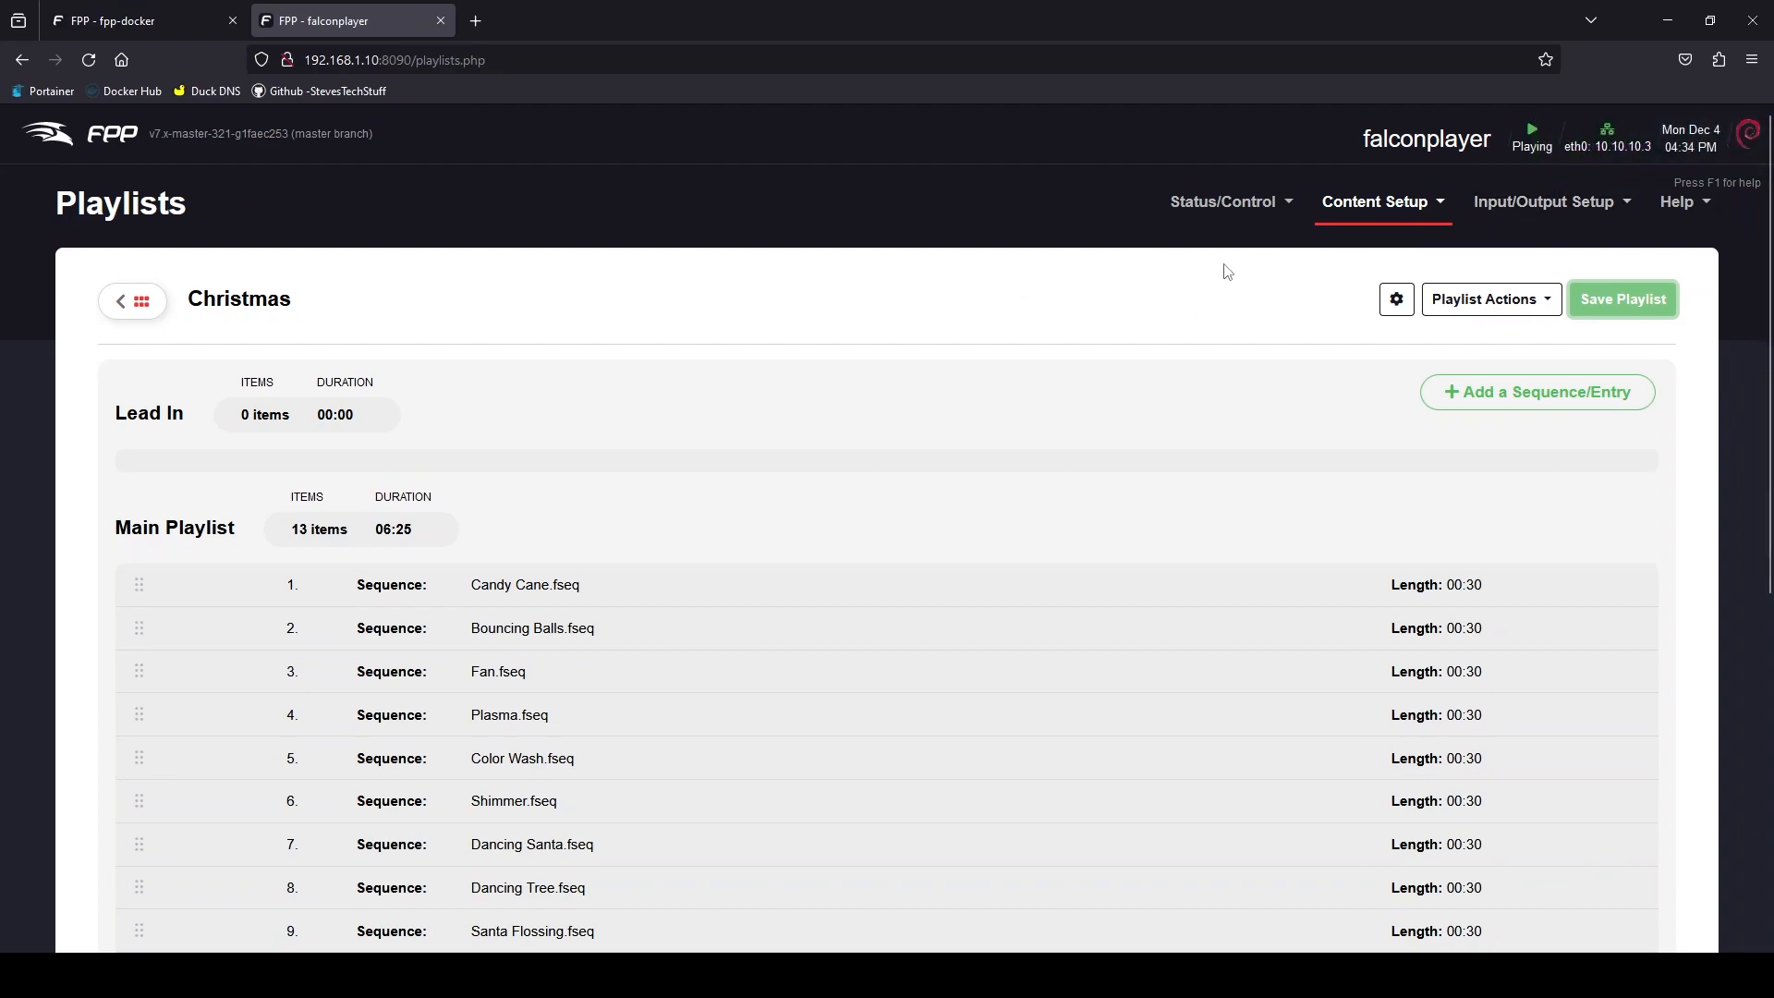
- Stop the Christmas playlist on the Status Page and play it again
left_click(1222, 201)
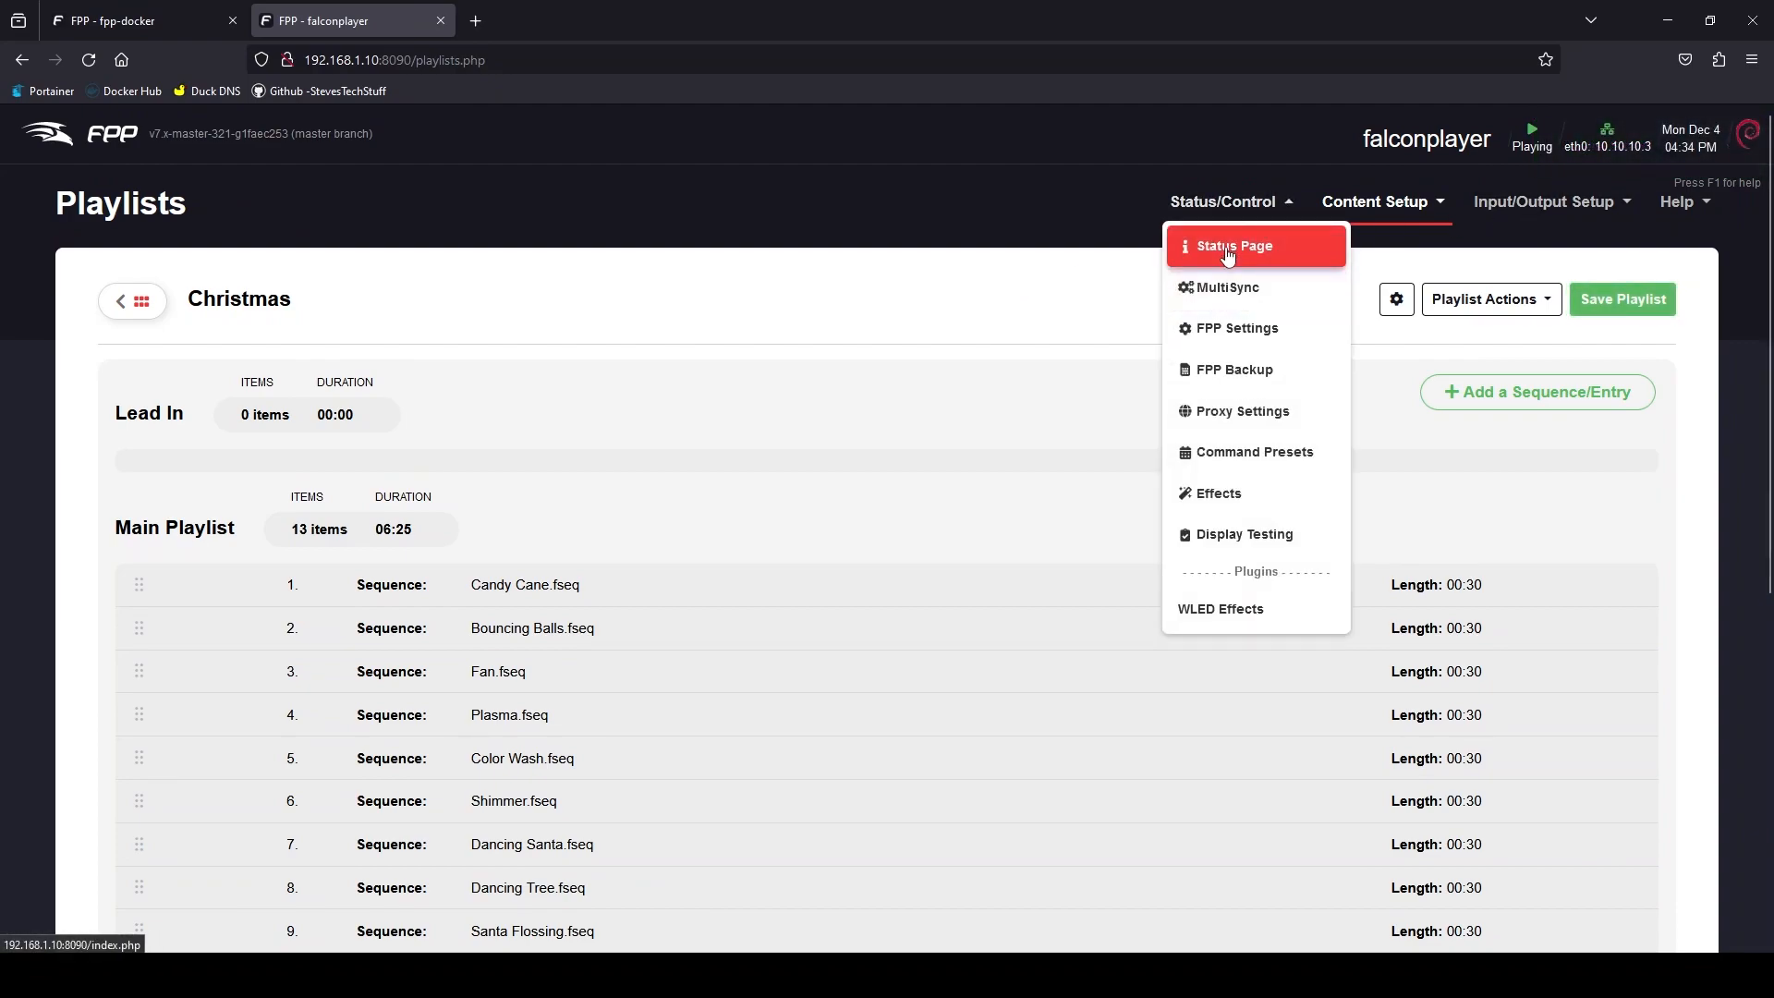
left_click(1231, 247)
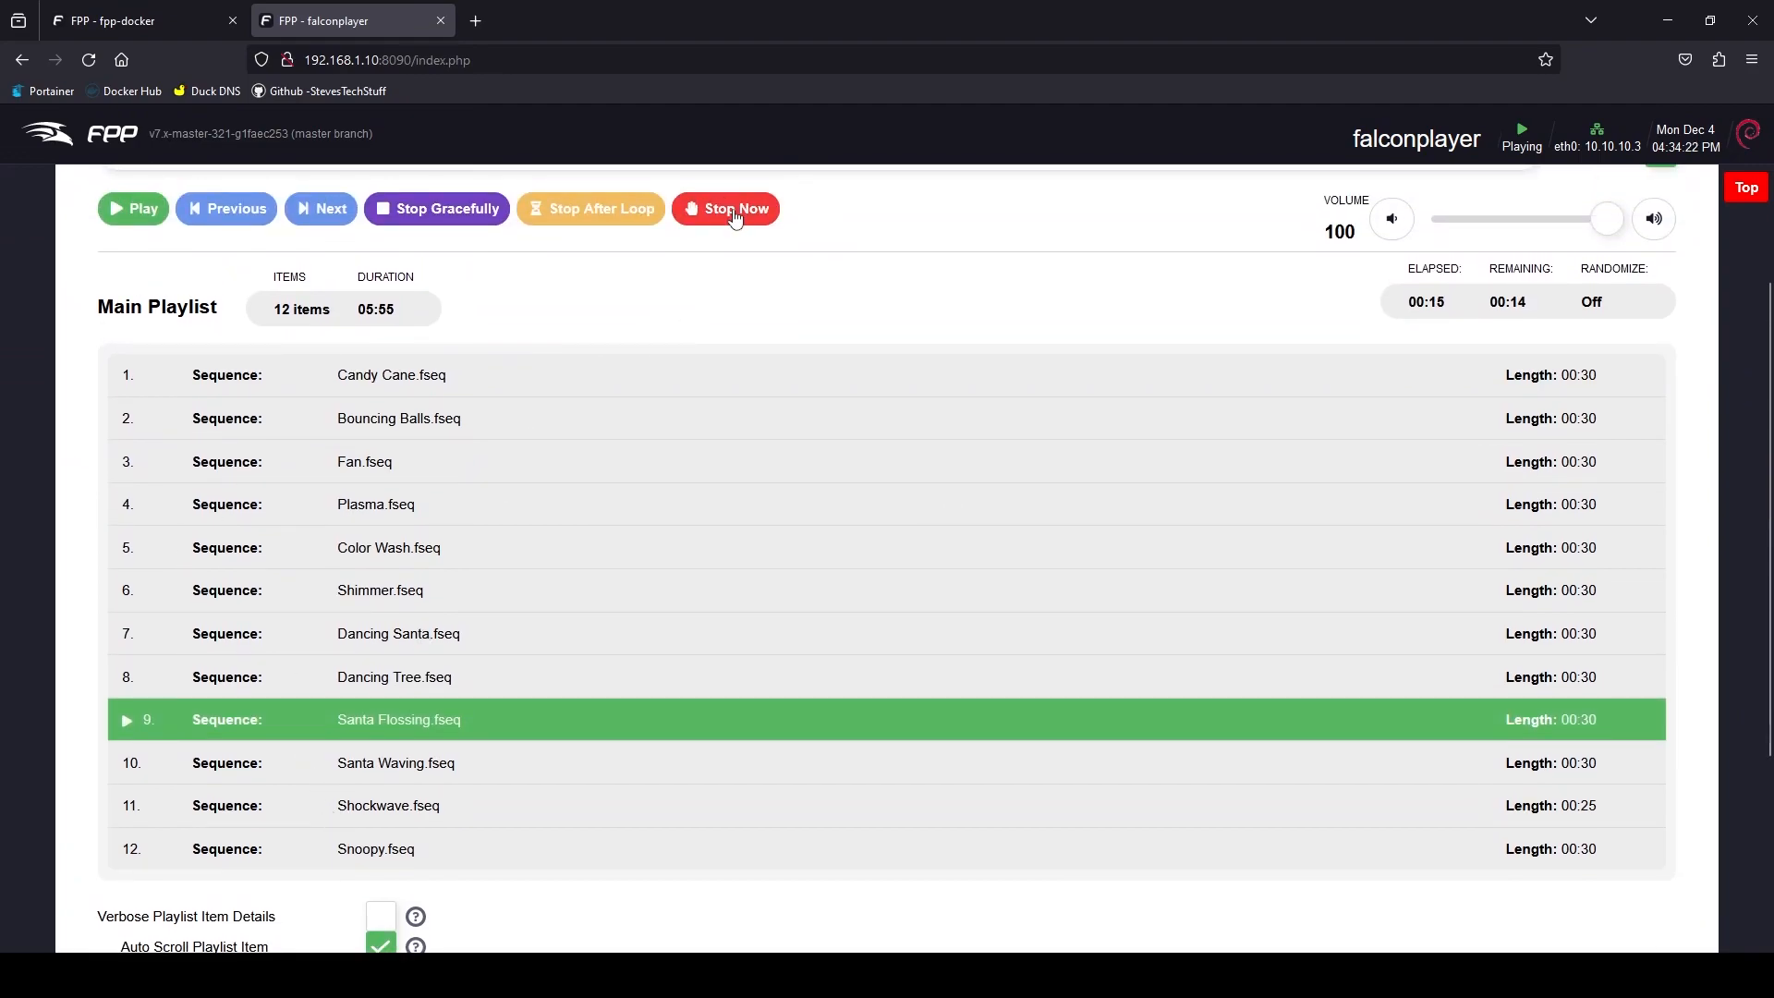
left_click(726, 208)
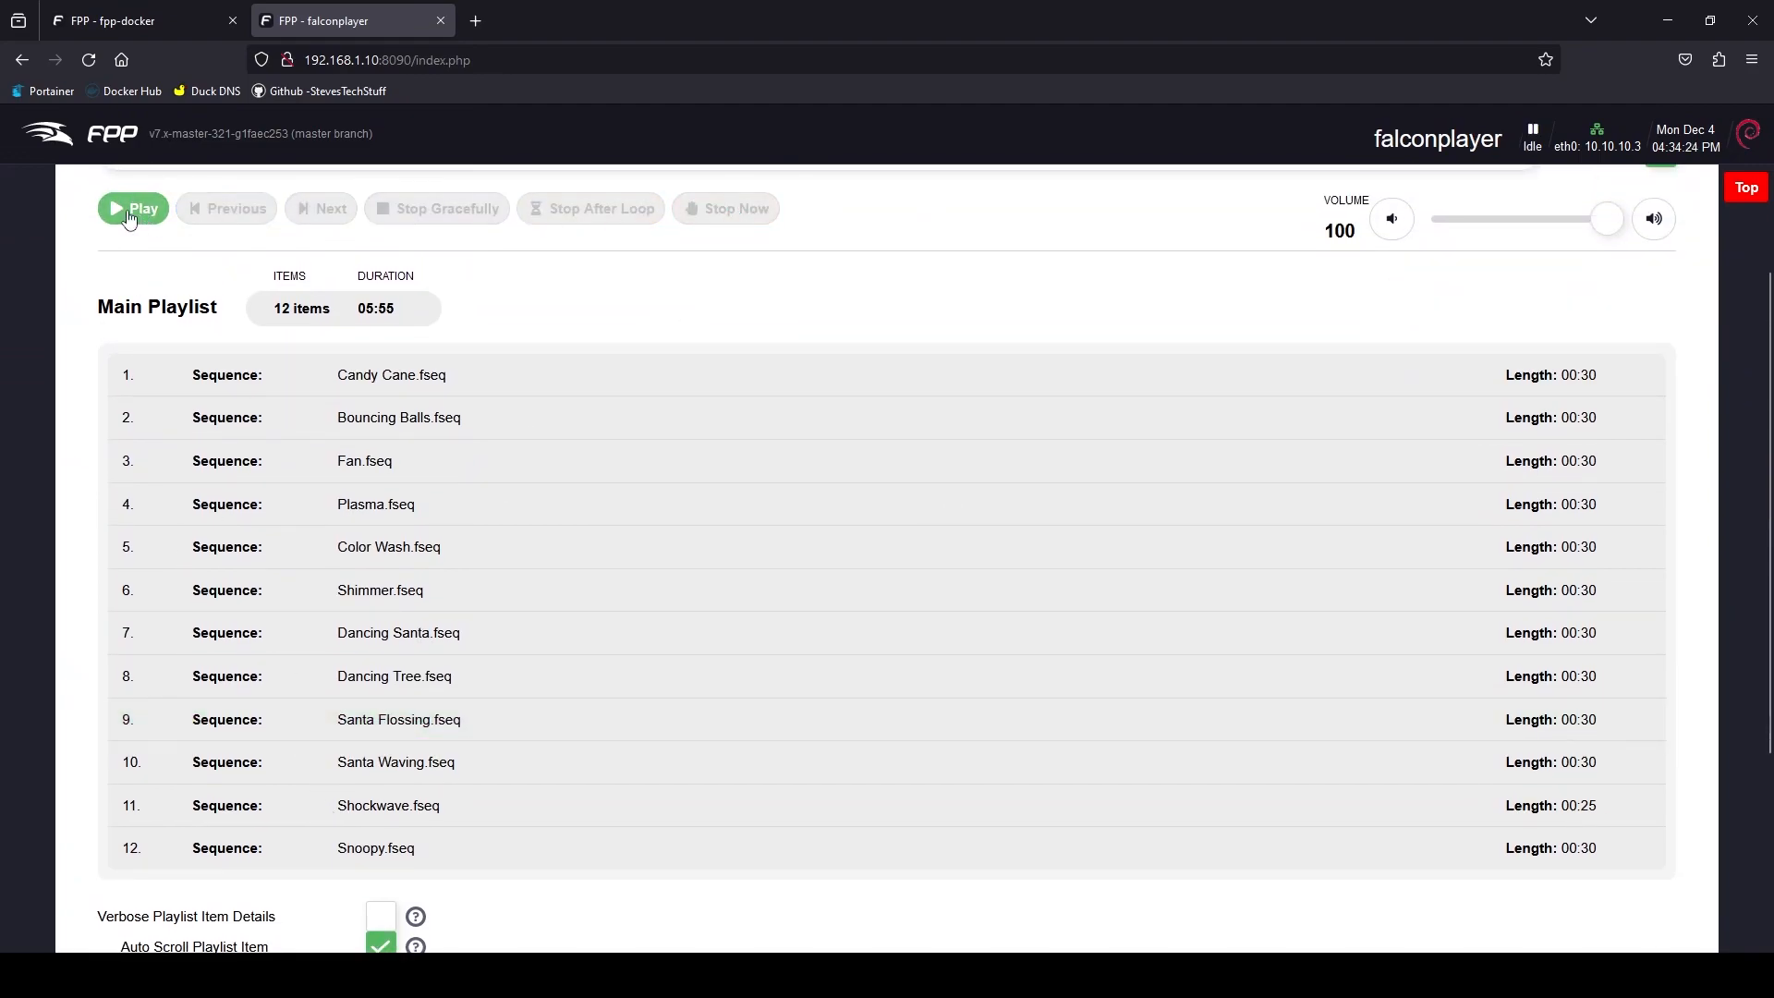
left_click(133, 208)
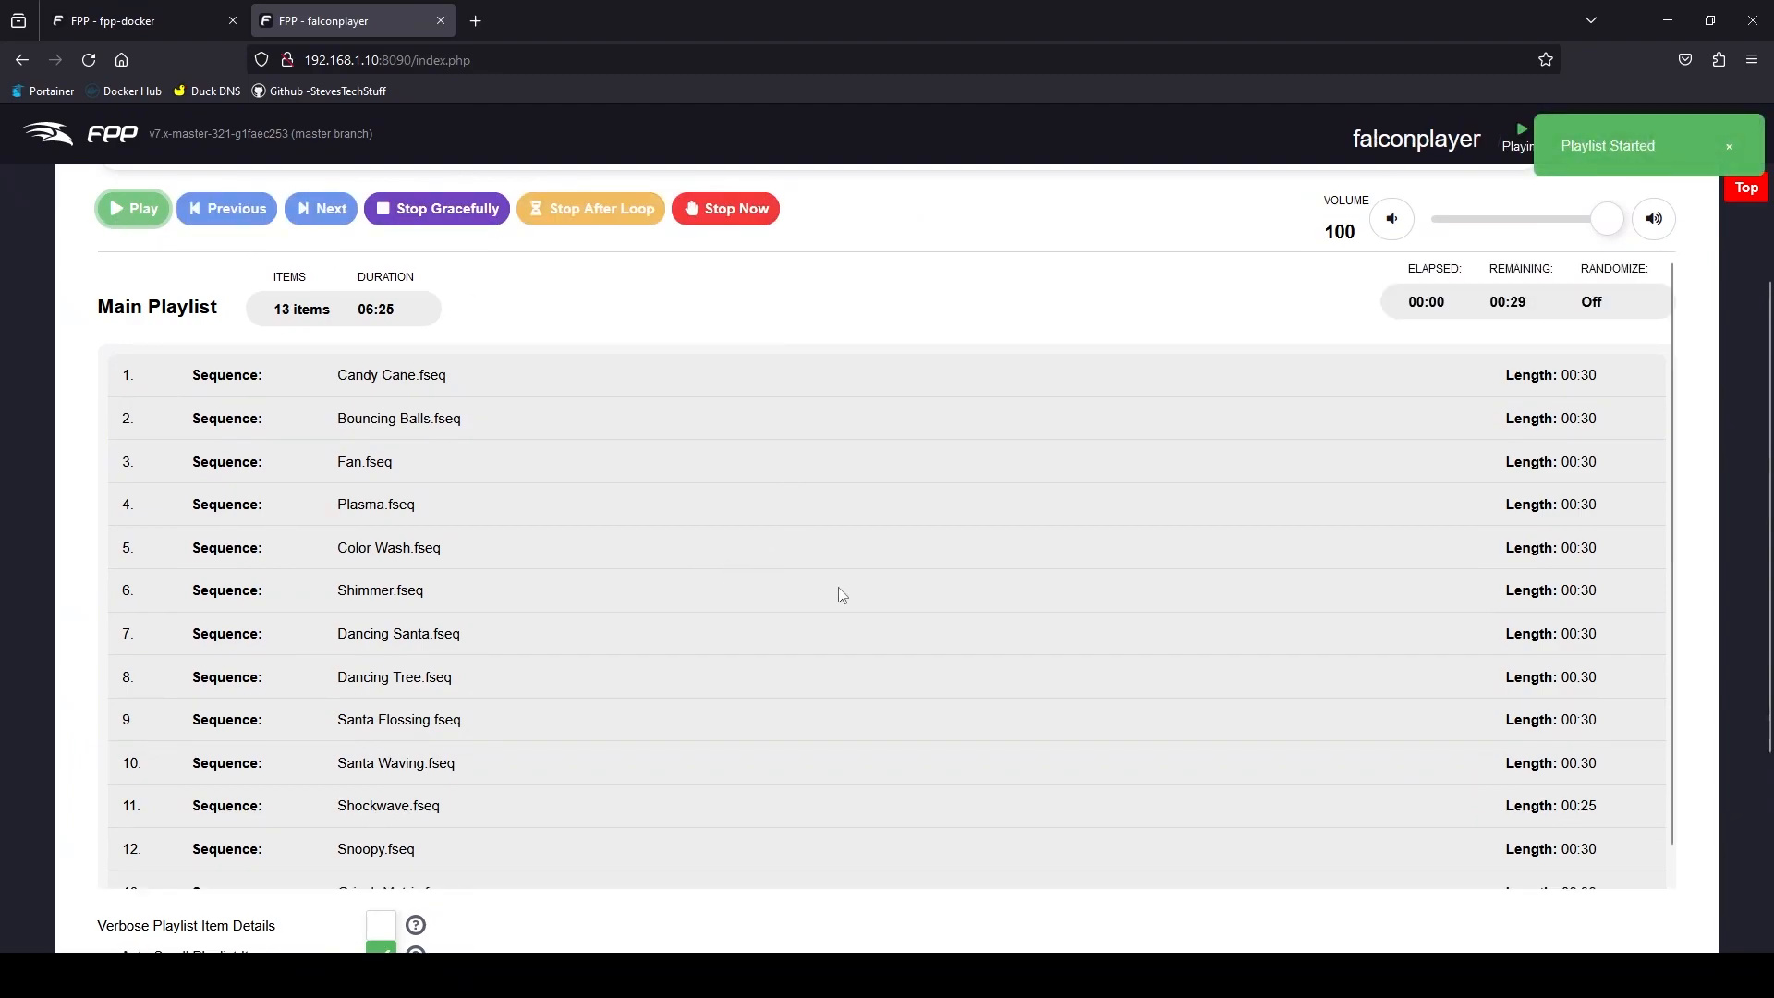
scroll("down", 3)
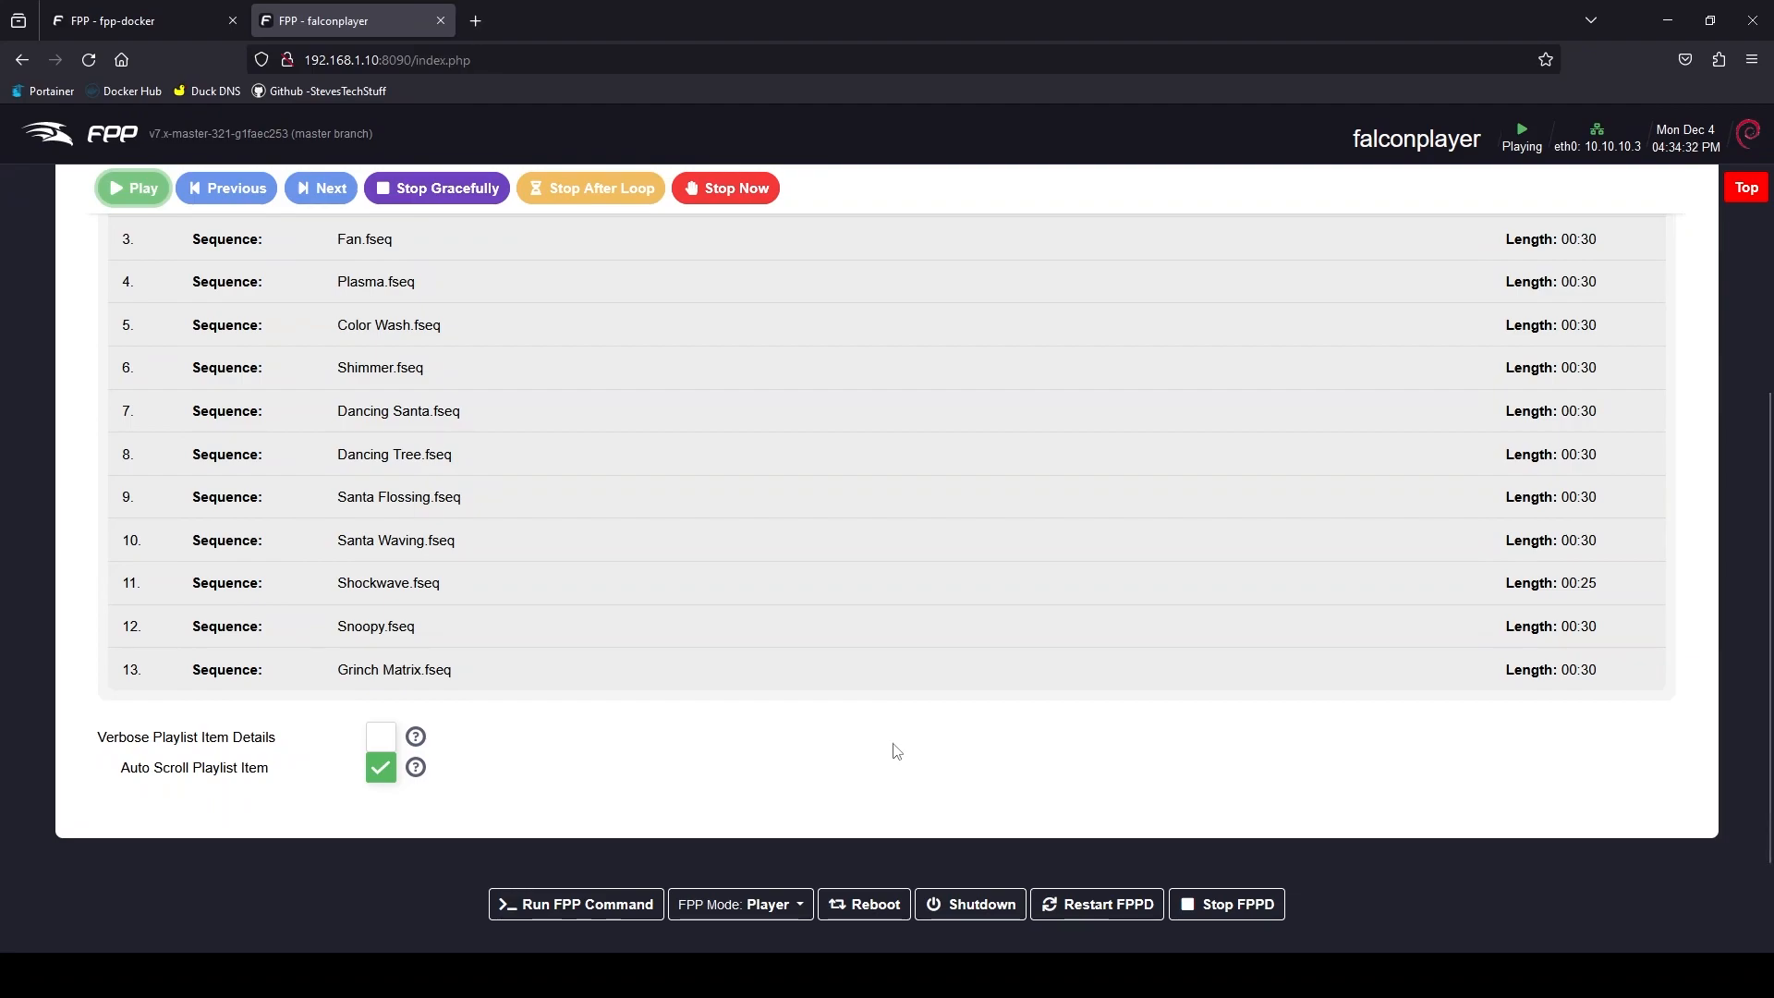
mouse_move(998, 725)
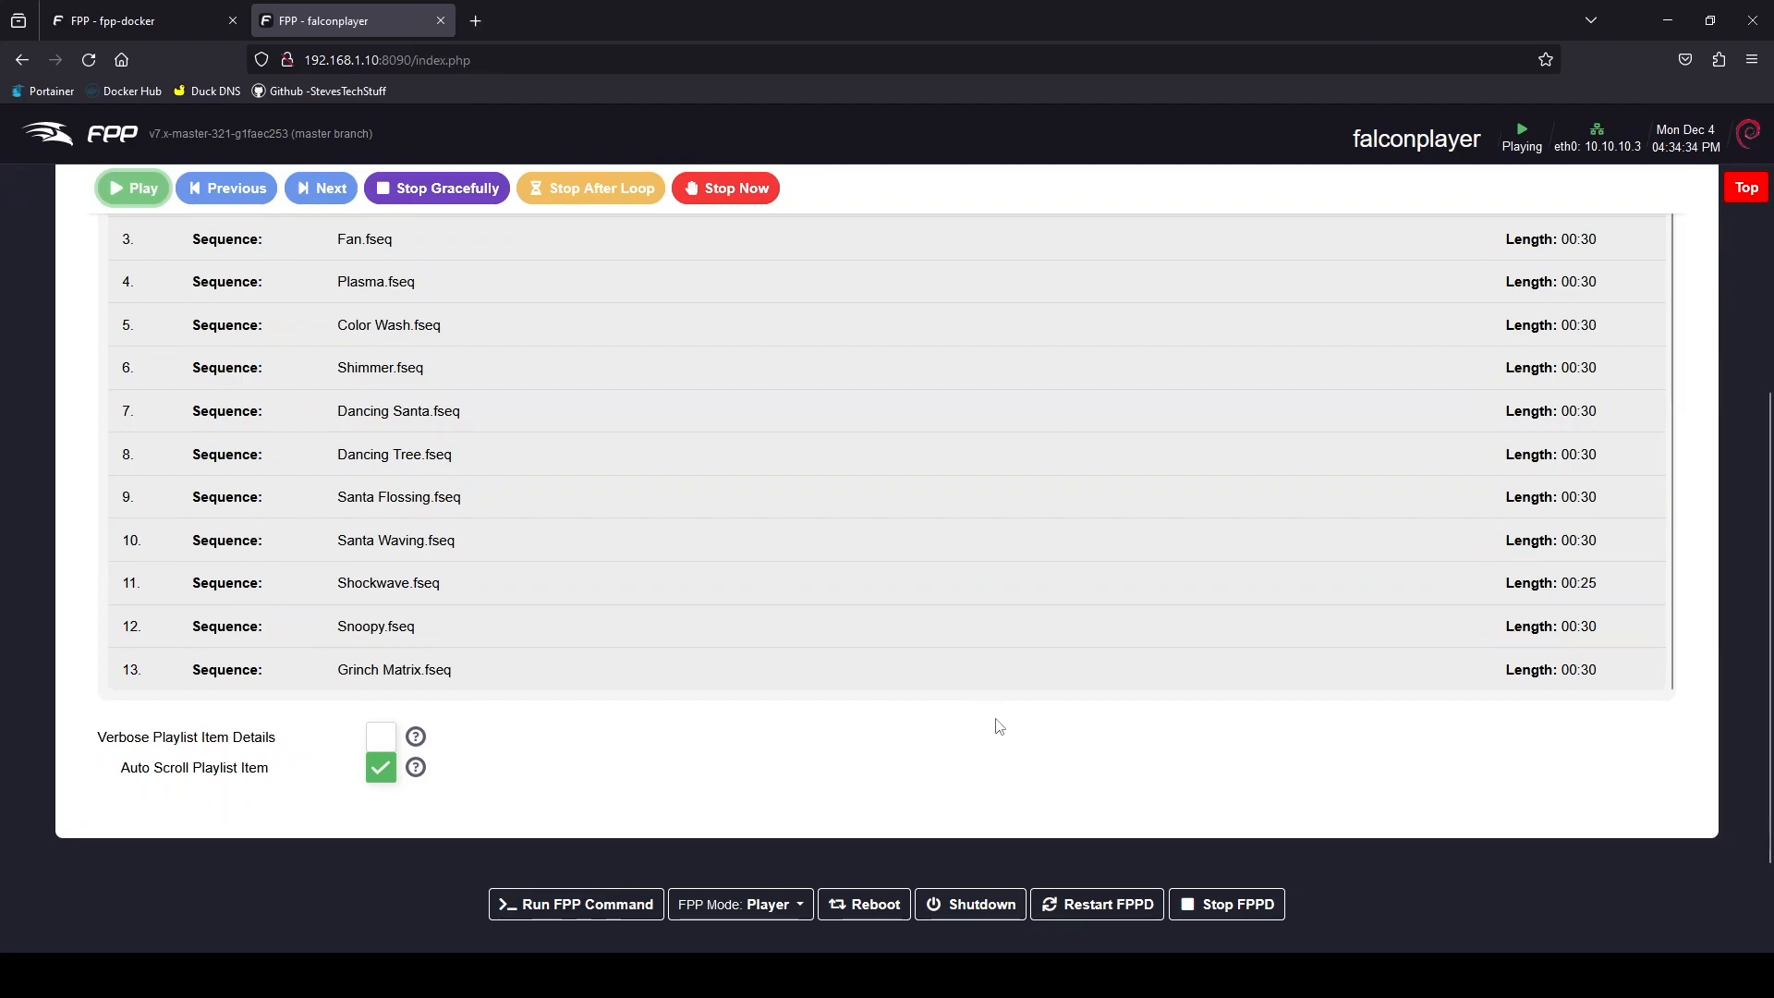